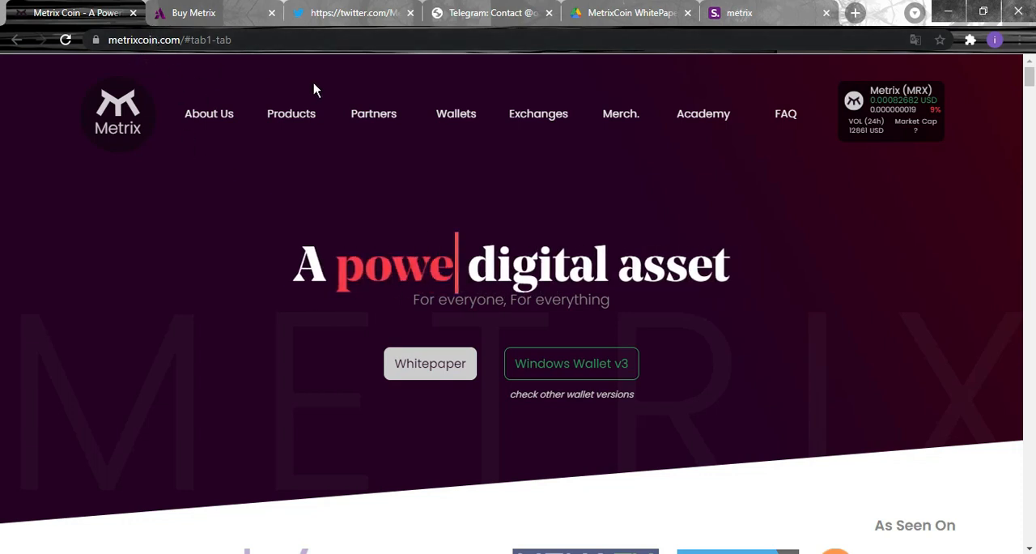
# Browse the shor.by Metrix link list from MetrixCoin.com down to MyNodepool and back to the top.
pyautogui.click(737, 13)
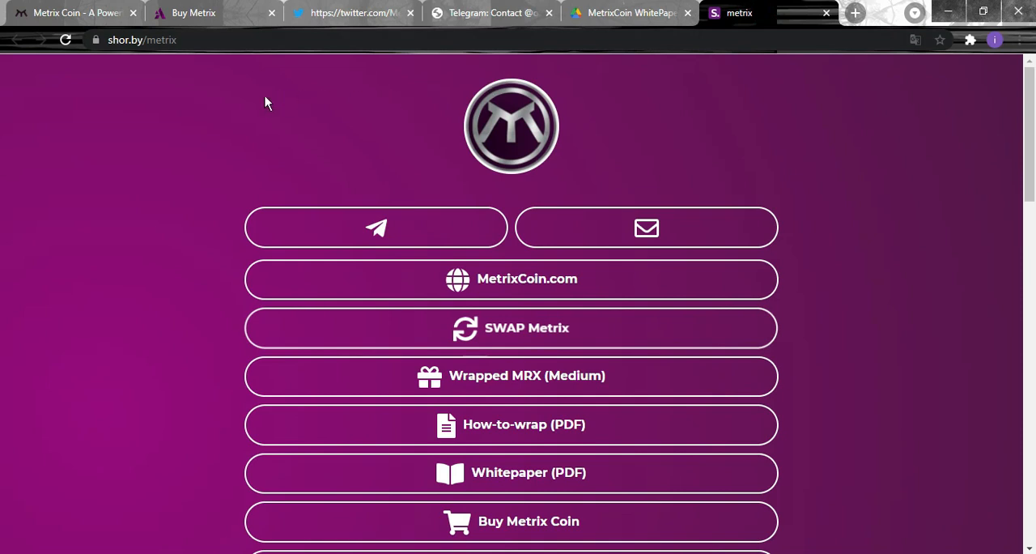
pyautogui.moveTo(306, 144)
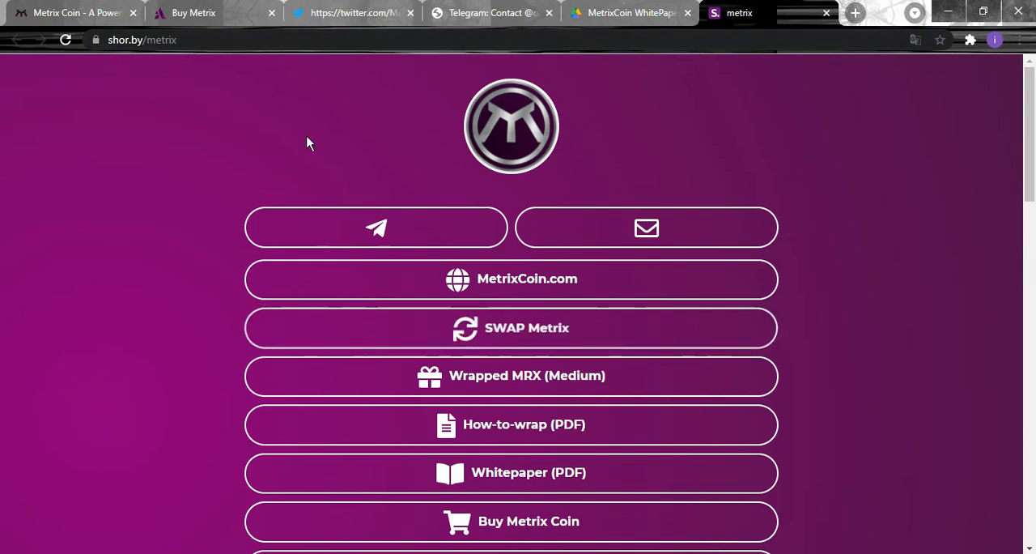
pyautogui.scroll(-3)
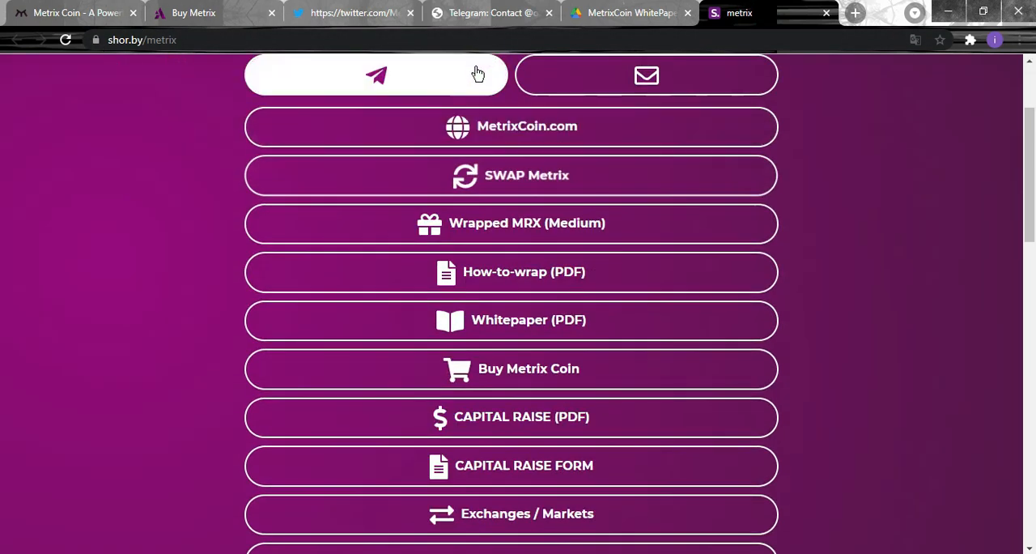
pyautogui.scroll(-3)
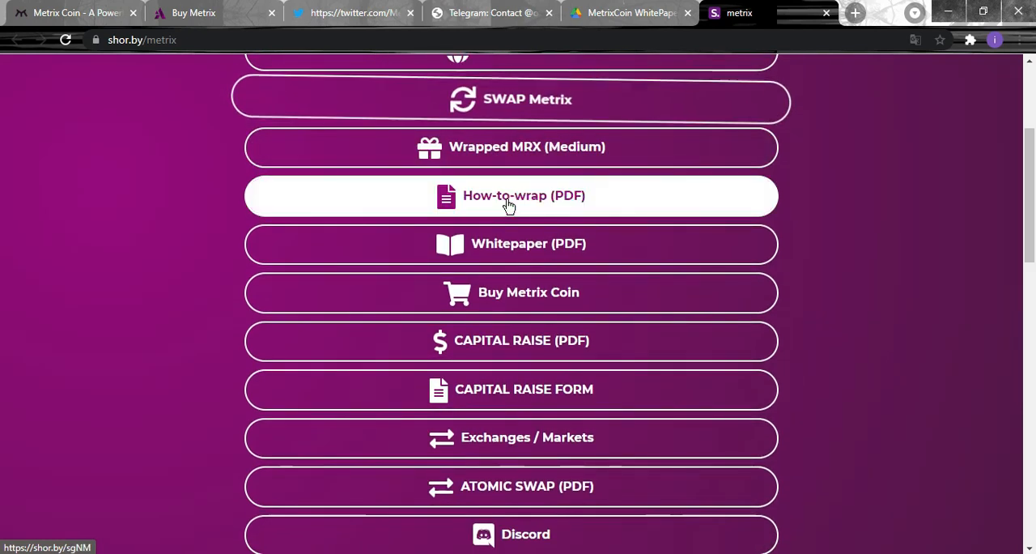
pyautogui.scroll(-3)
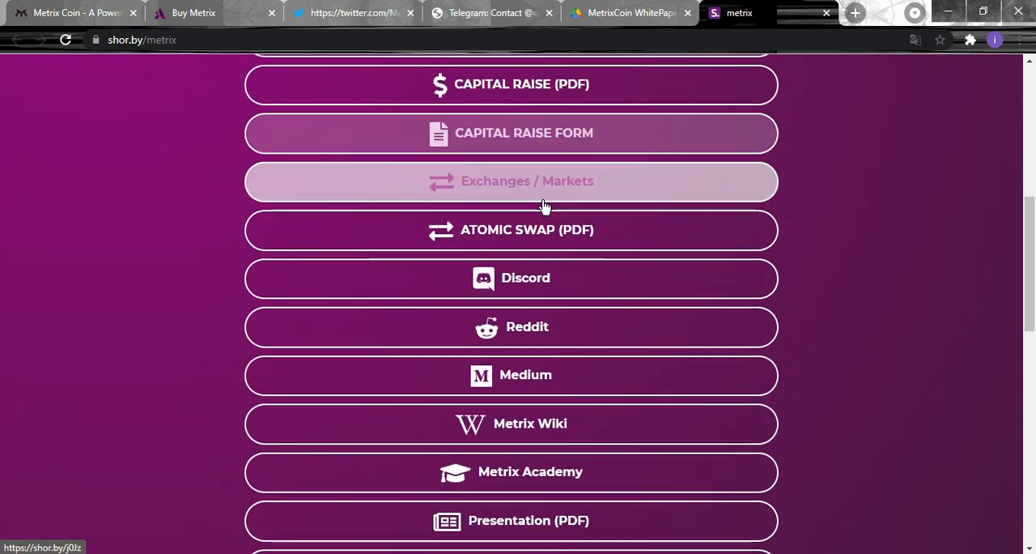
pyautogui.scroll(-3)
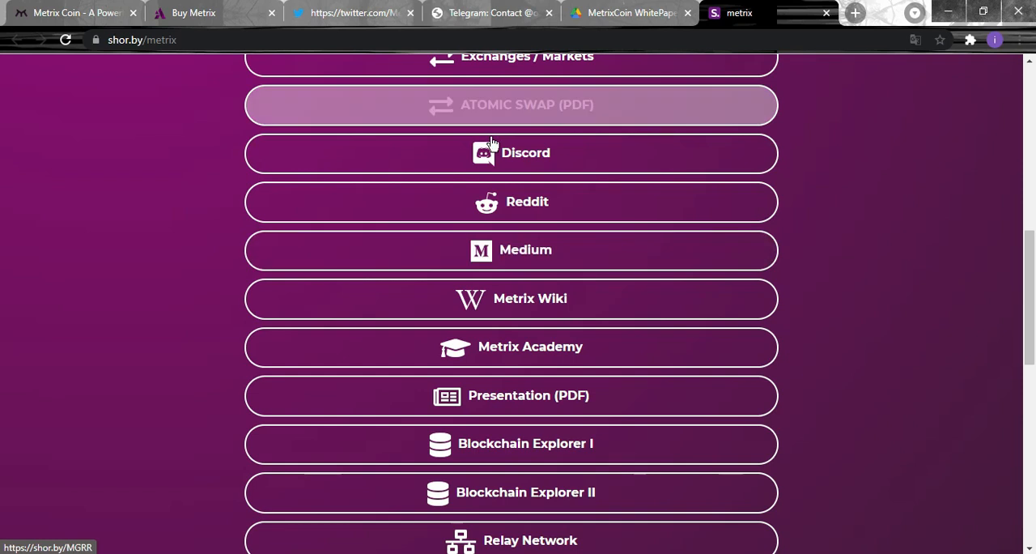
pyautogui.scroll(-3)
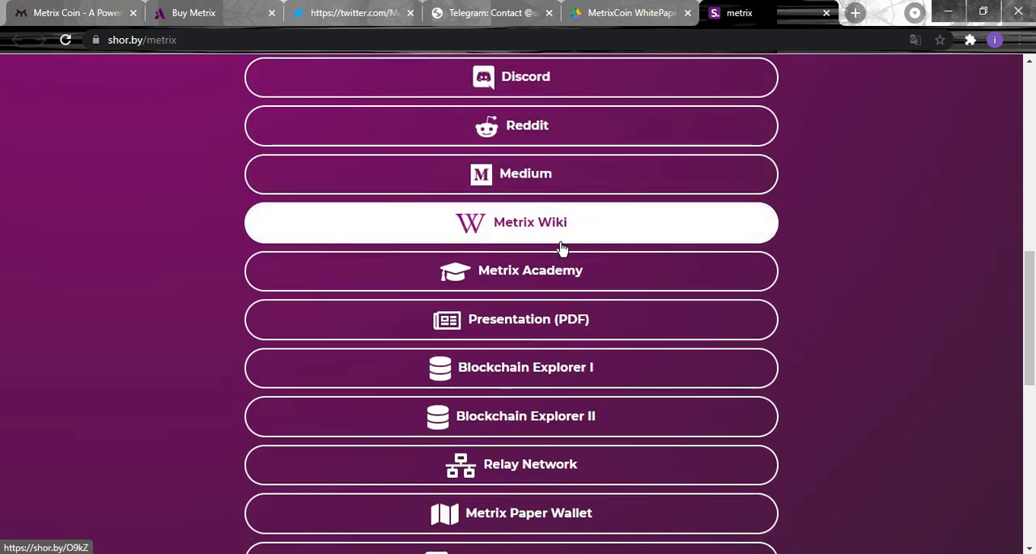
pyautogui.scroll(-3)
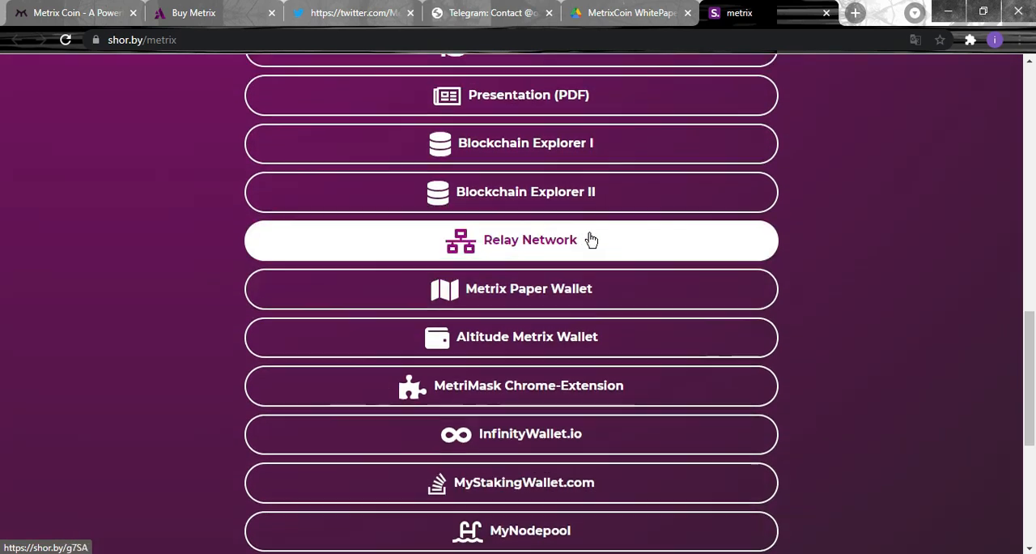
pyautogui.scroll(3)
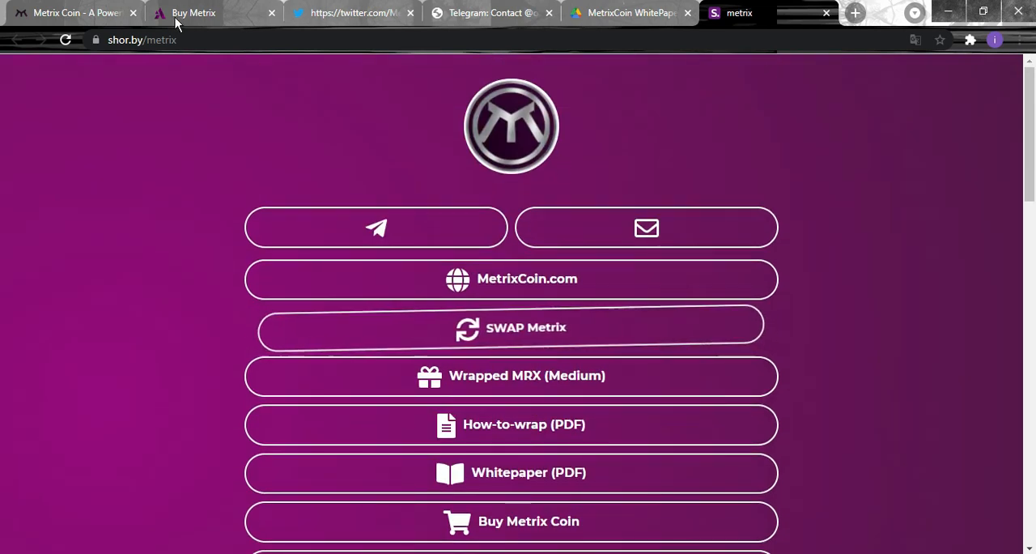
# View the buy.metrixcoin.com Bitcoin-to-Metrix swap page, then return to the metrixcoin.com FAQ.
pyautogui.click(192, 13)
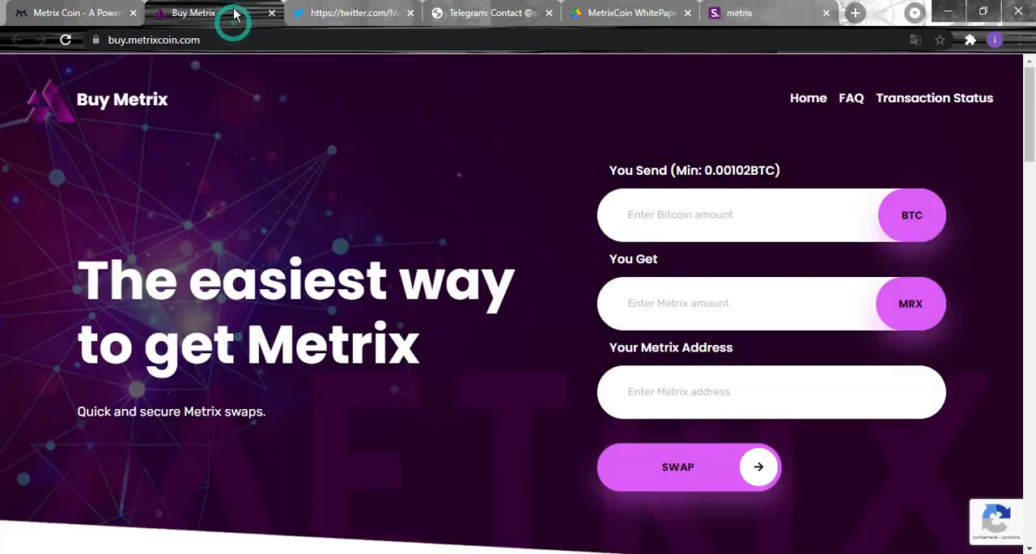
pyautogui.click(73, 13)
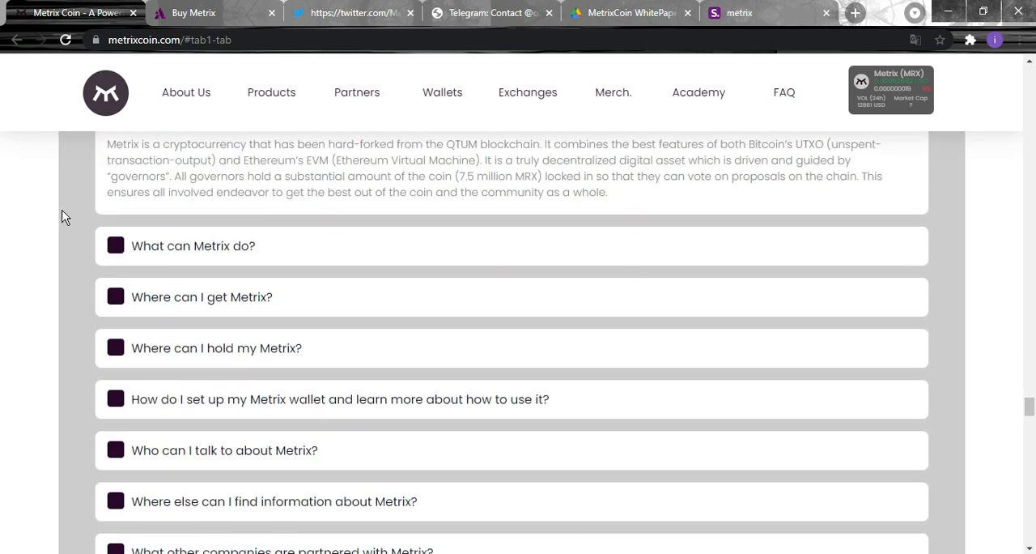
pyautogui.scroll(3)
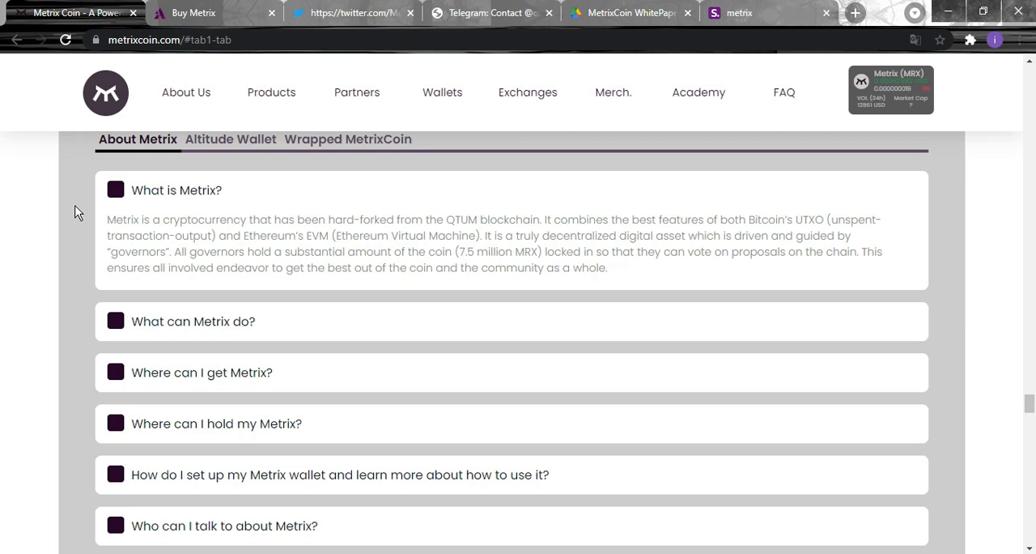
pyautogui.moveTo(45, 198)
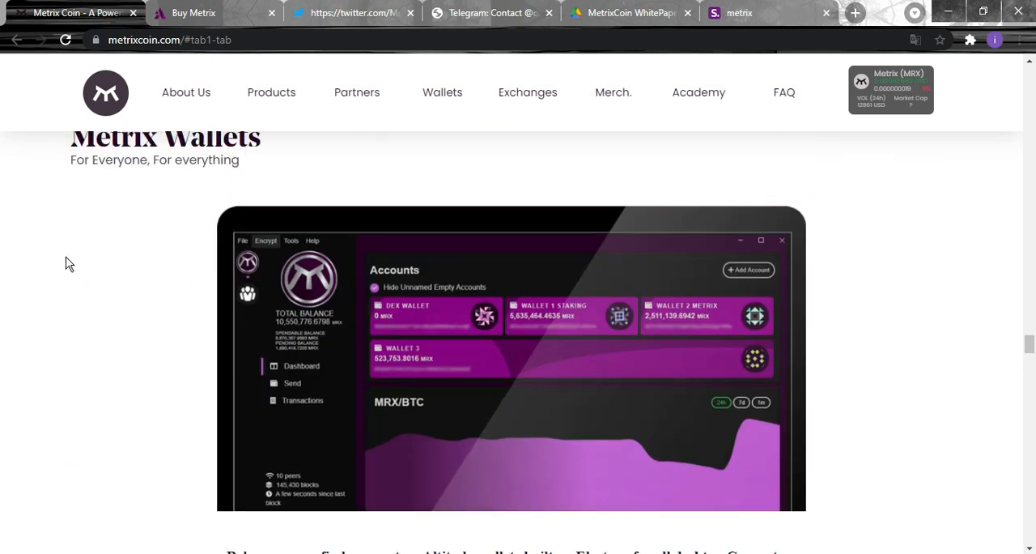
pyautogui.scroll(-3)
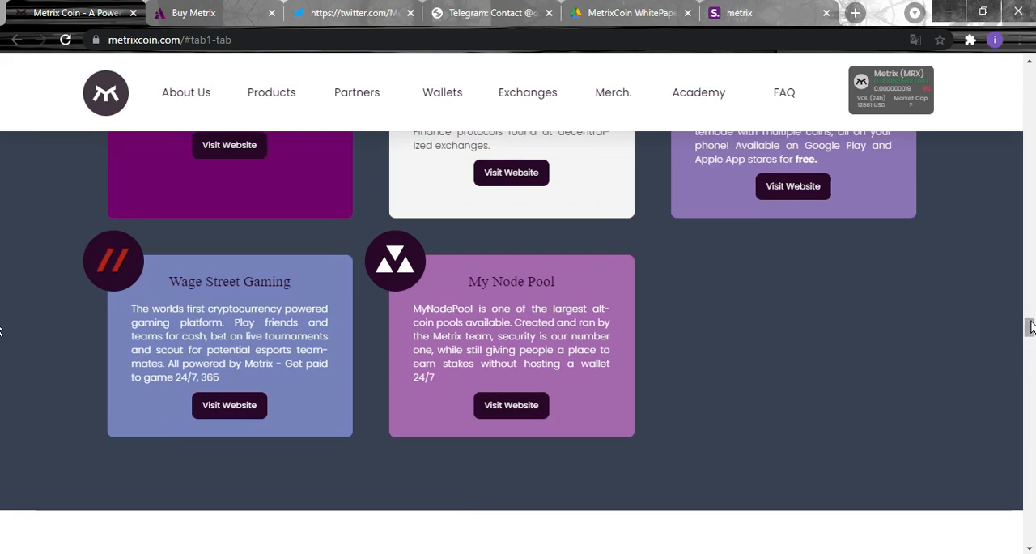
pyautogui.scroll(3)
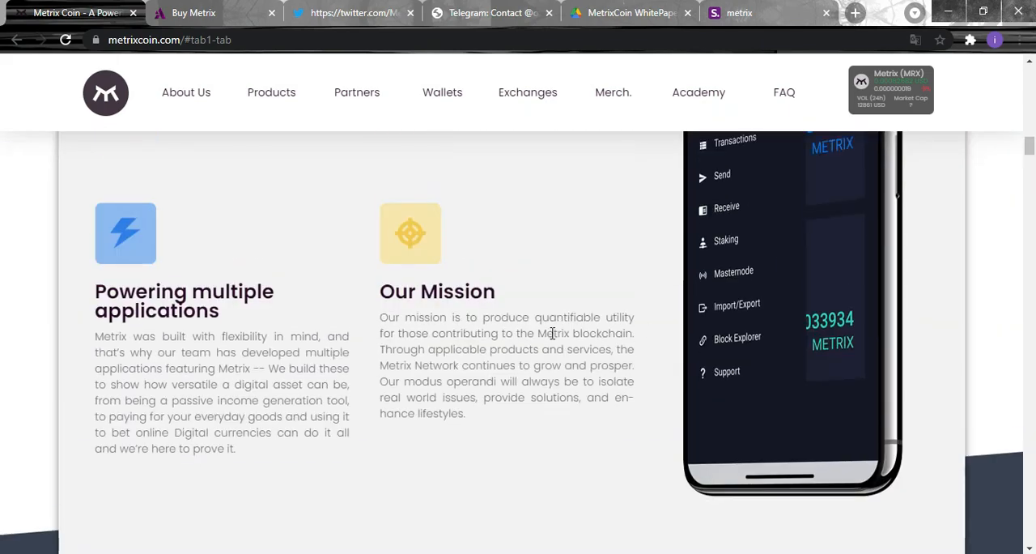
pyautogui.scroll(3)
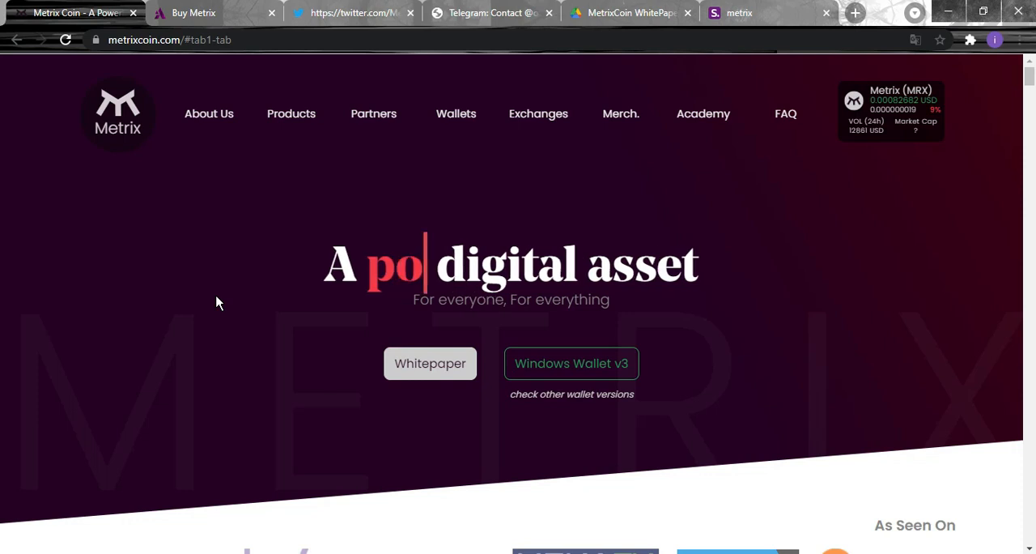
pyautogui.scroll(-3)
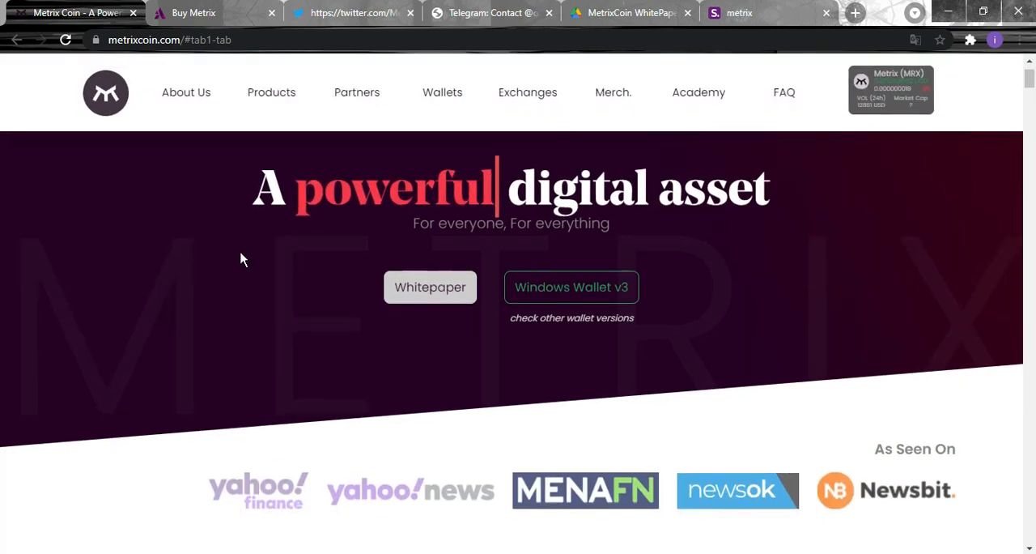
pyautogui.moveTo(431, 287)
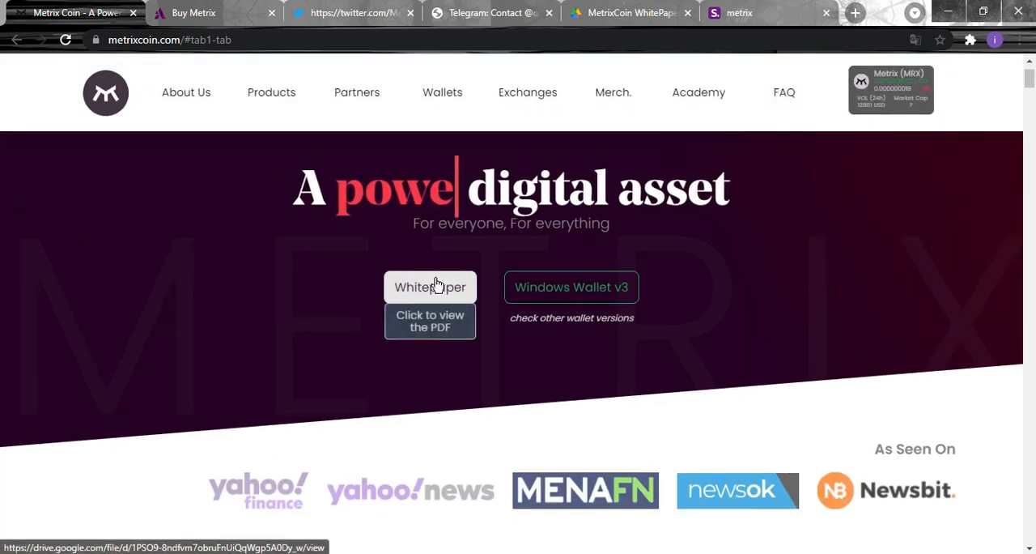
pyautogui.moveTo(664, 64)
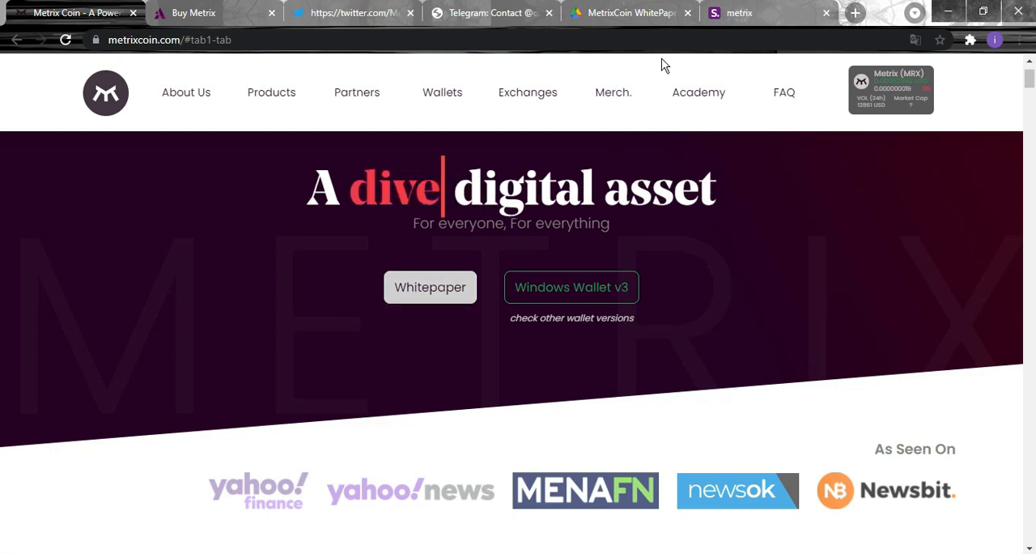
# View the MetrixCoin WhitePaper PDF's CEO message and its 13-section contents page in Google Drive.
pyautogui.click(629, 13)
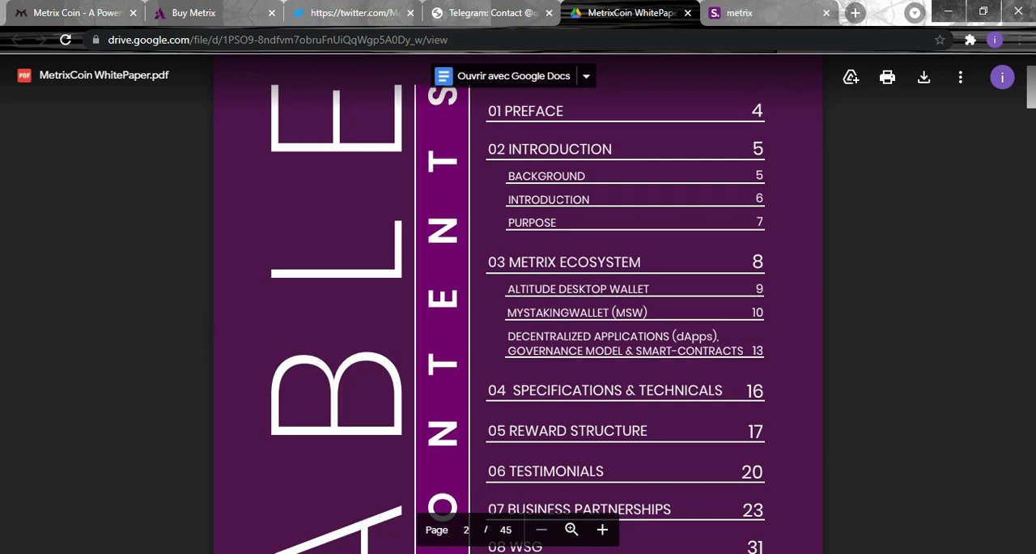
pyautogui.scroll(-3)
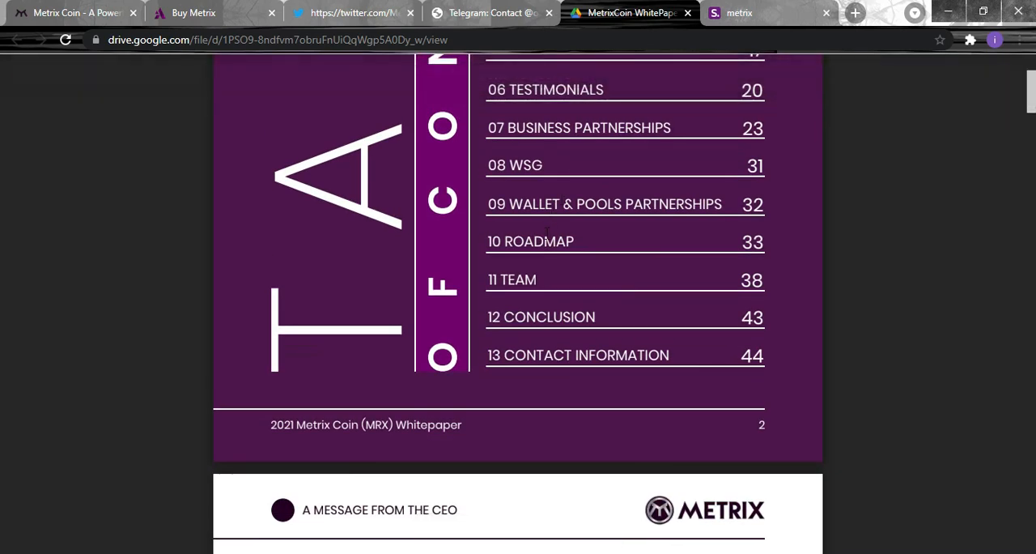
pyautogui.scroll(-3)
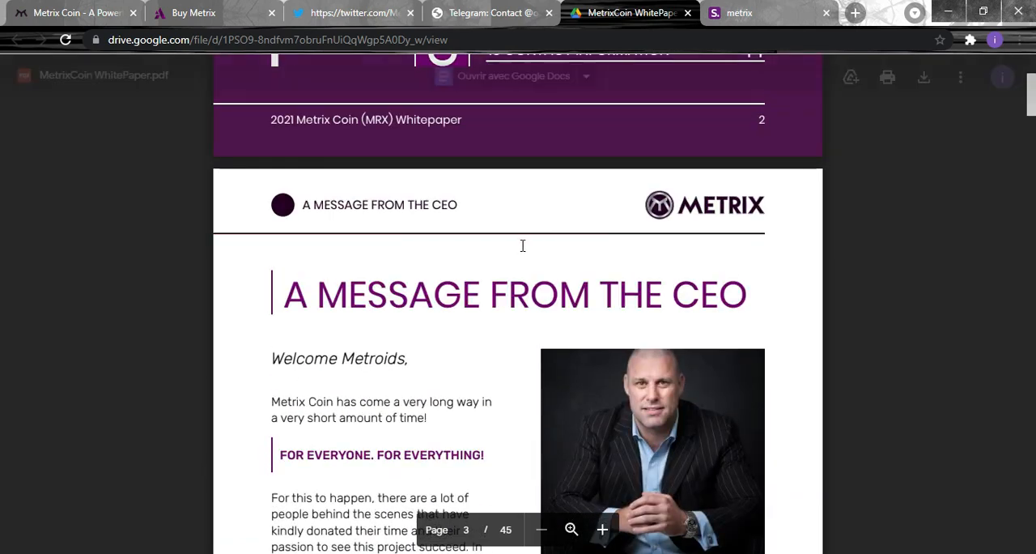
pyautogui.scroll(3)
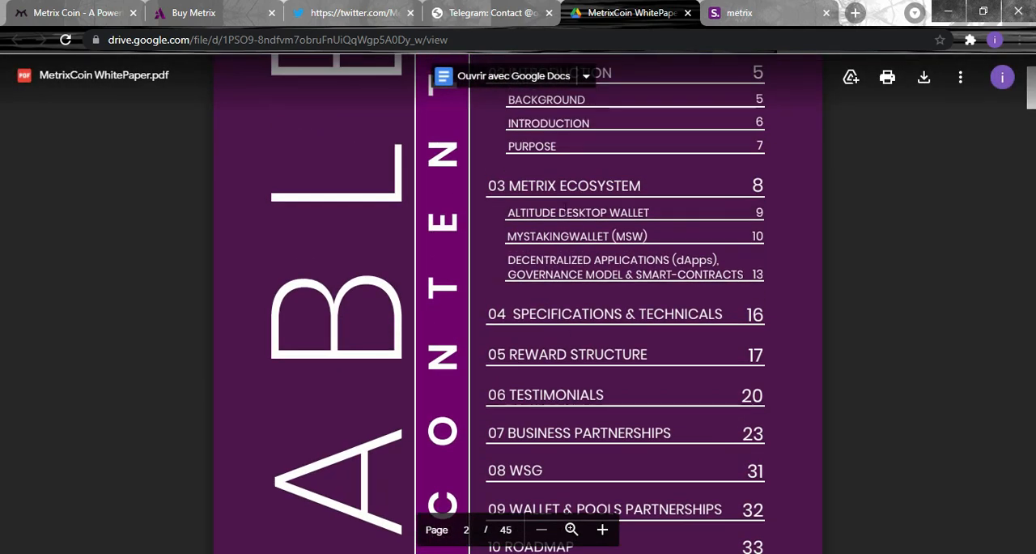
pyautogui.scroll(3)
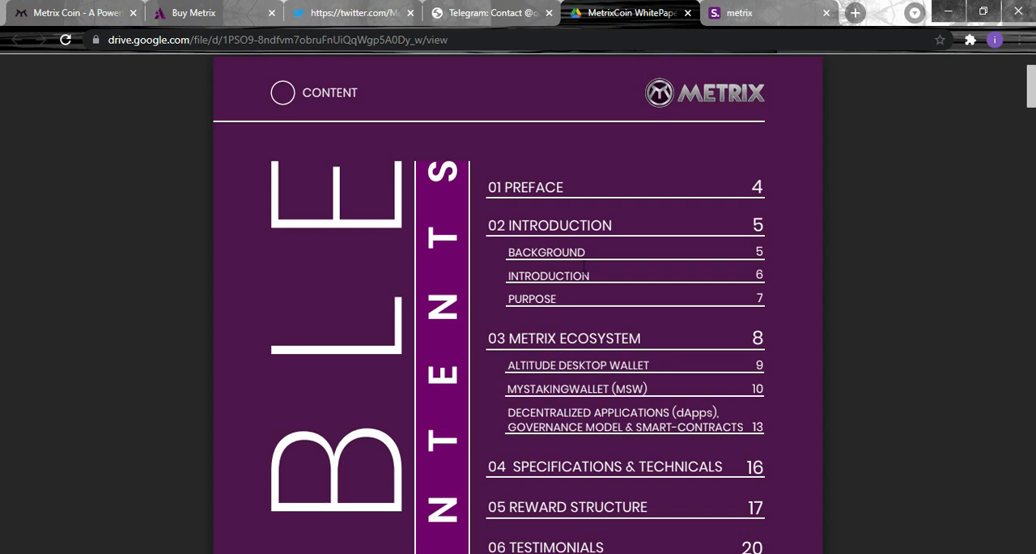
pyautogui.moveTo(366, 290)
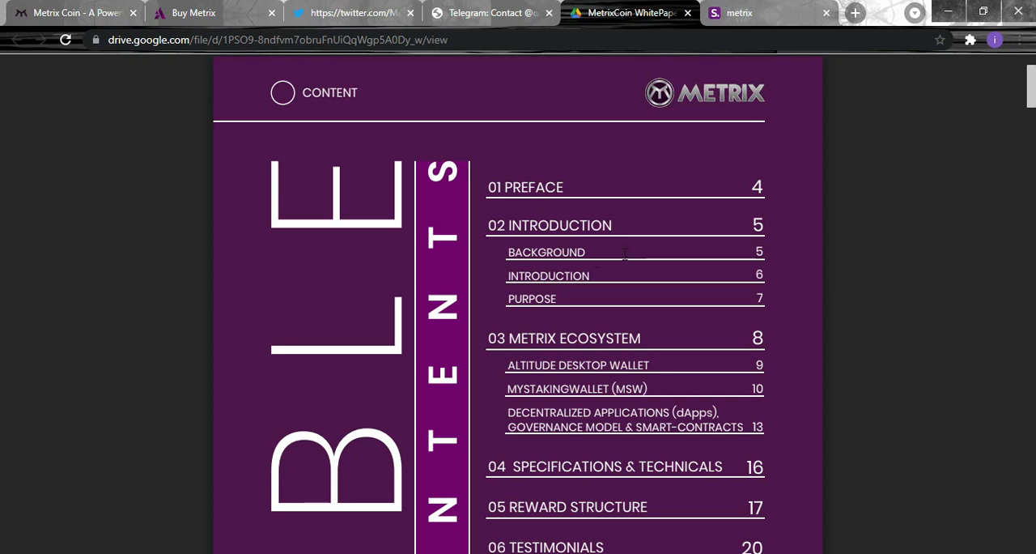
pyautogui.scroll(-3)
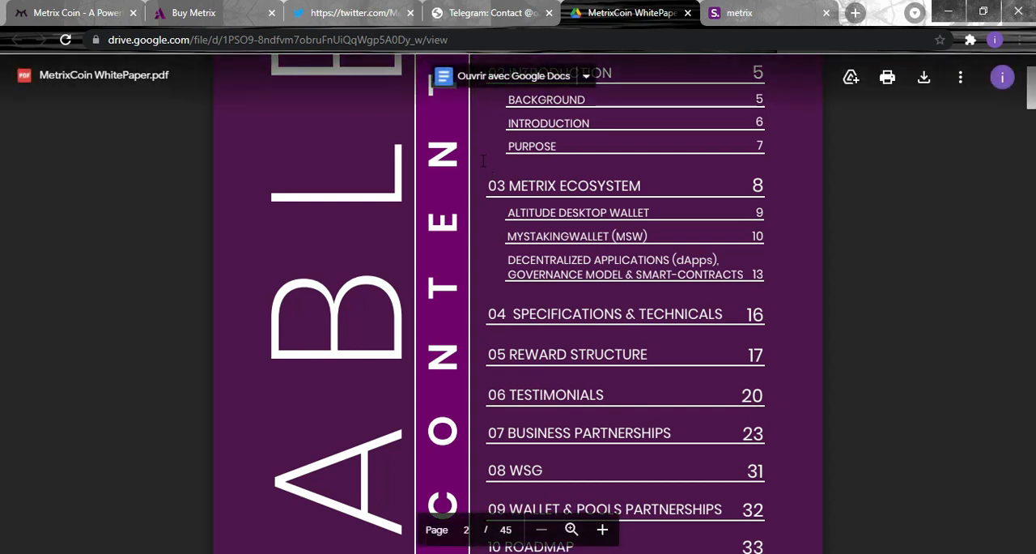
pyautogui.click(73, 13)
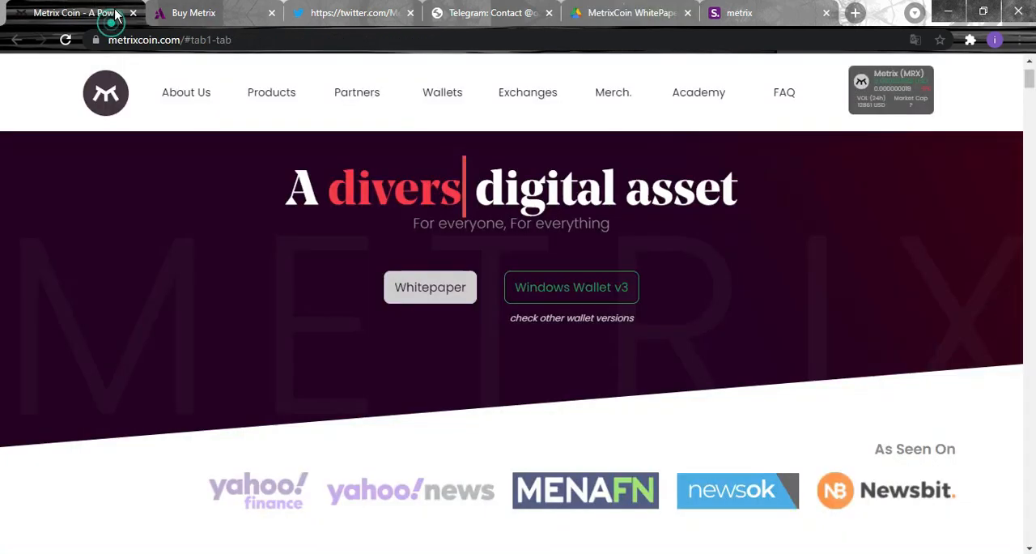
pyautogui.scroll(-3)
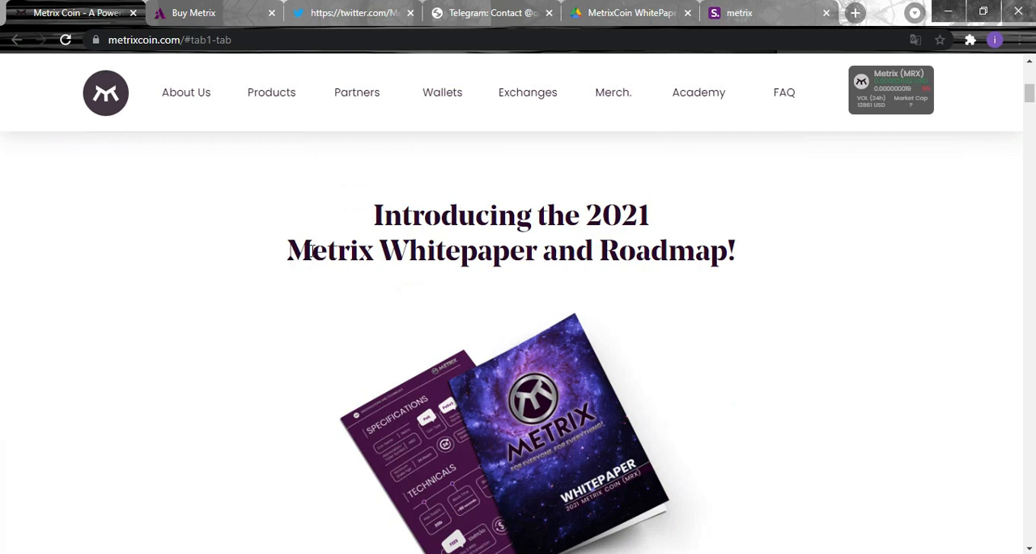
pyautogui.scroll(-3)
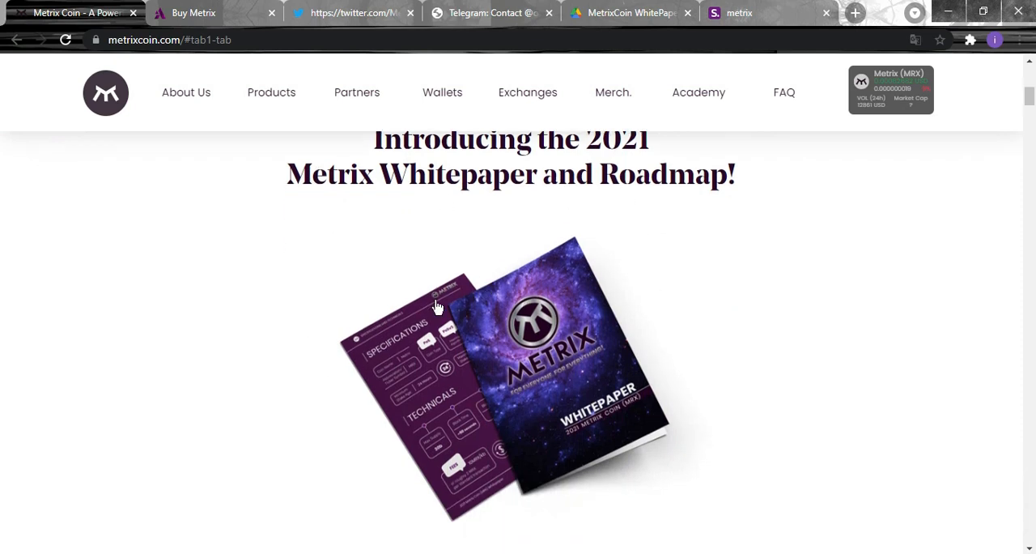
pyautogui.moveTo(608, 13)
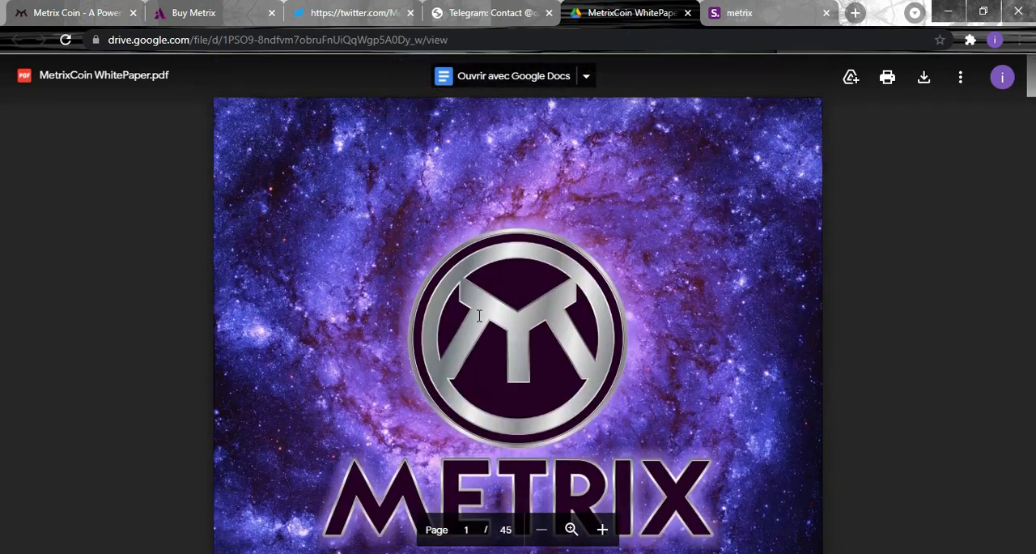
pyautogui.scroll(-3)
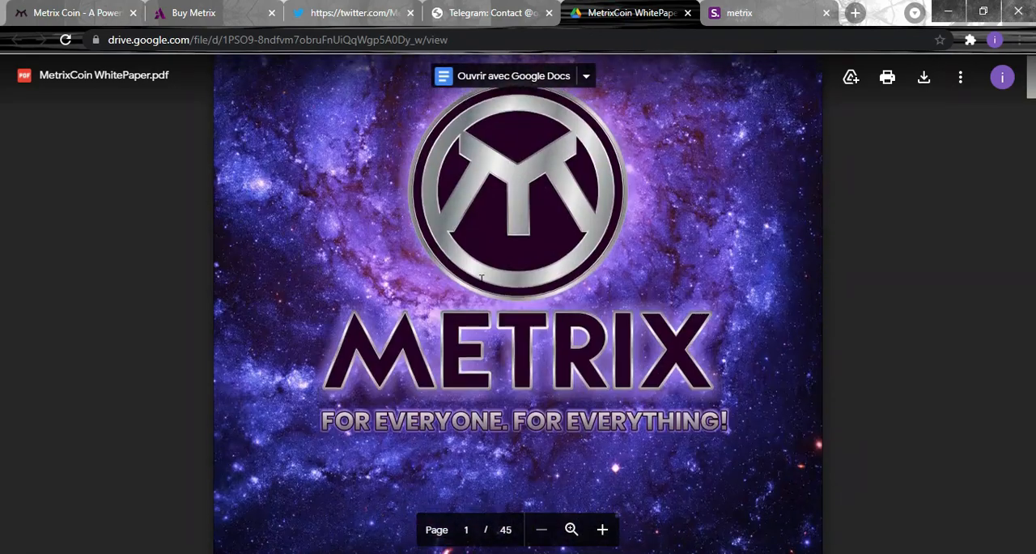
pyautogui.scroll(-3)
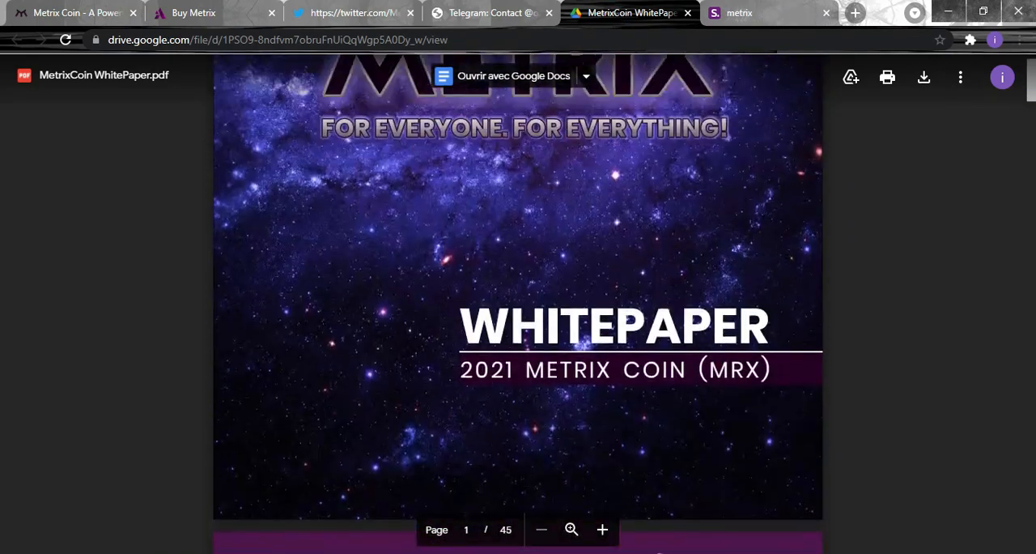
pyautogui.scroll(3)
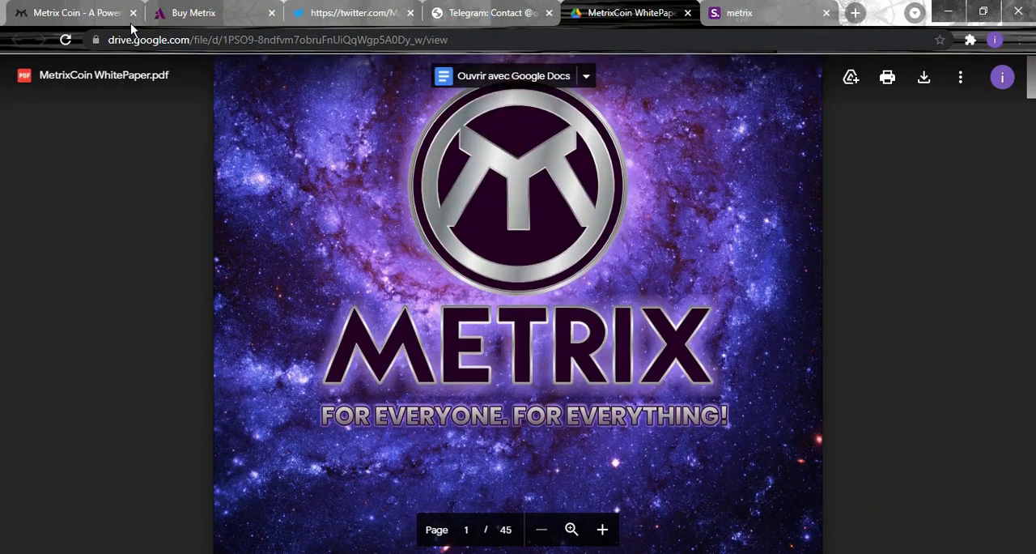
# Review the homepage stats (2572 active addresses, 90sec block time, ~10% staking) and three feature cards.
pyautogui.click(73, 13)
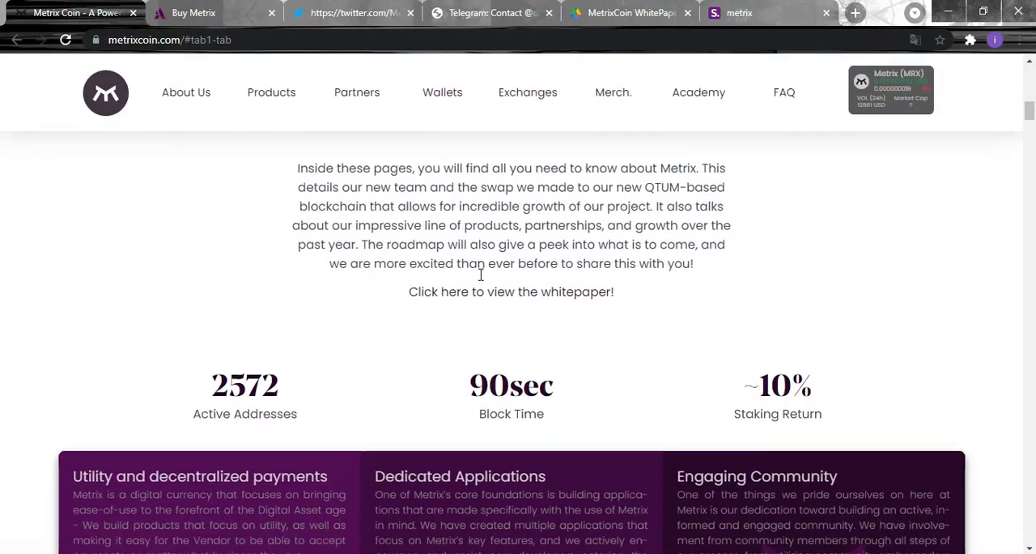
pyautogui.scroll(-3)
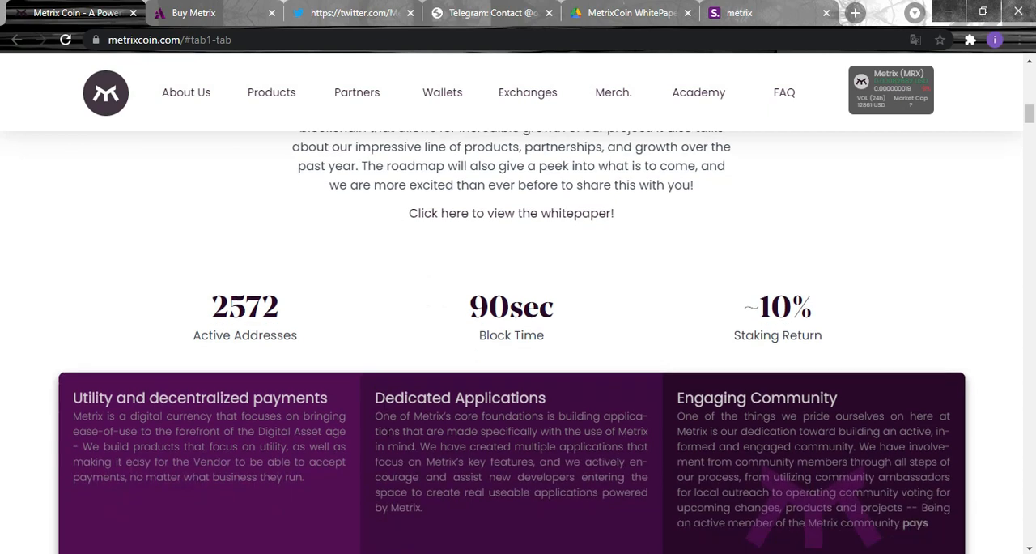
pyautogui.scroll(-3)
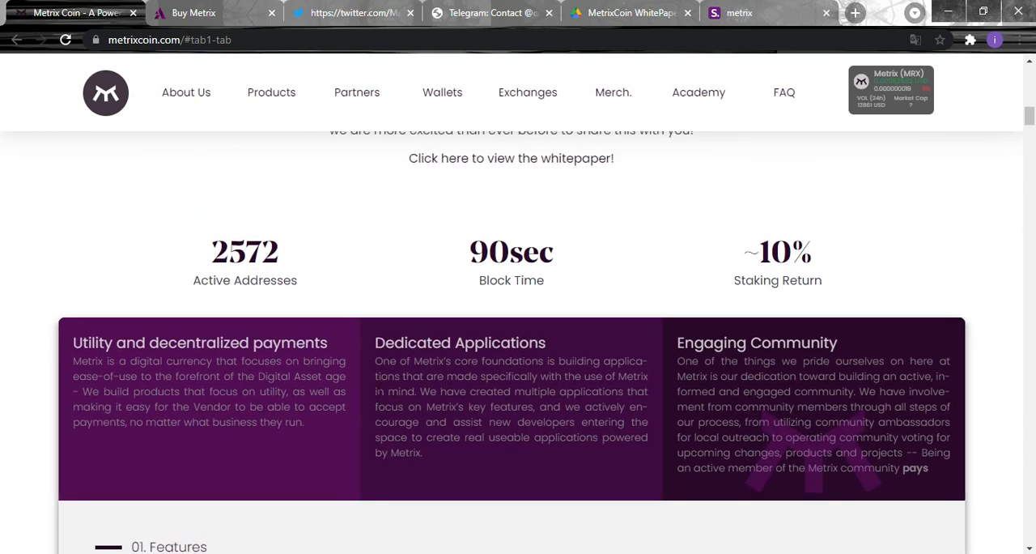
pyautogui.moveTo(369, 408)
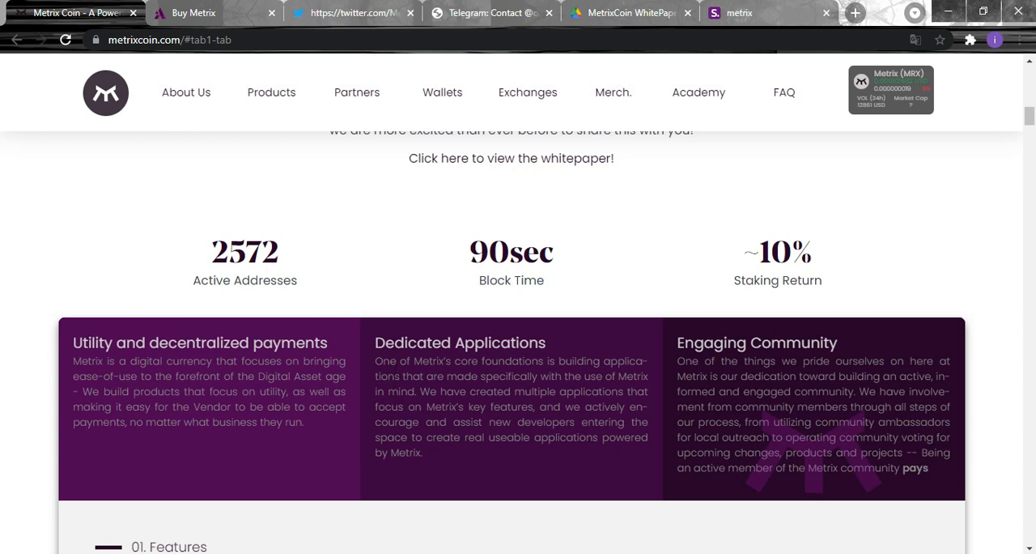
pyautogui.scroll(-3)
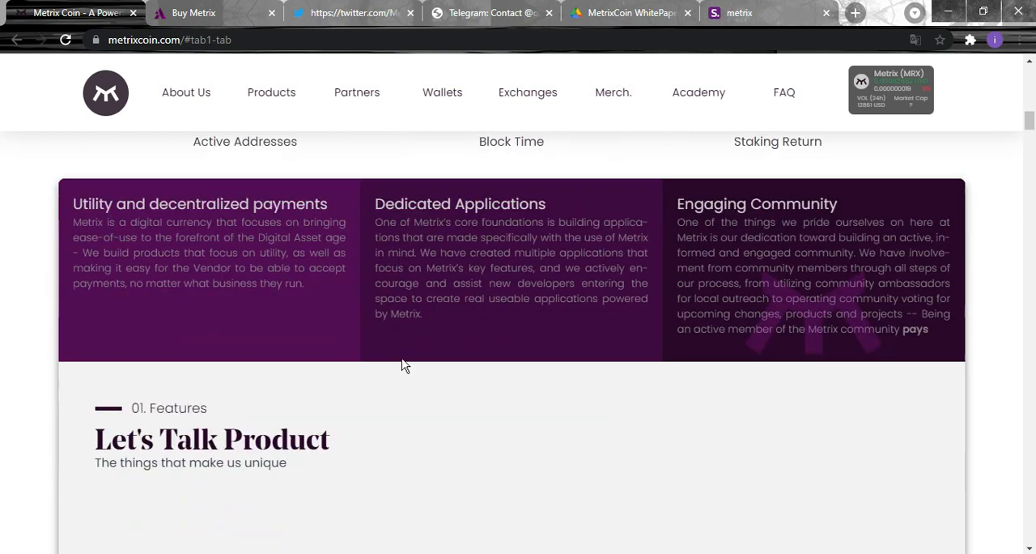
pyautogui.scroll(-3)
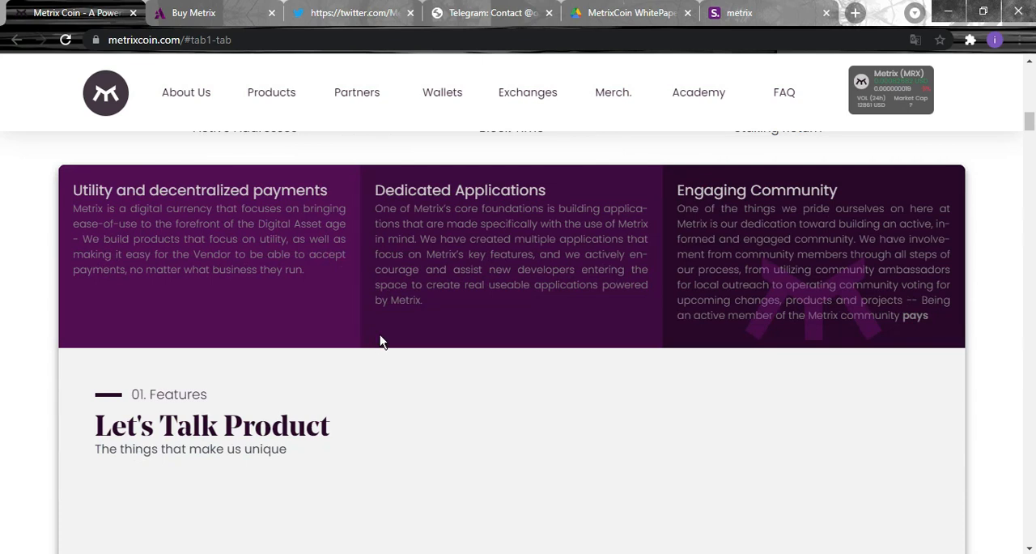
pyautogui.moveTo(379, 350)
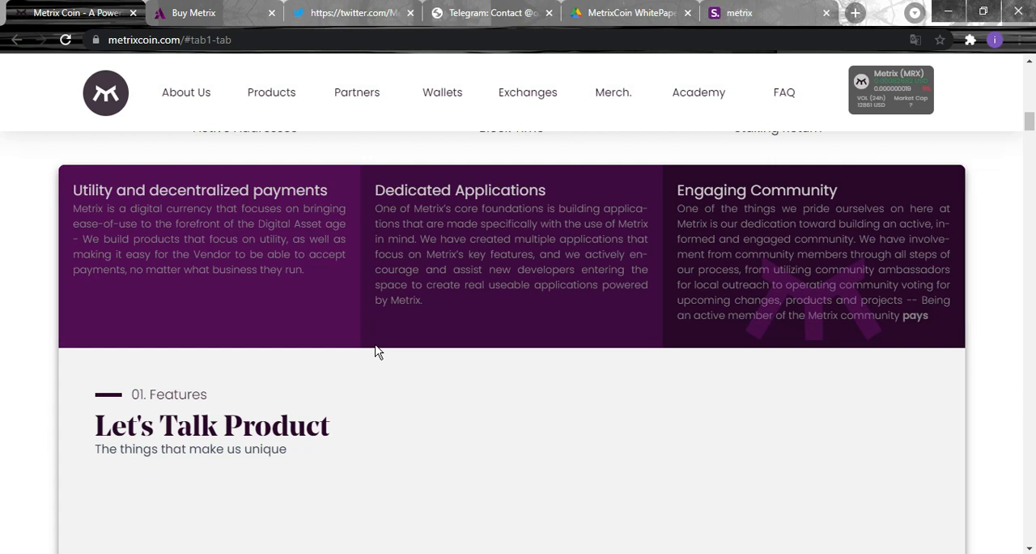
pyautogui.moveTo(706, 339)
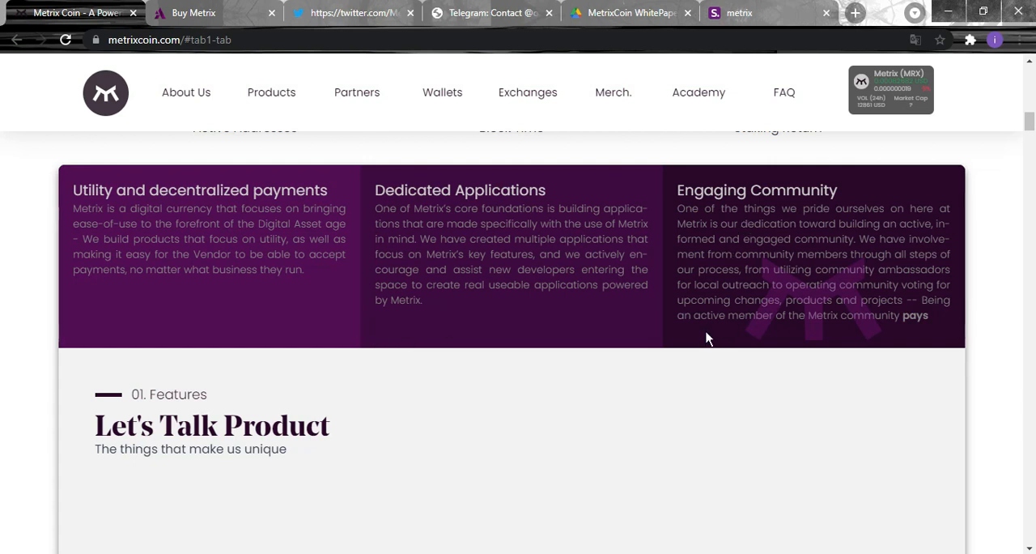
pyautogui.scroll(3)
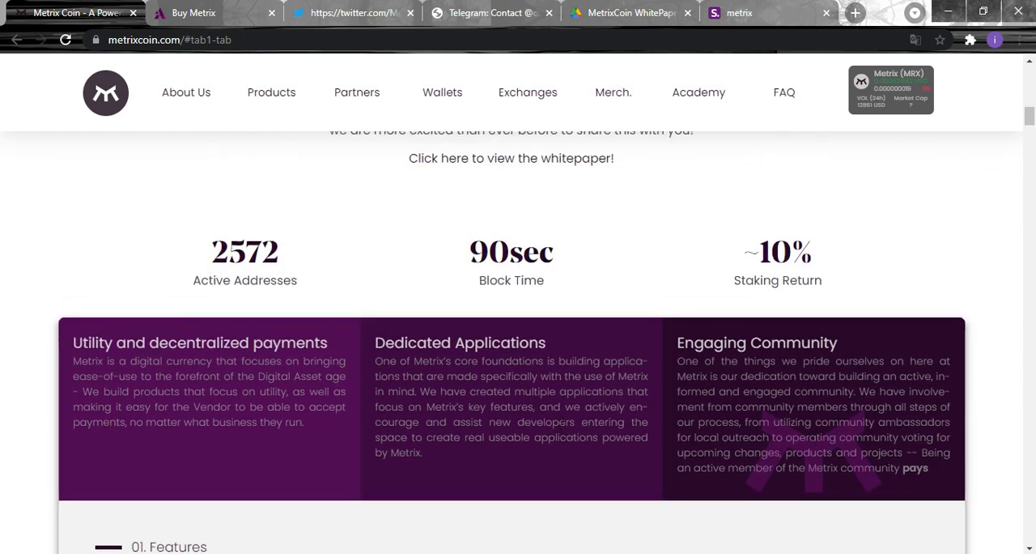
pyautogui.moveTo(570, 340)
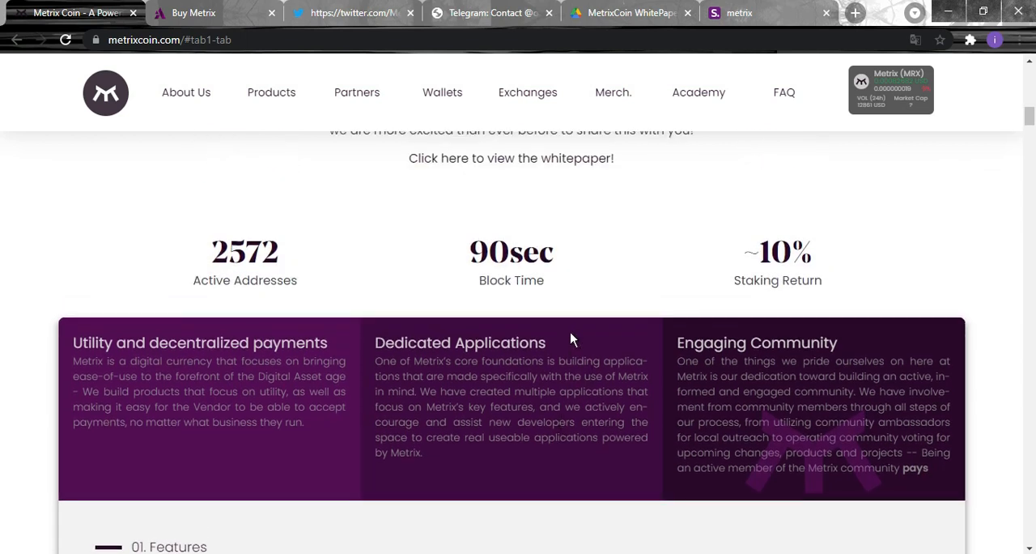
pyautogui.moveTo(567, 314)
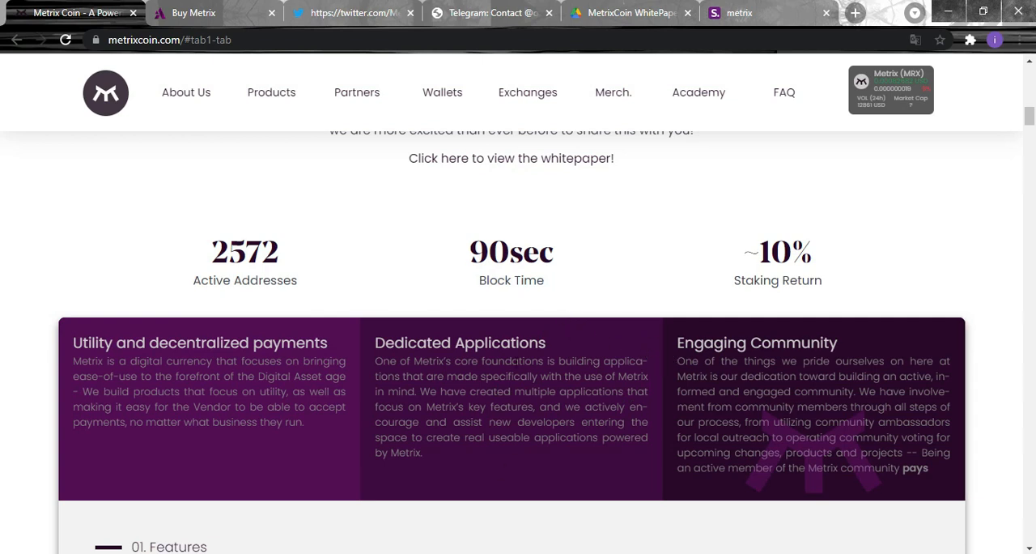
# Read the 'Let's Talk Product' features on Metrix as a flexible digital asset and its Proof of Stake.
pyautogui.scroll(-3)
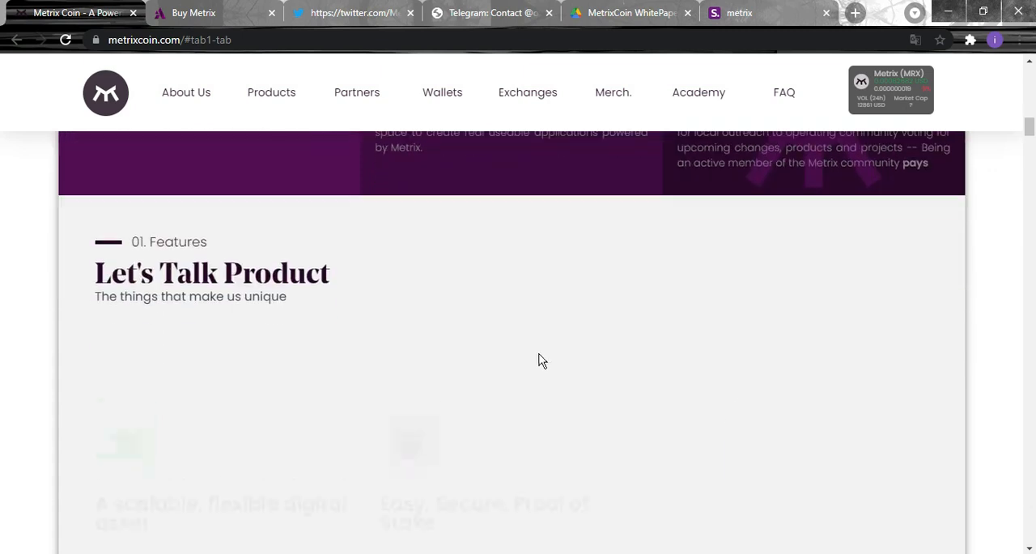
pyautogui.scroll(-3)
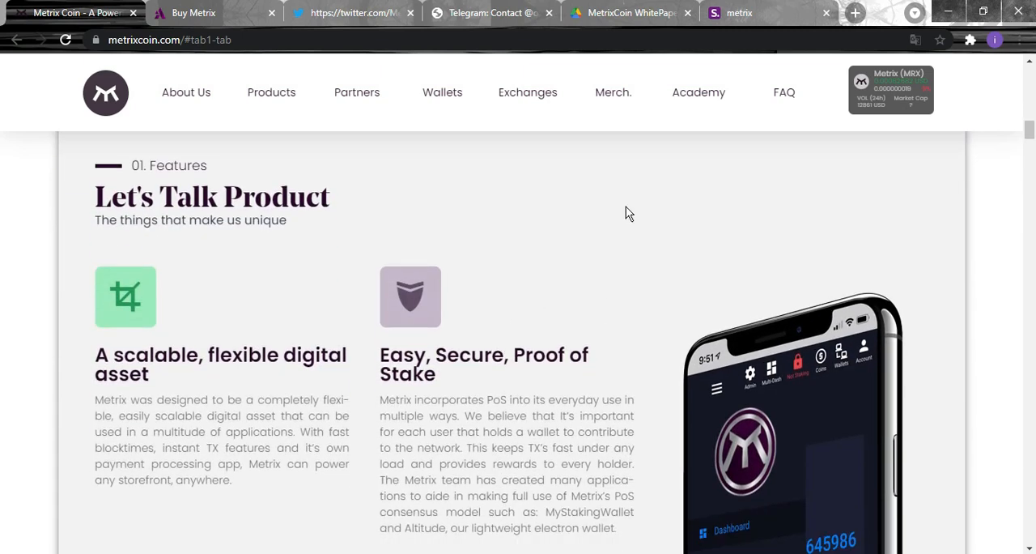
pyautogui.scroll(-3)
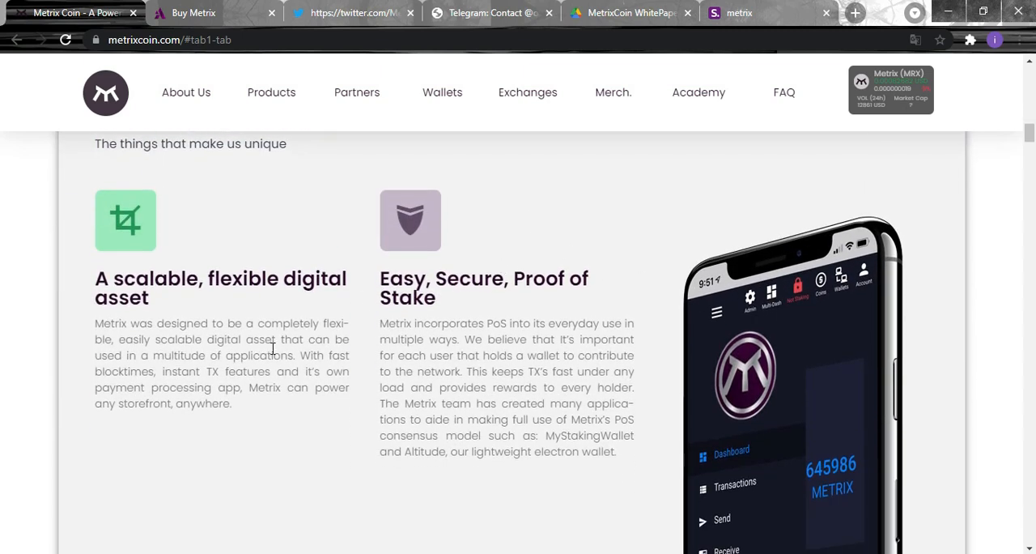
pyautogui.scroll(3)
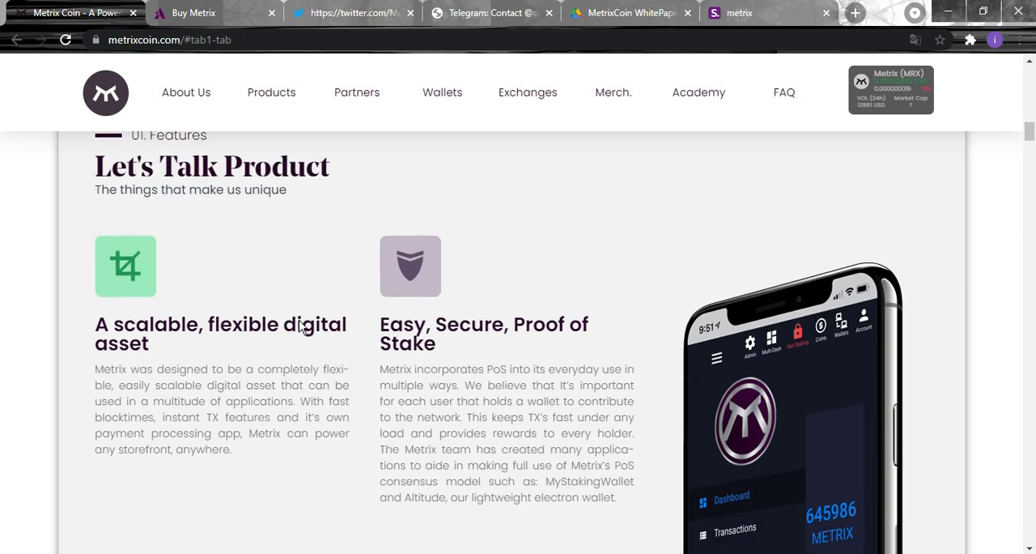
pyautogui.scroll(-3)
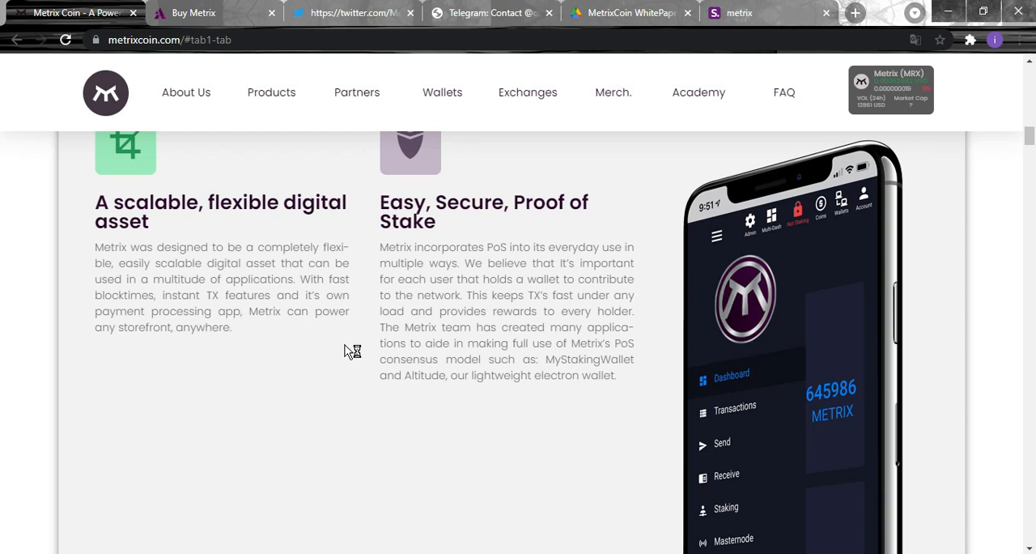
pyautogui.moveTo(336, 348)
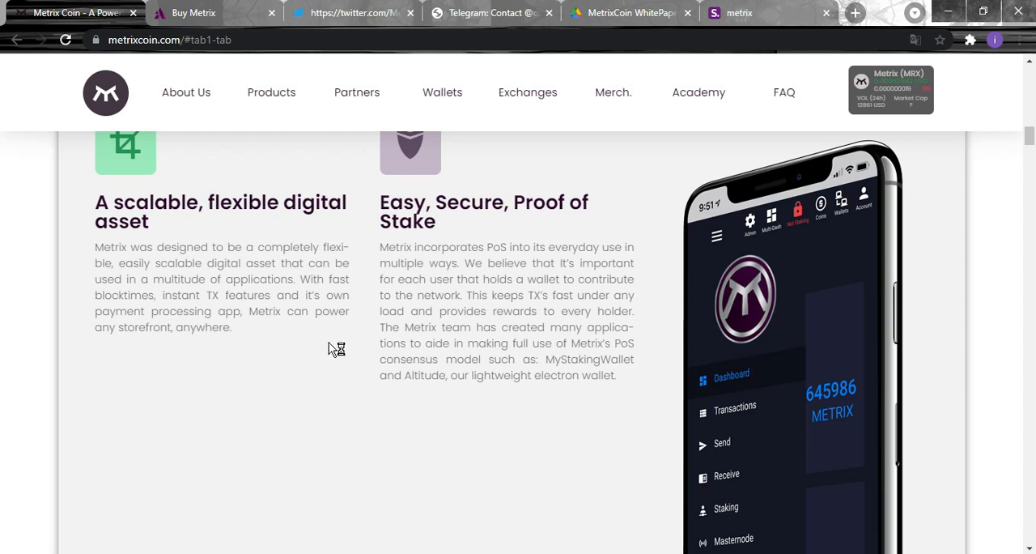
pyautogui.scroll(-3)
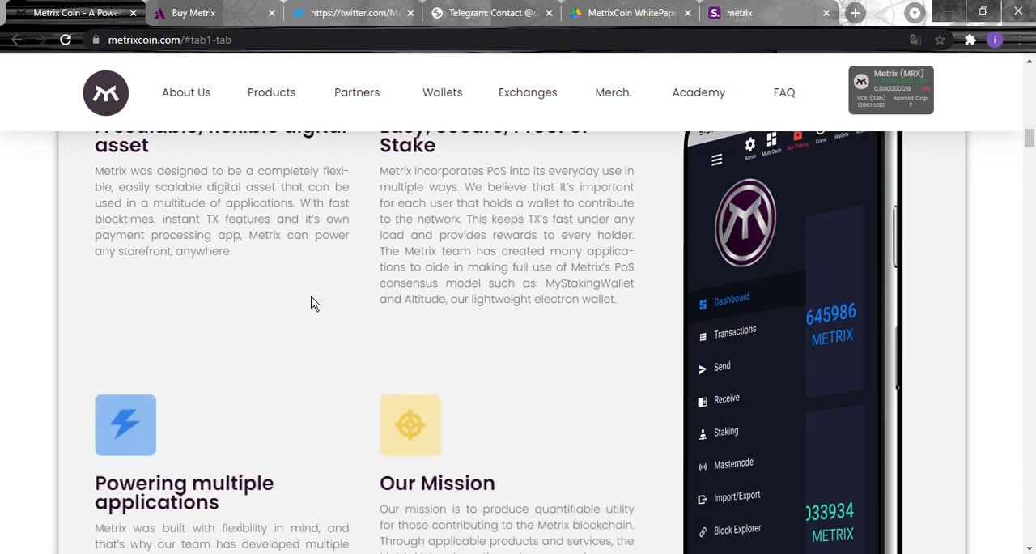
pyautogui.moveTo(330, 282)
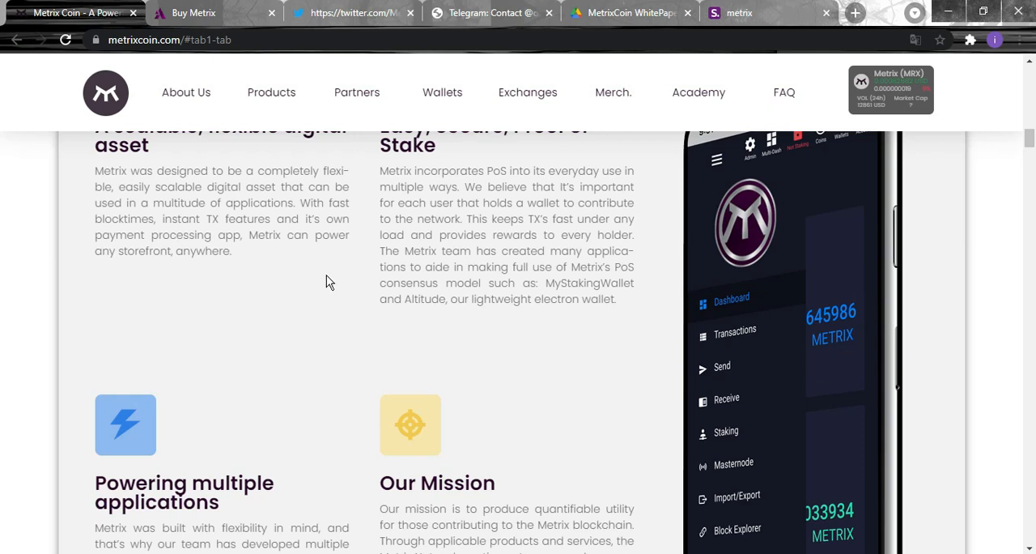
pyautogui.moveTo(316, 283)
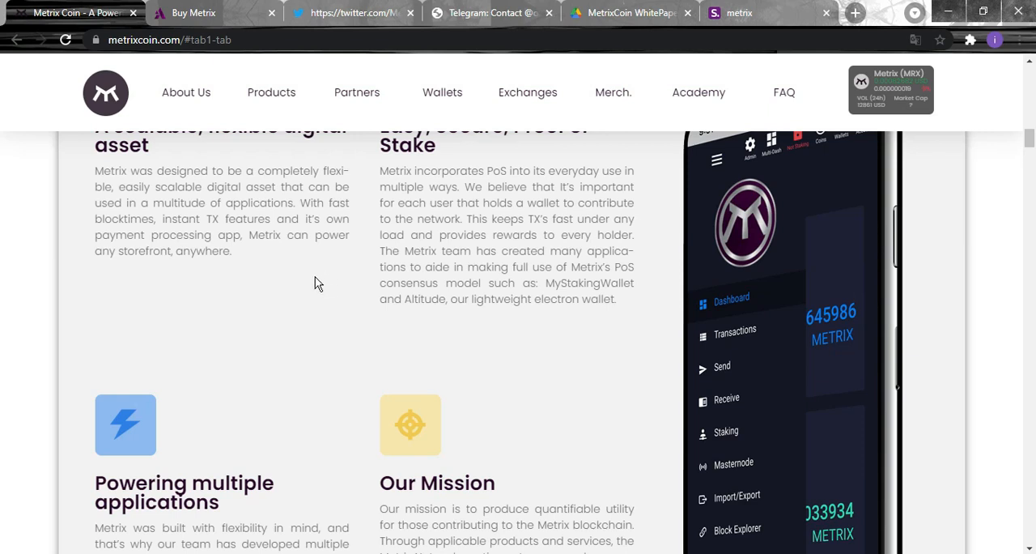
pyautogui.moveTo(327, 285)
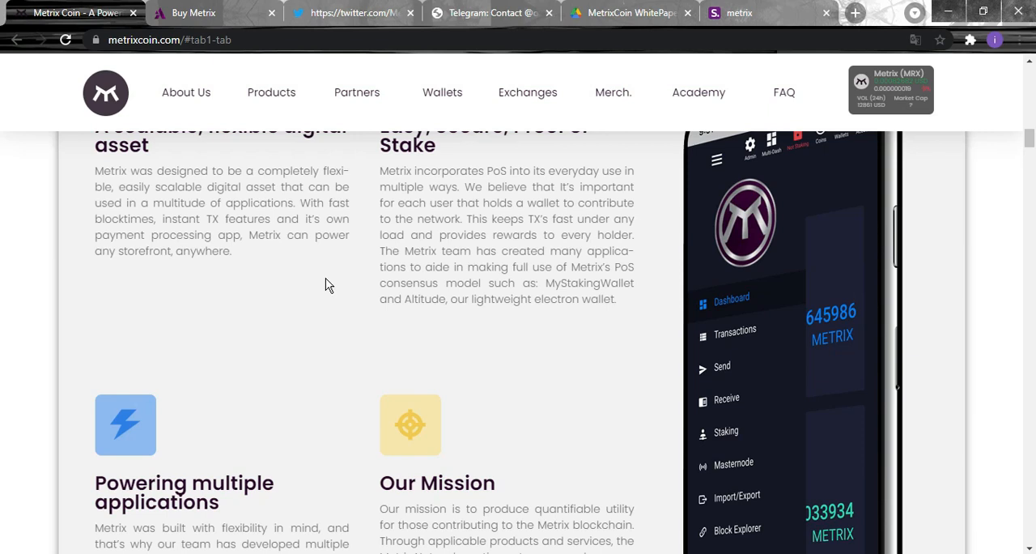
pyautogui.moveTo(307, 301)
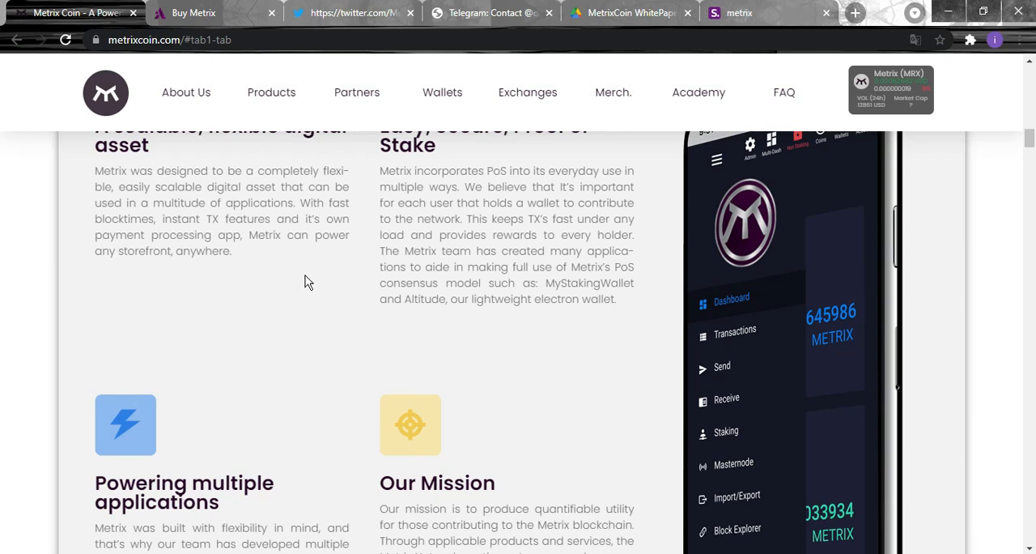
pyautogui.moveTo(301, 290)
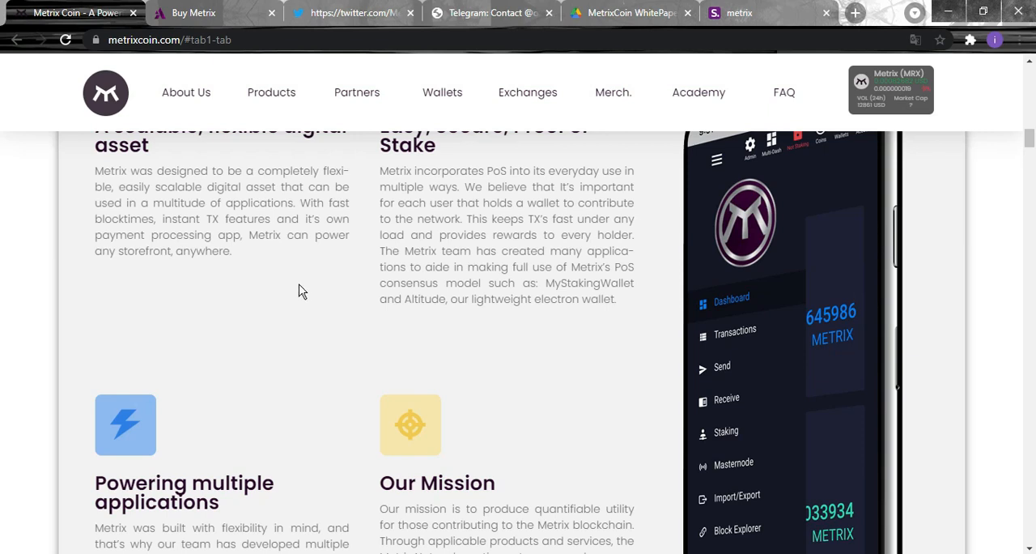
pyautogui.moveTo(331, 294)
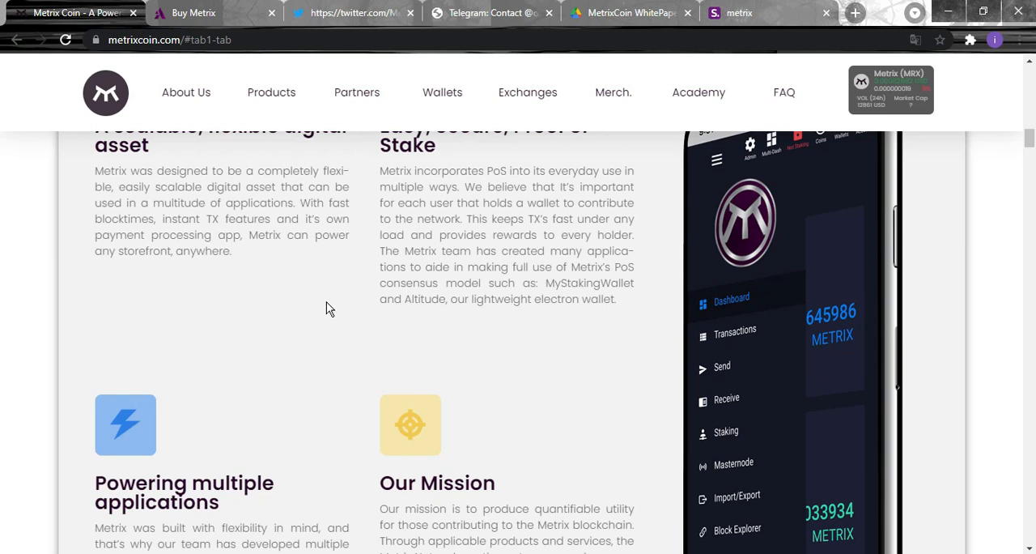
pyautogui.moveTo(337, 267)
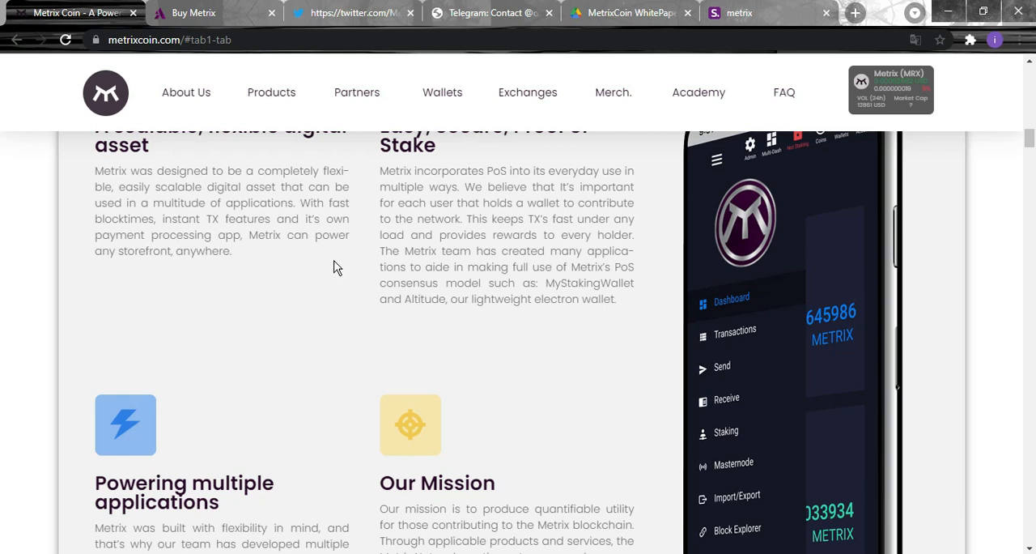
pyautogui.moveTo(331, 258)
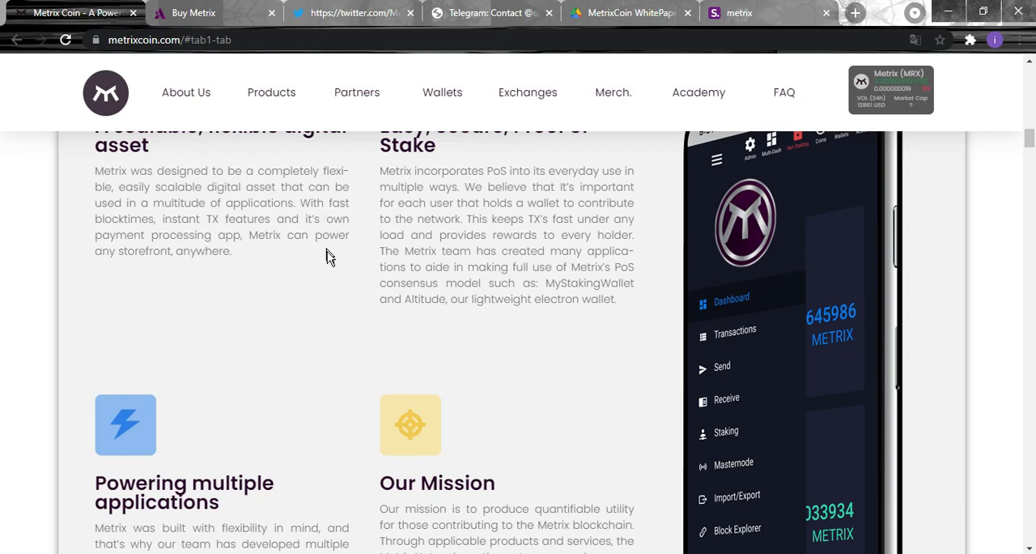
pyautogui.moveTo(349, 301)
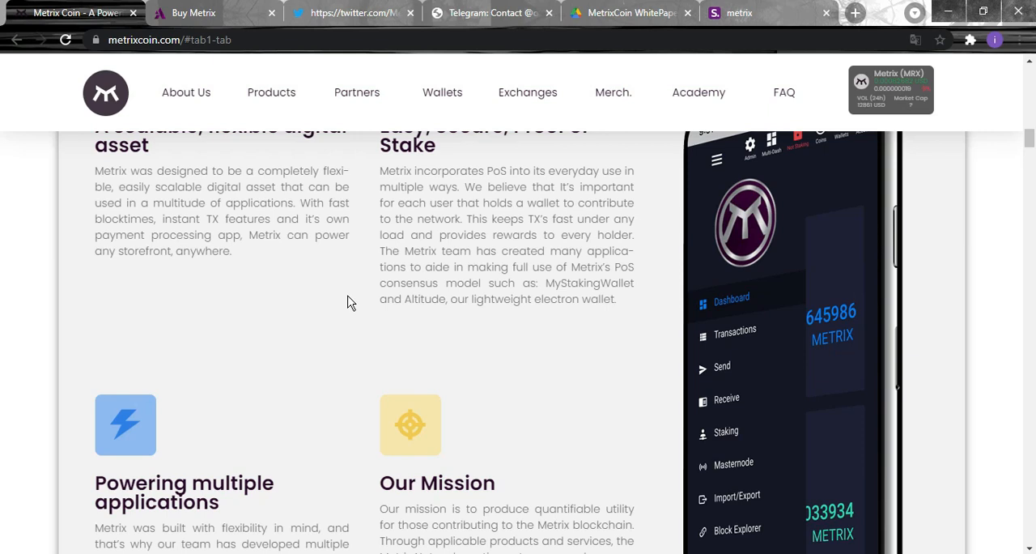
pyautogui.moveTo(334, 314)
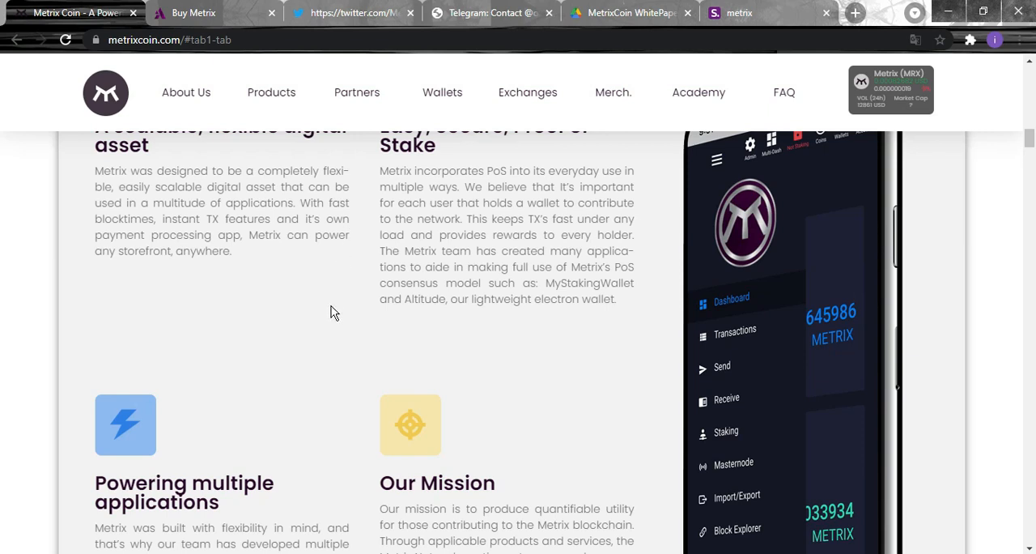
pyautogui.moveTo(347, 304)
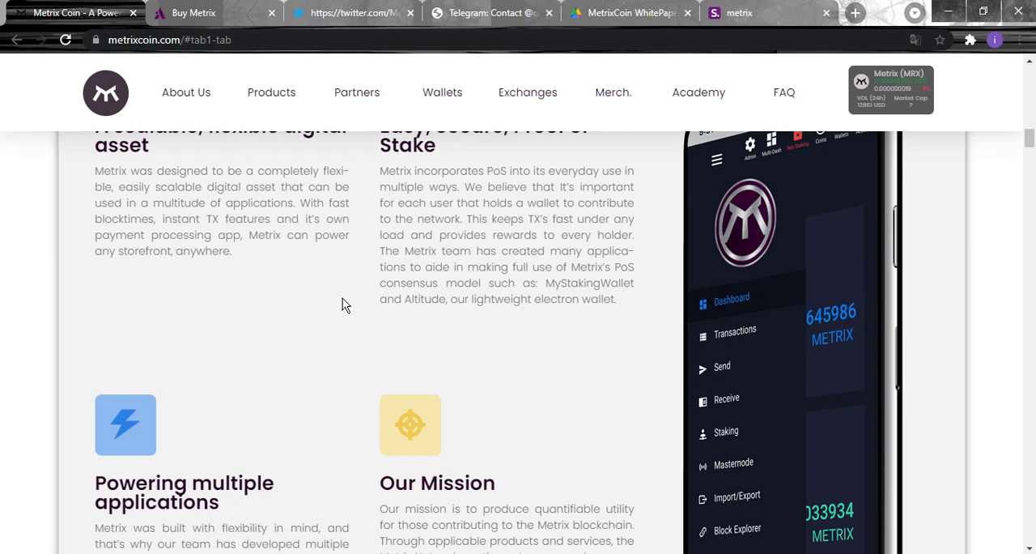
pyautogui.moveTo(316, 253)
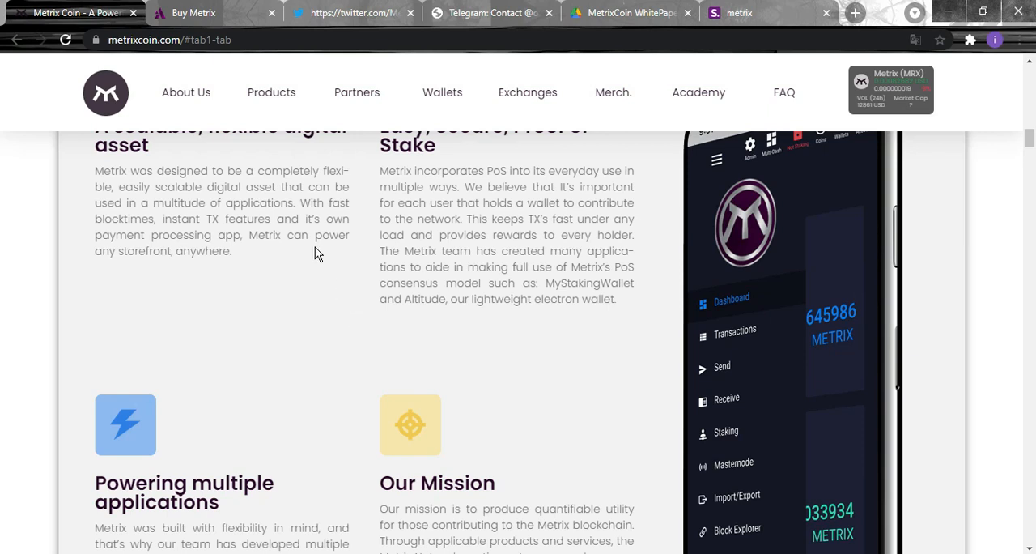
# Bring the full 'Powering multiple applications' and 'Our Mission' descriptions into view.
pyautogui.scroll(-3)
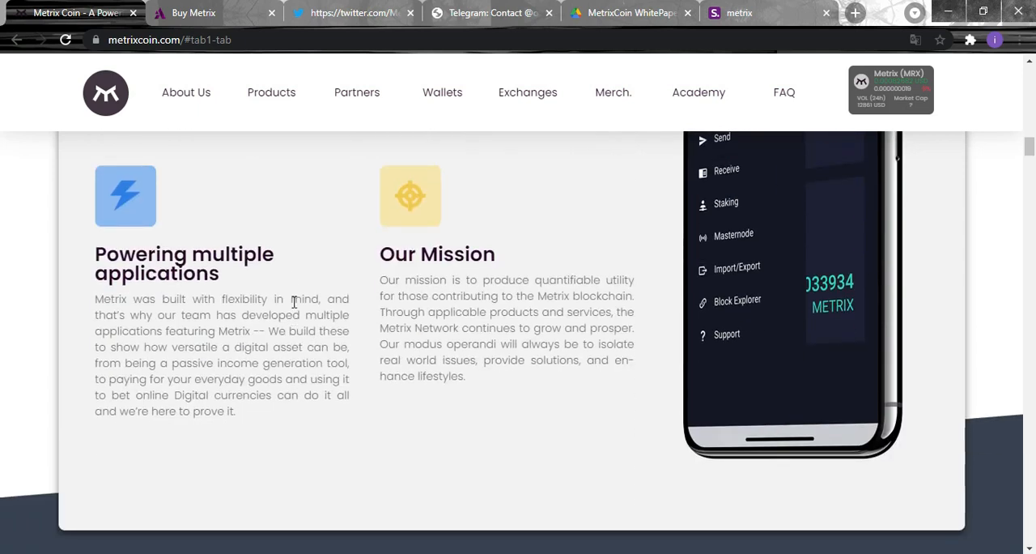
pyautogui.moveTo(234, 275)
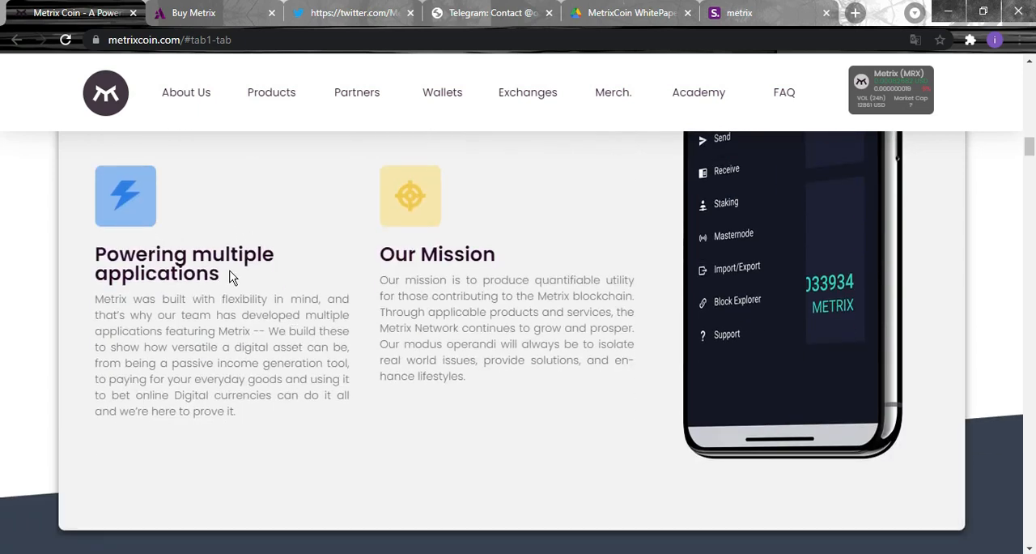
pyautogui.moveTo(337, 414)
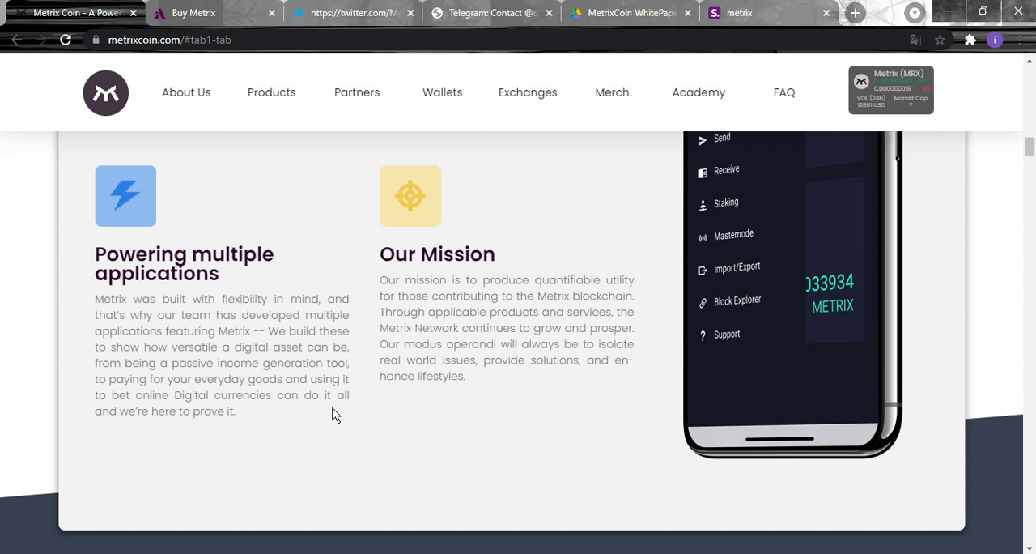
pyautogui.moveTo(370, 381)
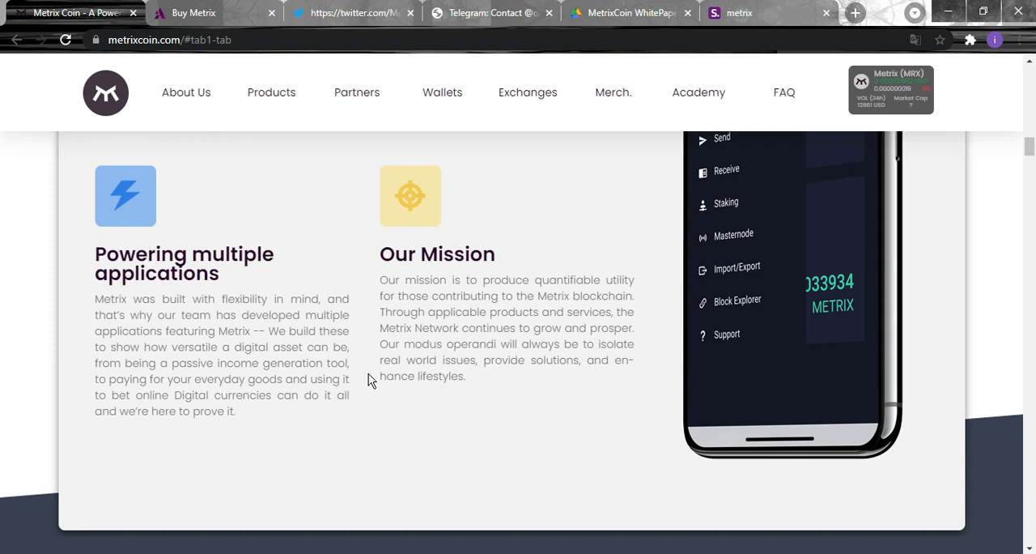
pyautogui.moveTo(415, 496)
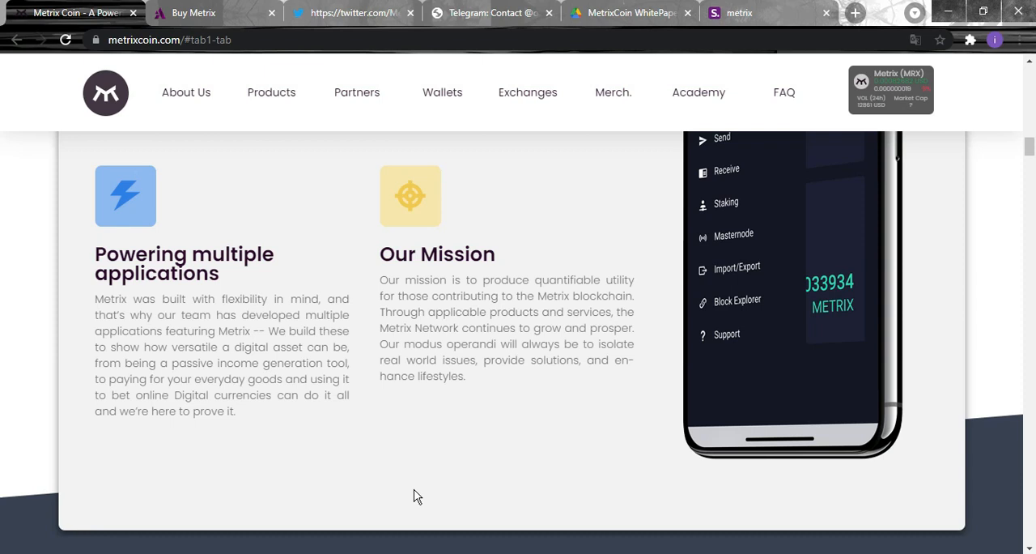
pyautogui.moveTo(427, 444)
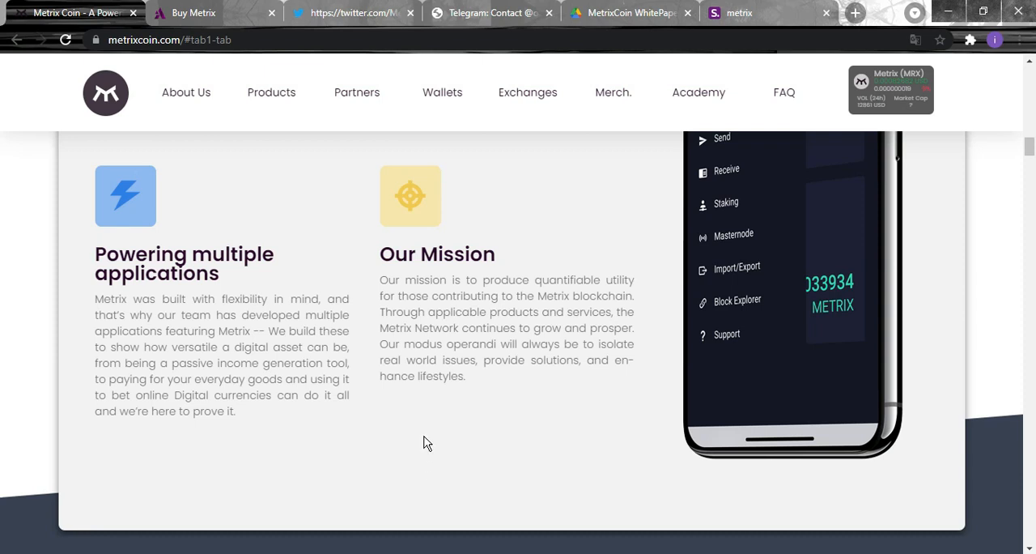
pyautogui.moveTo(408, 460)
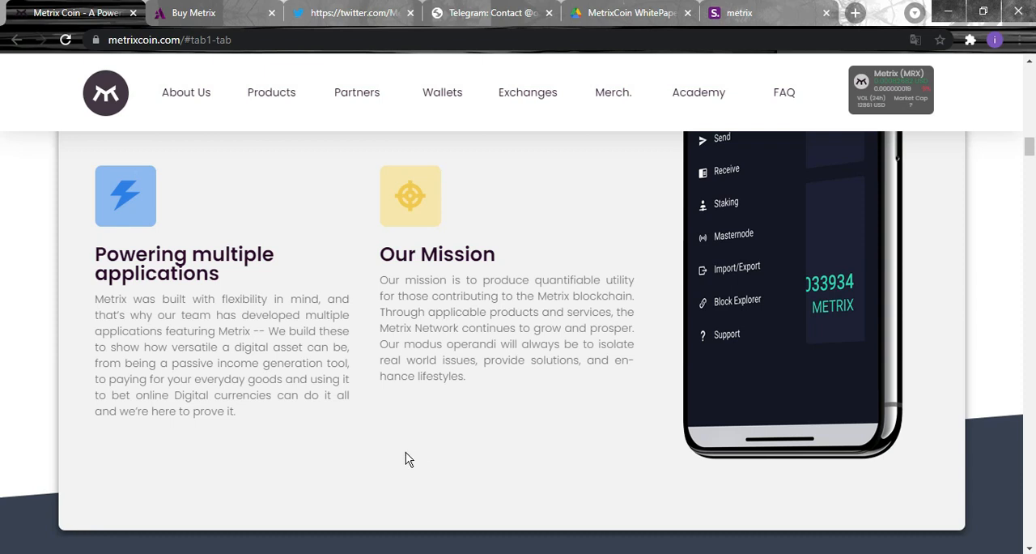
pyautogui.moveTo(411, 455)
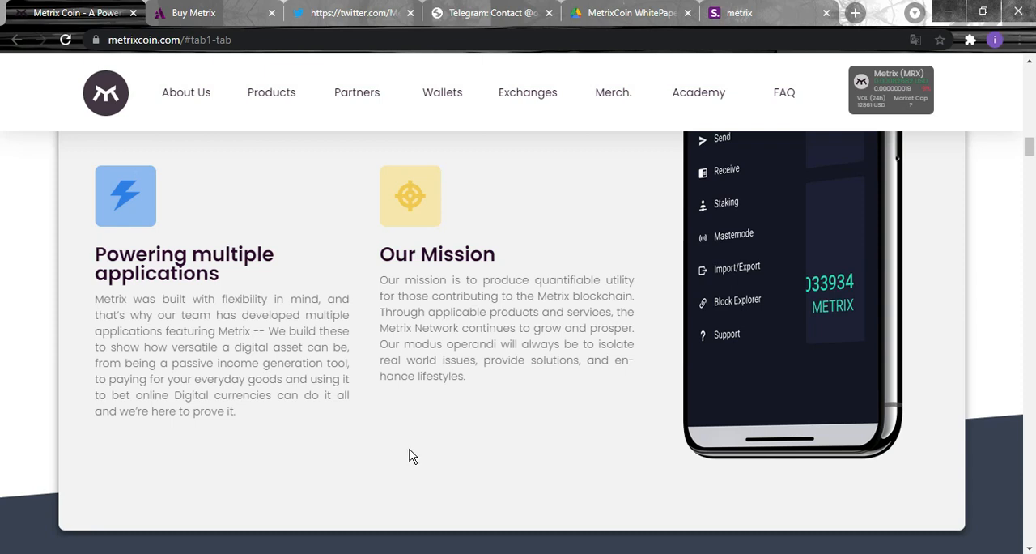
pyautogui.moveTo(408, 457)
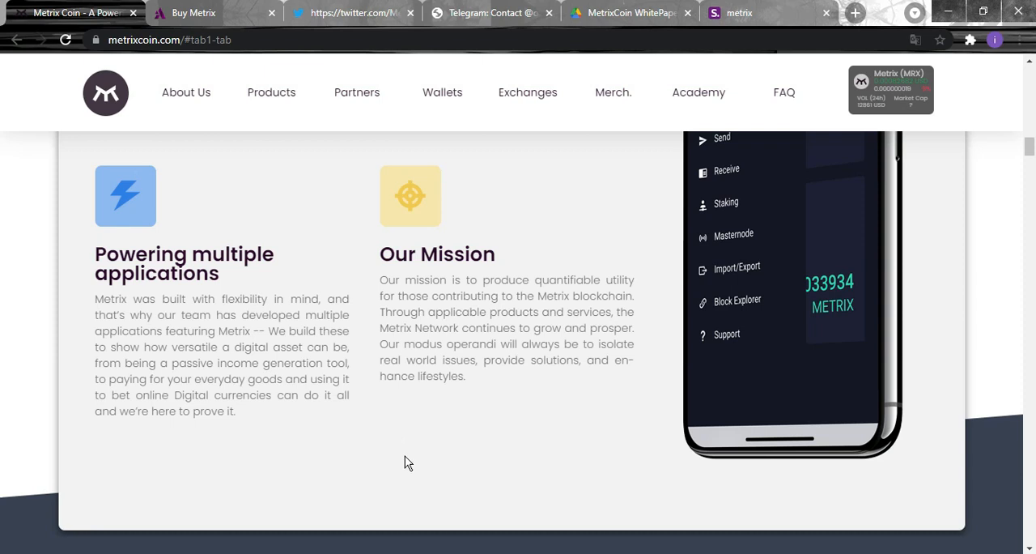
pyautogui.moveTo(405, 460)
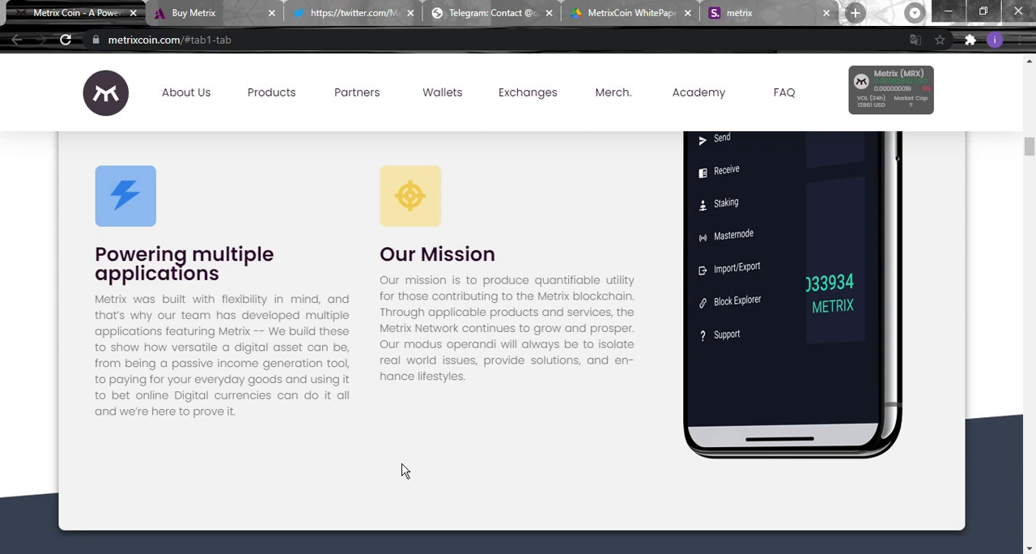
pyautogui.moveTo(389, 444)
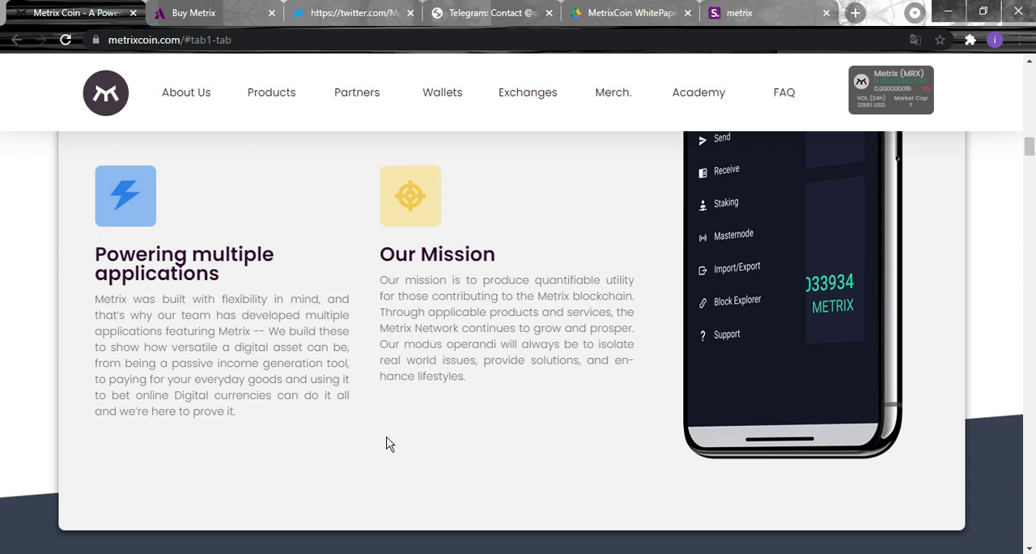
pyautogui.moveTo(365, 383)
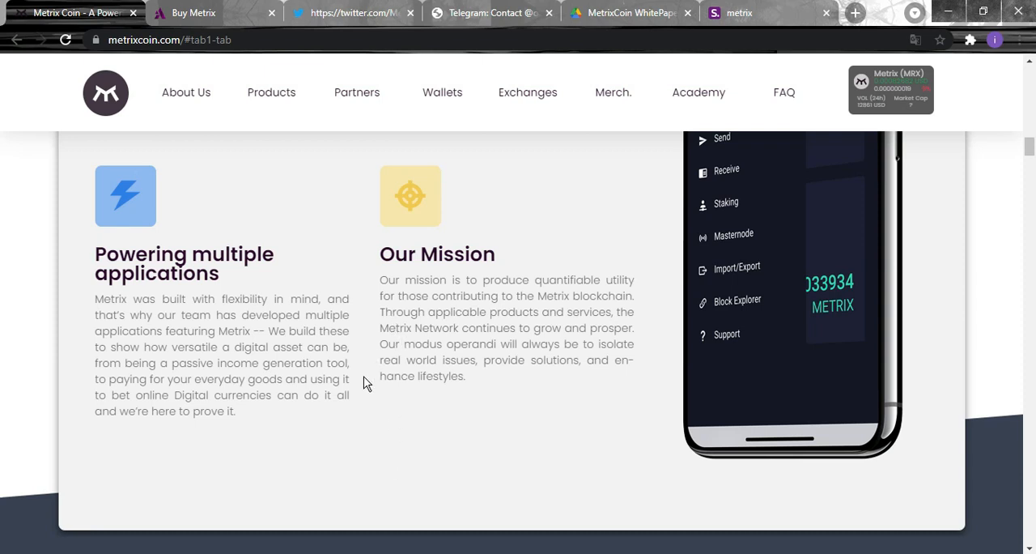
# Browse the 'Together, We Create' team portraits including Trent Richards, Chris Bowe and Keith "nibbles".
pyautogui.scroll(-3)
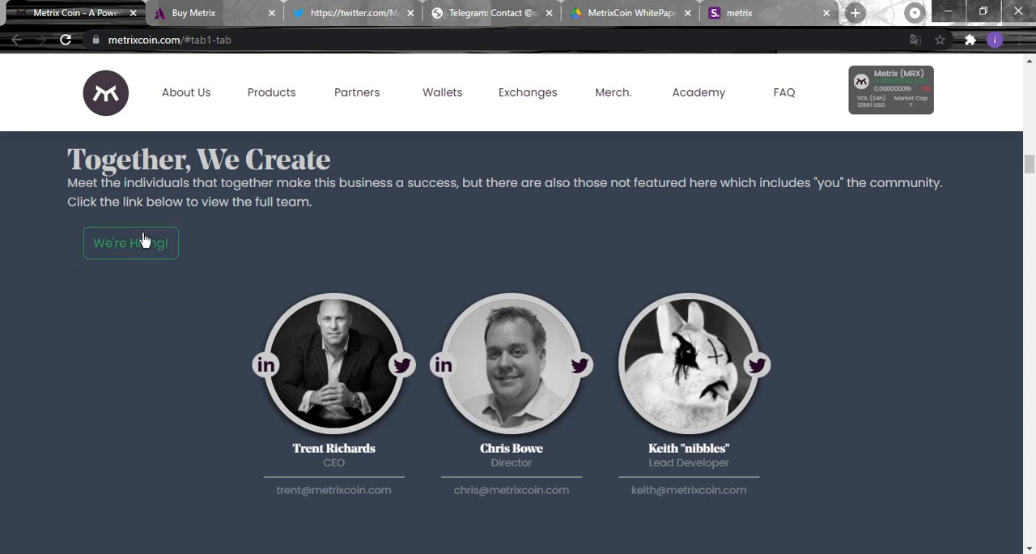
pyautogui.moveTo(144, 317)
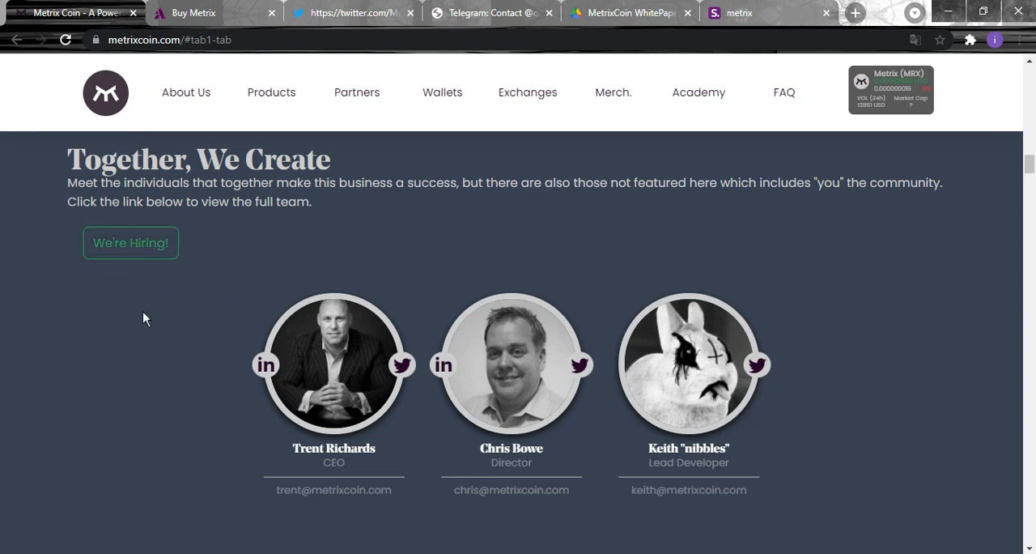
pyautogui.moveTo(137, 224)
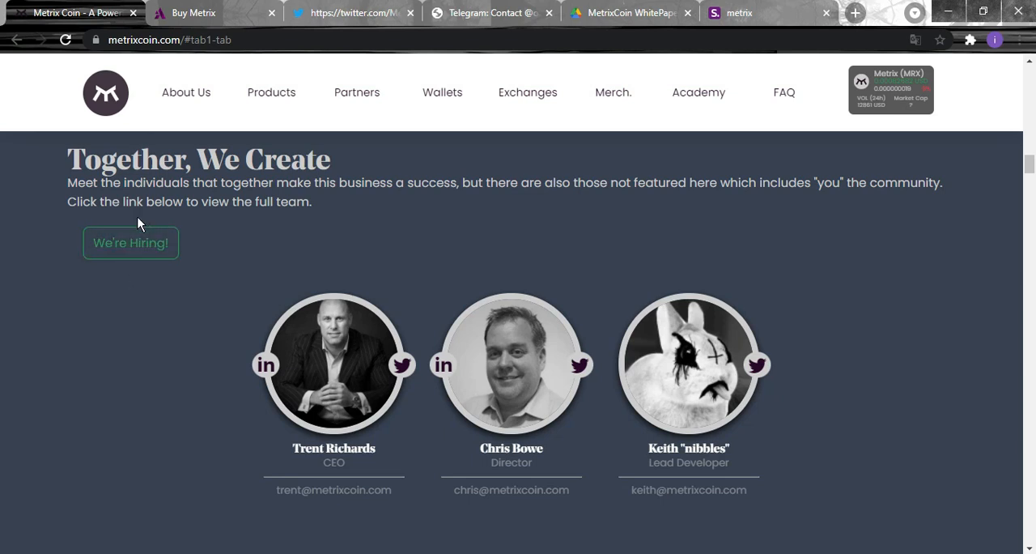
pyautogui.moveTo(182, 268)
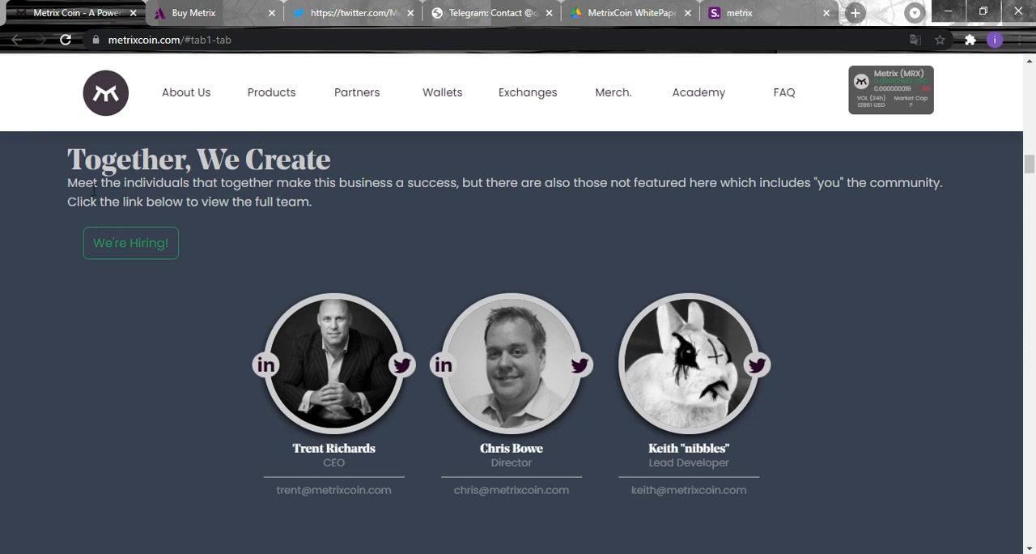
pyautogui.moveTo(269, 332)
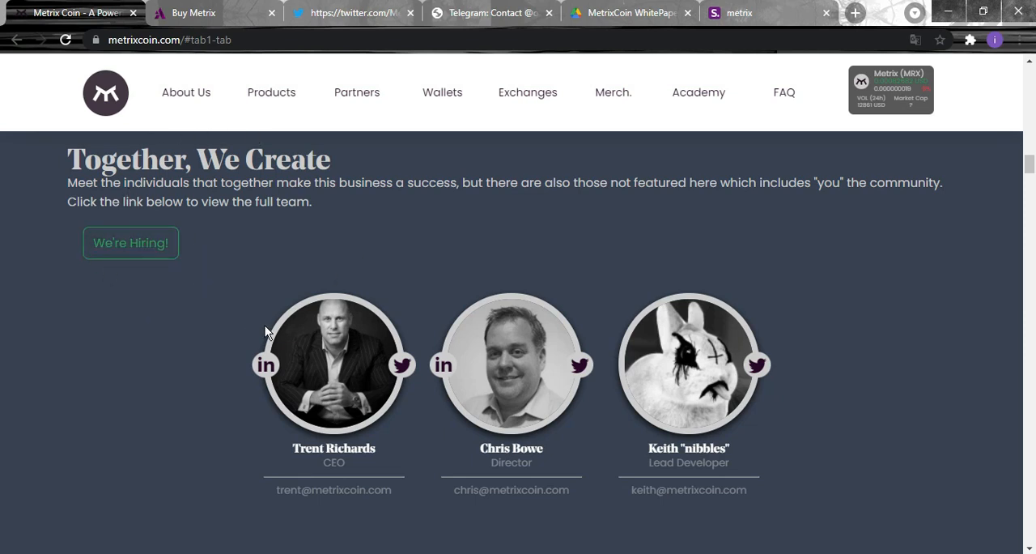
pyautogui.scroll(-3)
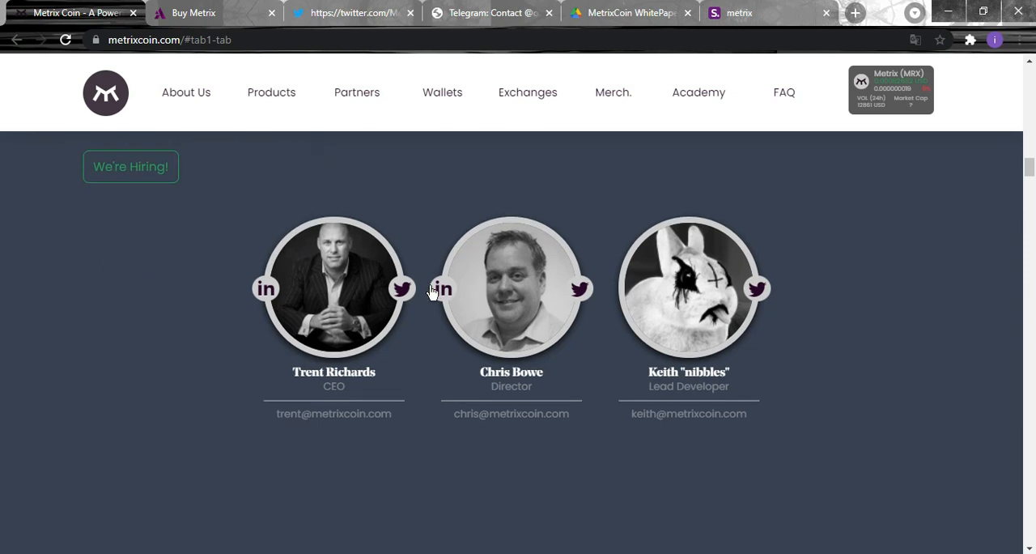
pyautogui.moveTo(398, 402)
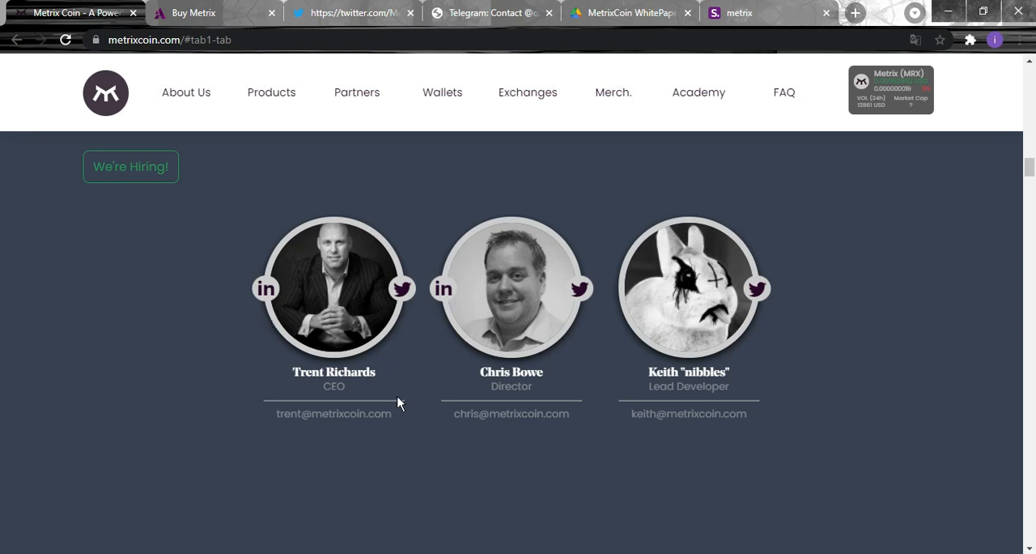
pyautogui.moveTo(699, 421)
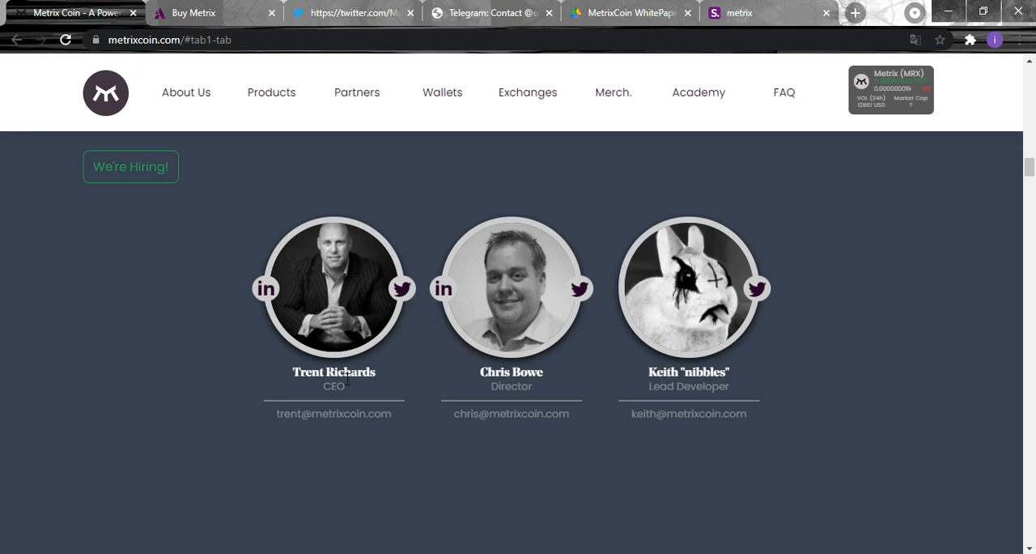
pyautogui.moveTo(408, 405)
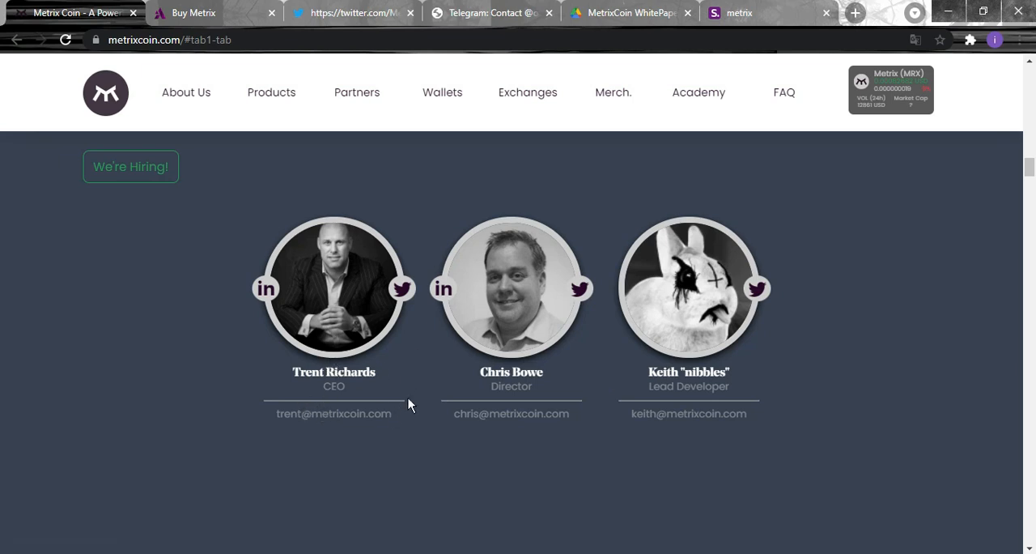
pyautogui.moveTo(380, 402)
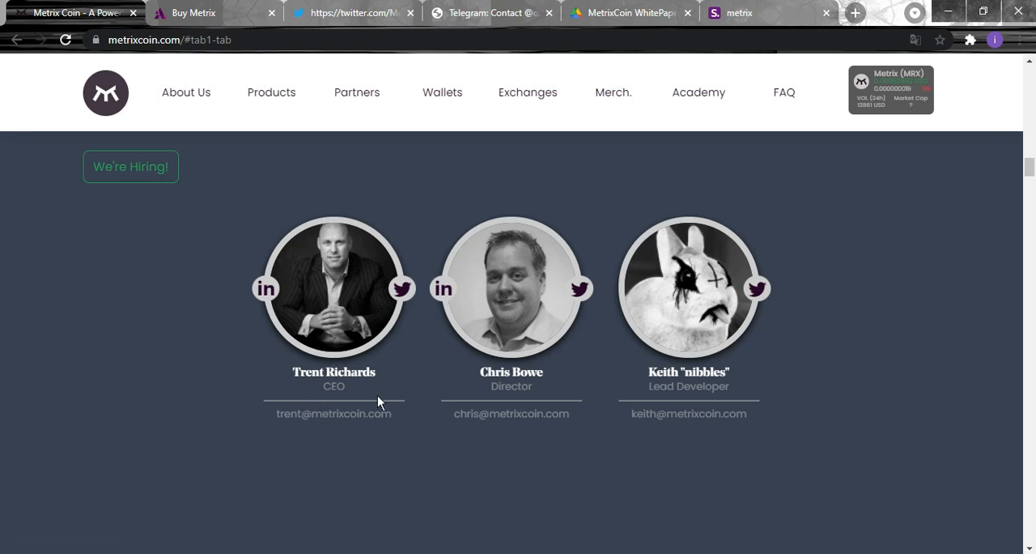
pyautogui.scroll(-3)
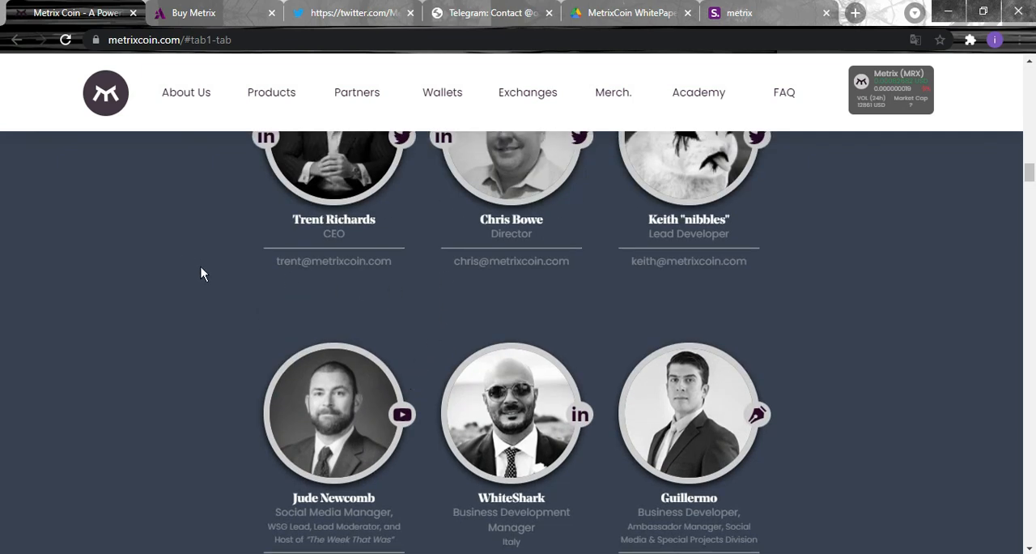
pyautogui.moveTo(340, 258)
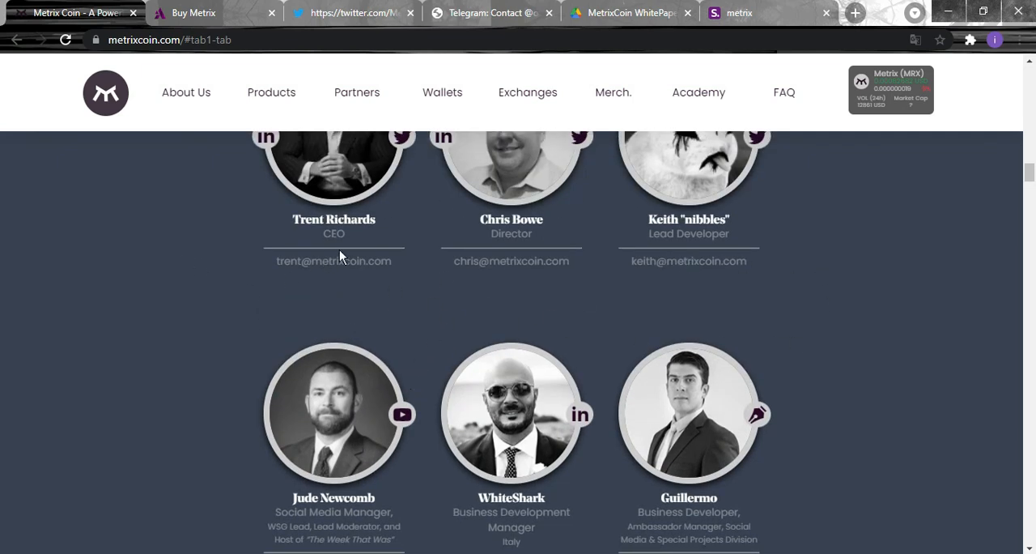
pyautogui.moveTo(711, 285)
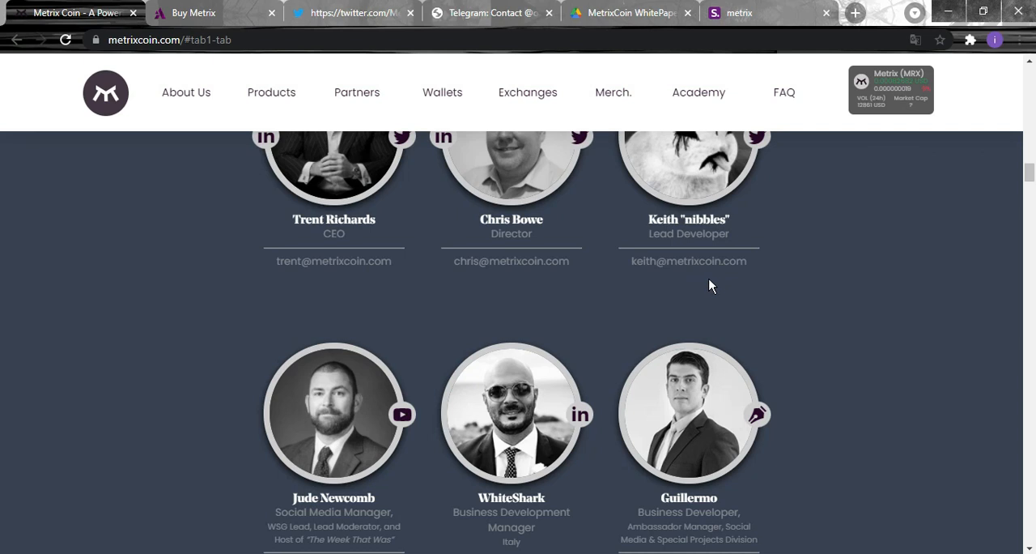
pyautogui.moveTo(236, 219)
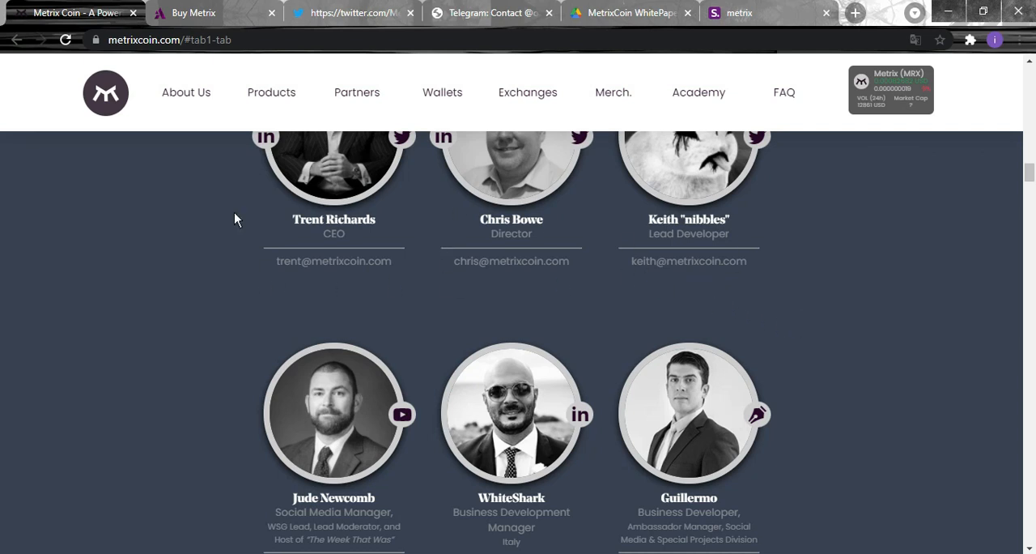
# Reach the 03. Roadmap Implementation Sheet with its status legend and 2020 Q4 exchange listings and Chain Swap.
pyautogui.scroll(-3)
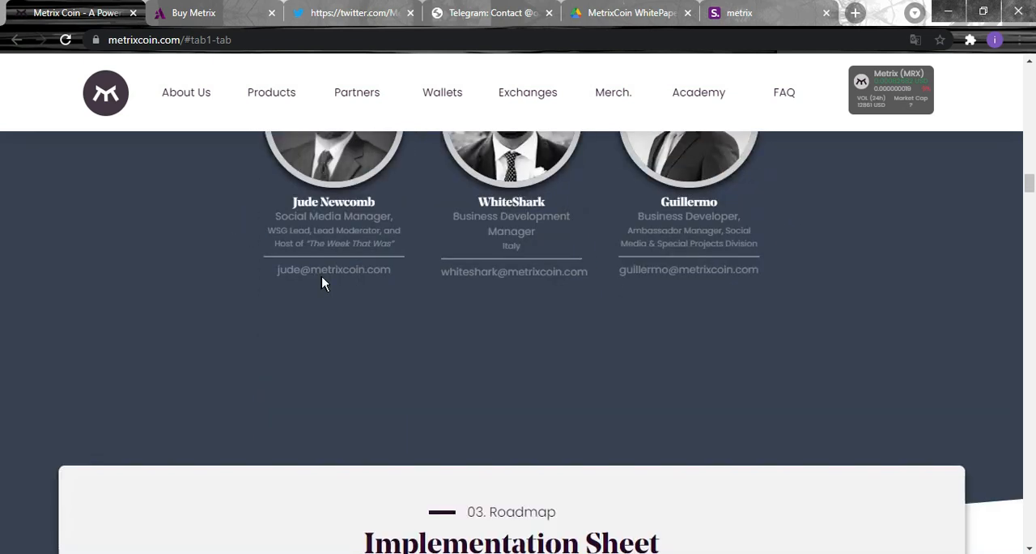
pyautogui.scroll(-3)
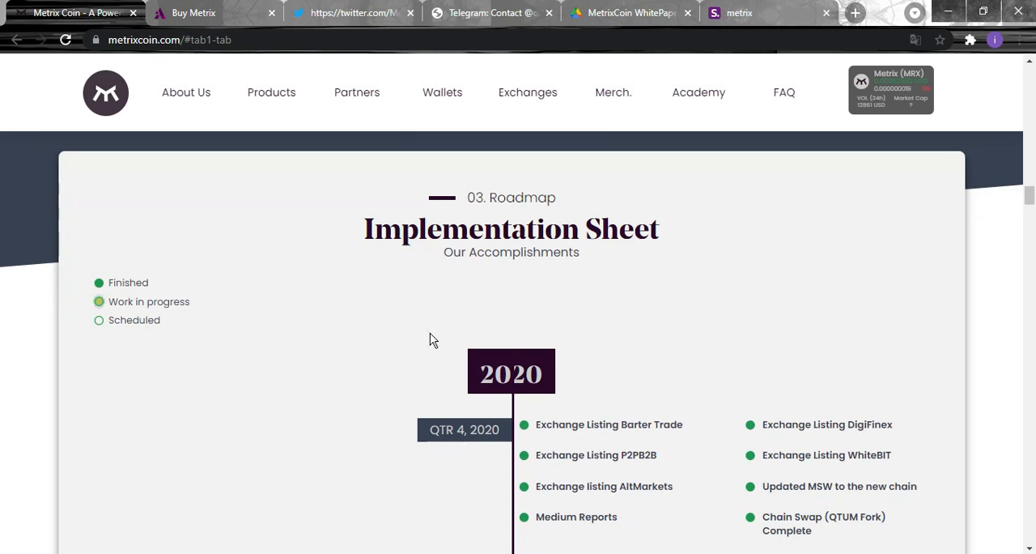
pyautogui.scroll(-3)
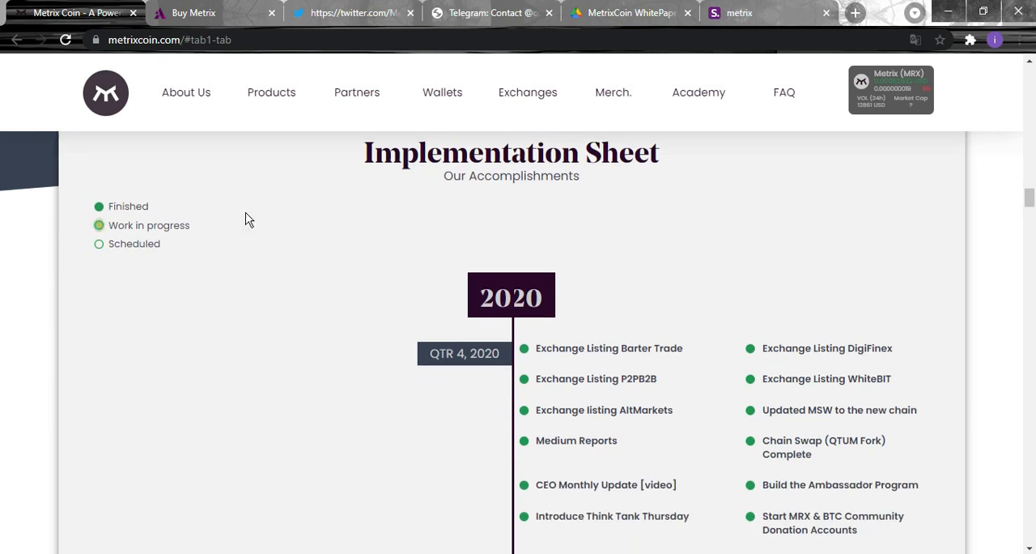
pyautogui.moveTo(110, 228)
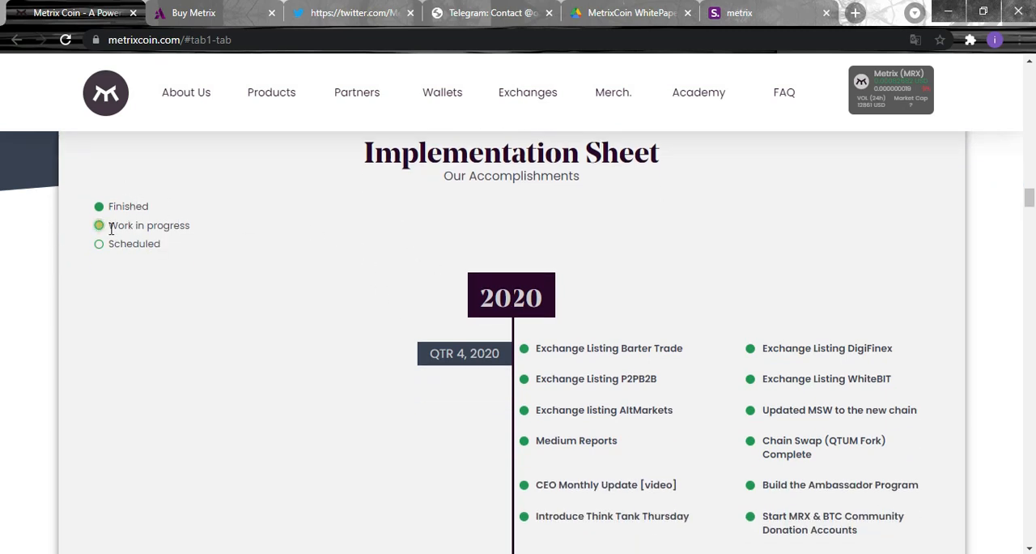
pyautogui.moveTo(170, 259)
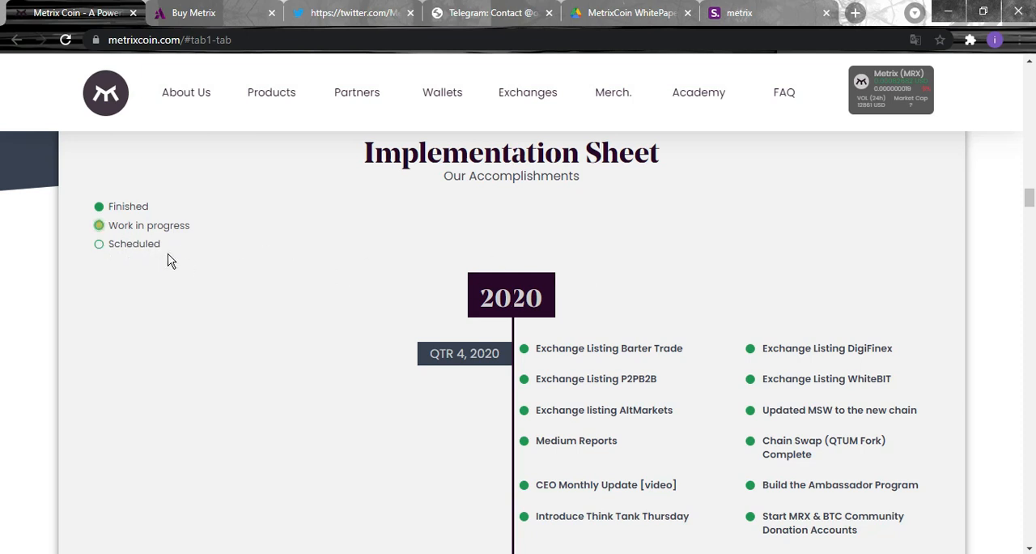
# Read the QTR 4, 2020 roadmap to the 30K Twitter followers and 25K Telegram members entries and 2021 heading.
pyautogui.scroll(-3)
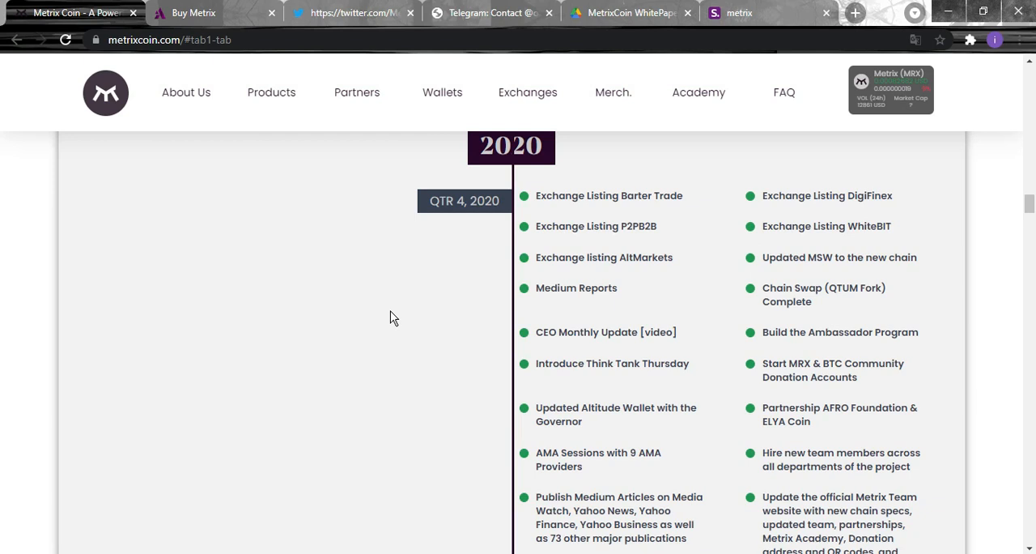
pyautogui.moveTo(379, 348)
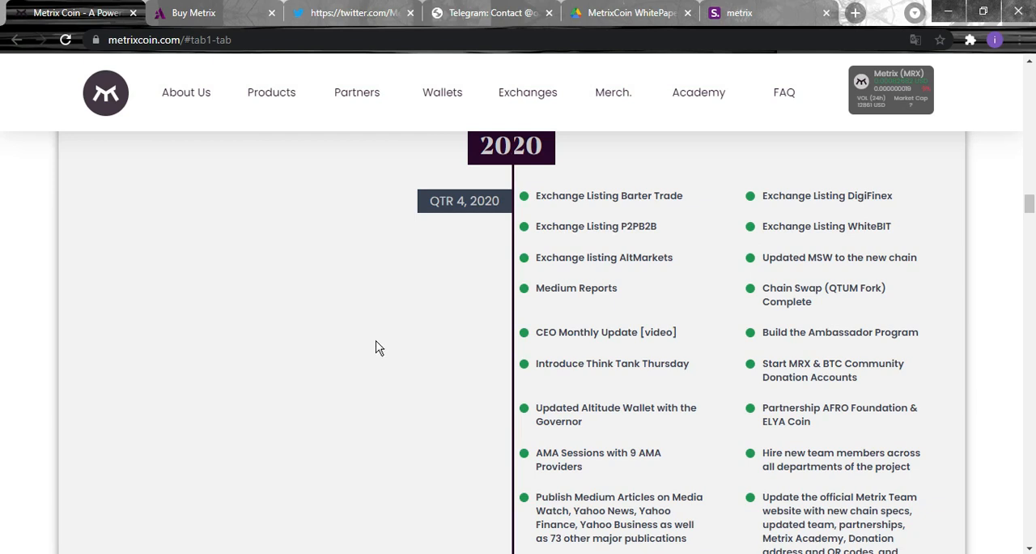
pyautogui.moveTo(392, 392)
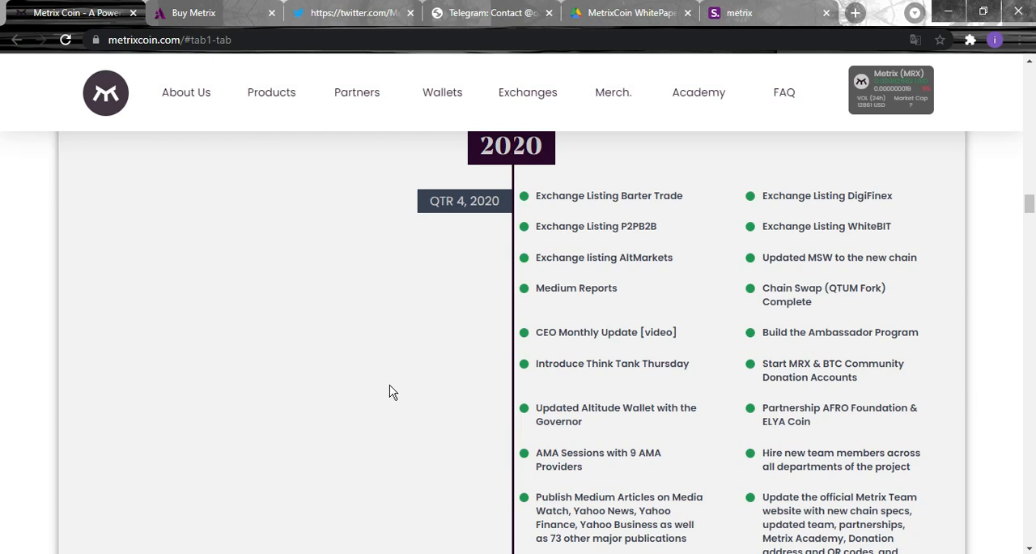
pyautogui.moveTo(405, 376)
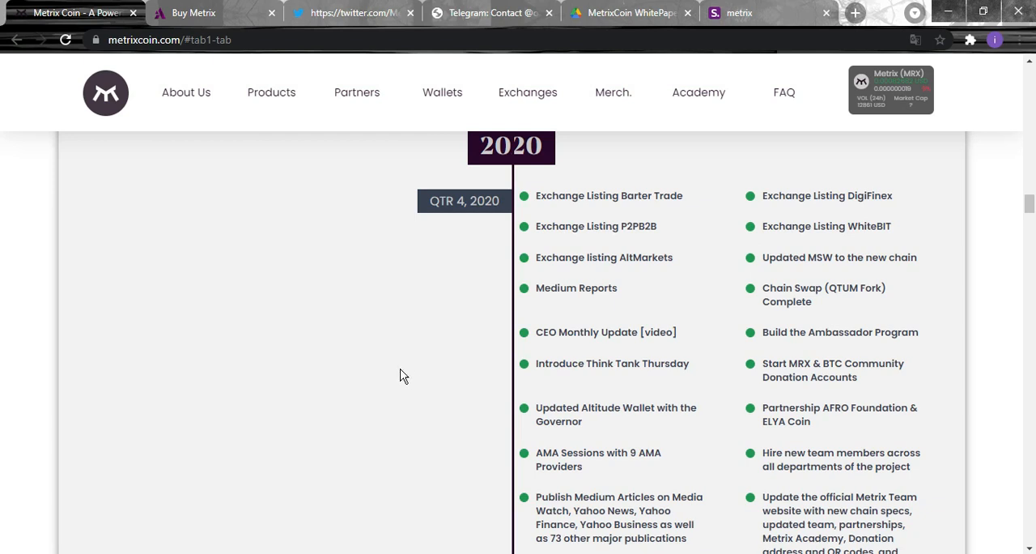
pyautogui.moveTo(415, 401)
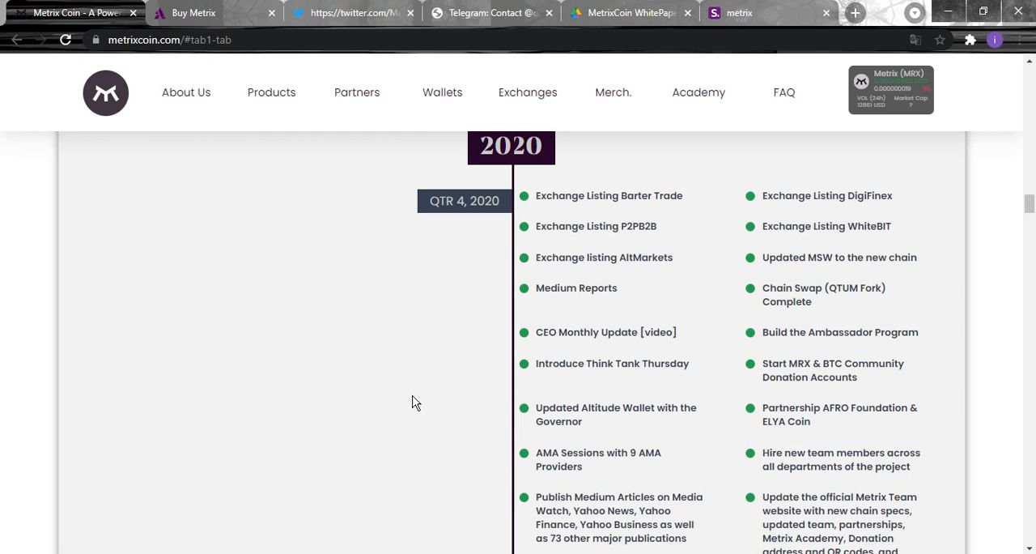
pyautogui.moveTo(434, 424)
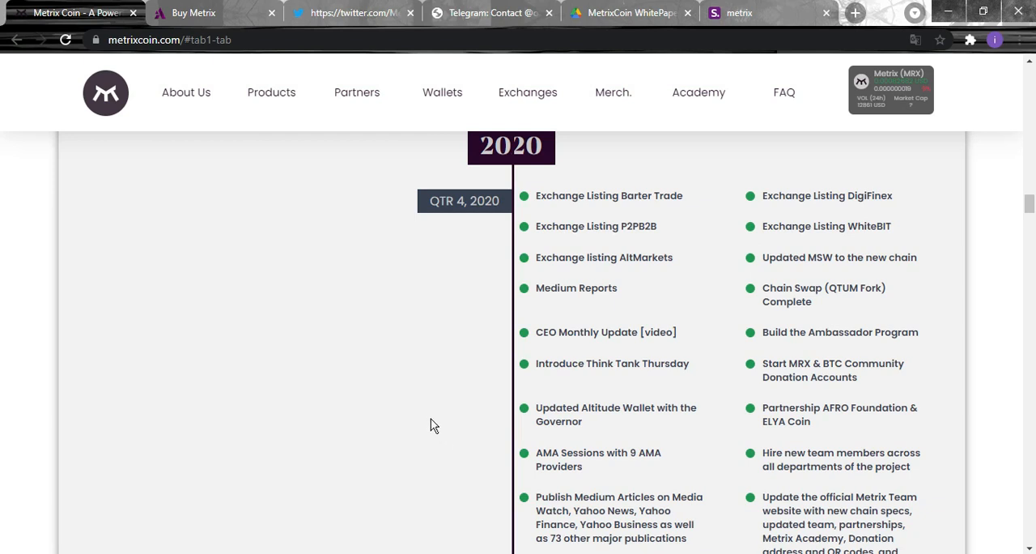
pyautogui.moveTo(450, 440)
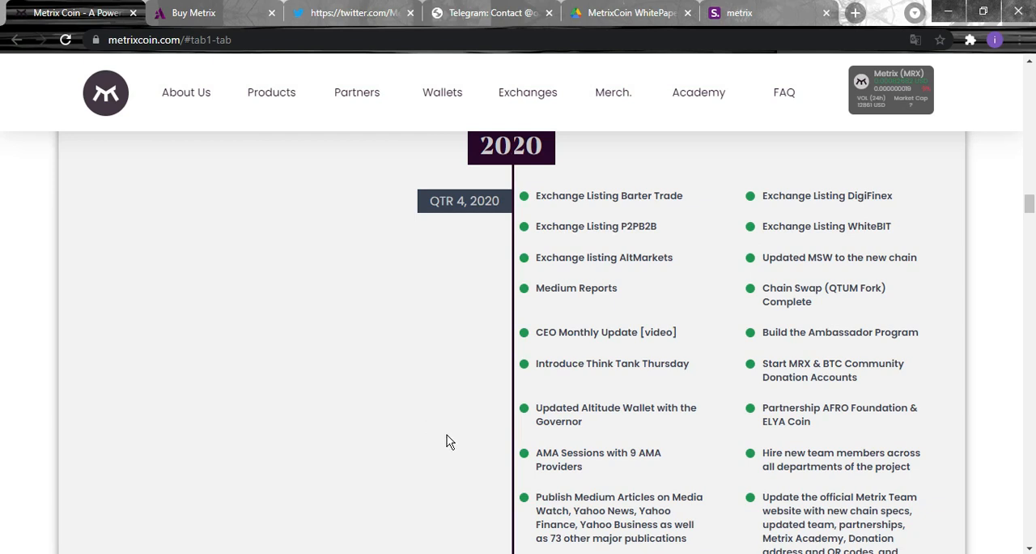
pyautogui.moveTo(434, 444)
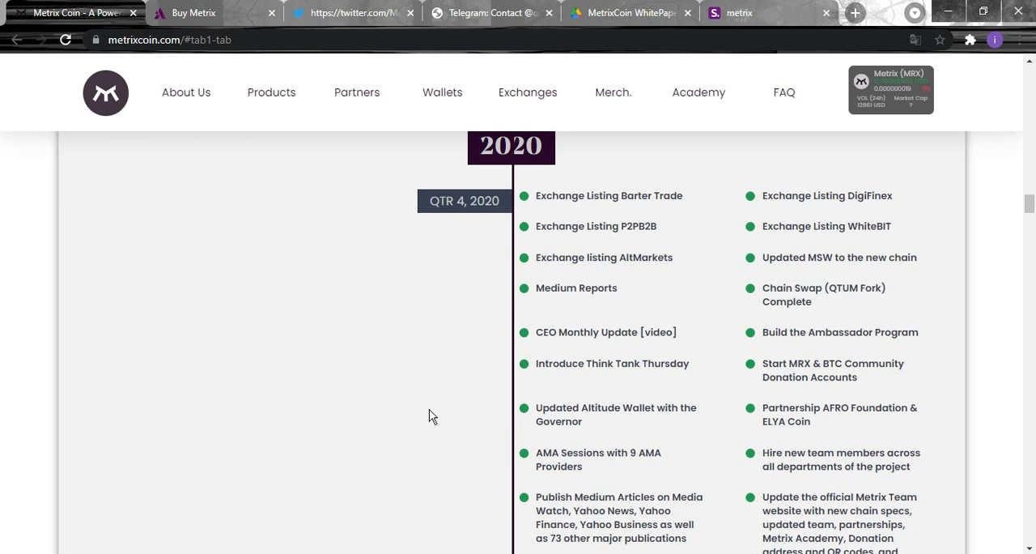
pyautogui.scroll(-3)
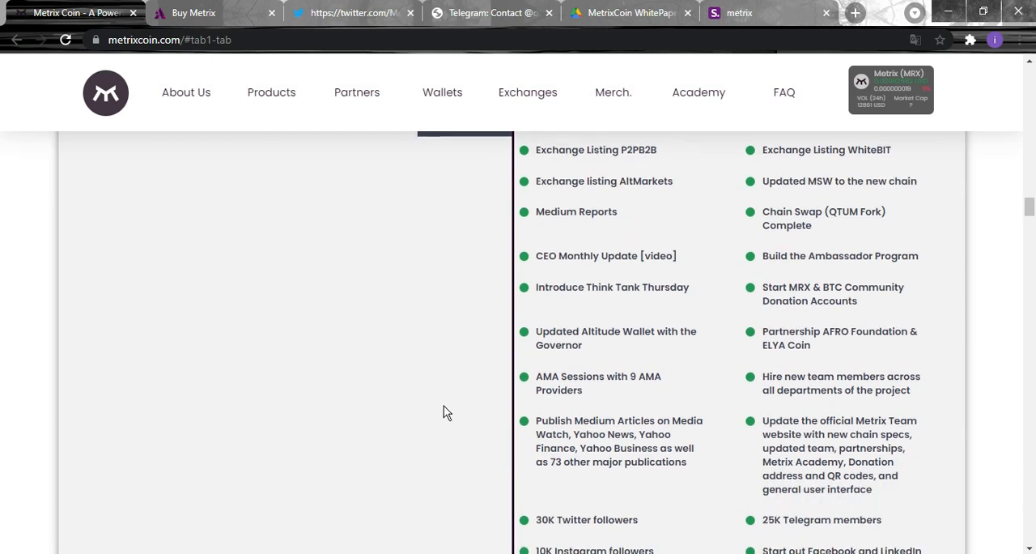
pyautogui.scroll(-3)
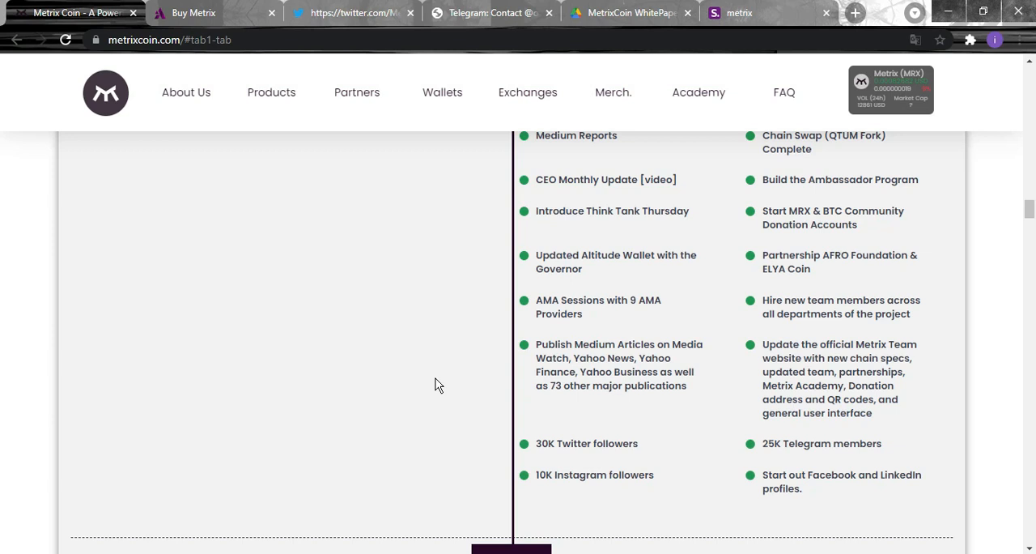
pyautogui.moveTo(414, 382)
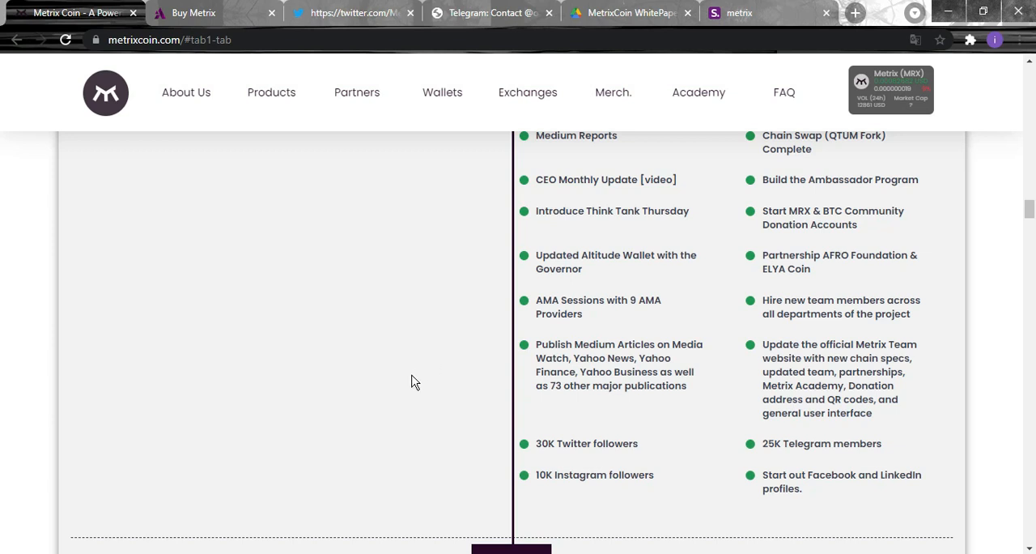
pyautogui.scroll(-3)
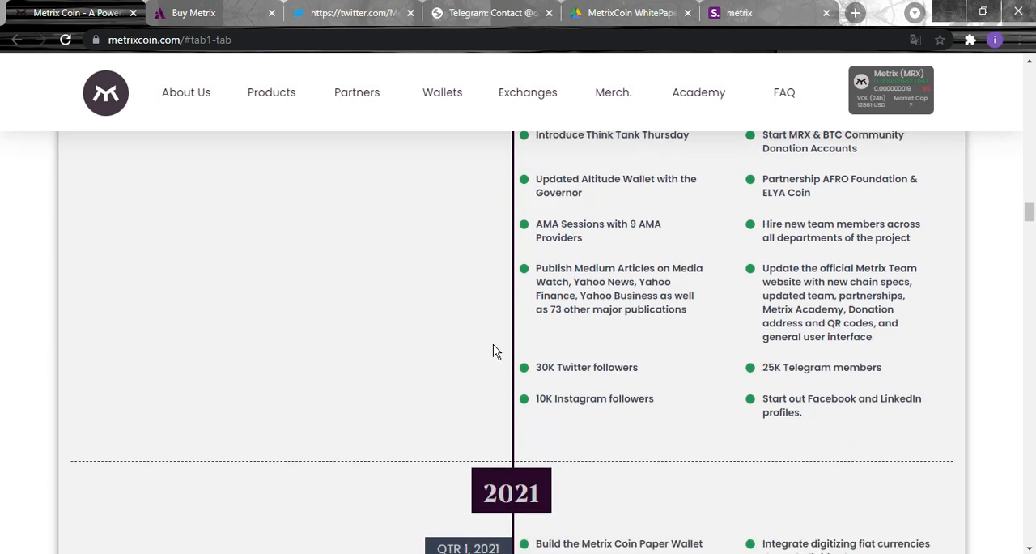
pyautogui.moveTo(615, 237)
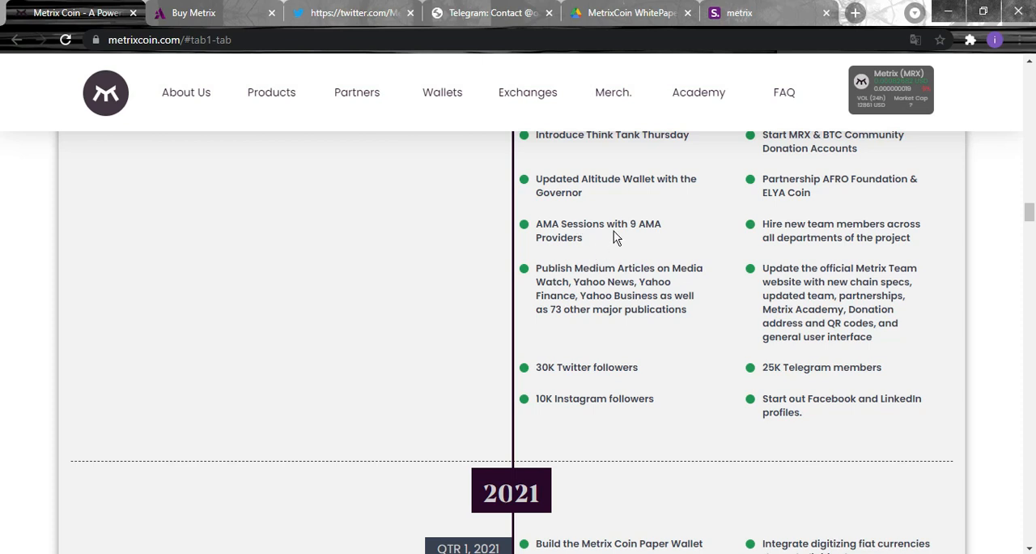
pyautogui.moveTo(615, 256)
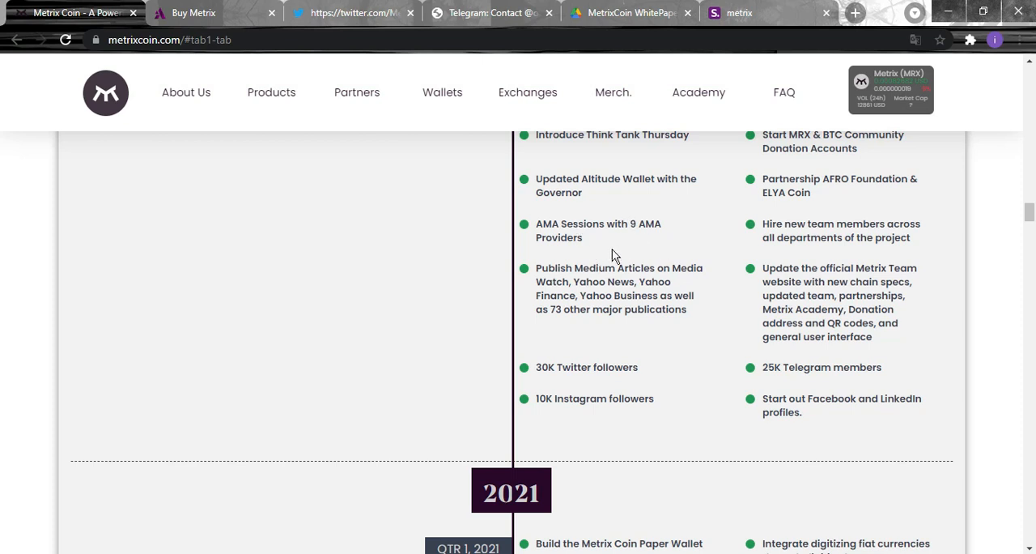
pyautogui.scroll(-3)
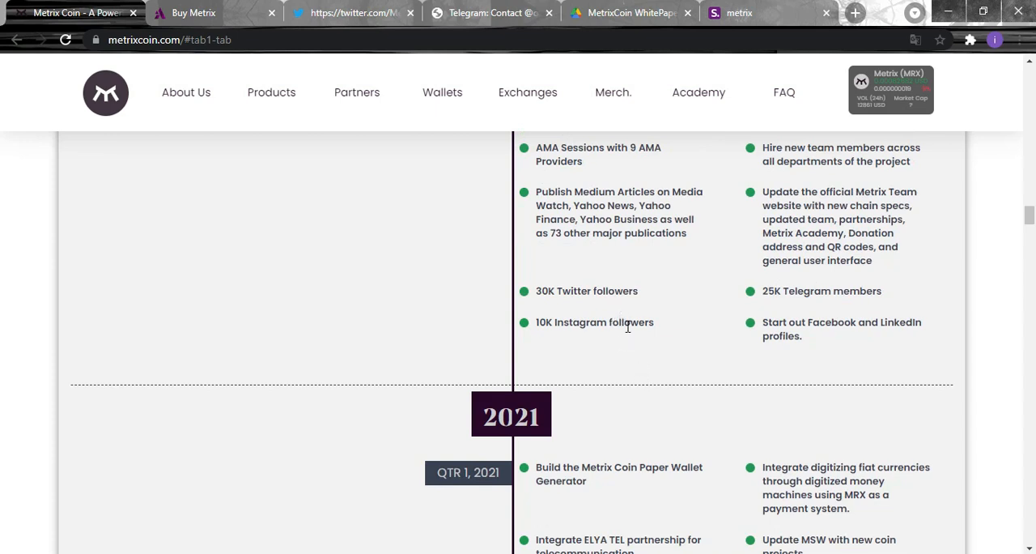
pyautogui.moveTo(608, 341)
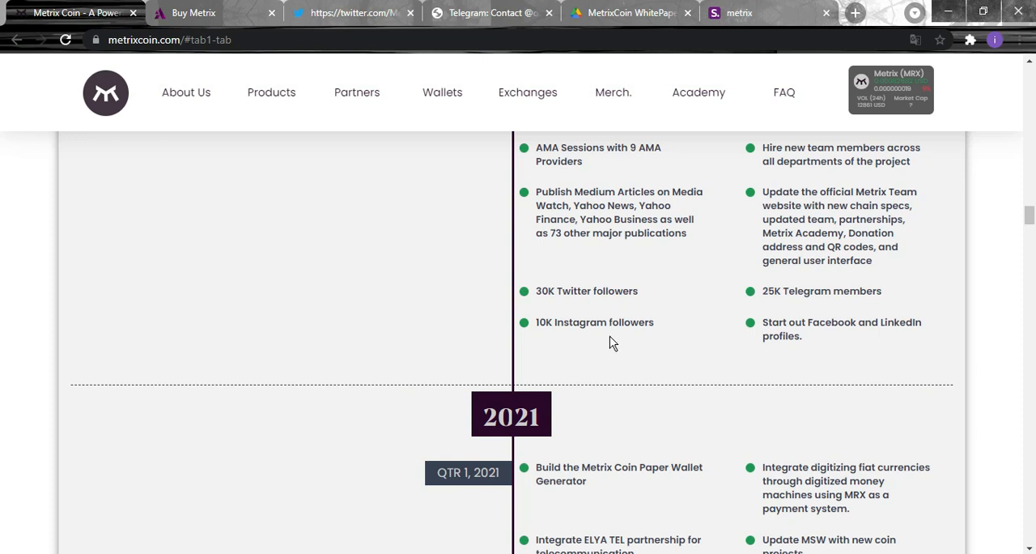
pyautogui.moveTo(686, 397)
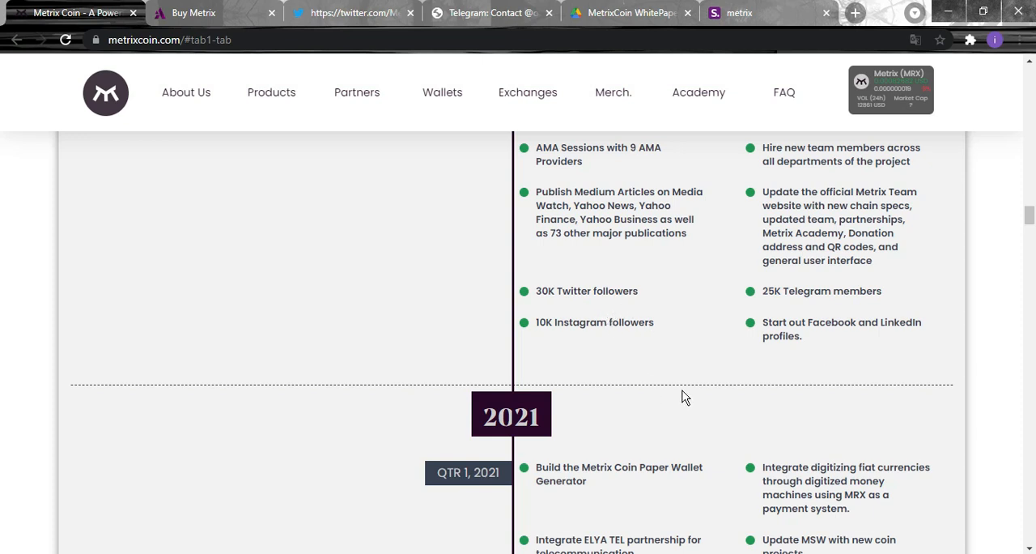
pyautogui.scroll(-3)
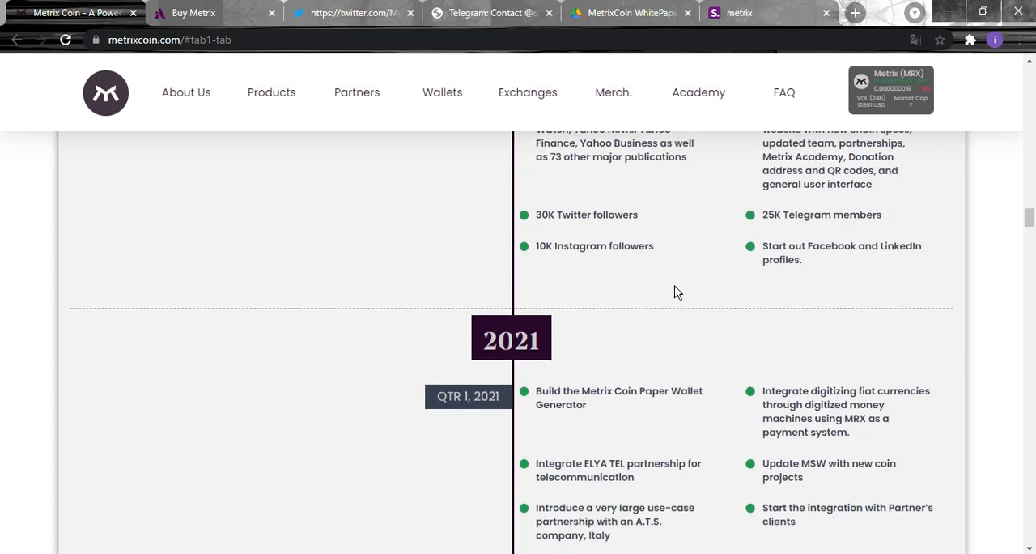
pyautogui.moveTo(625, 294)
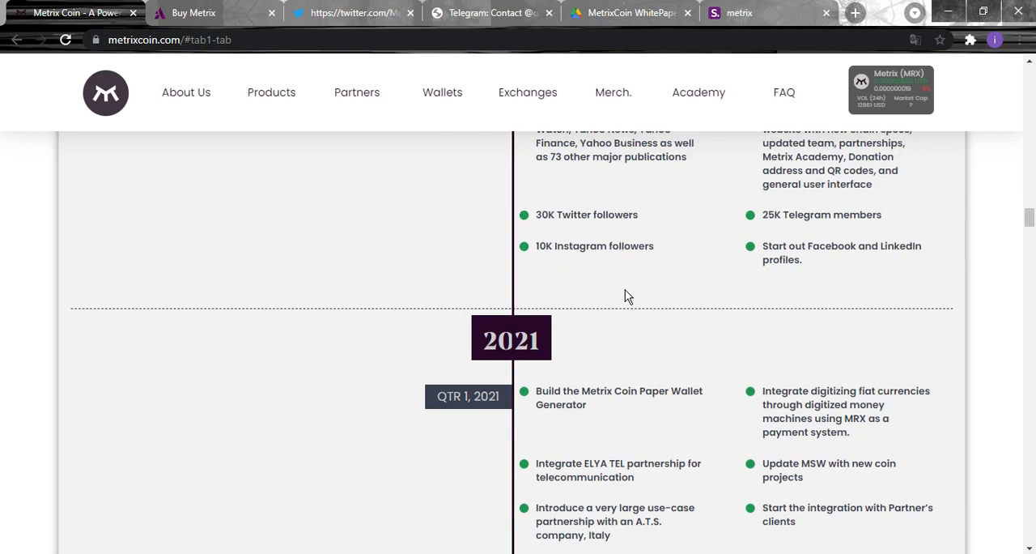
pyautogui.moveTo(650, 230)
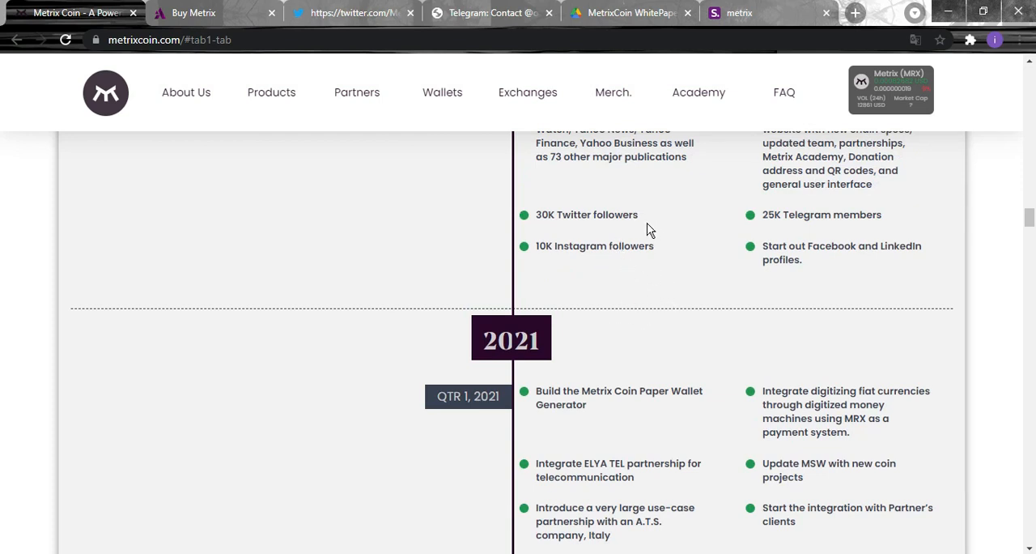
pyautogui.moveTo(616, 244)
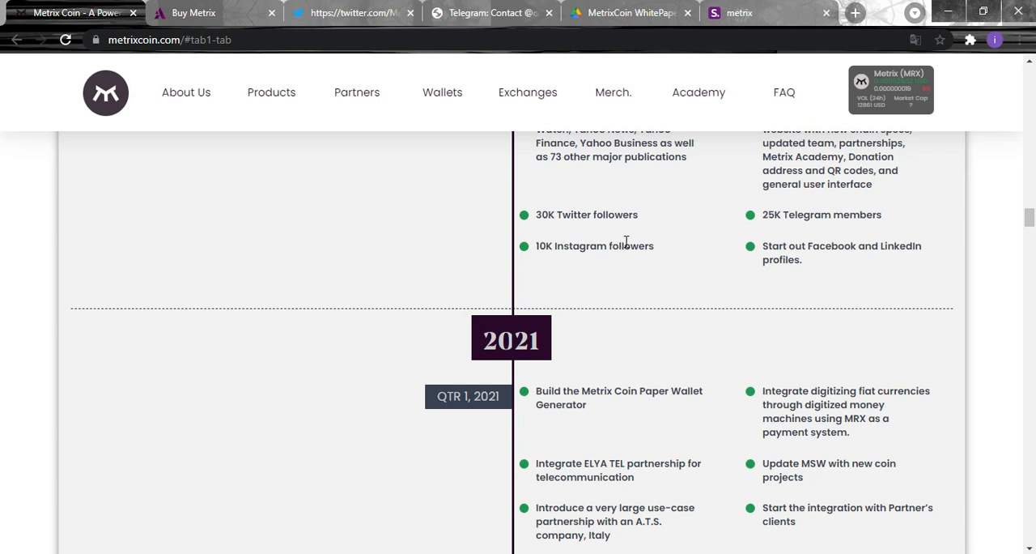
pyautogui.moveTo(609, 269)
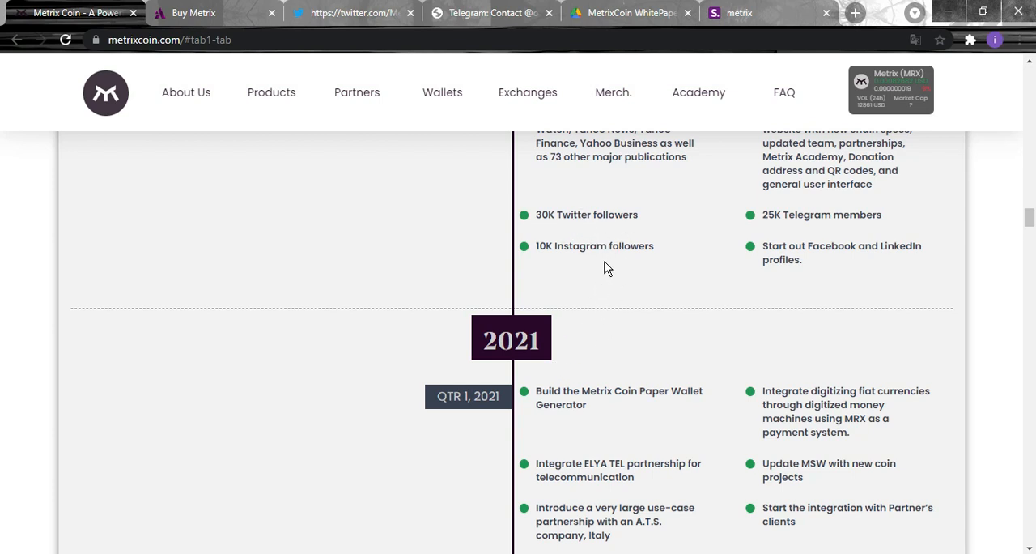
pyautogui.moveTo(806, 240)
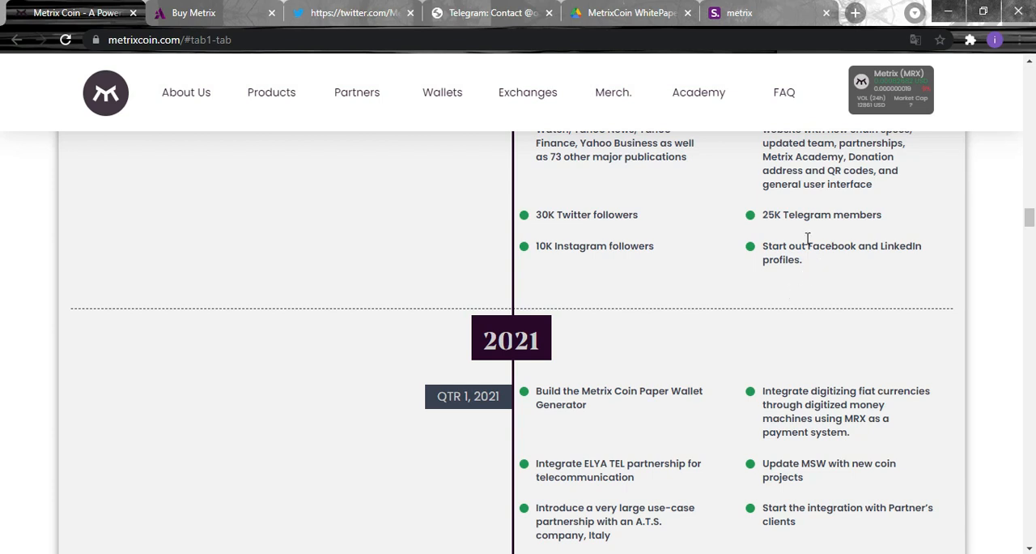
# Read the QTR 1, 2021 roadmap items through Paper Wallet Generator to the Medium articles goal, reaching QTR 2.
pyautogui.scroll(-3)
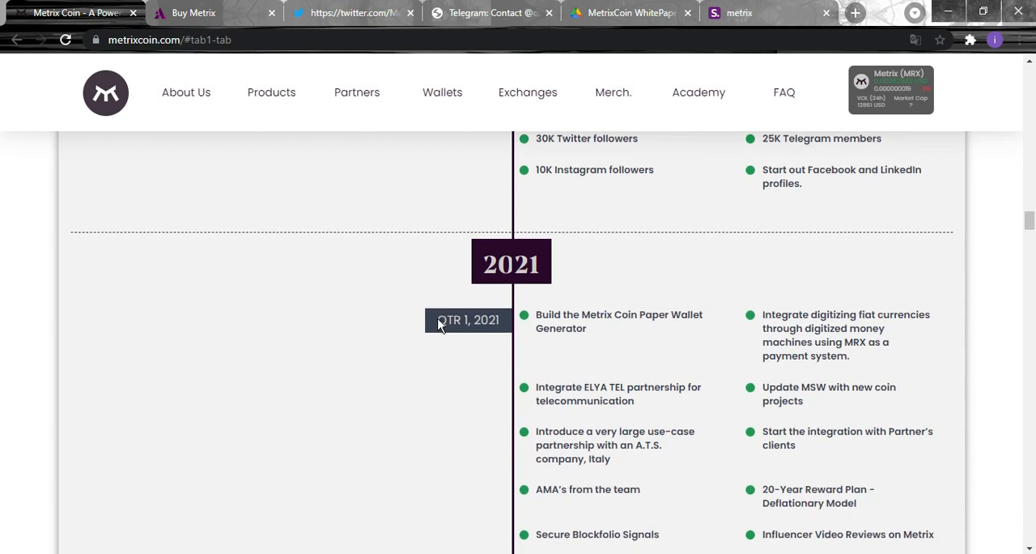
pyautogui.scroll(-3)
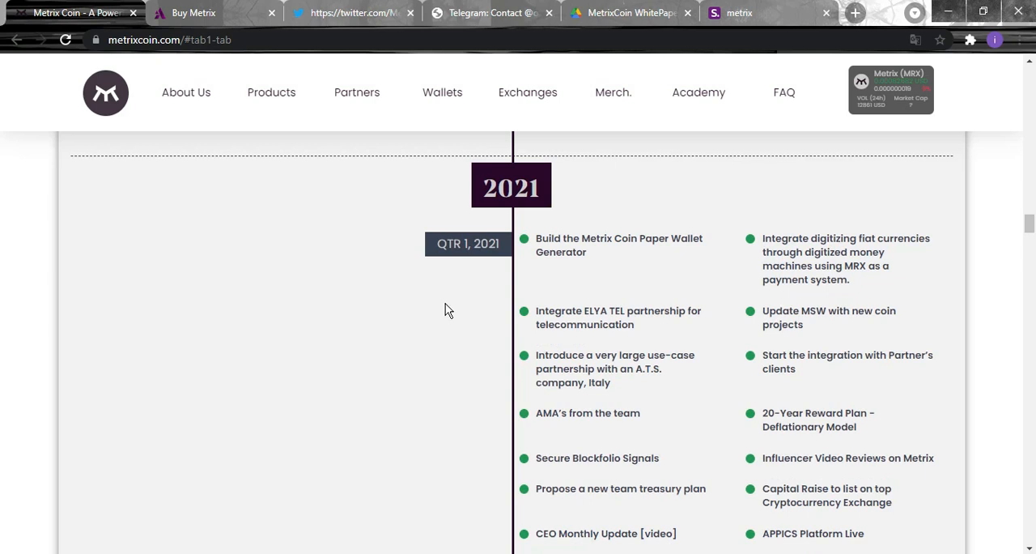
pyautogui.moveTo(419, 279)
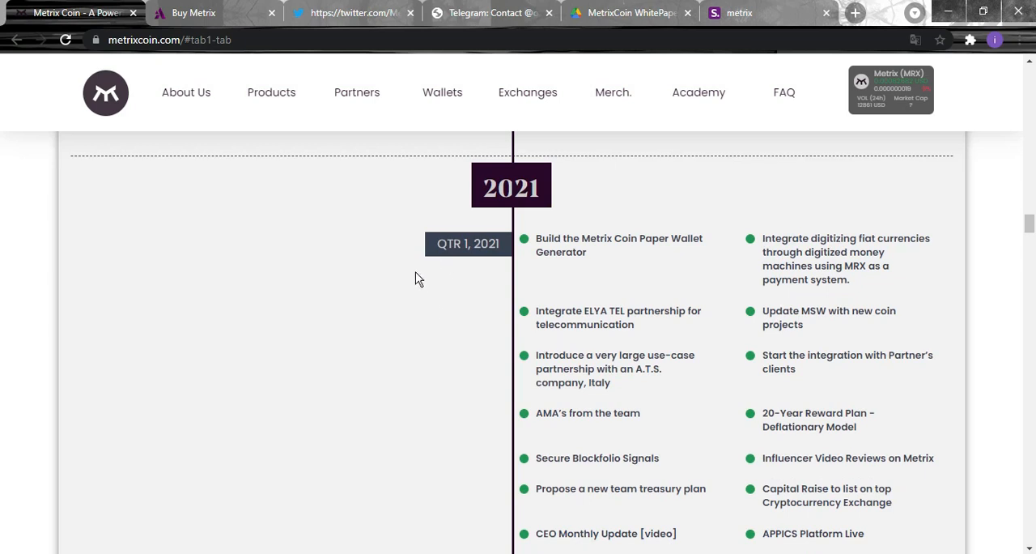
pyautogui.moveTo(307, 423)
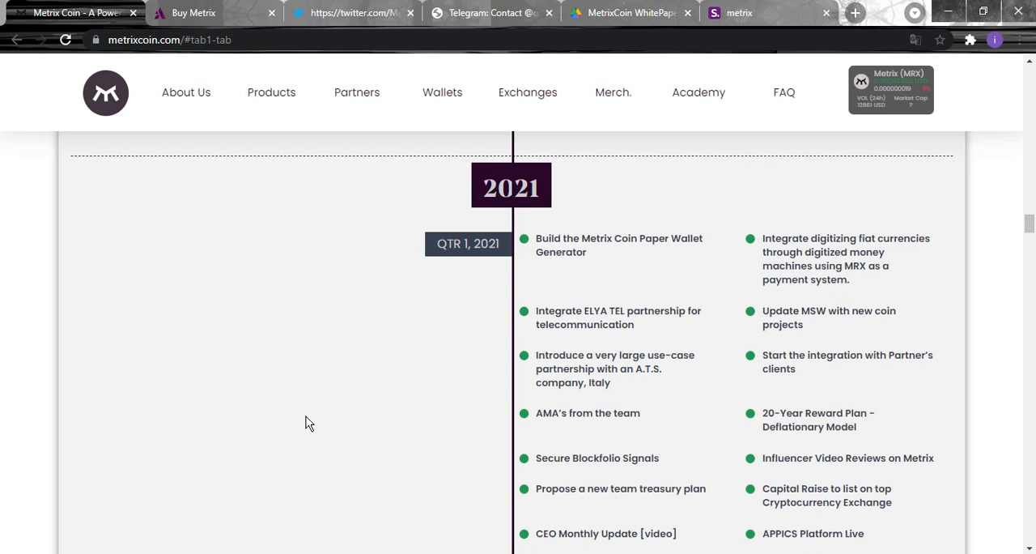
pyautogui.scroll(-3)
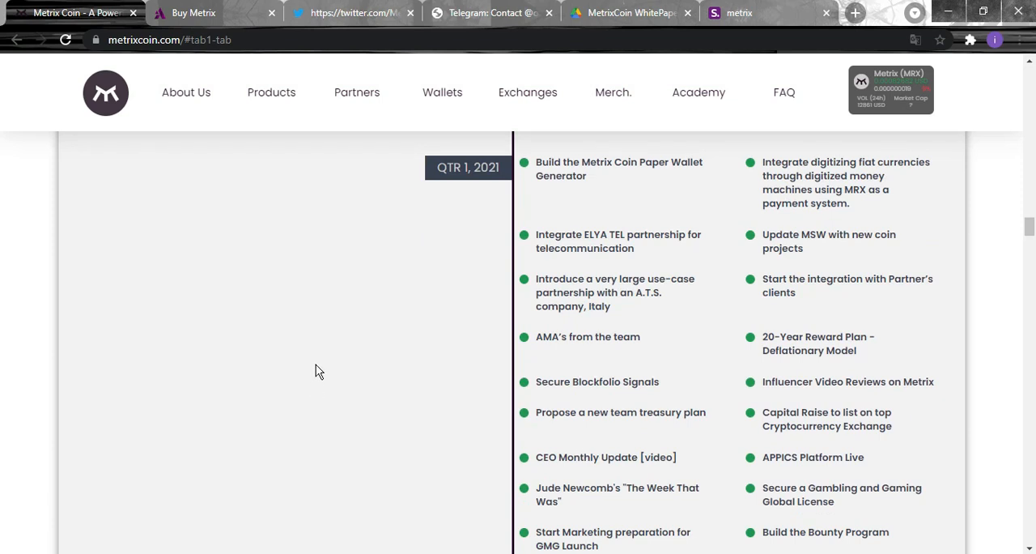
pyautogui.moveTo(299, 332)
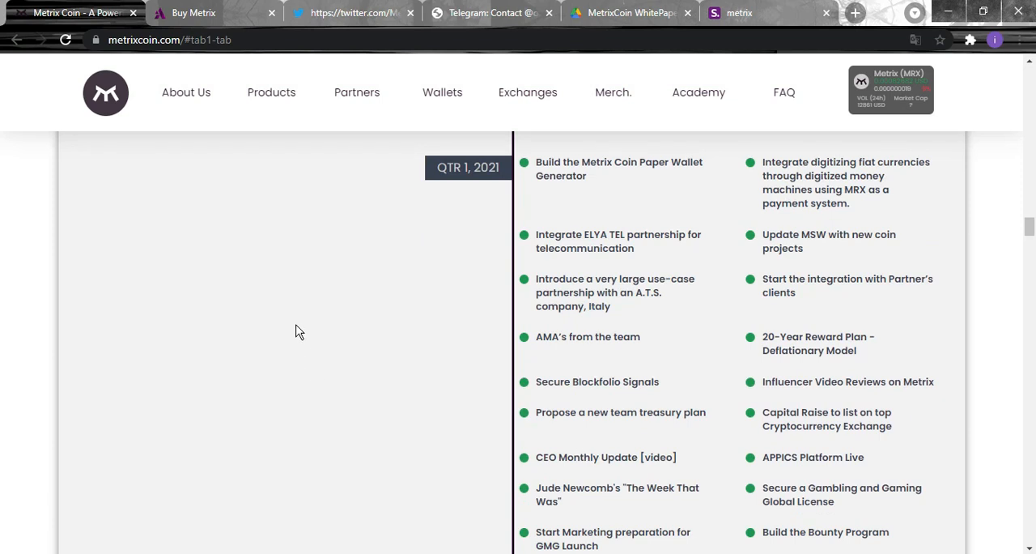
pyautogui.moveTo(255, 382)
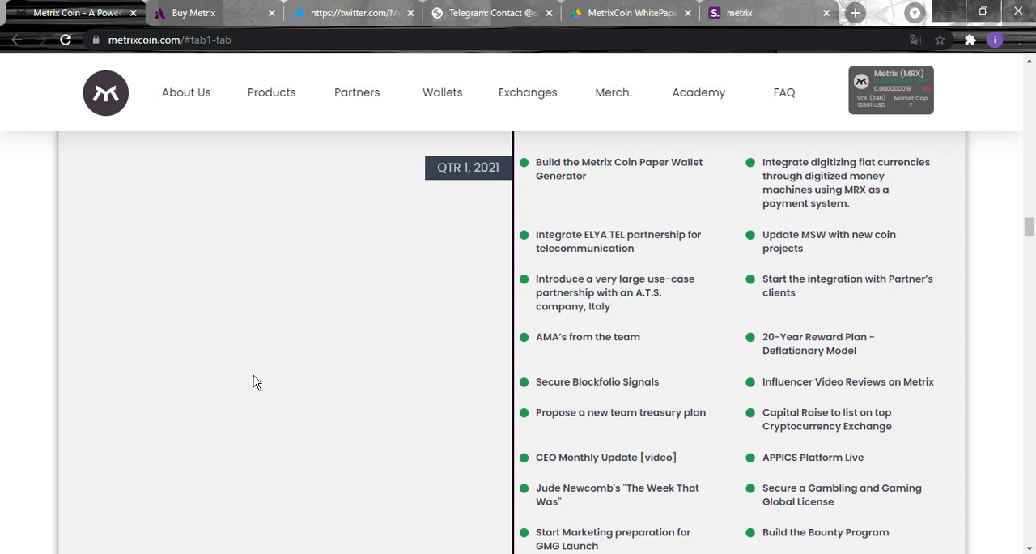
pyautogui.scroll(-3)
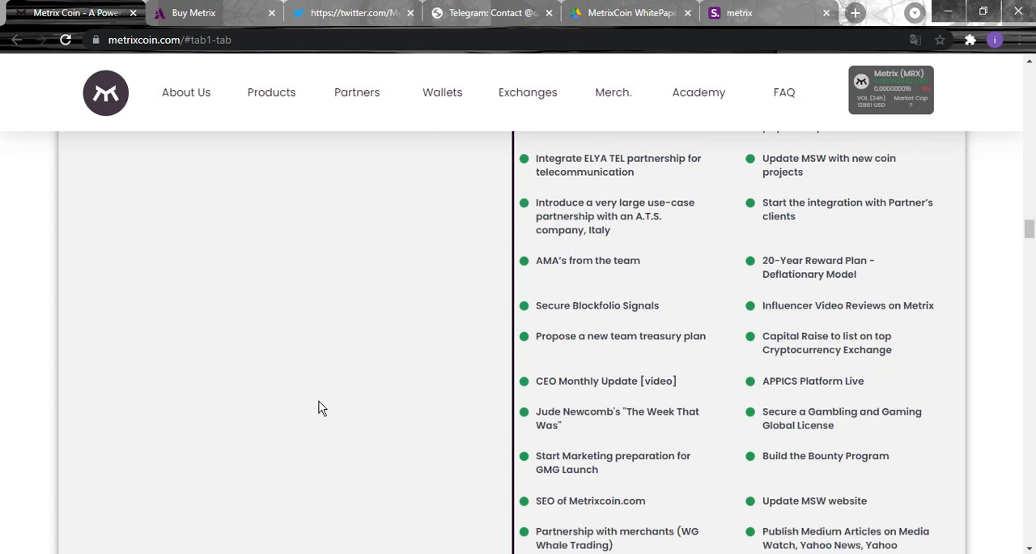
pyautogui.moveTo(301, 379)
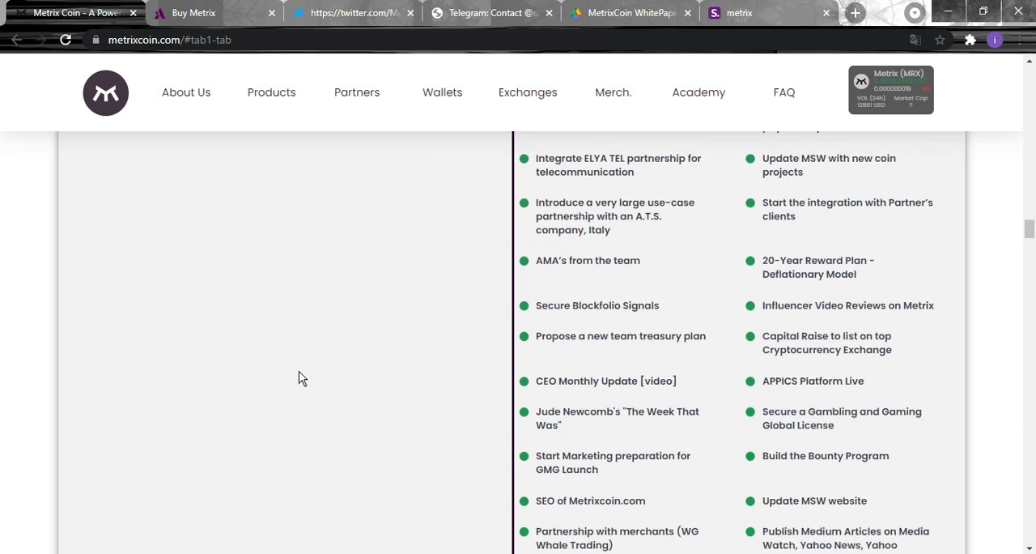
pyautogui.scroll(-3)
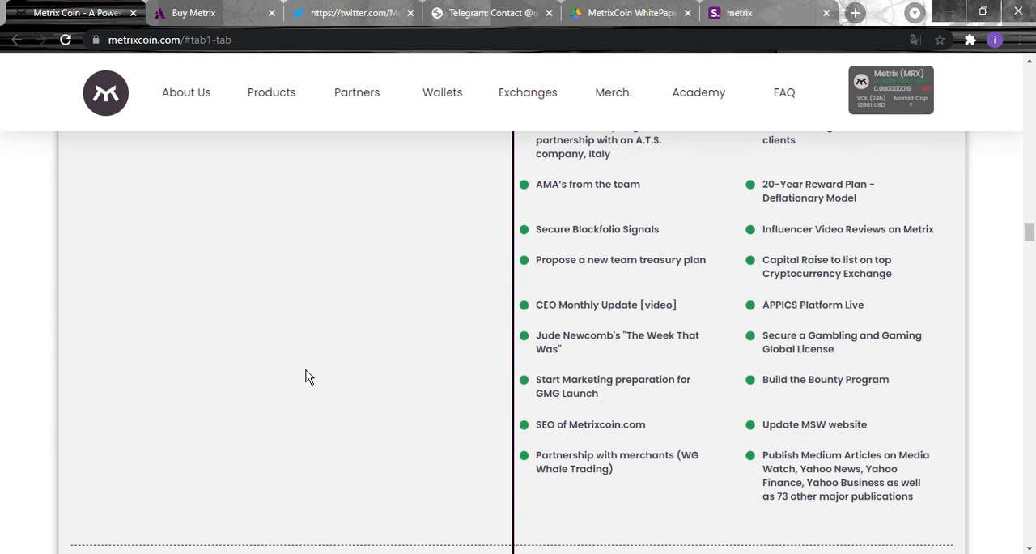
pyautogui.moveTo(288, 441)
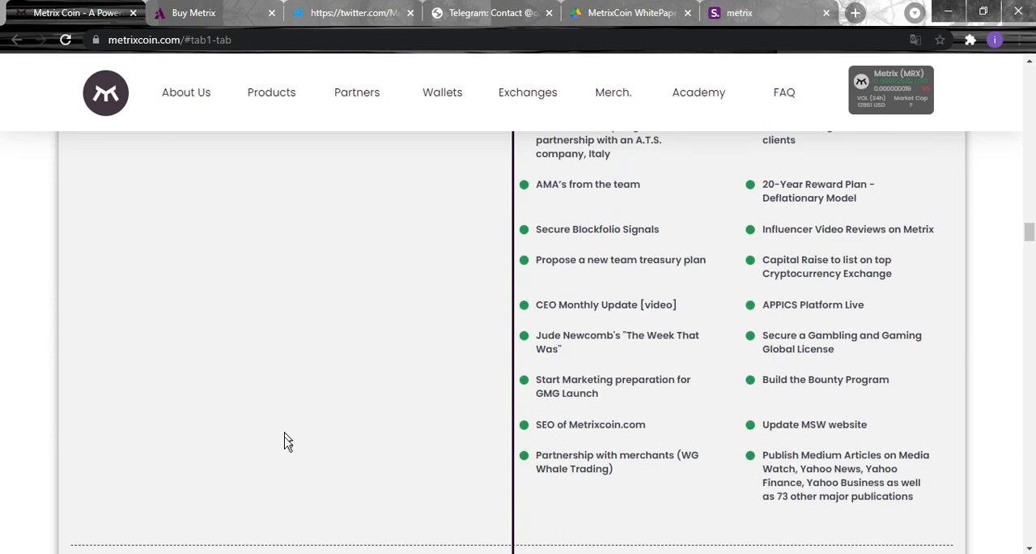
pyautogui.scroll(-3)
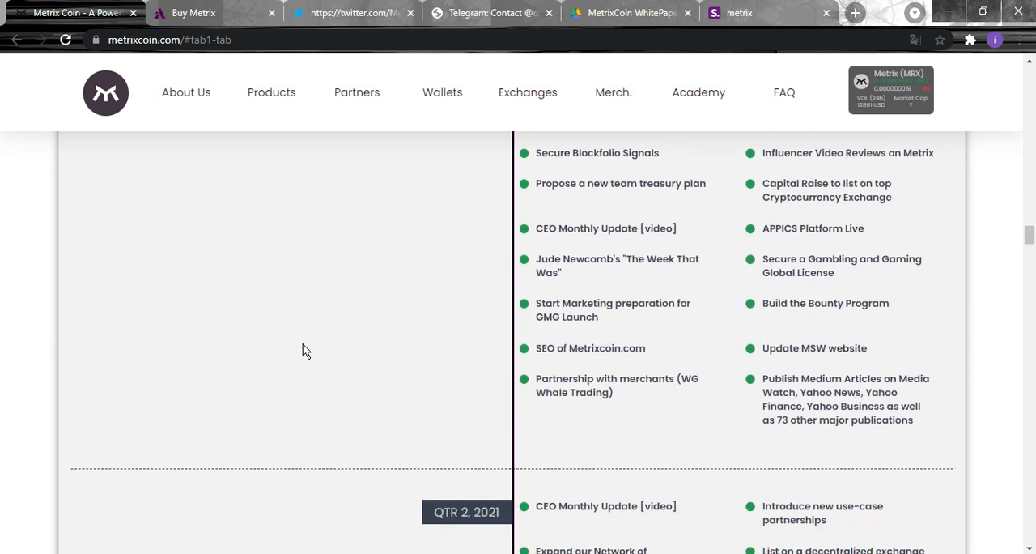
pyautogui.moveTo(311, 411)
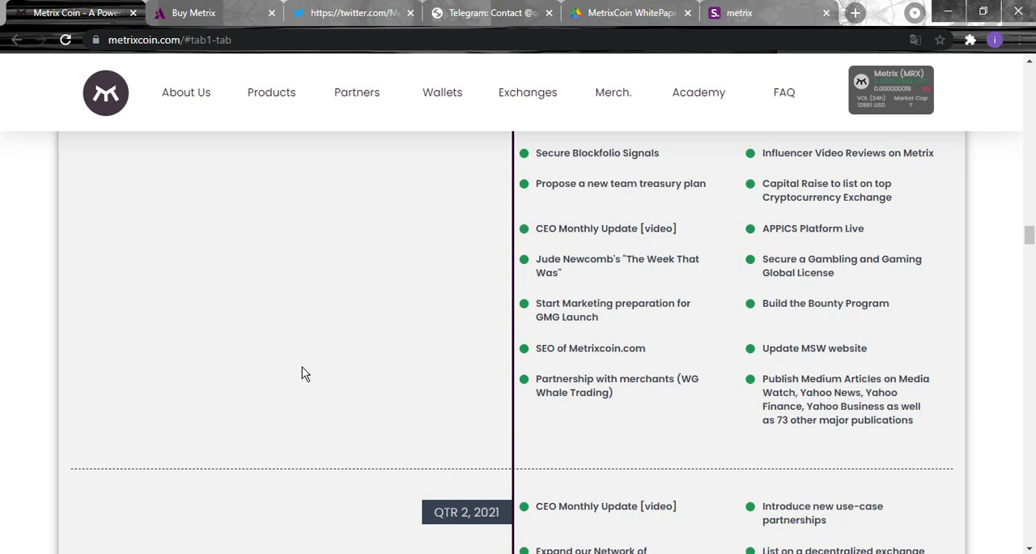
# Scroll through the QTR 2, 2021 roadmap goals, including NEW-tagged items, to the QTR 3 divider.
pyautogui.scroll(-3)
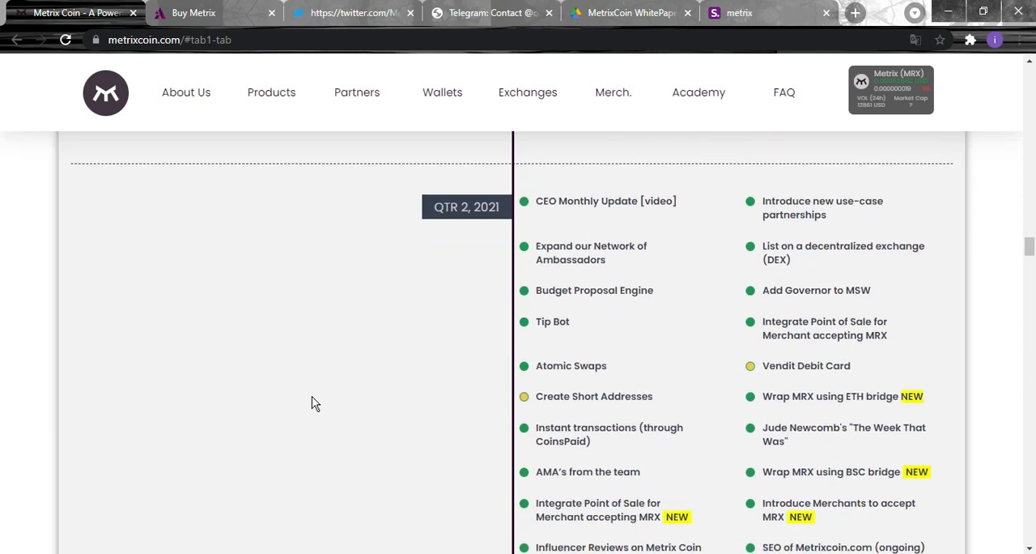
pyautogui.moveTo(324, 369)
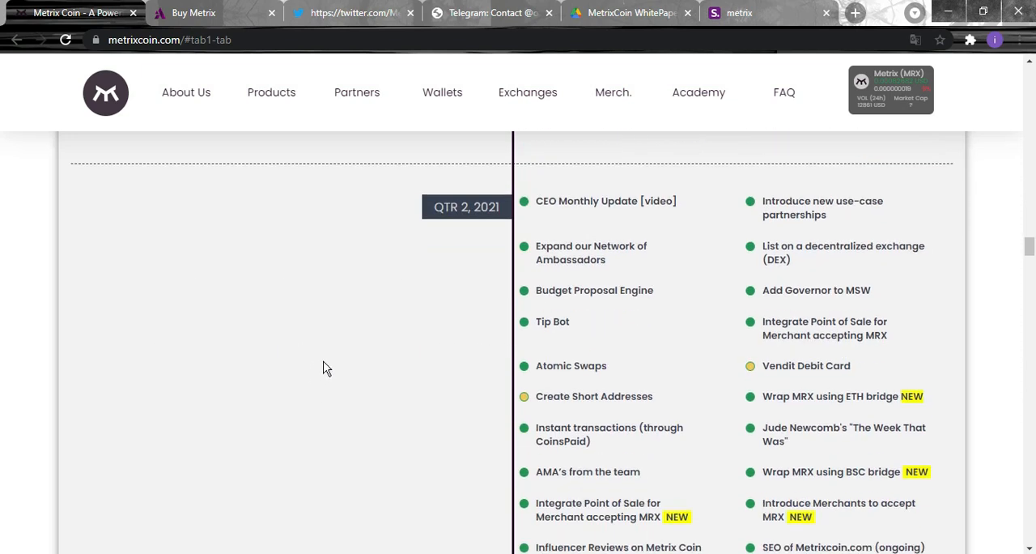
pyautogui.moveTo(317, 388)
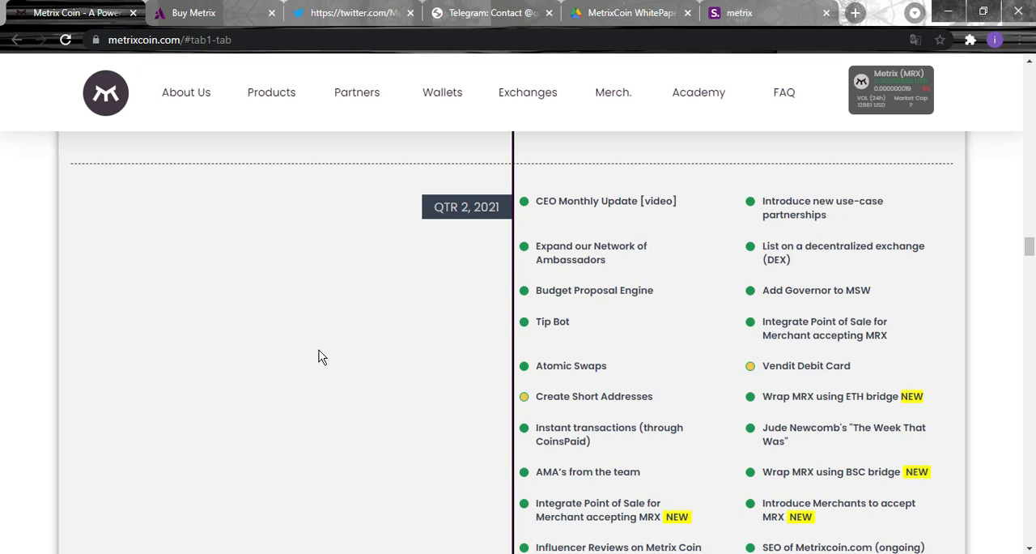
pyautogui.moveTo(311, 372)
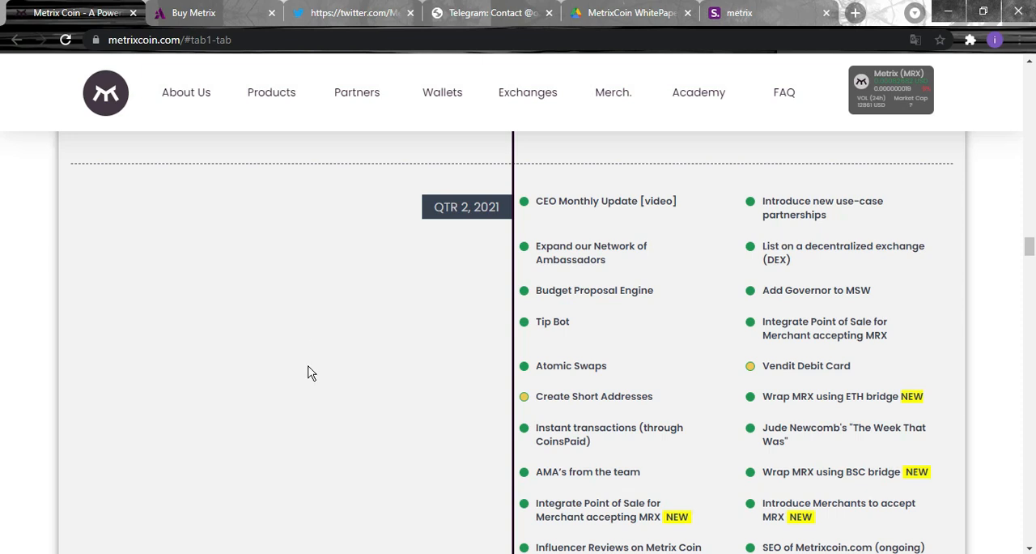
pyautogui.scroll(-3)
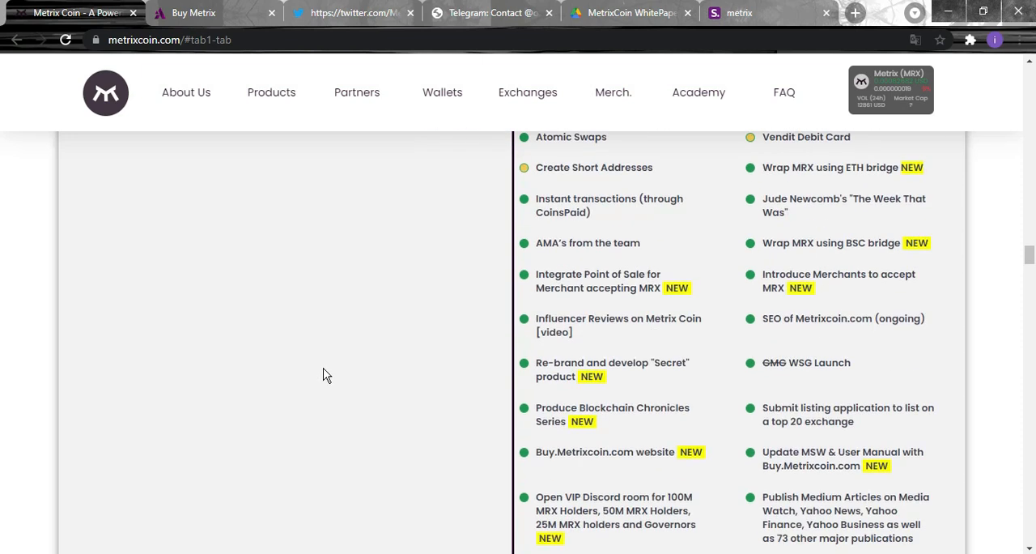
pyautogui.scroll(3)
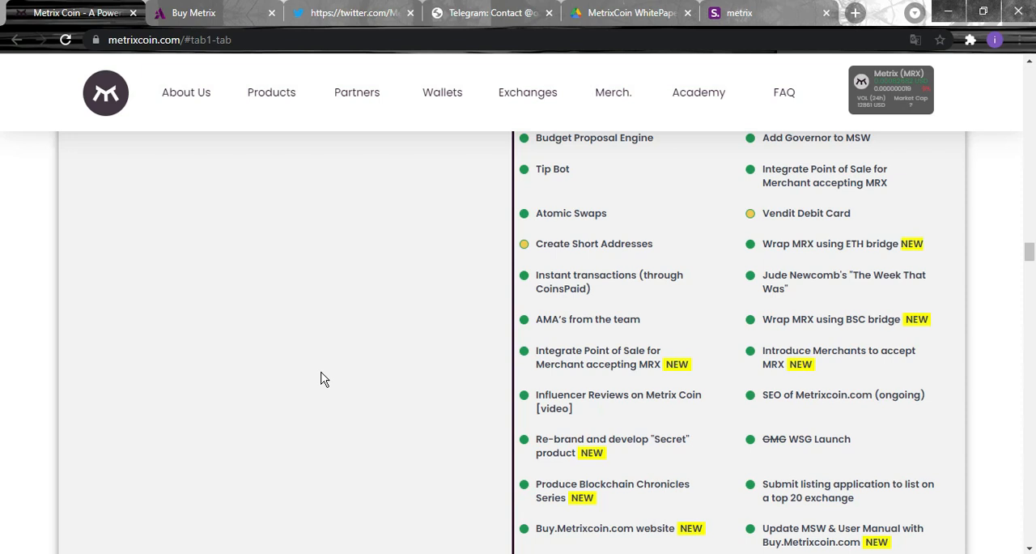
pyautogui.moveTo(440, 360)
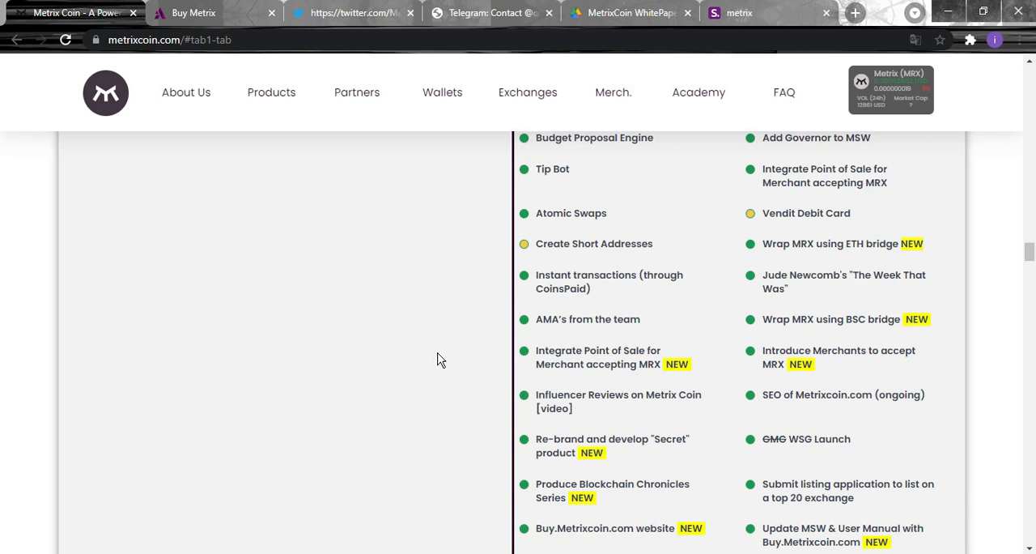
pyautogui.scroll(-3)
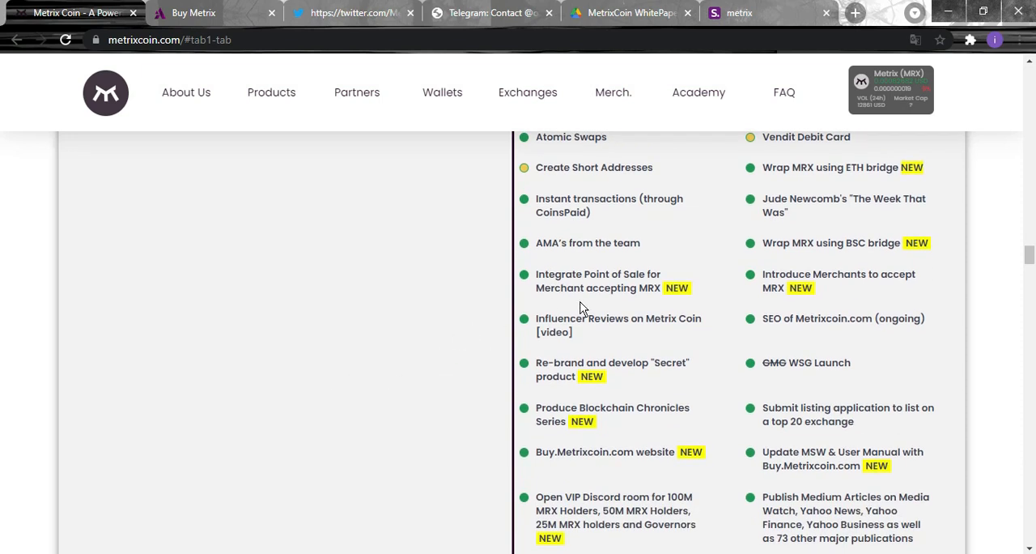
pyautogui.moveTo(473, 400)
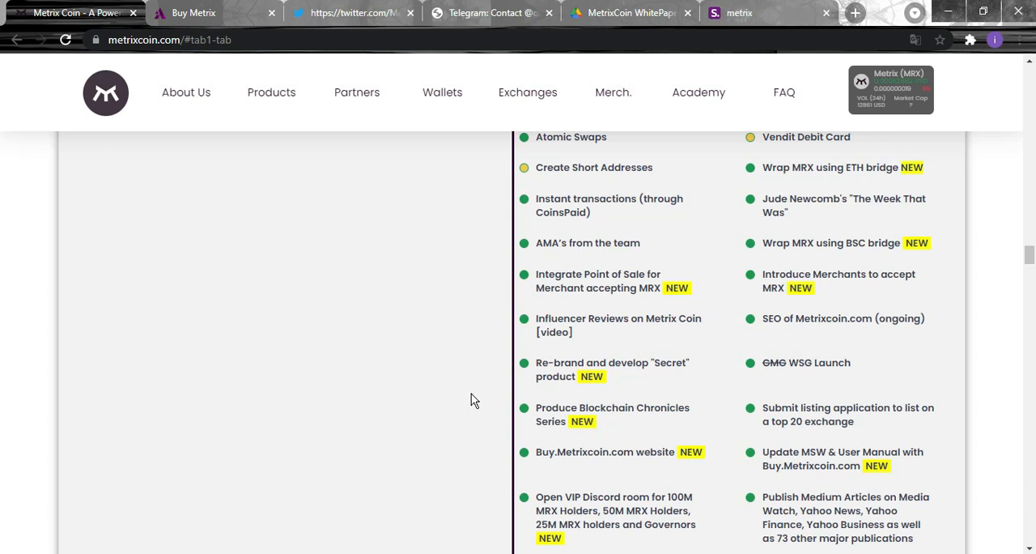
pyautogui.moveTo(443, 332)
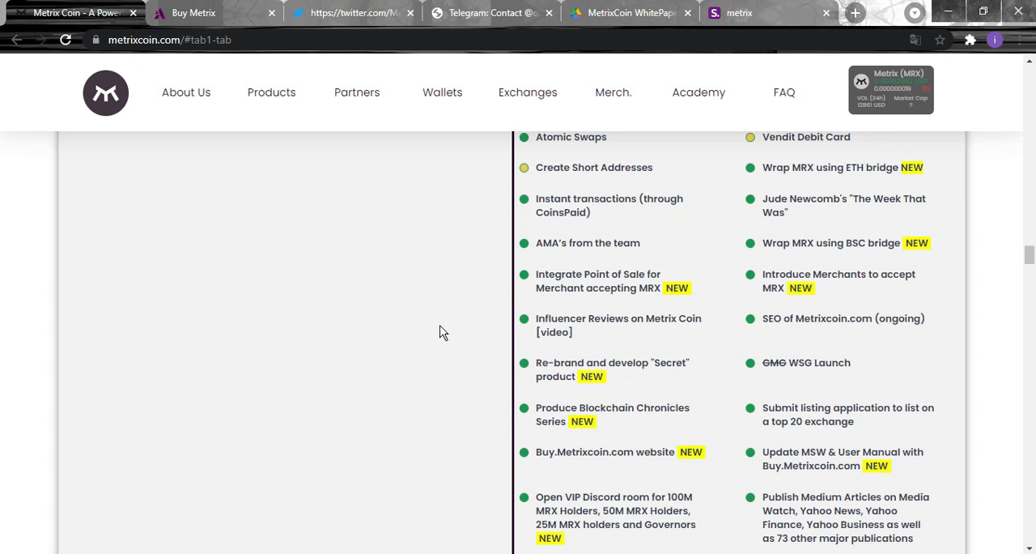
pyautogui.moveTo(408, 167)
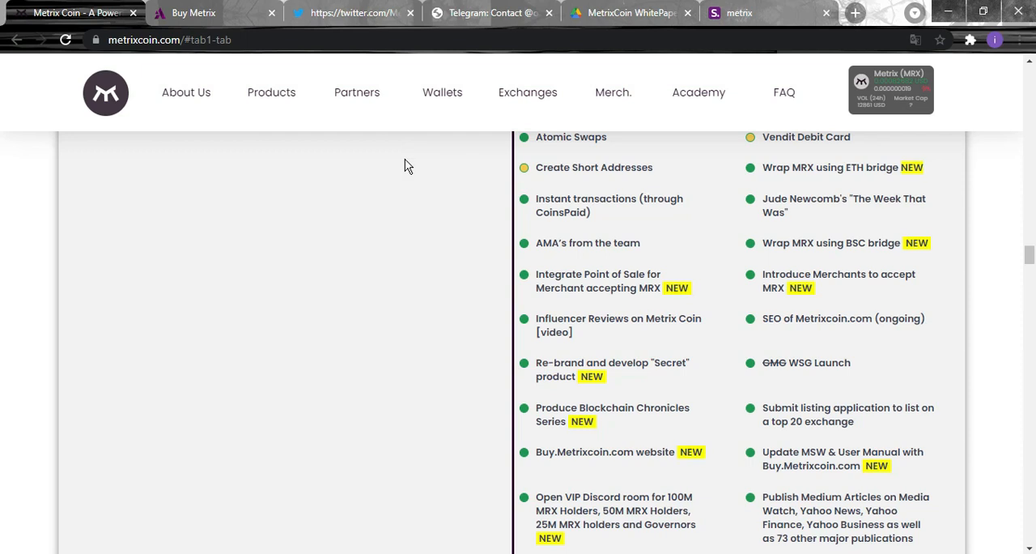
pyautogui.moveTo(323, 235)
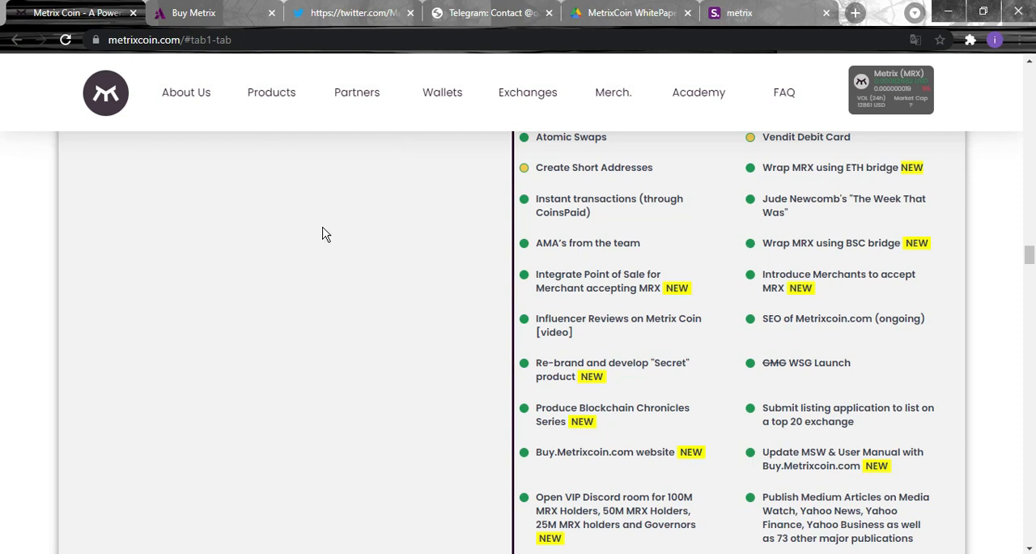
pyautogui.scroll(-3)
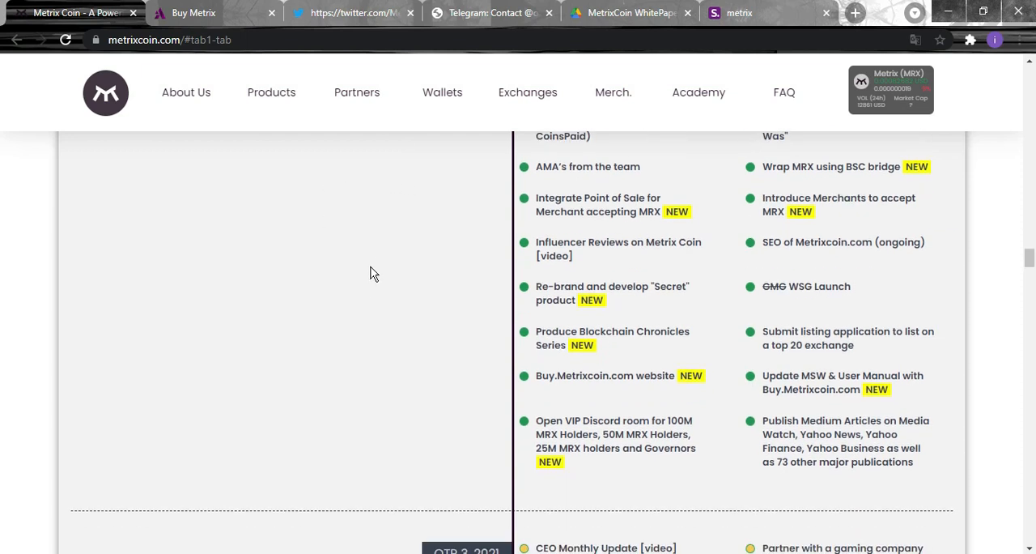
pyautogui.moveTo(359, 314)
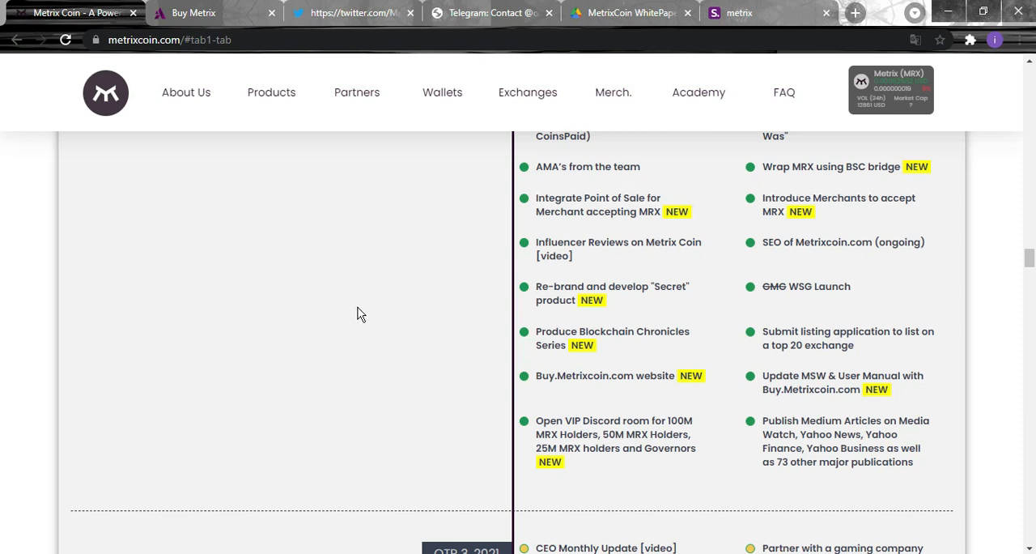
pyautogui.moveTo(981, 281)
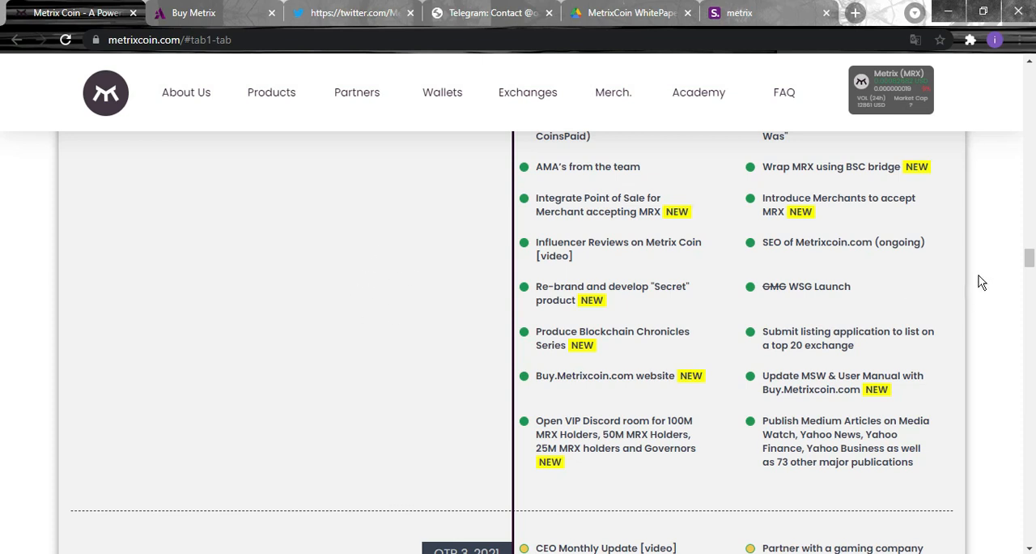
# Scroll through the QTR 3, 2021 goals, ending at Add MRXb / MRXe InfinityWallet above QTR 4.
pyautogui.scroll(-3)
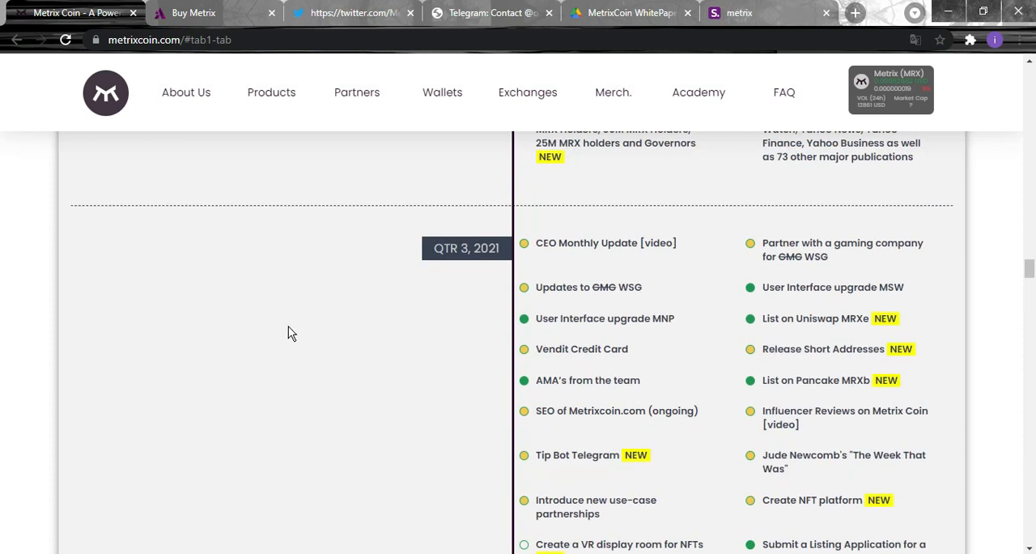
pyautogui.scroll(-3)
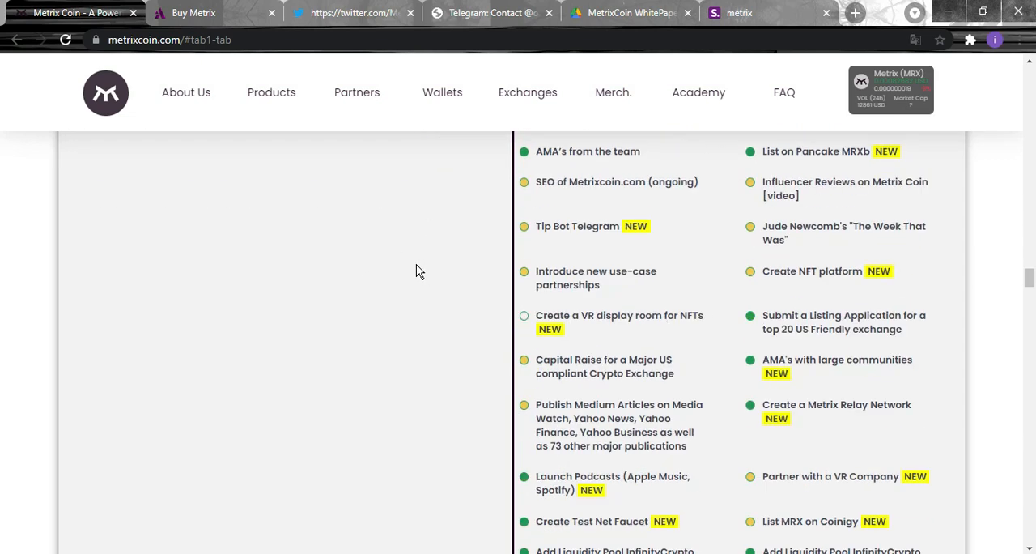
pyautogui.scroll(-3)
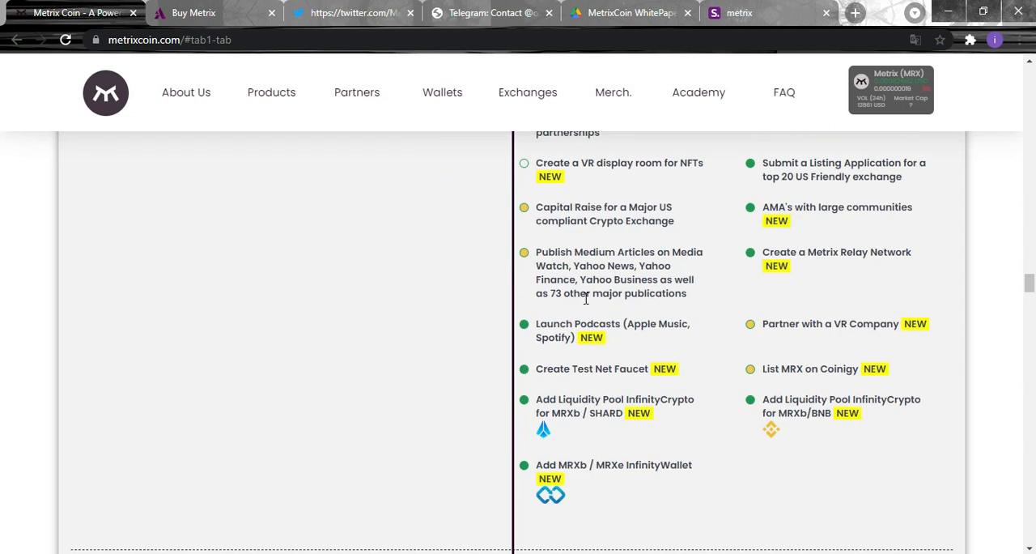
pyautogui.scroll(-3)
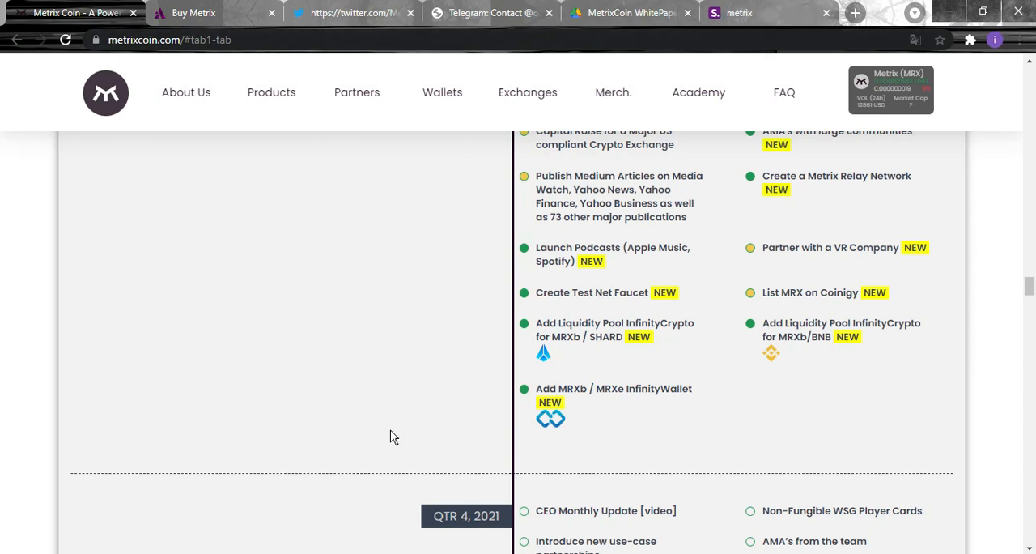
pyautogui.scroll(-3)
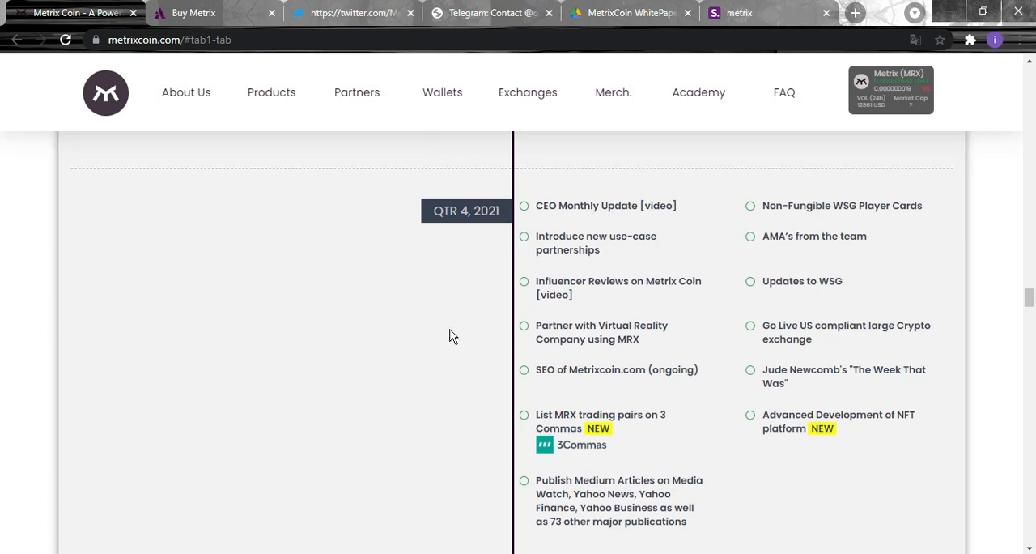
pyautogui.moveTo(586, 295)
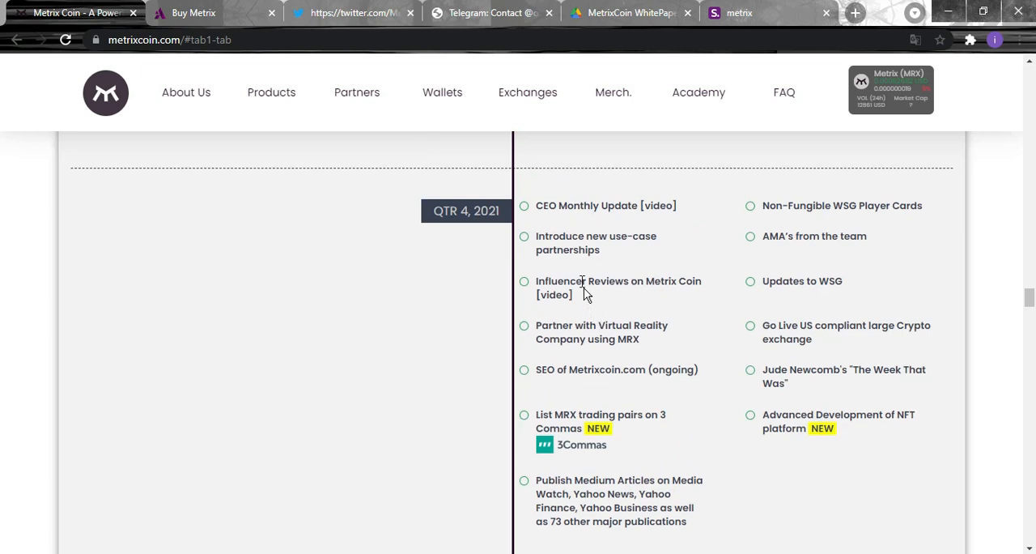
pyautogui.moveTo(493, 272)
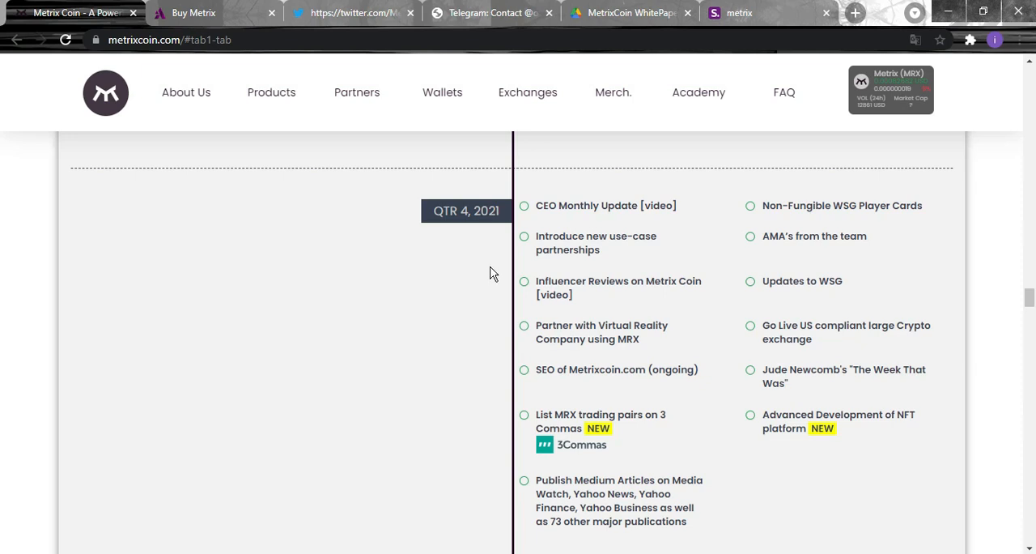
pyautogui.moveTo(430, 380)
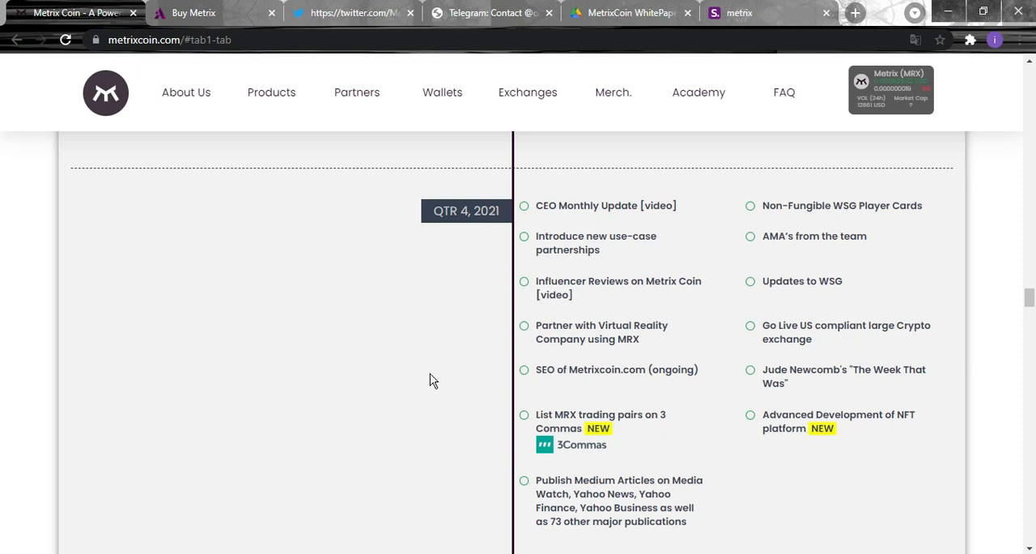
pyautogui.scroll(-3)
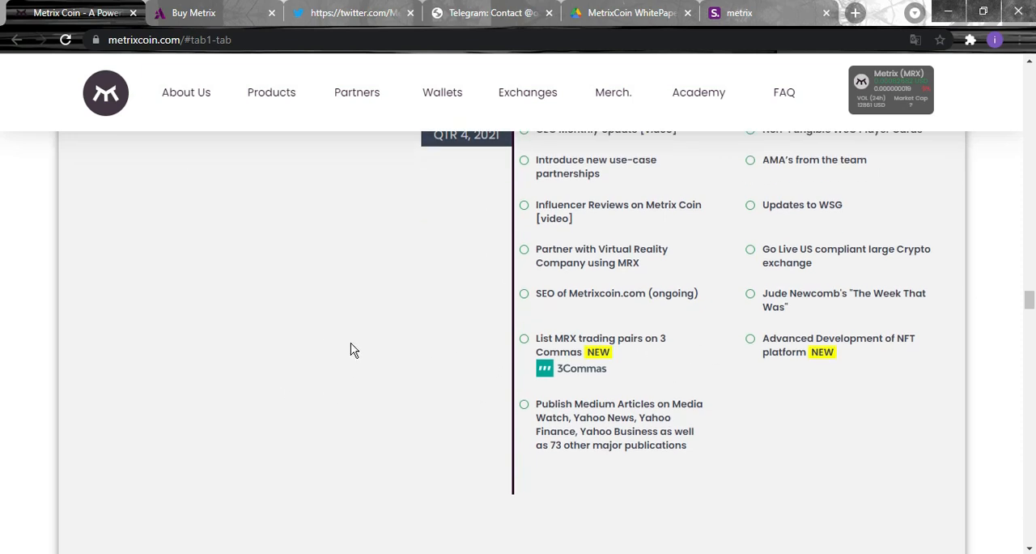
pyautogui.scroll(3)
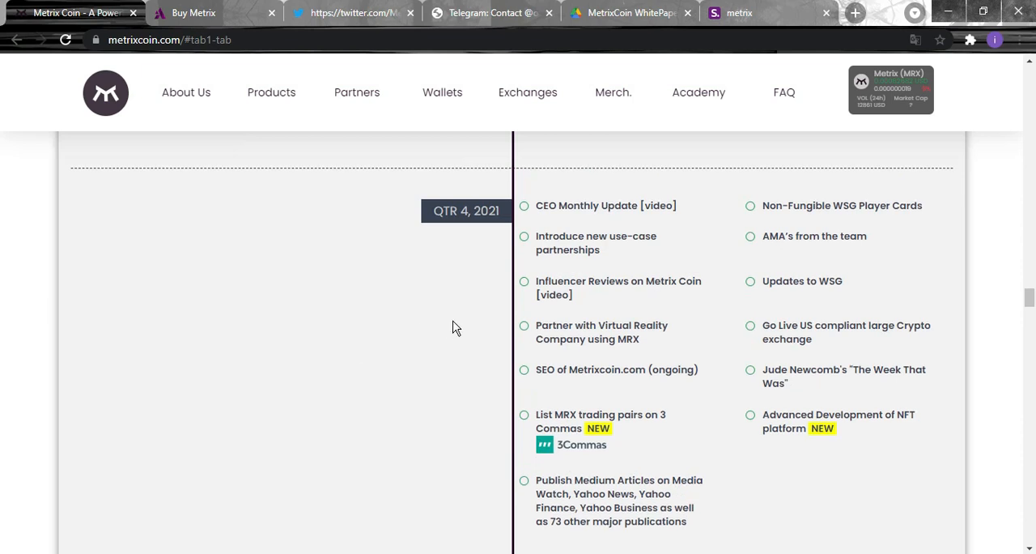
pyautogui.moveTo(623, 278)
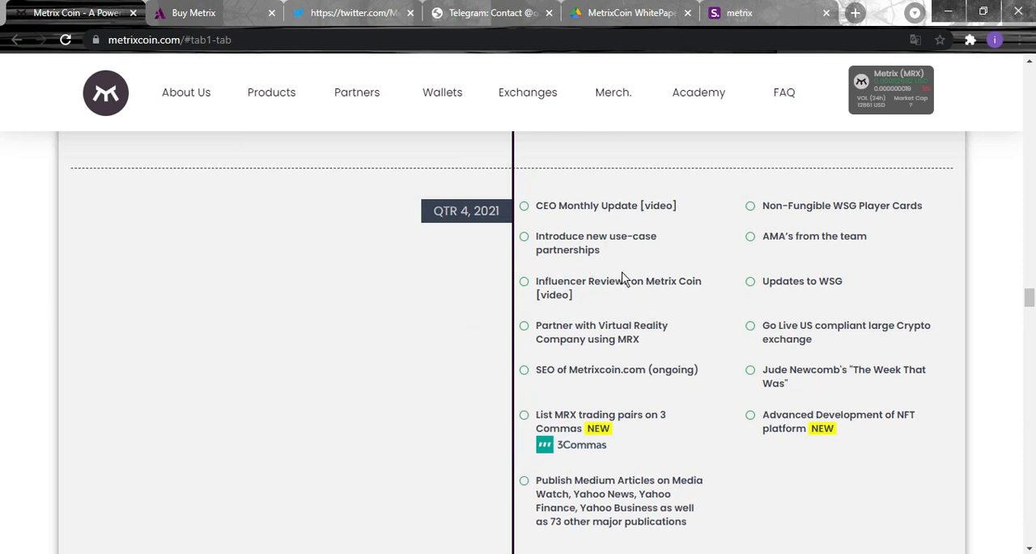
pyautogui.moveTo(599, 371)
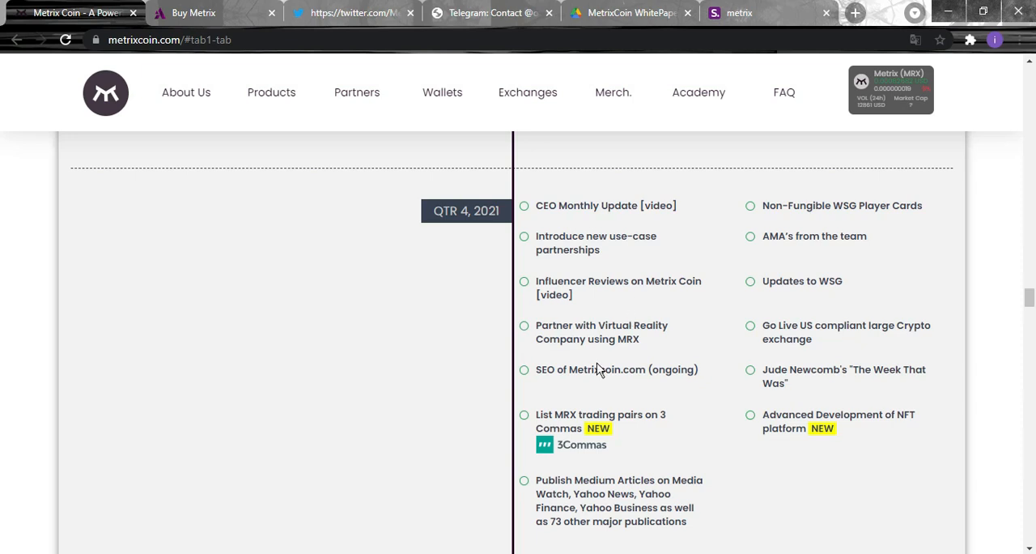
pyautogui.scroll(-3)
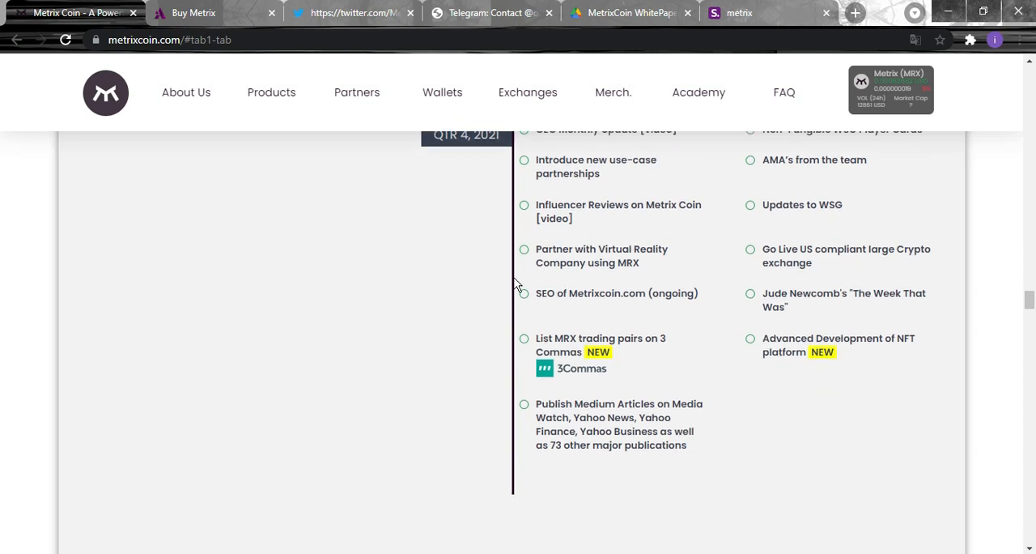
pyautogui.moveTo(521, 272)
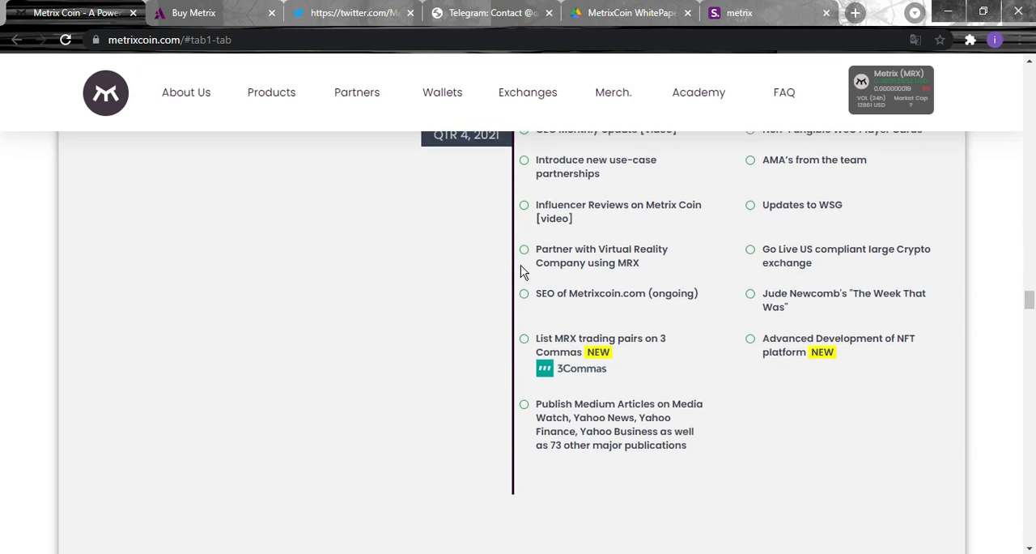
pyautogui.moveTo(522, 332)
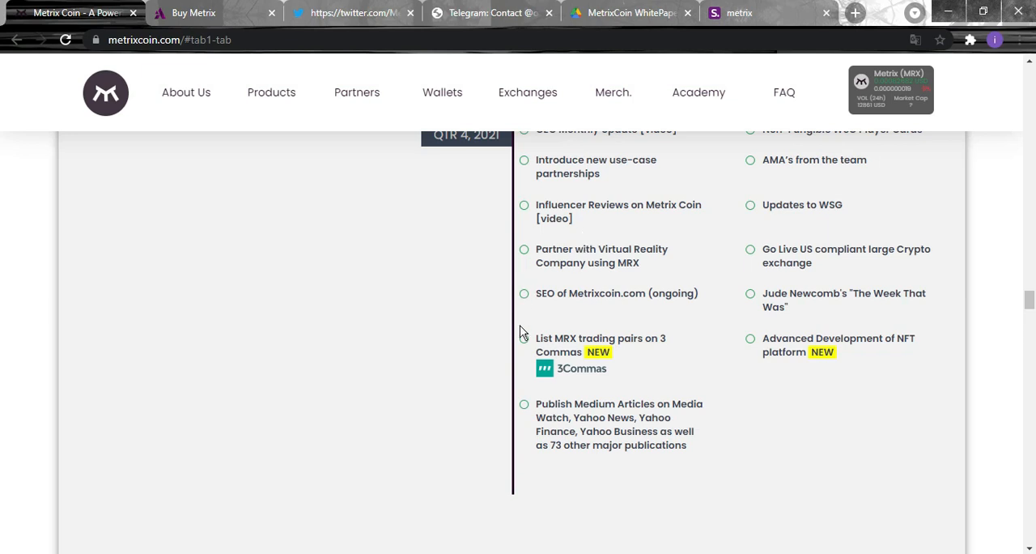
pyautogui.moveTo(732, 395)
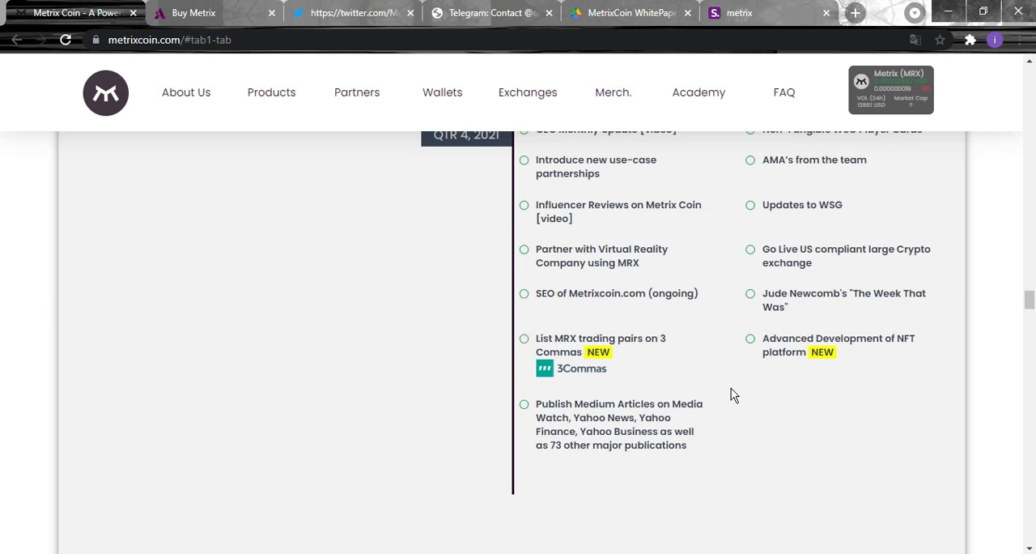
pyautogui.moveTo(913, 421)
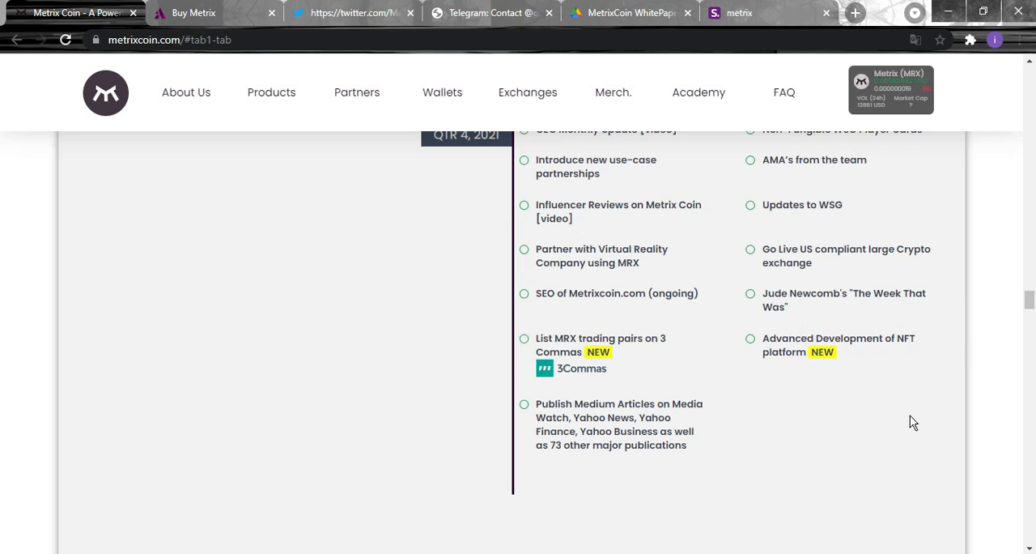
pyautogui.moveTo(842, 332)
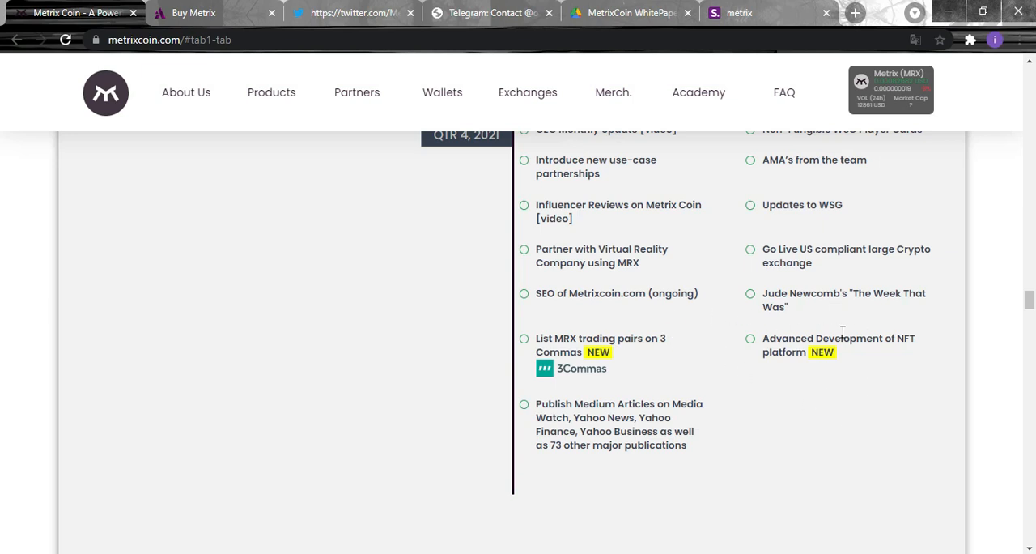
pyautogui.moveTo(654, 315)
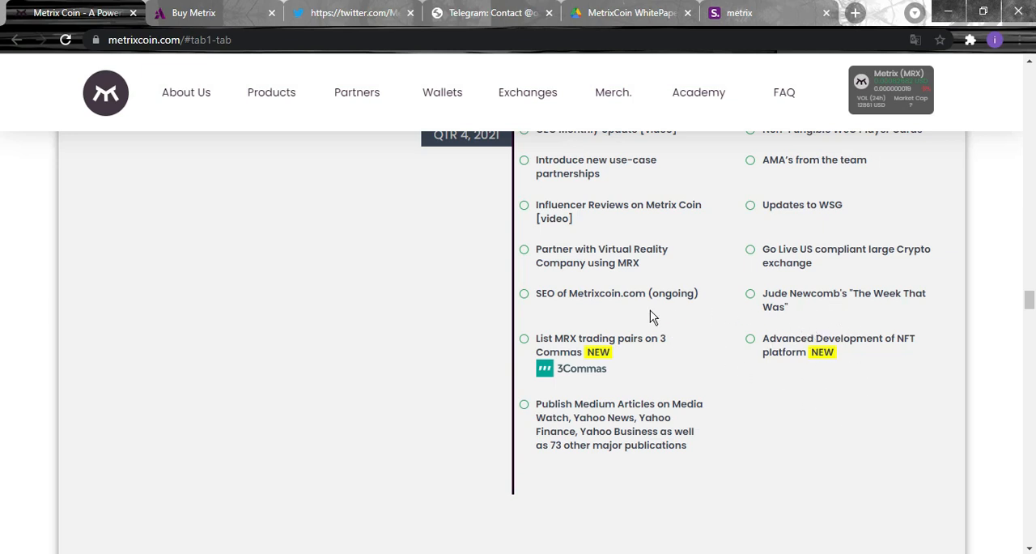
pyautogui.moveTo(602, 371)
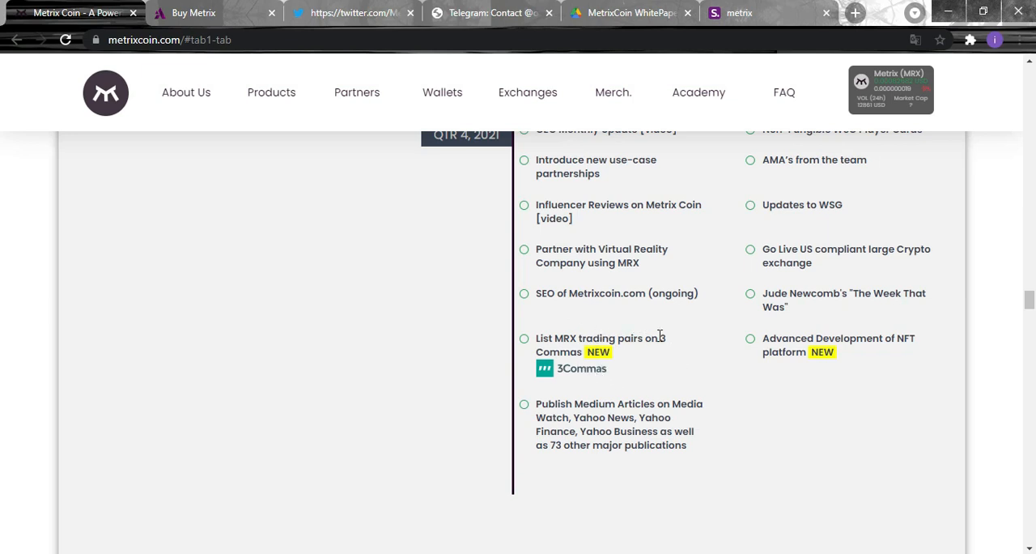
pyautogui.scroll(-3)
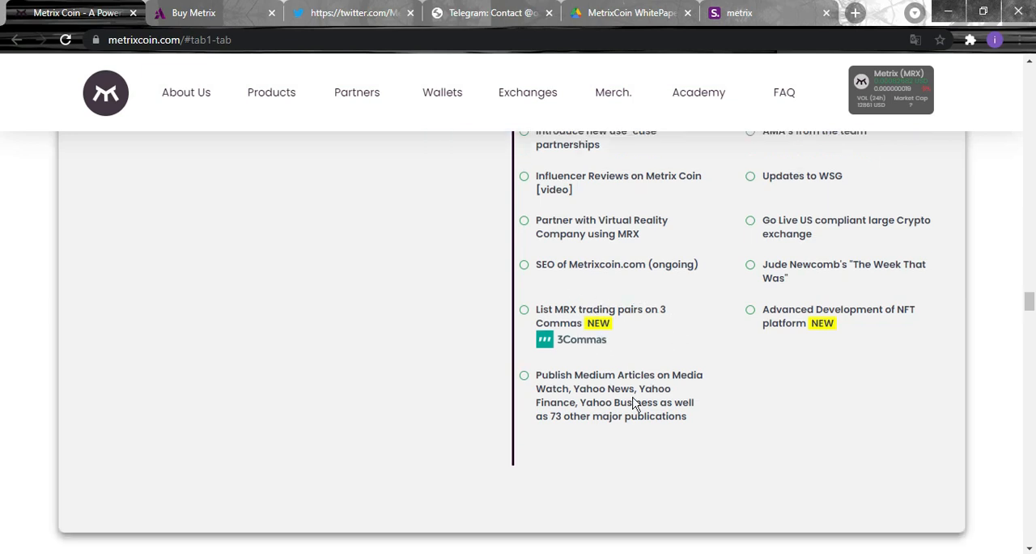
# Scroll past the roadmap to the 04. Products cards: Buy Metrix, Swap Metrix, My Staking Wallet.
pyautogui.scroll(-3)
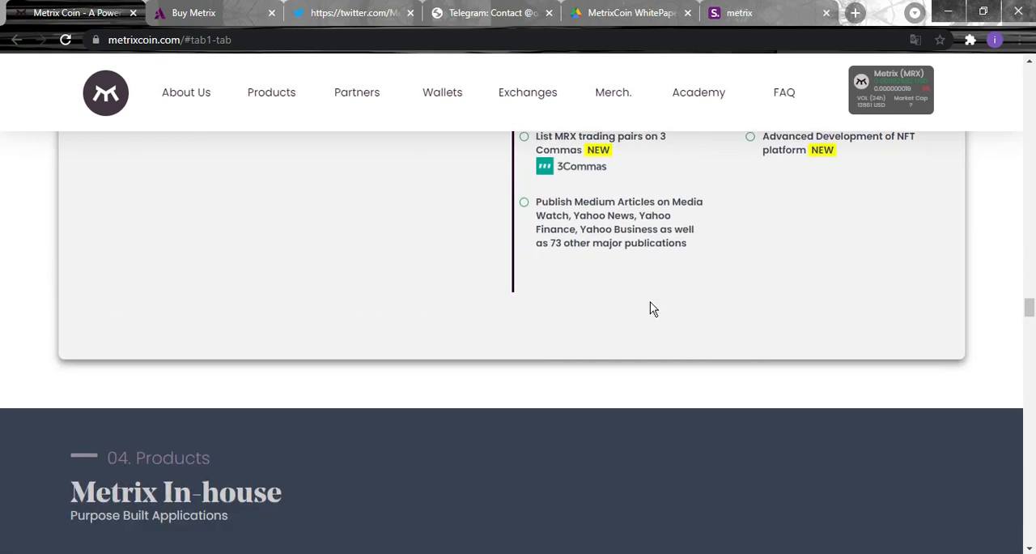
pyautogui.scroll(-3)
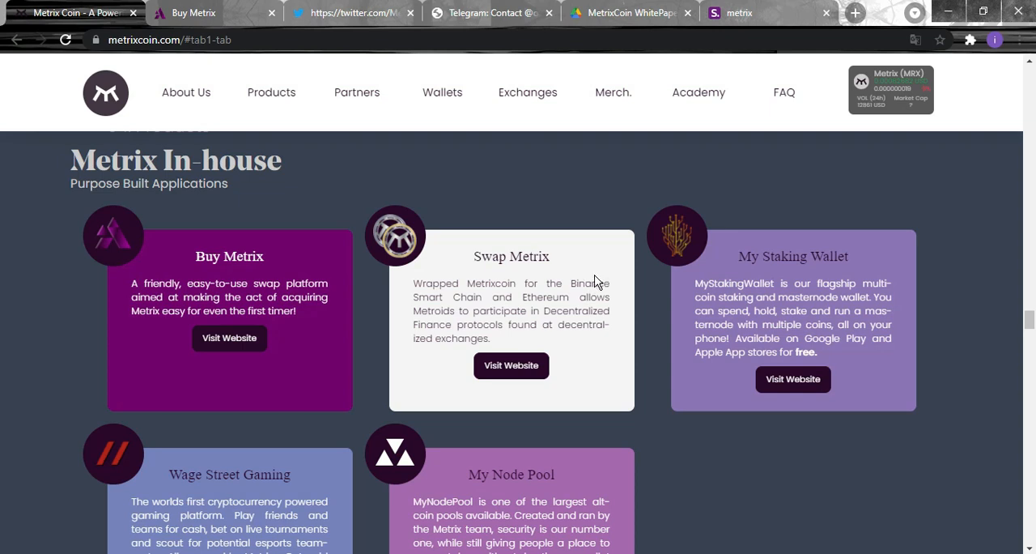
pyautogui.moveTo(635, 179)
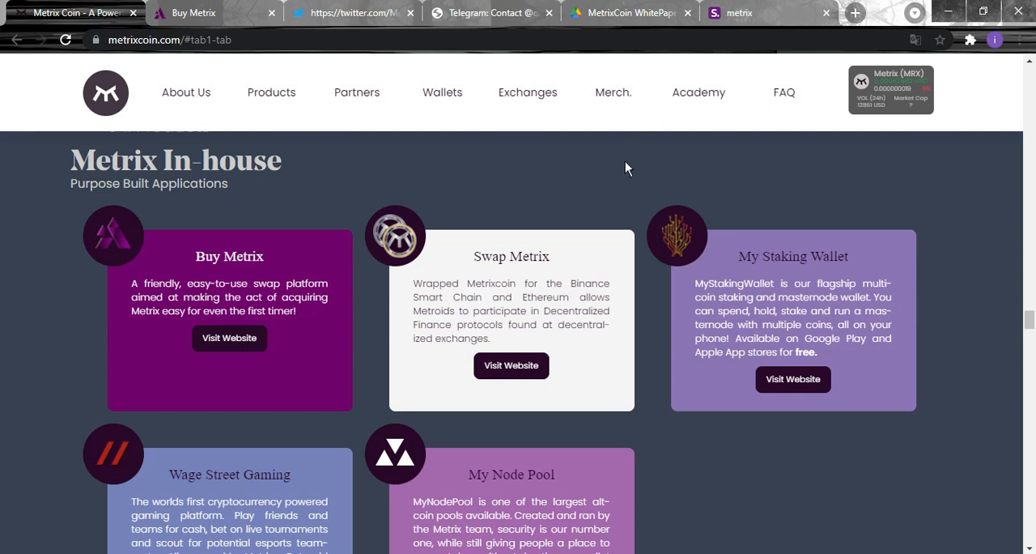
pyautogui.moveTo(615, 201)
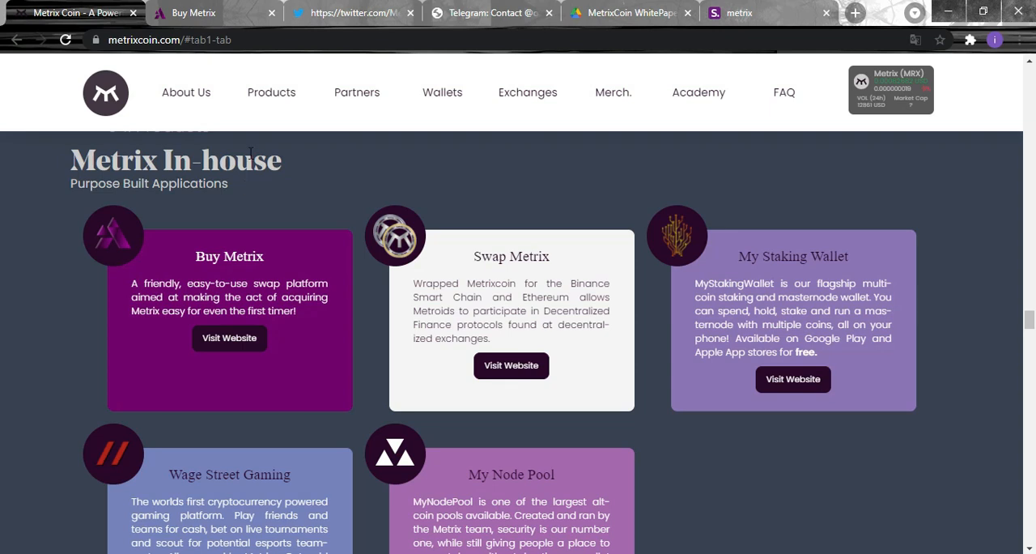
pyautogui.scroll(-3)
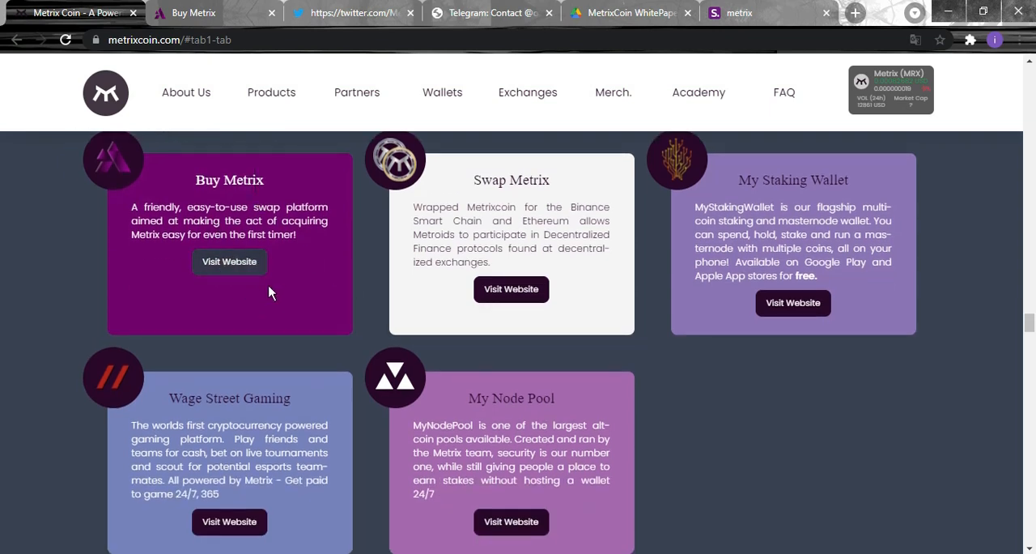
# Visit the Buy Metrix swap site and enter 0.00102 BTC, quoting 50,497.5746362 MRX.
pyautogui.click(230, 263)
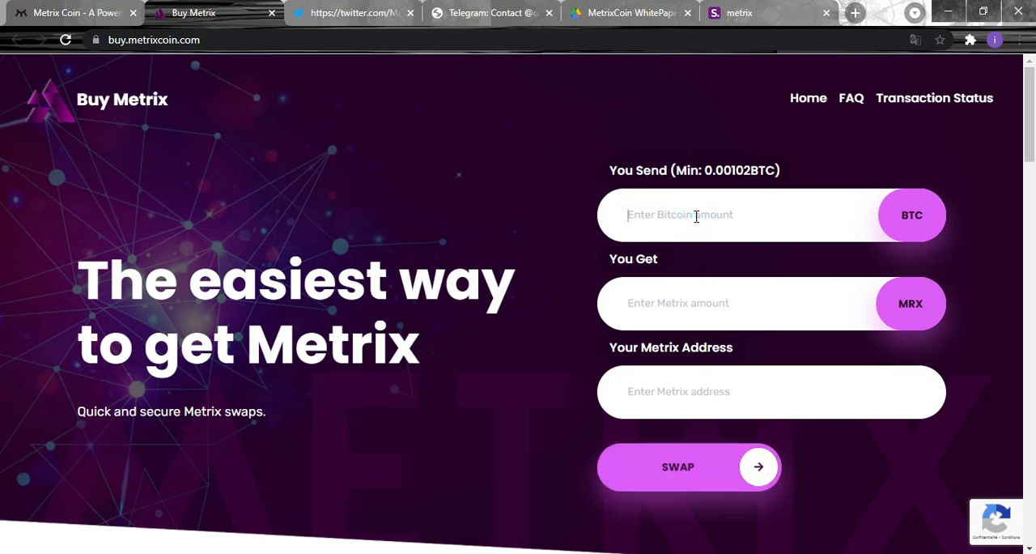
pyautogui.write('0.00102')
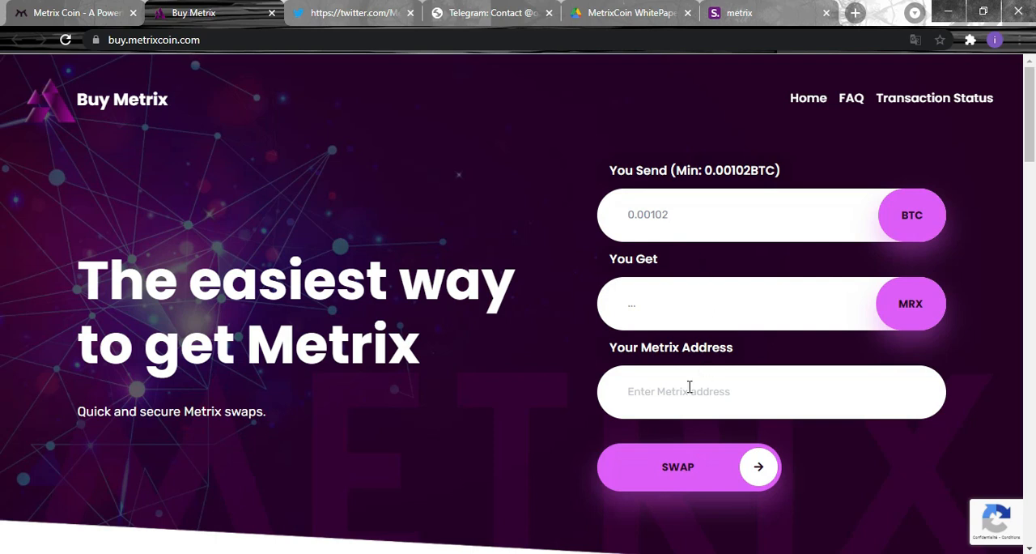
pyautogui.click(677, 466)
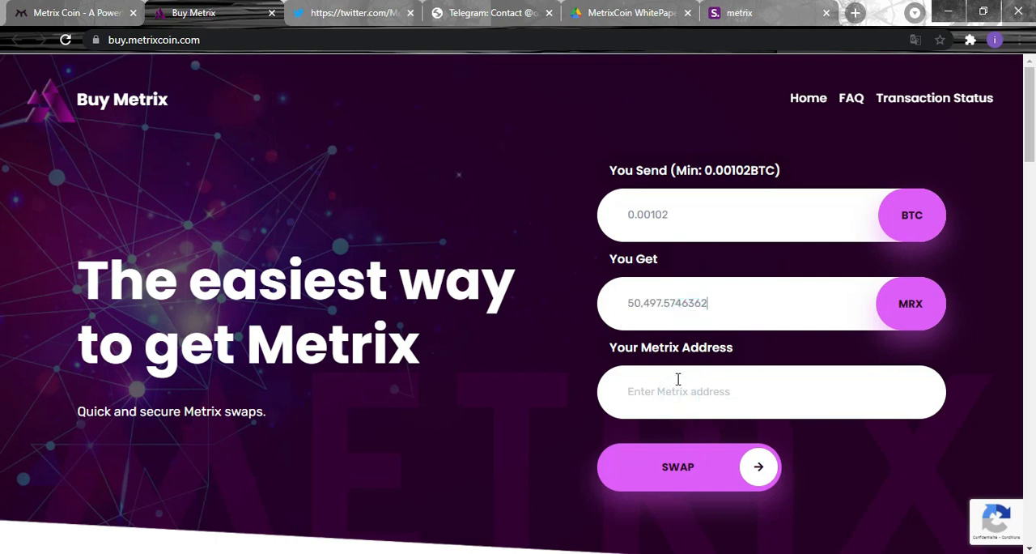
pyautogui.click(677, 466)
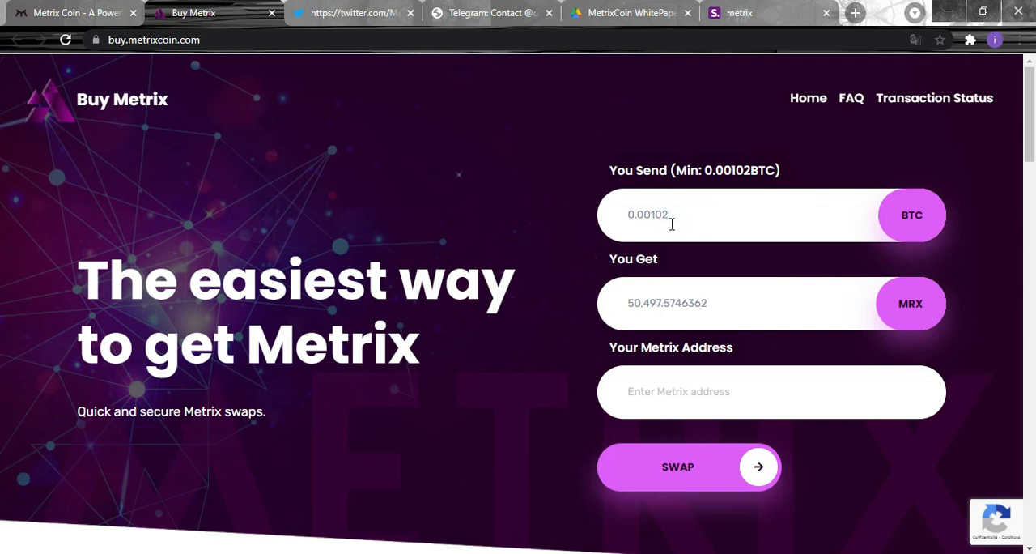
pyautogui.moveTo(687, 206)
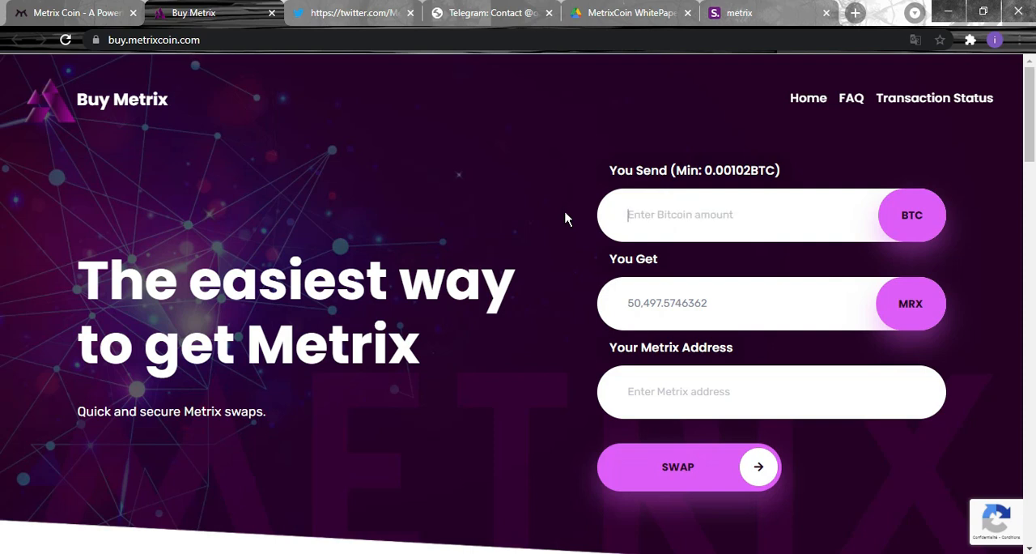
# Try BTC amounts 0.5, 1, 4 and leave 6 entered, quoting about 77,620,812.76 MRX.
pyautogui.write('0.5')
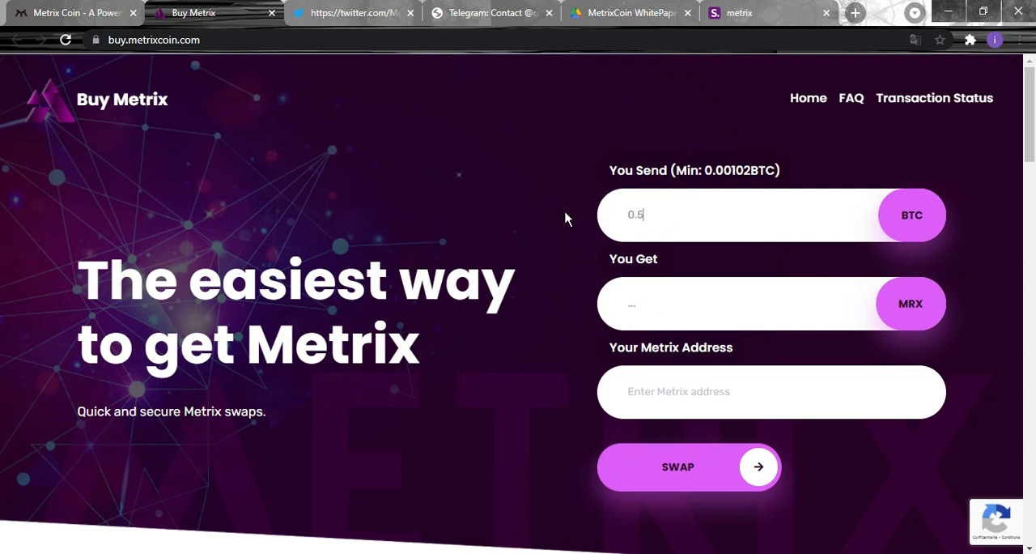
pyautogui.moveTo(716, 192)
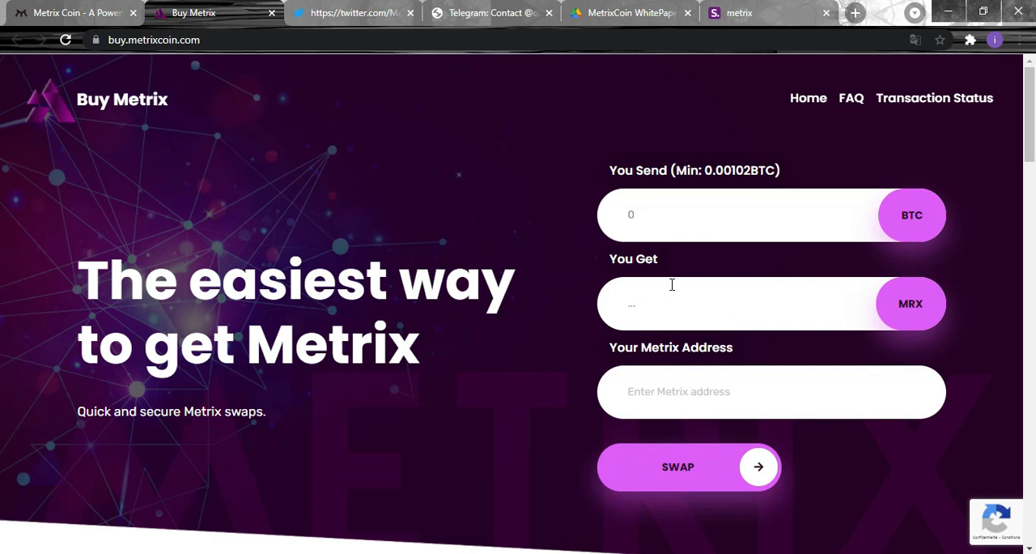
pyautogui.write('1')
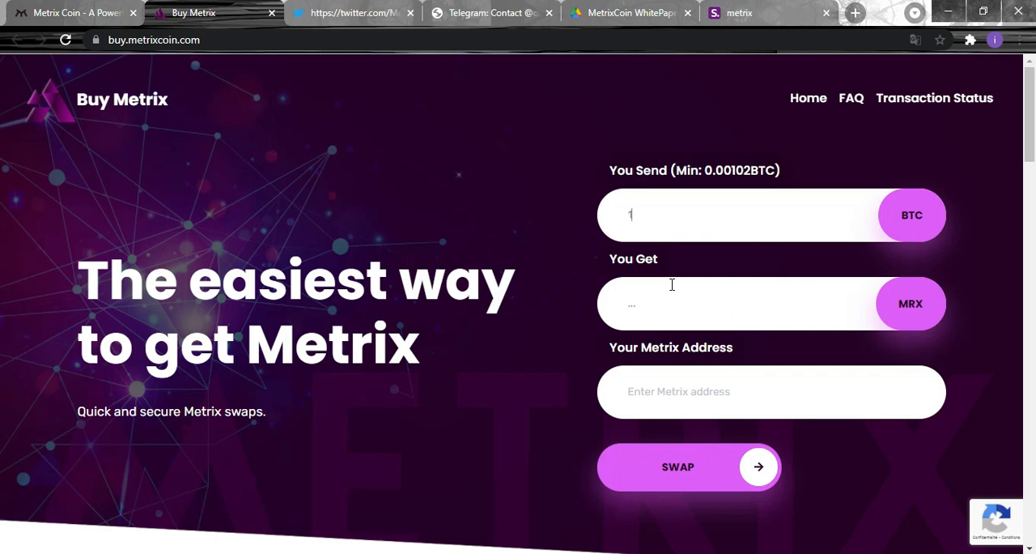
pyautogui.moveTo(719, 285)
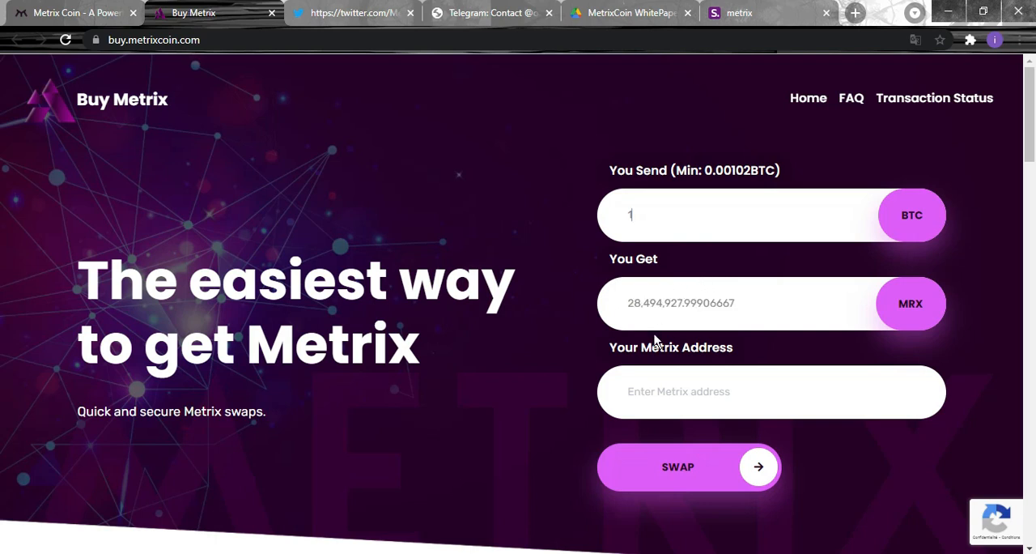
pyautogui.moveTo(563, 293)
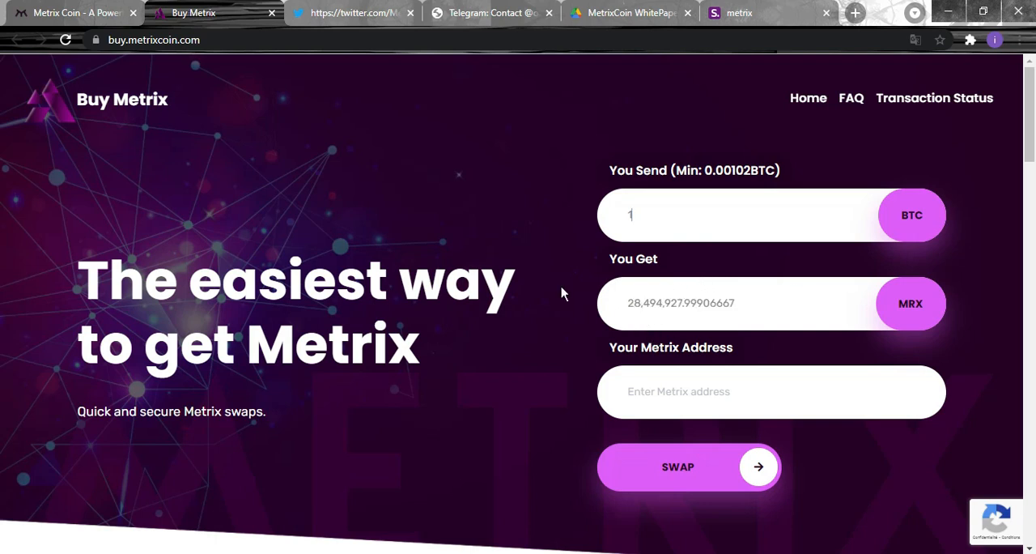
pyautogui.moveTo(769, 260)
pyautogui.write('3')
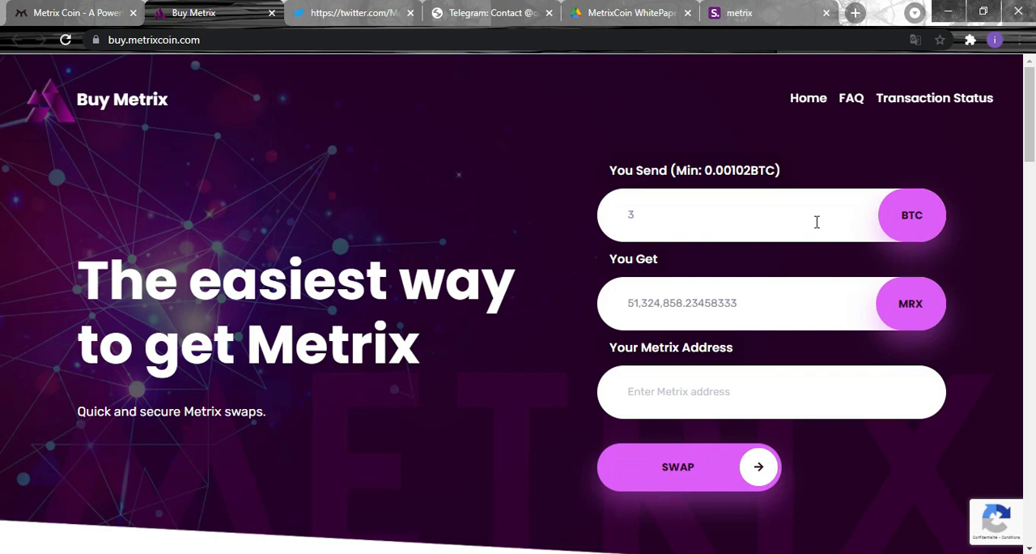
pyautogui.moveTo(803, 229)
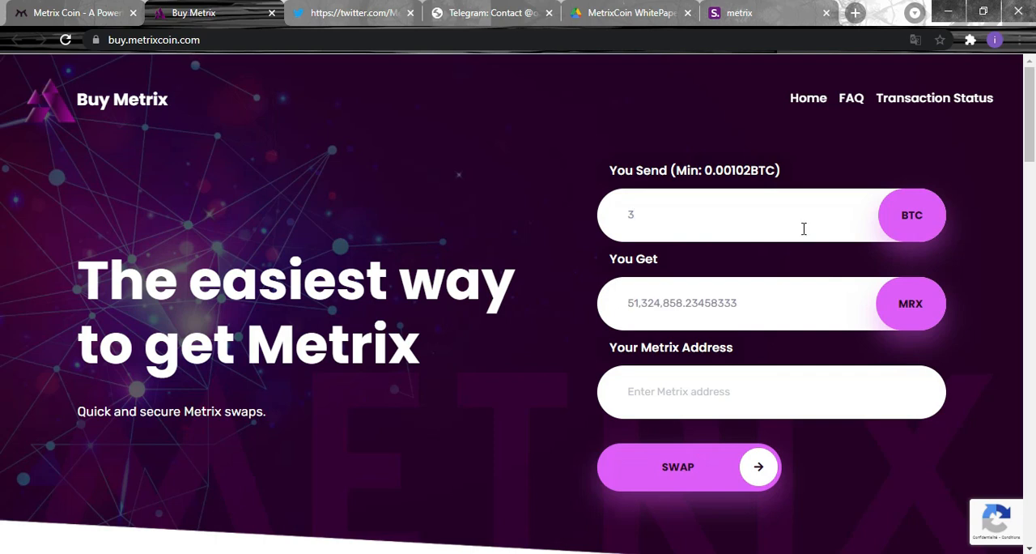
pyautogui.write('4')
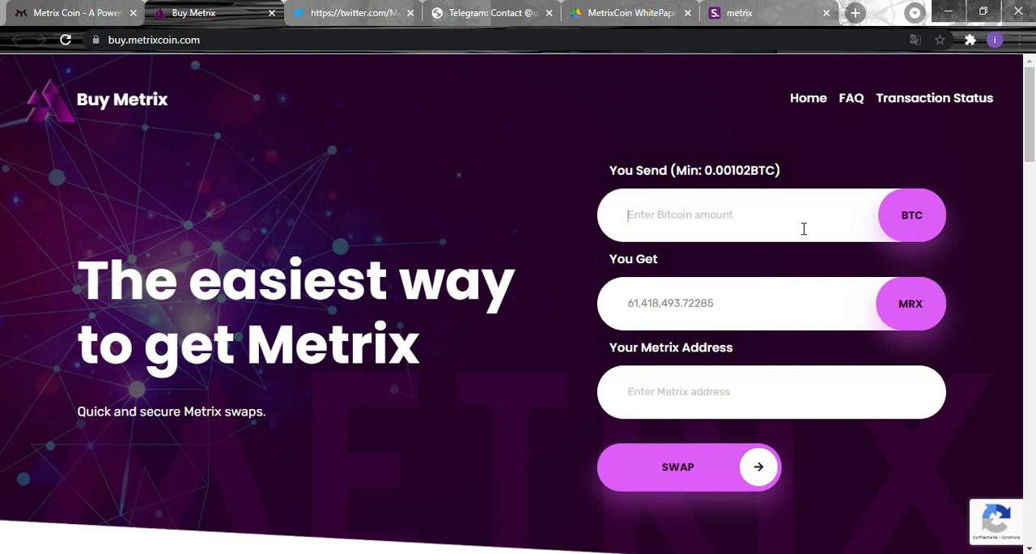
pyautogui.write('6')
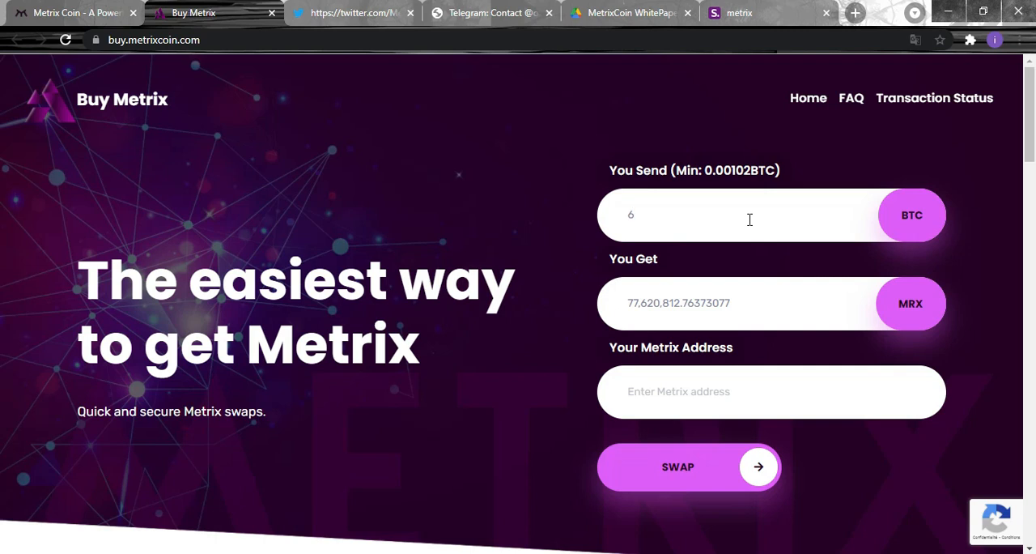
pyautogui.moveTo(123, 84)
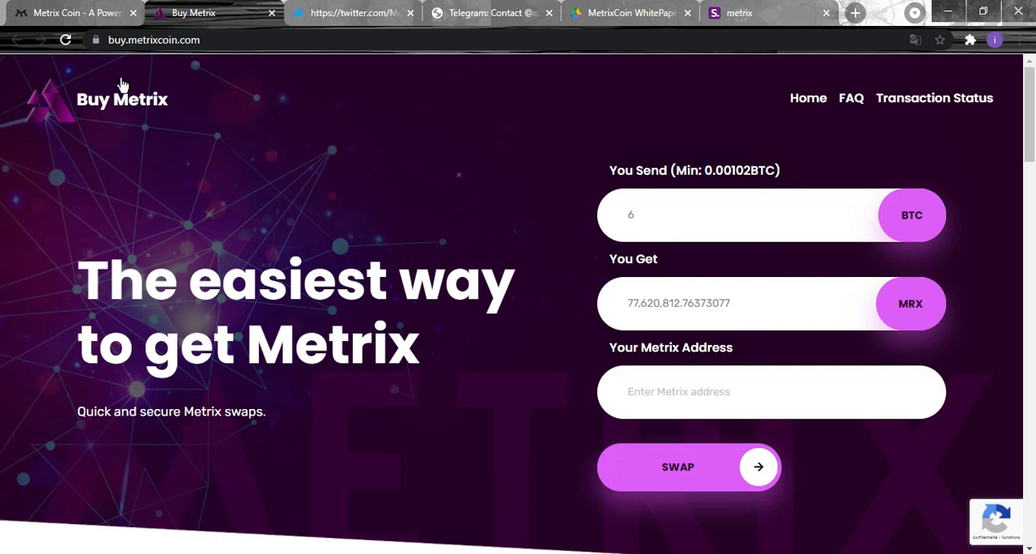
# Return to the Metrix Coin tab and scroll past the Products cards to Metrix Wallets.
pyautogui.click(73, 13)
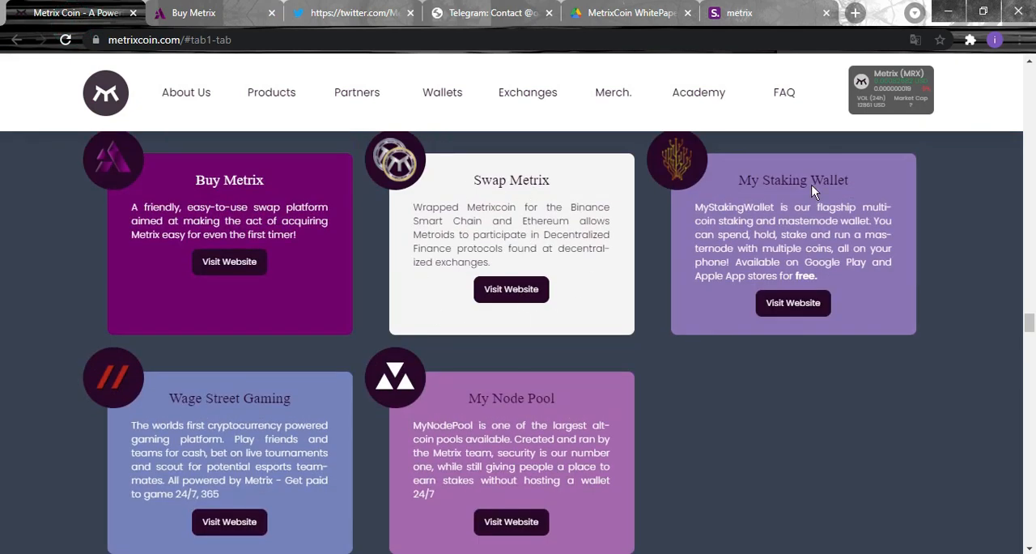
pyautogui.moveTo(683, 269)
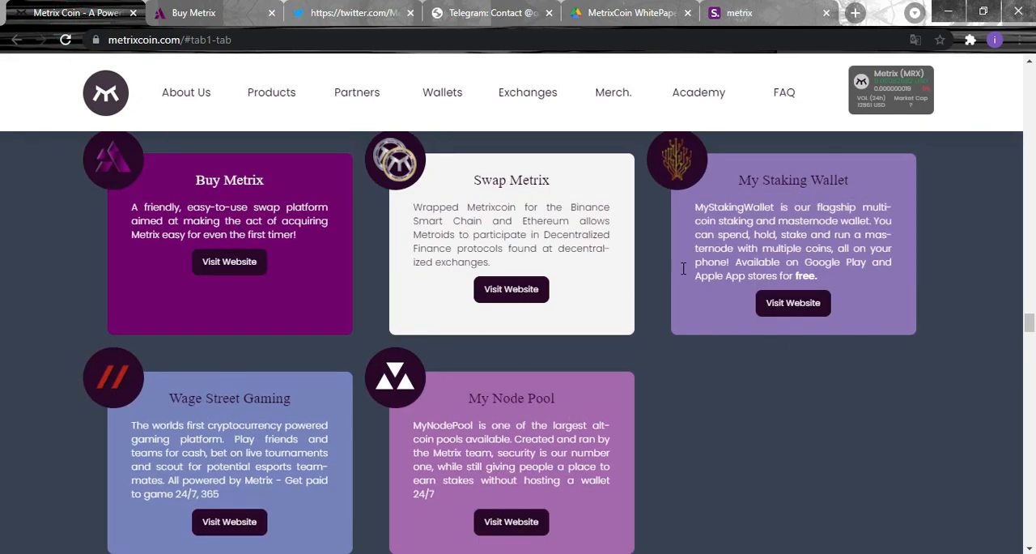
pyautogui.scroll(-3)
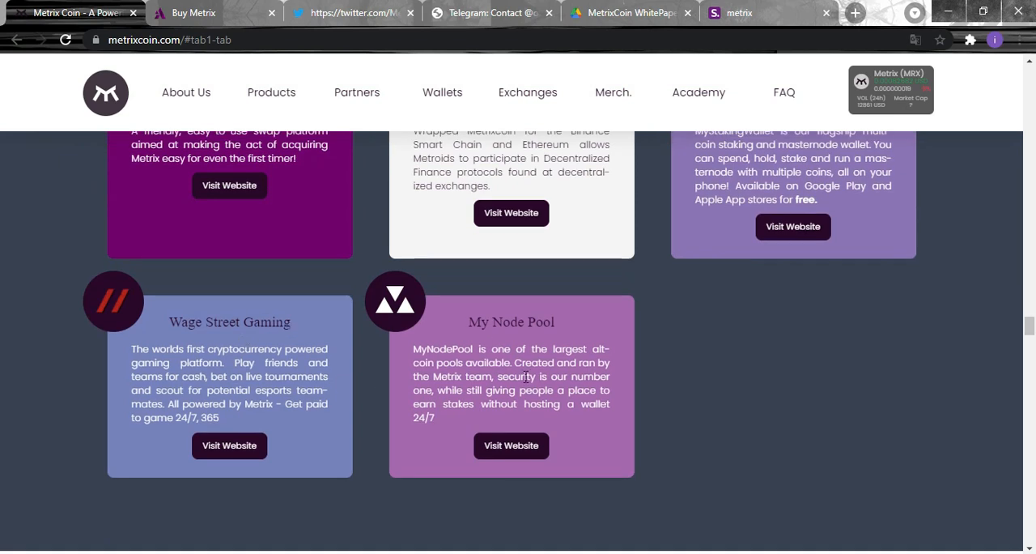
pyautogui.scroll(-3)
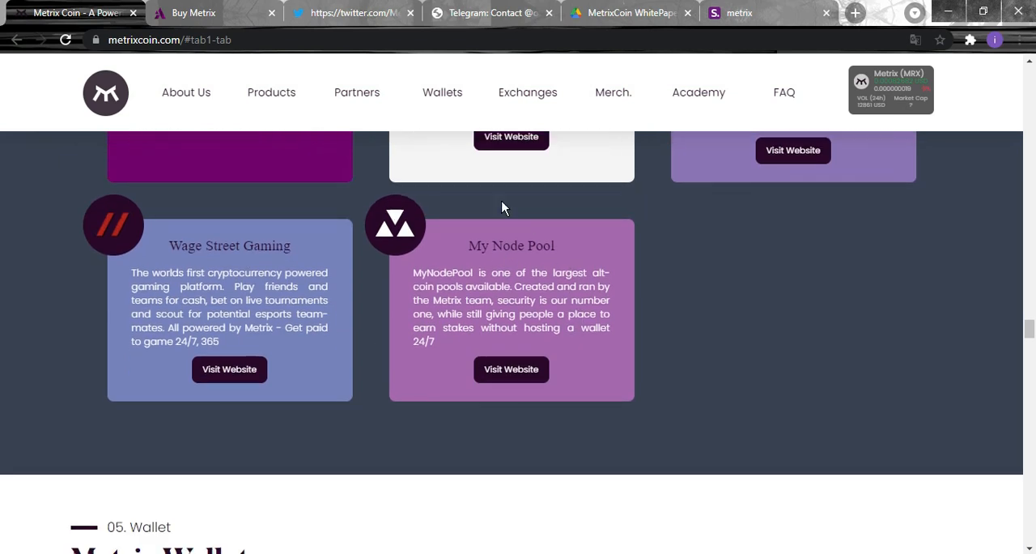
pyautogui.scroll(3)
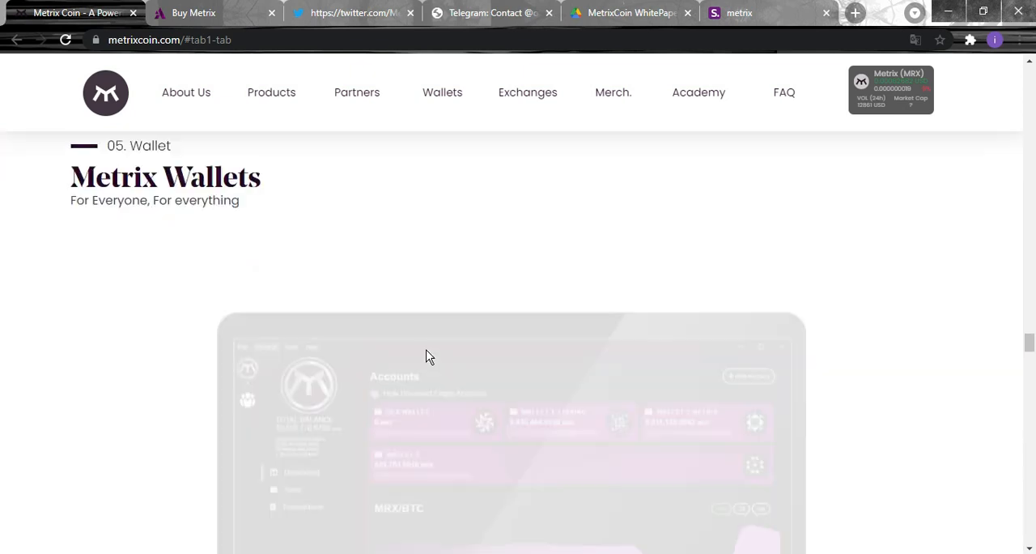
# Scroll through the Altitude desktop wallets and Android/iOS My Staking Wallet links down to Partnerships.
pyautogui.scroll(-3)
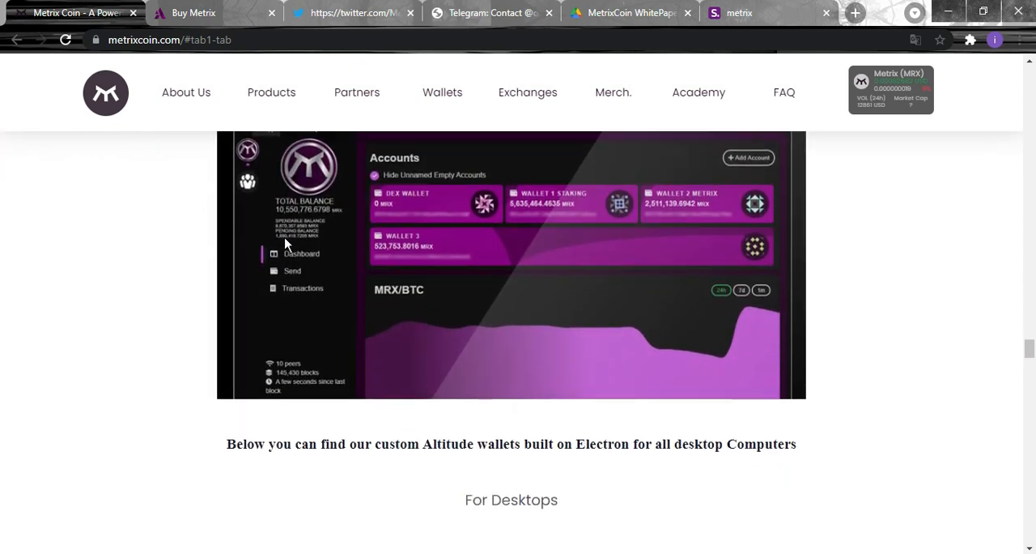
pyautogui.scroll(3)
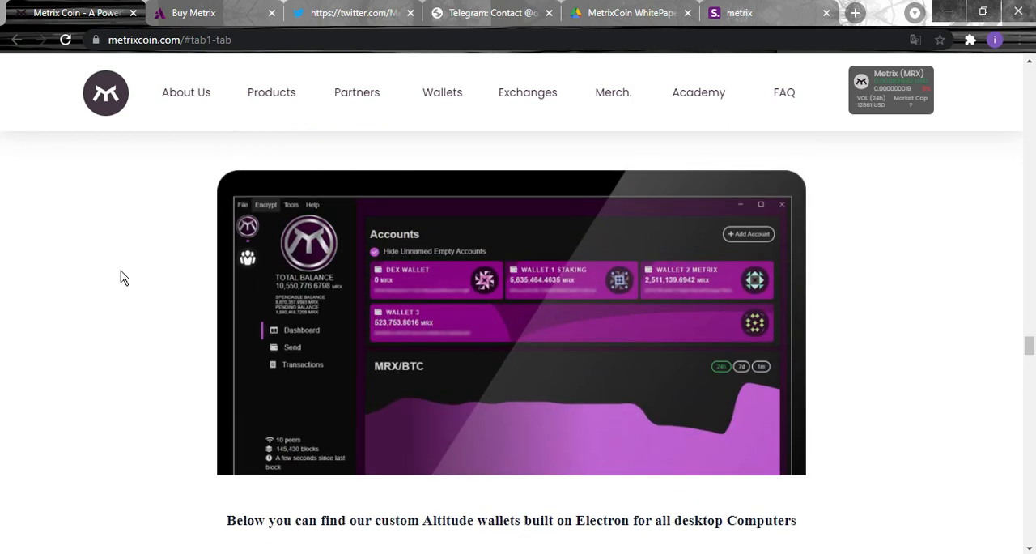
pyautogui.moveTo(483, 268)
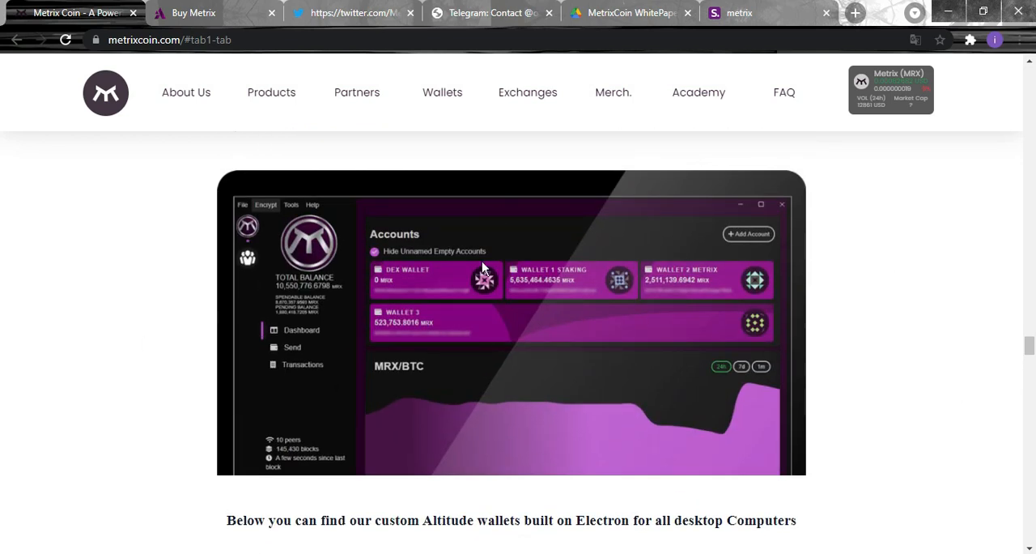
pyautogui.scroll(-3)
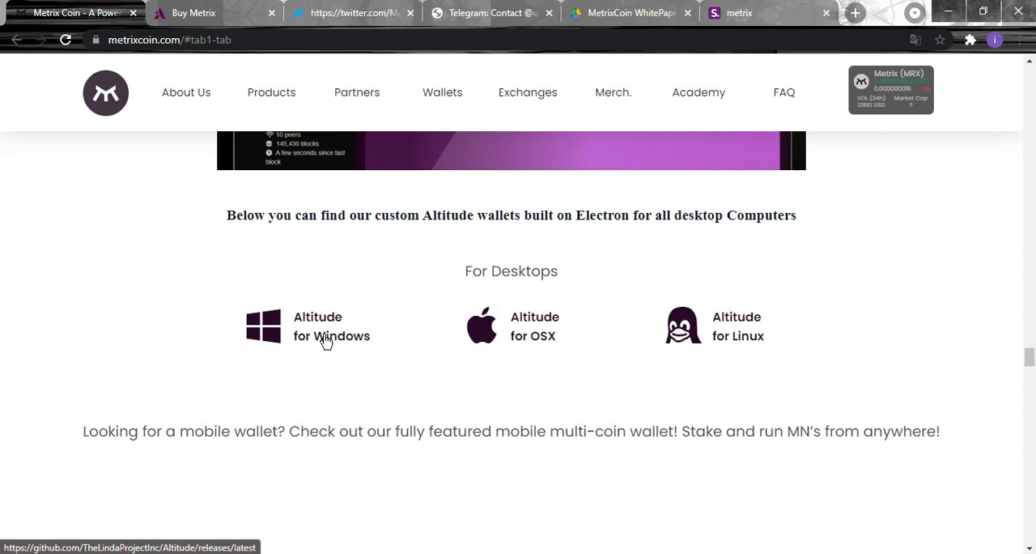
pyautogui.moveTo(299, 346)
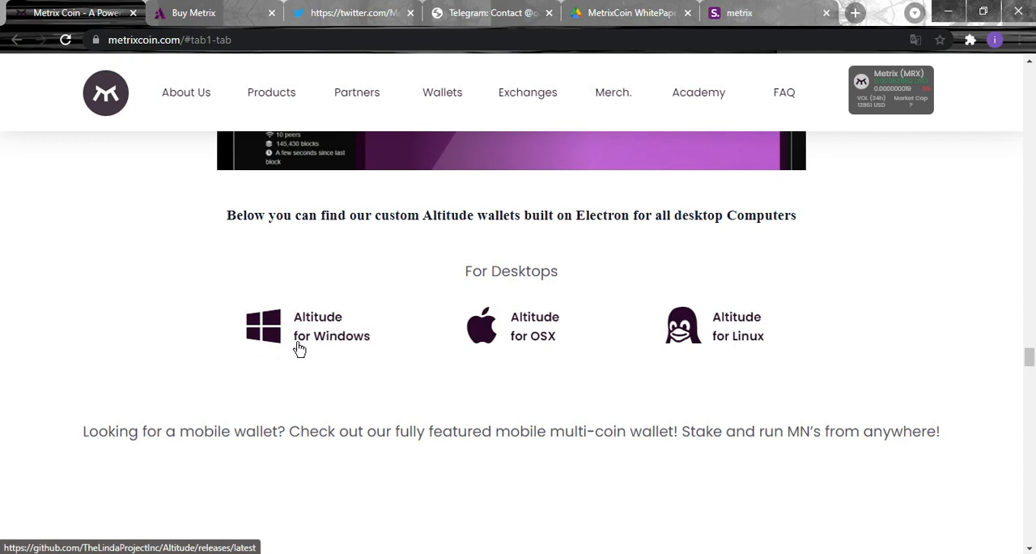
pyautogui.moveTo(545, 340)
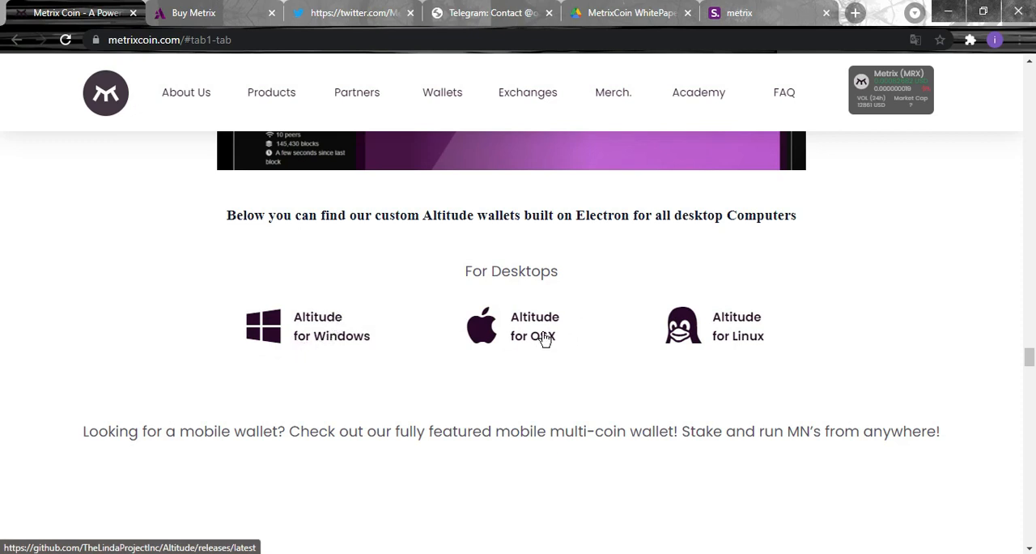
pyautogui.moveTo(719, 304)
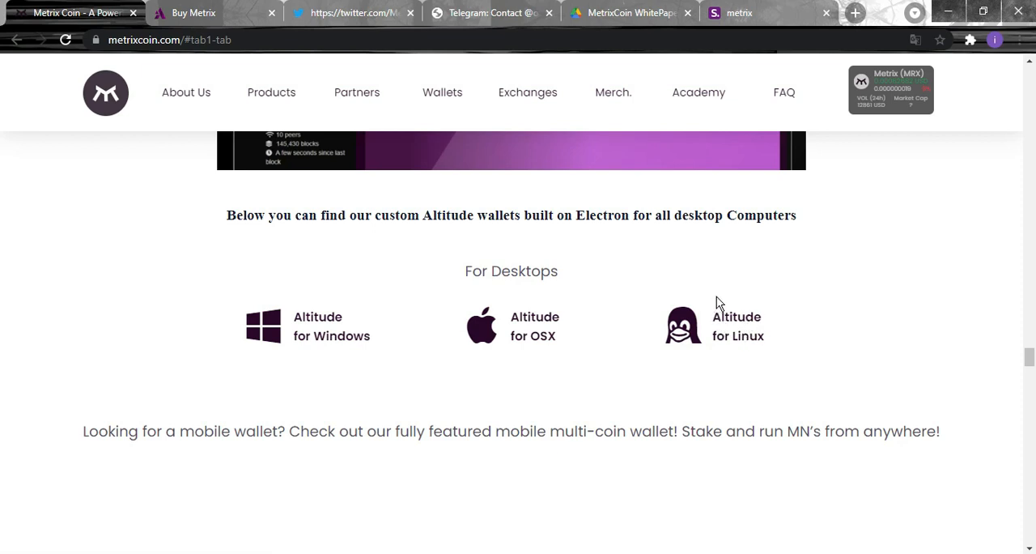
pyautogui.scroll(-3)
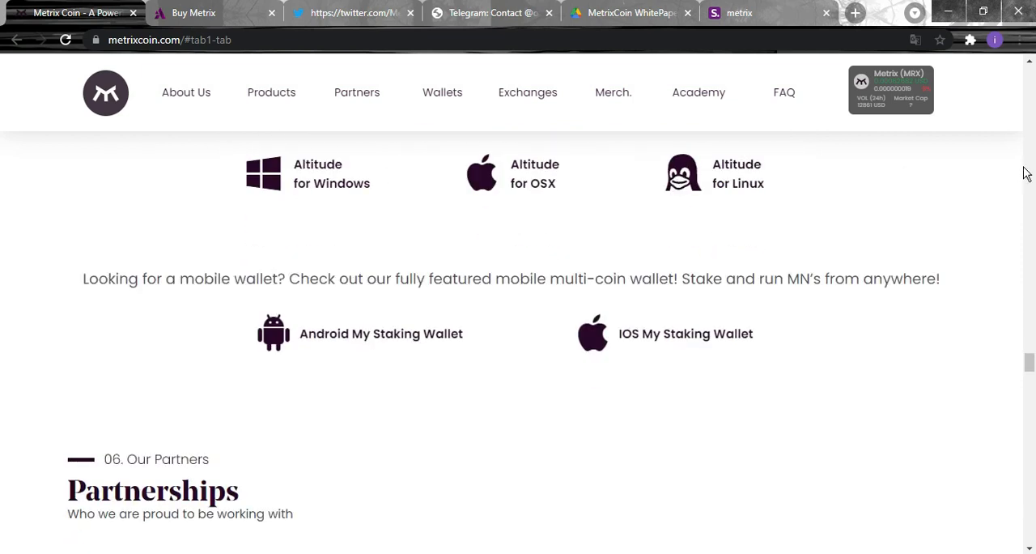
pyautogui.scroll(-3)
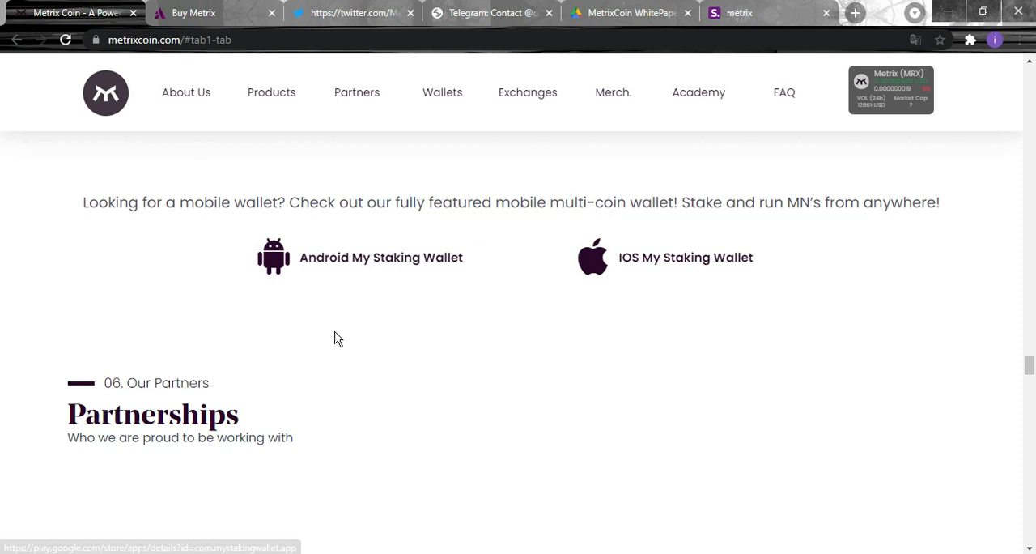
pyautogui.moveTo(641, 382)
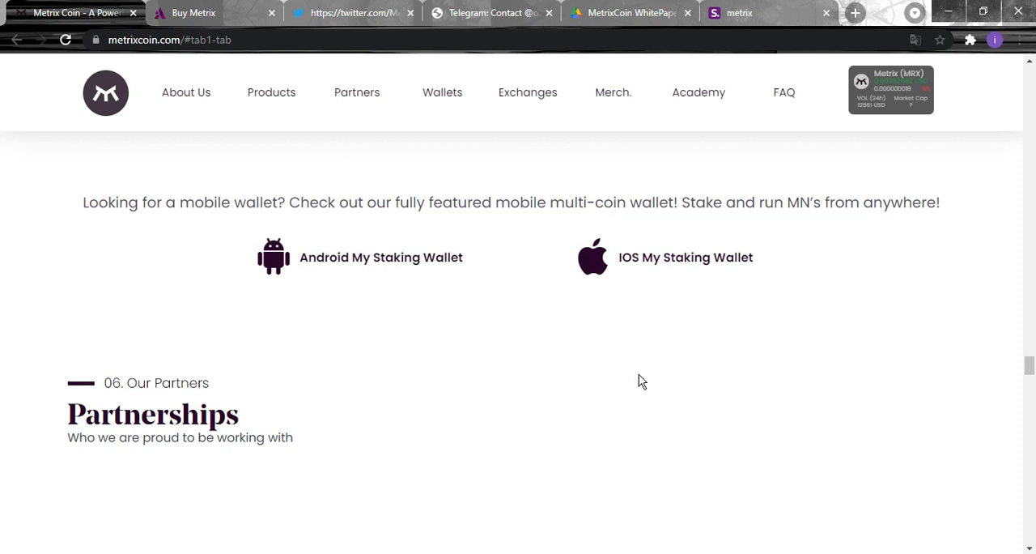
pyautogui.moveTo(564, 272)
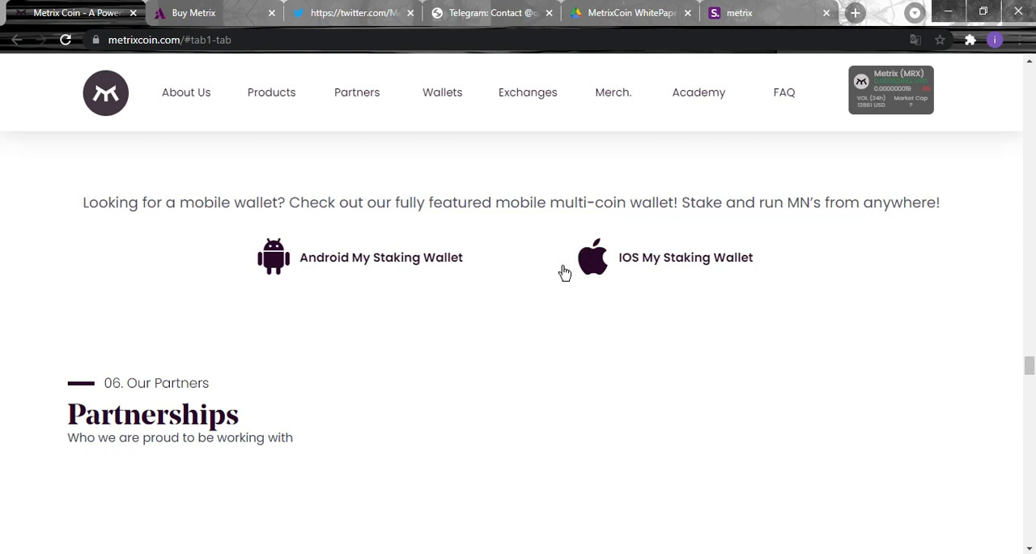
pyautogui.moveTo(369, 363)
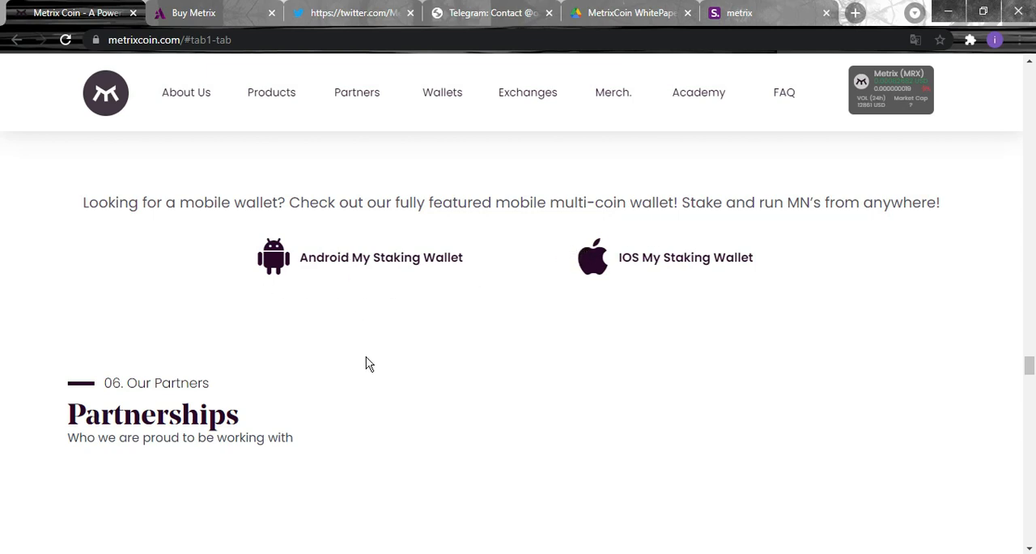
# Scroll into Partnerships to the Shard, Infinity Crypto and CoinsPaid partner cards.
pyautogui.scroll(-3)
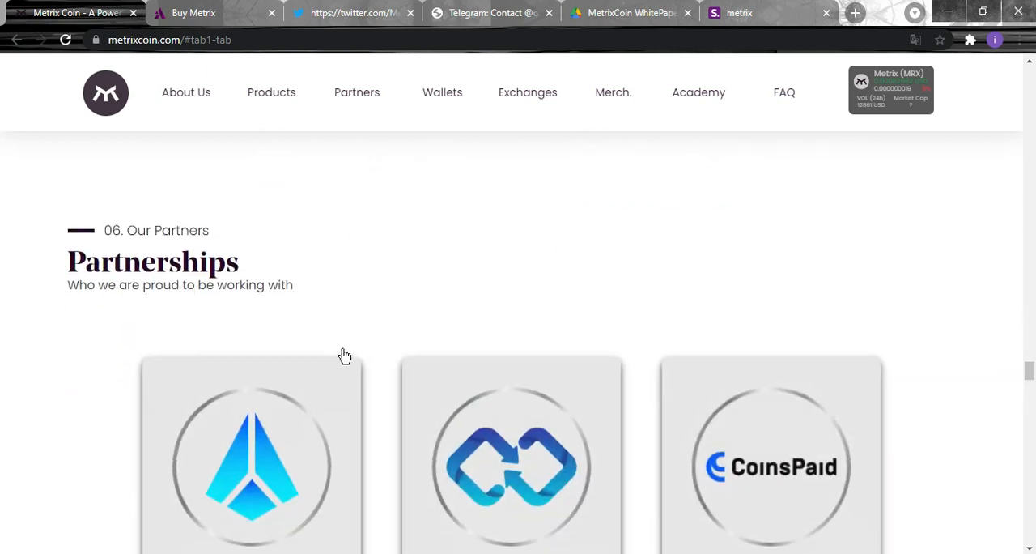
pyautogui.scroll(-3)
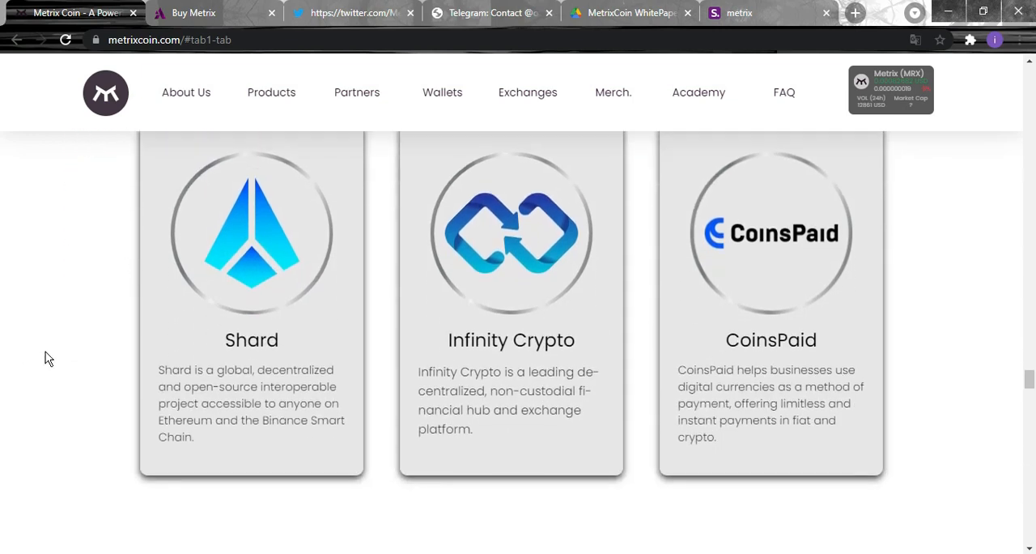
pyautogui.moveTo(304, 363)
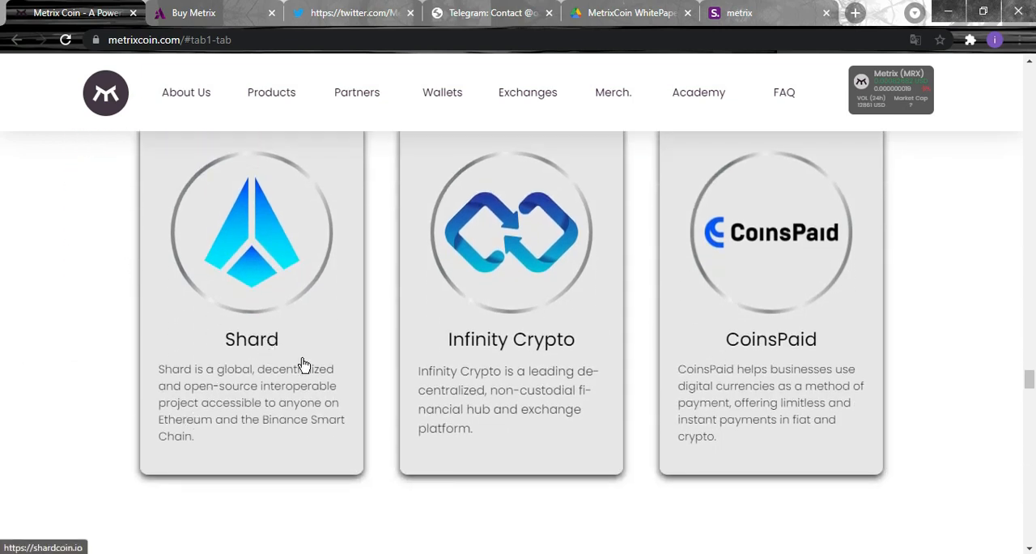
pyautogui.scroll(-3)
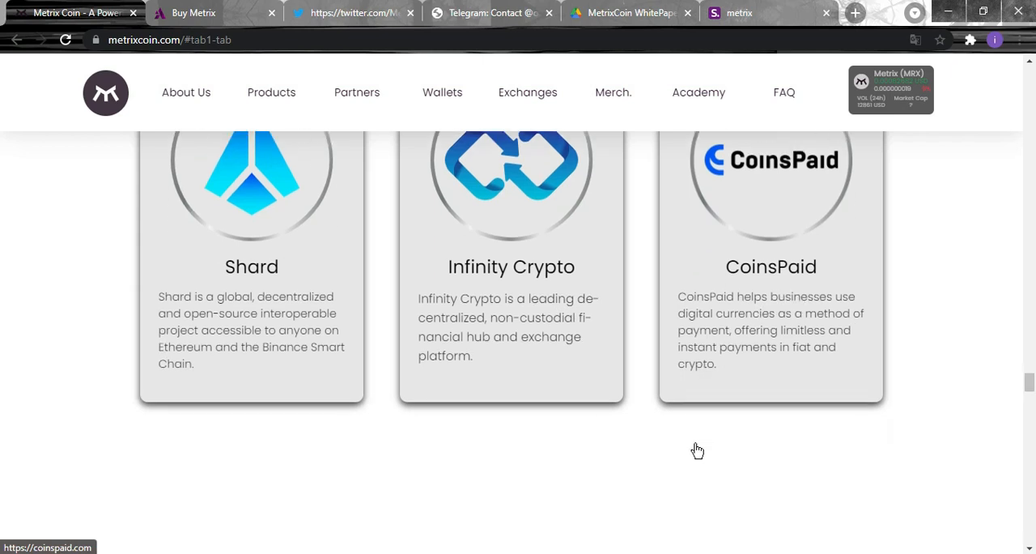
pyautogui.scroll(-3)
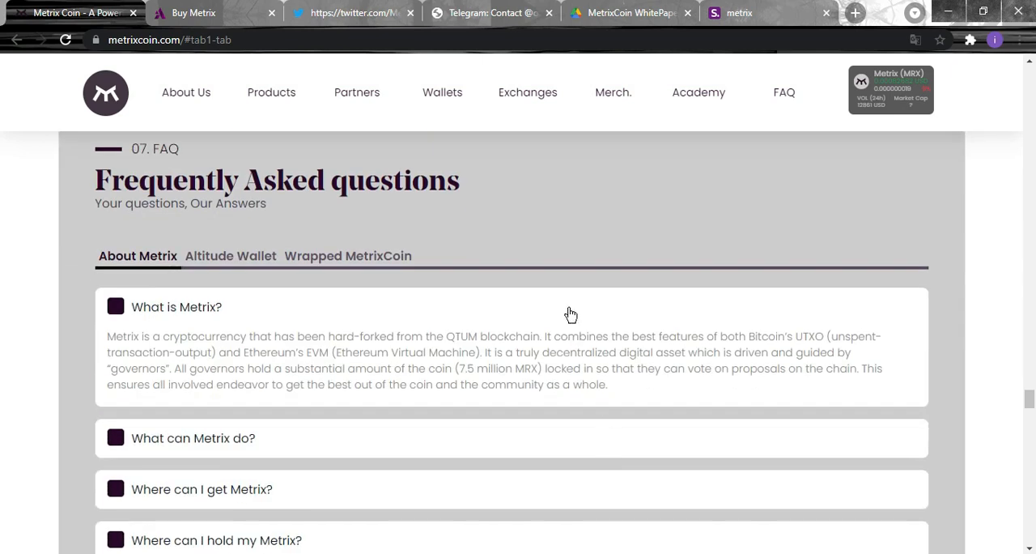
pyautogui.moveTo(476, 327)
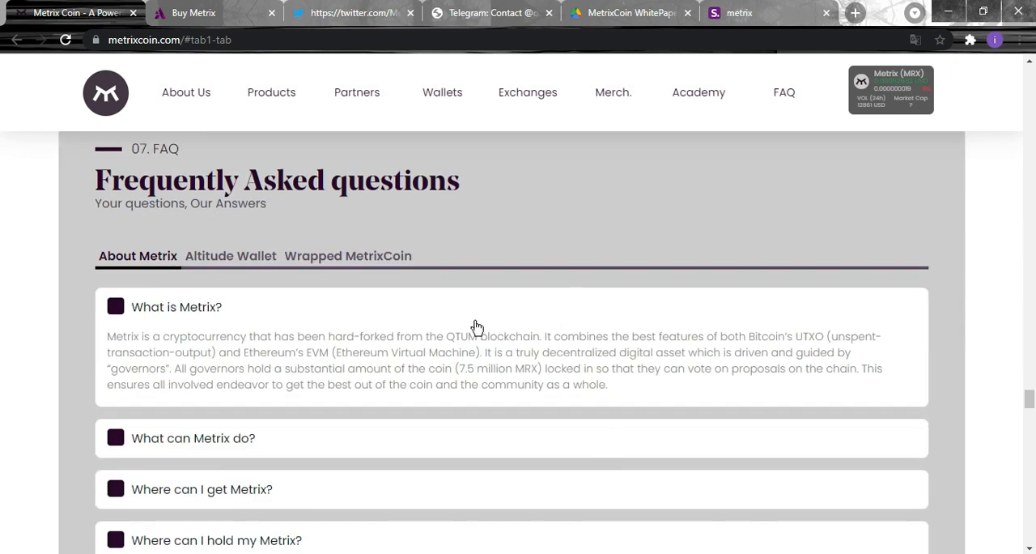
pyautogui.scroll(-3)
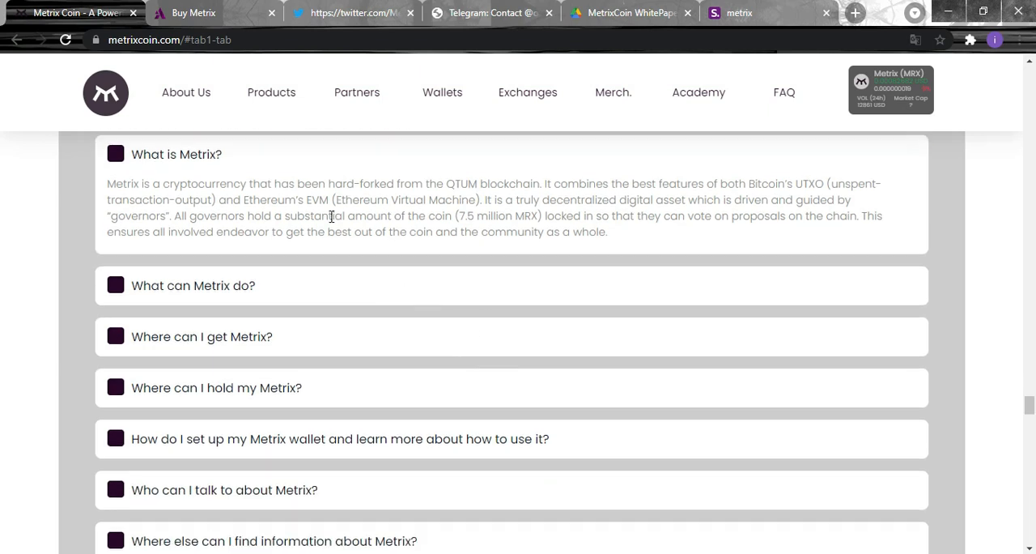
pyautogui.scroll(-3)
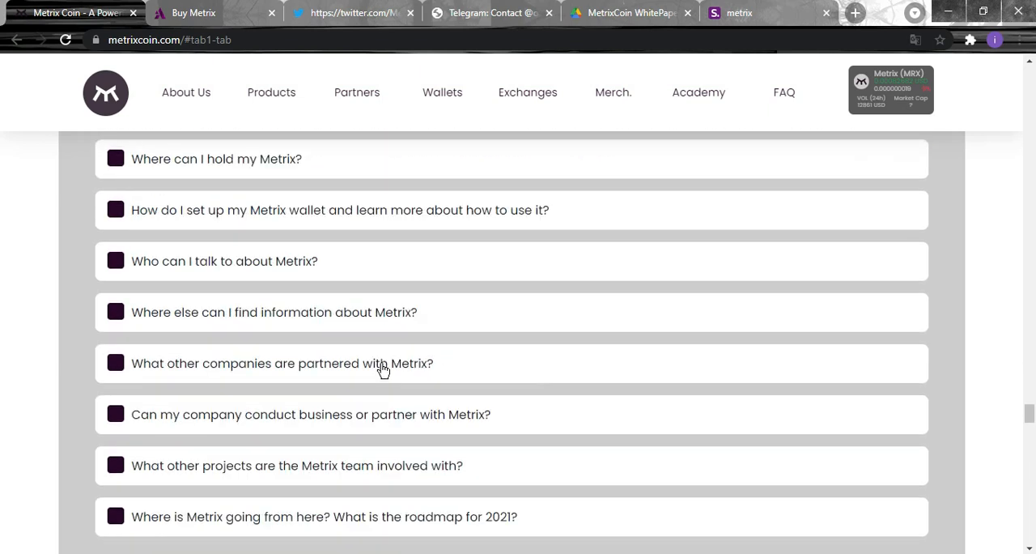
pyautogui.scroll(-3)
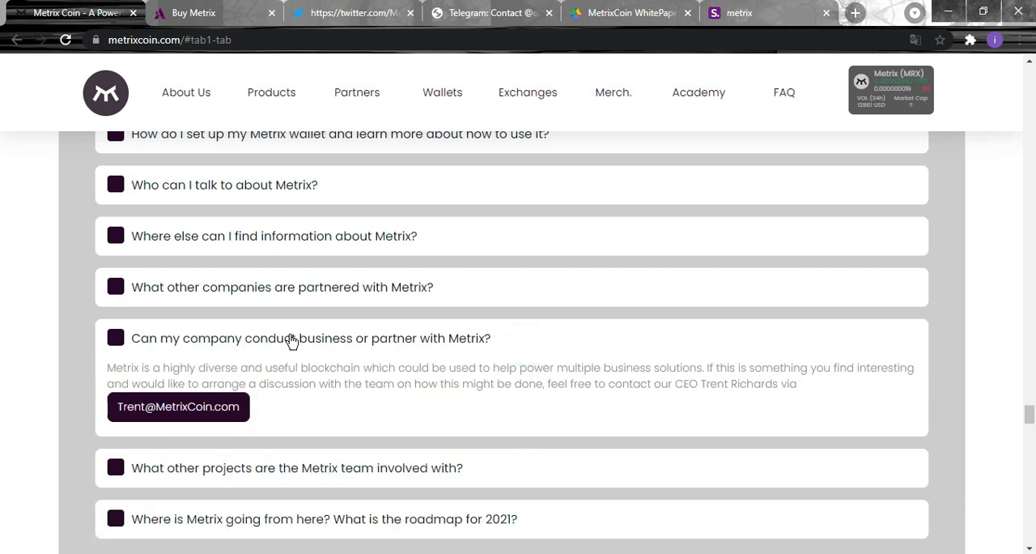
pyautogui.moveTo(534, 343)
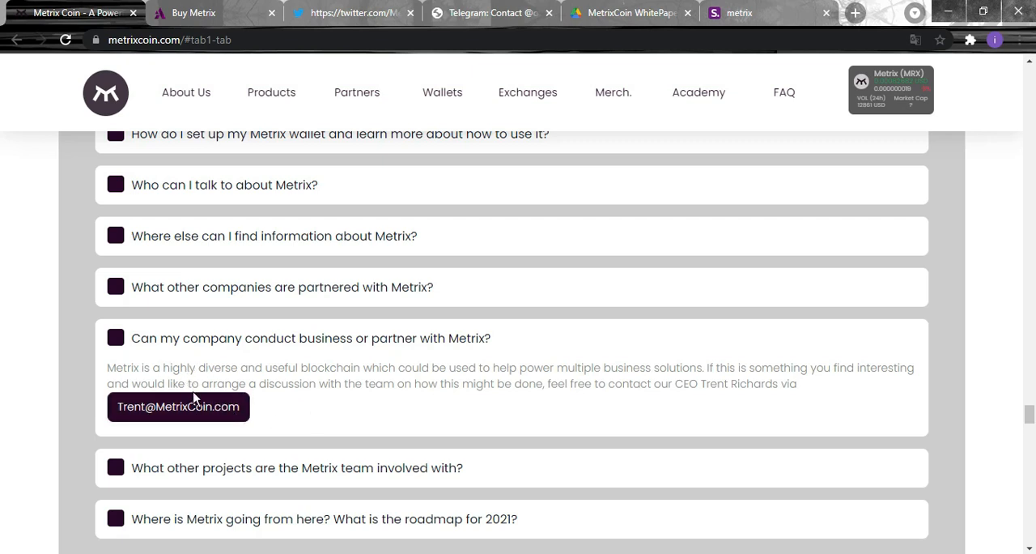
pyautogui.moveTo(403, 398)
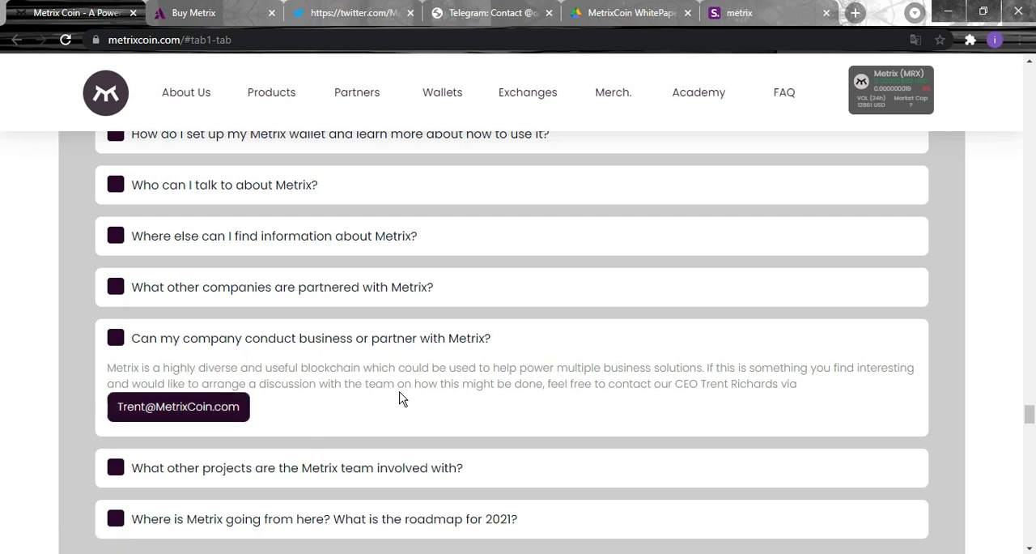
pyautogui.moveTo(619, 406)
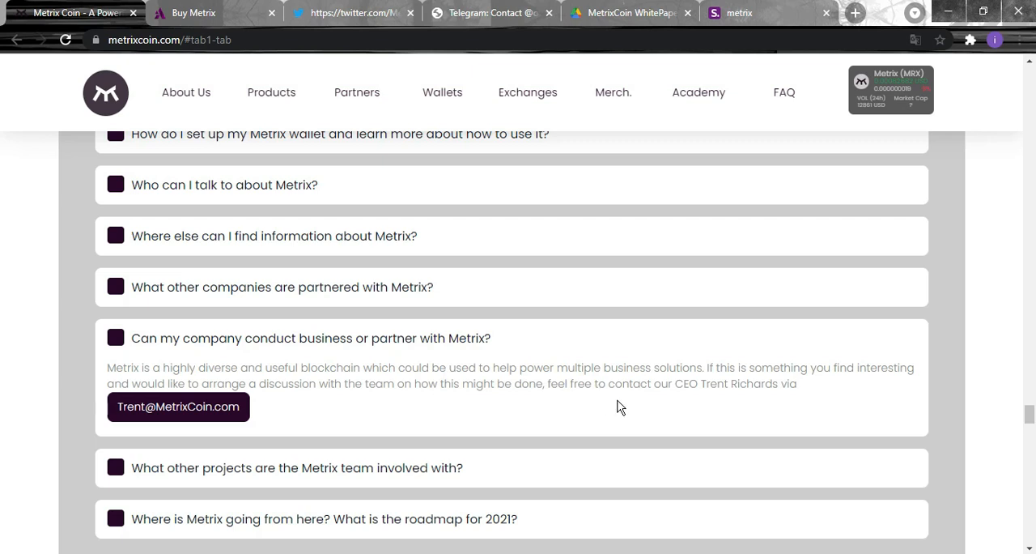
pyautogui.moveTo(706, 427)
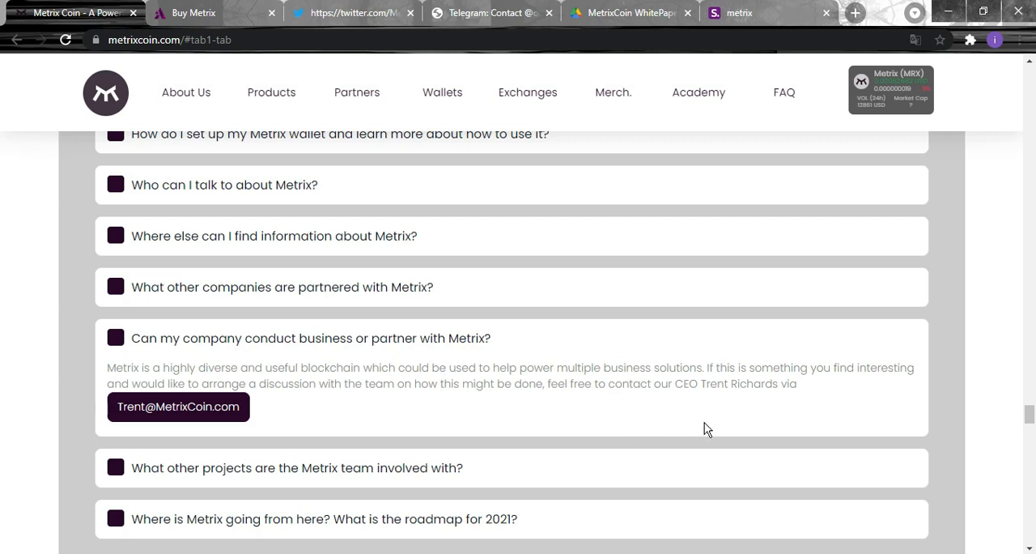
pyautogui.moveTo(716, 427)
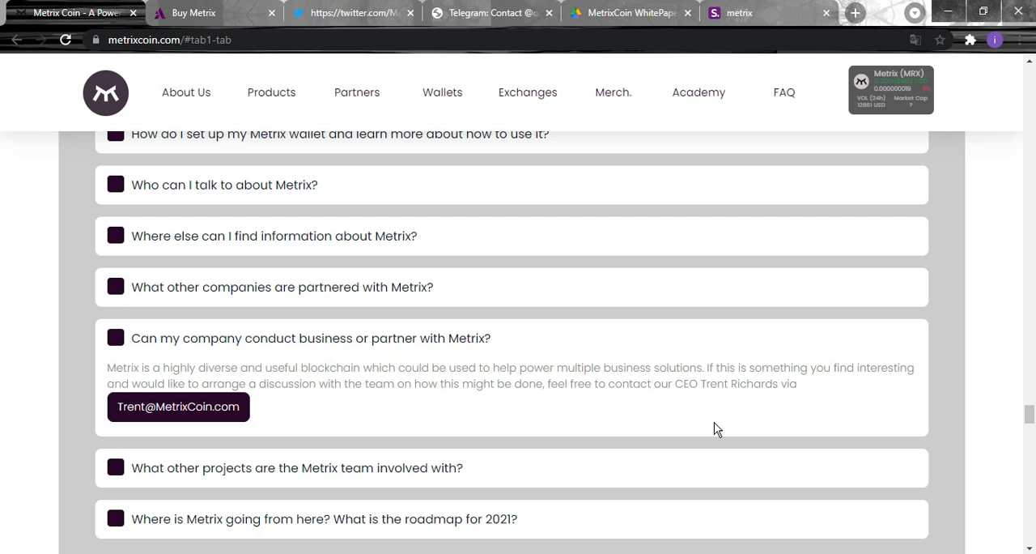
pyautogui.moveTo(733, 430)
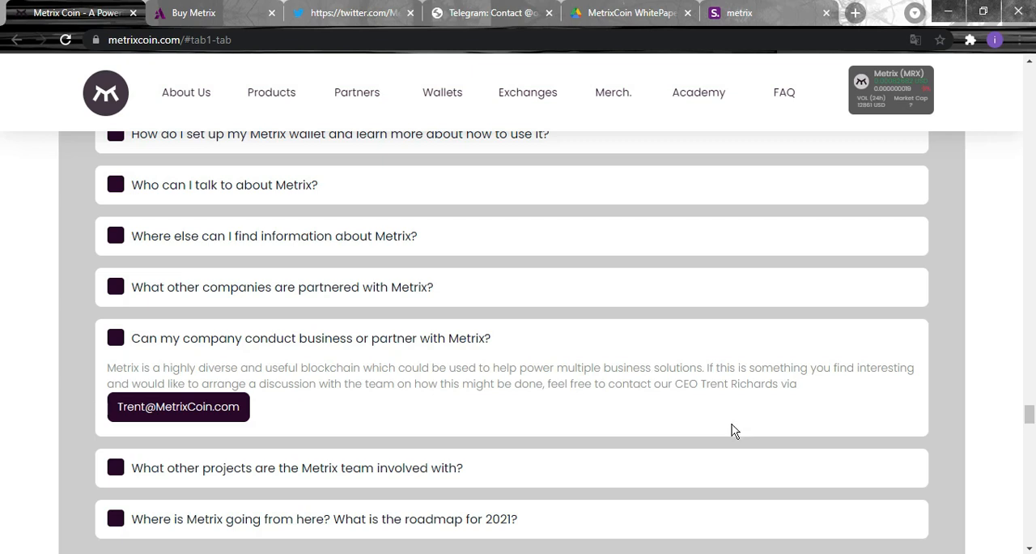
pyautogui.moveTo(178, 407)
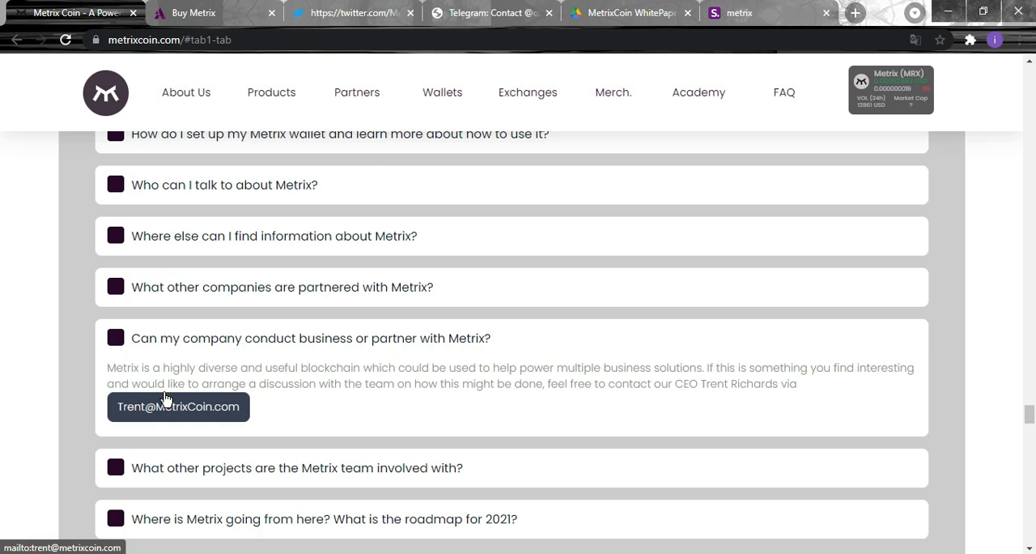
pyautogui.moveTo(549, 333)
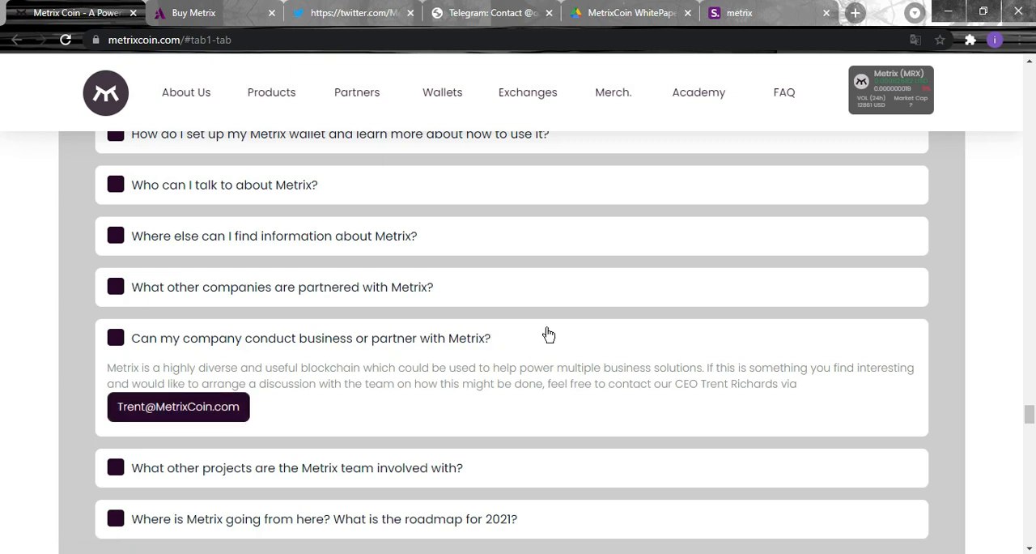
pyautogui.moveTo(522, 343)
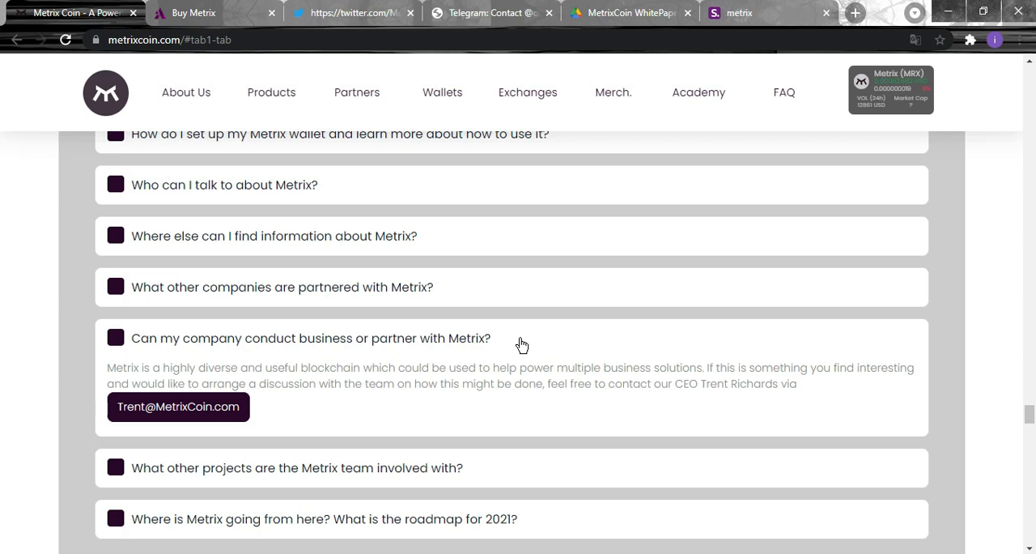
pyautogui.moveTo(567, 343)
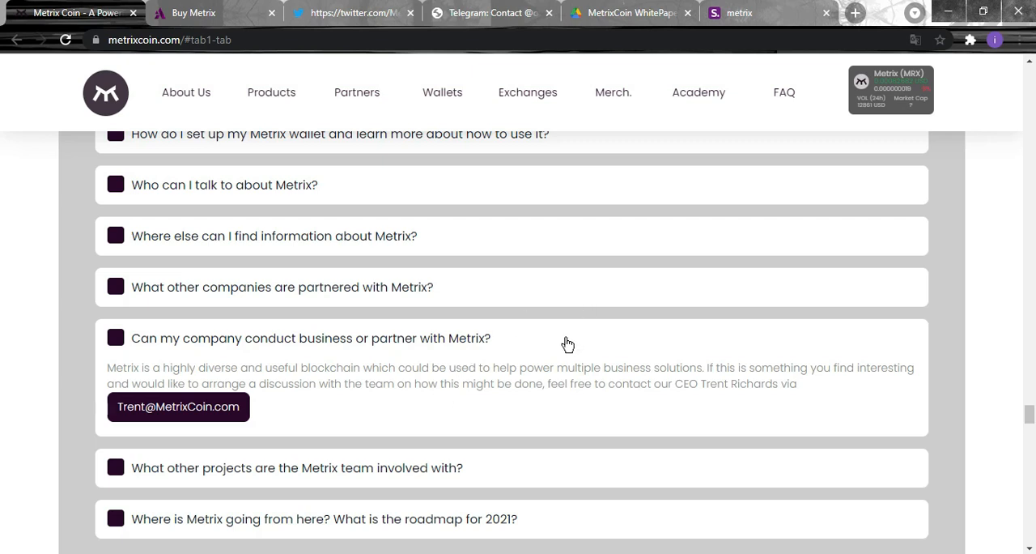
pyautogui.moveTo(575, 335)
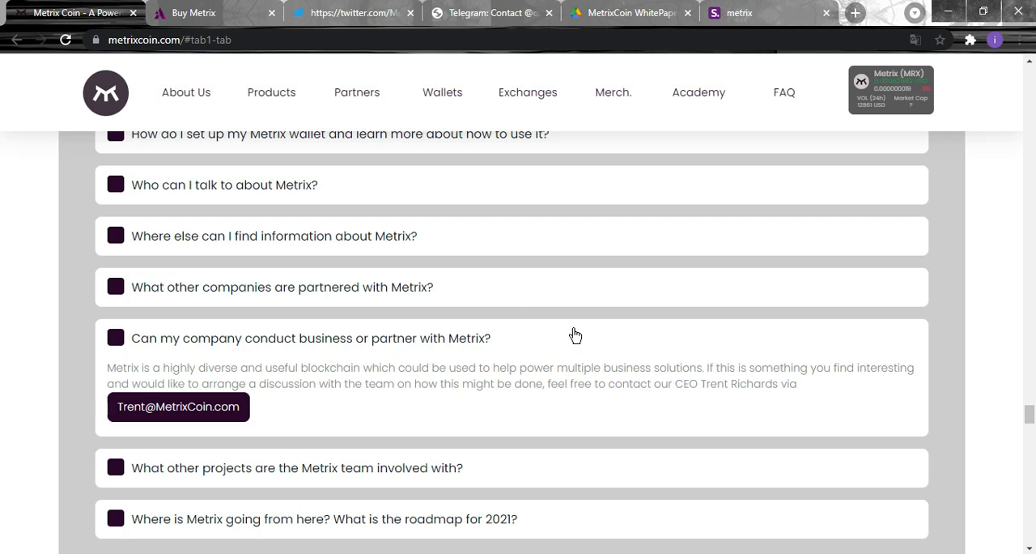
pyautogui.moveTo(570, 339)
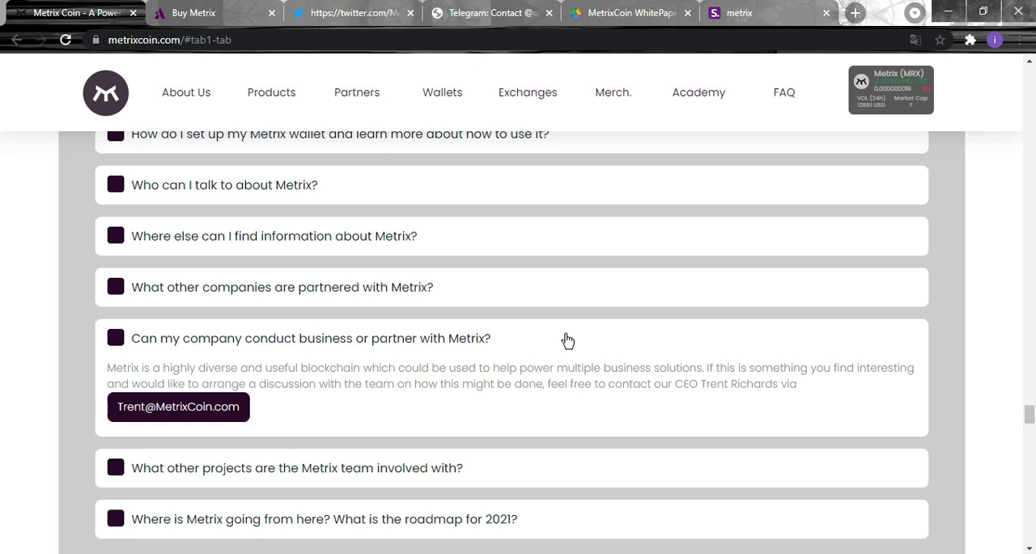
# Scroll past Feedback & Guides to the 09. Metrix Academy wallet install, encrypt/backup and staking videos.
pyautogui.scroll(-3)
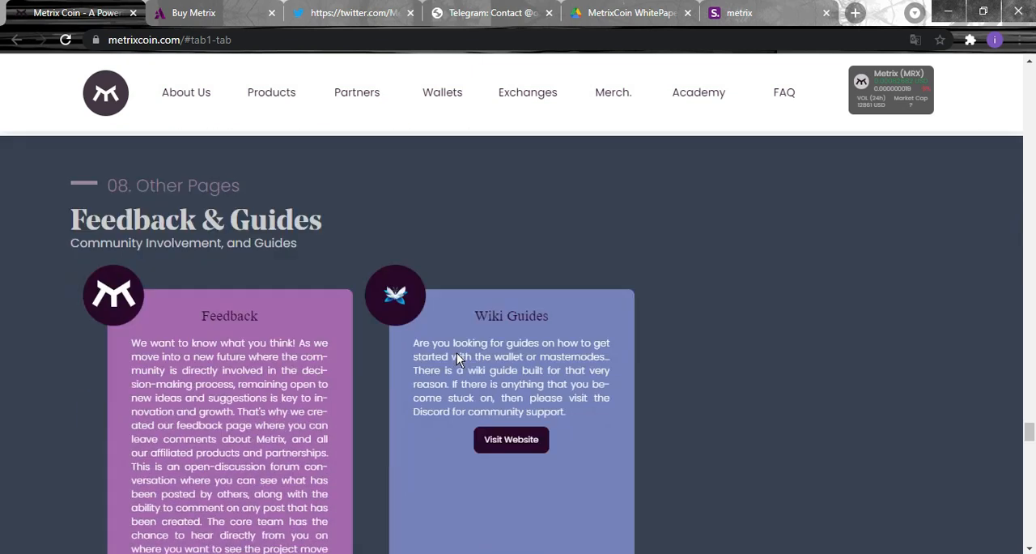
pyautogui.scroll(-3)
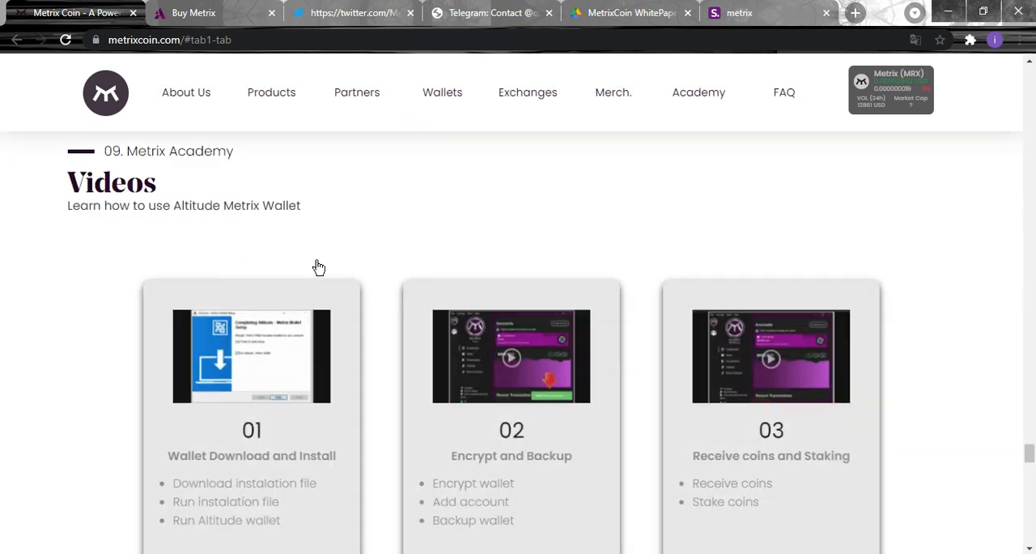
pyautogui.scroll(-3)
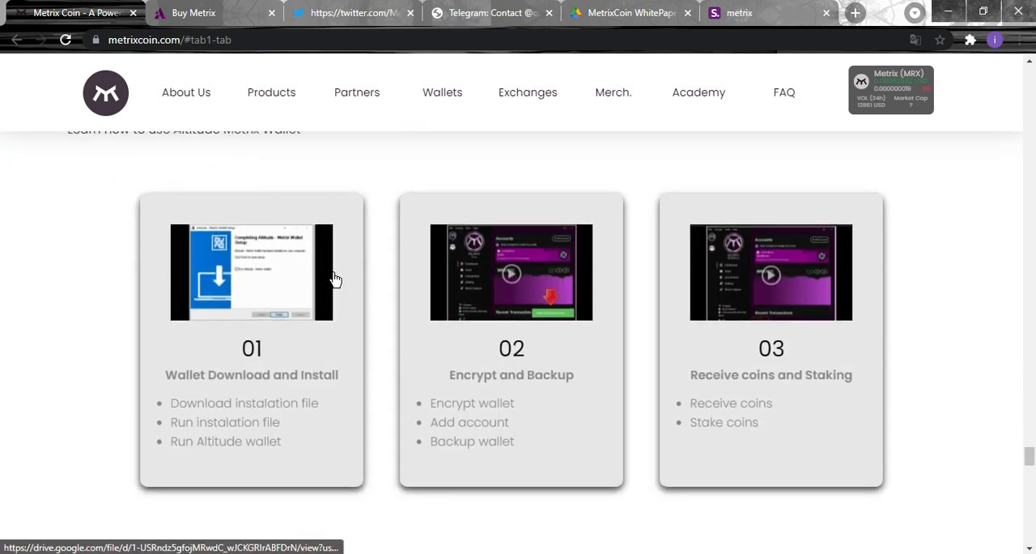
pyautogui.moveTo(347, 265)
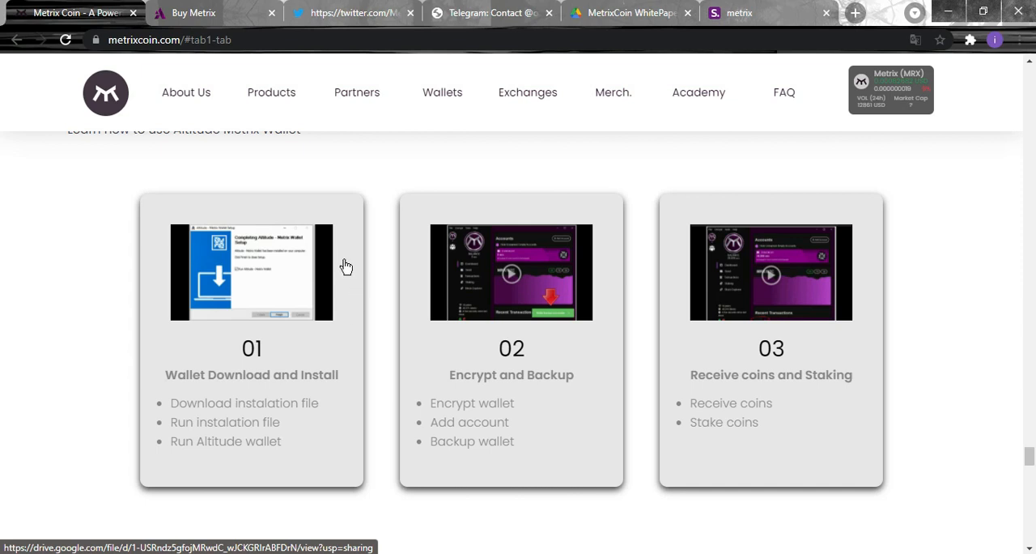
pyautogui.moveTo(502, 204)
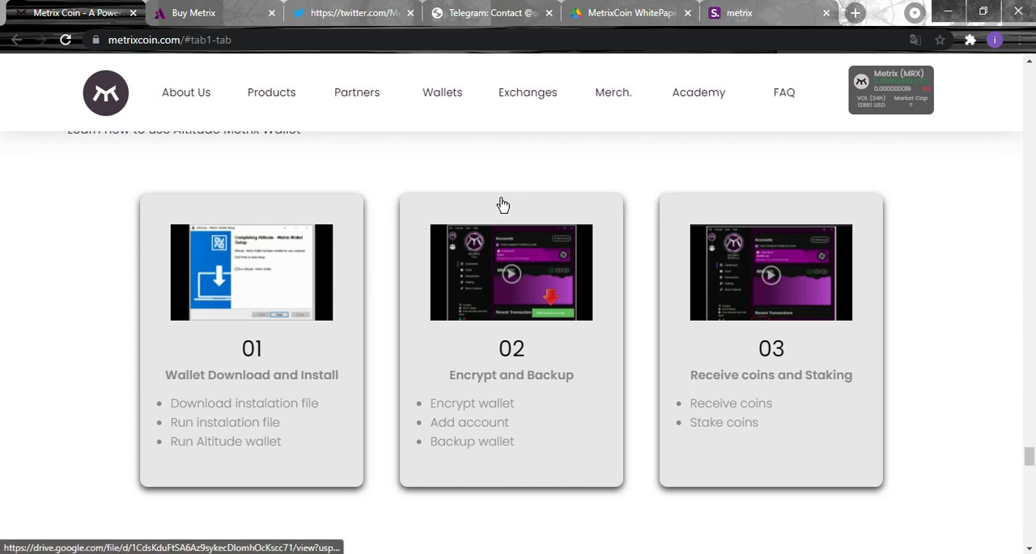
pyautogui.moveTo(272, 258)
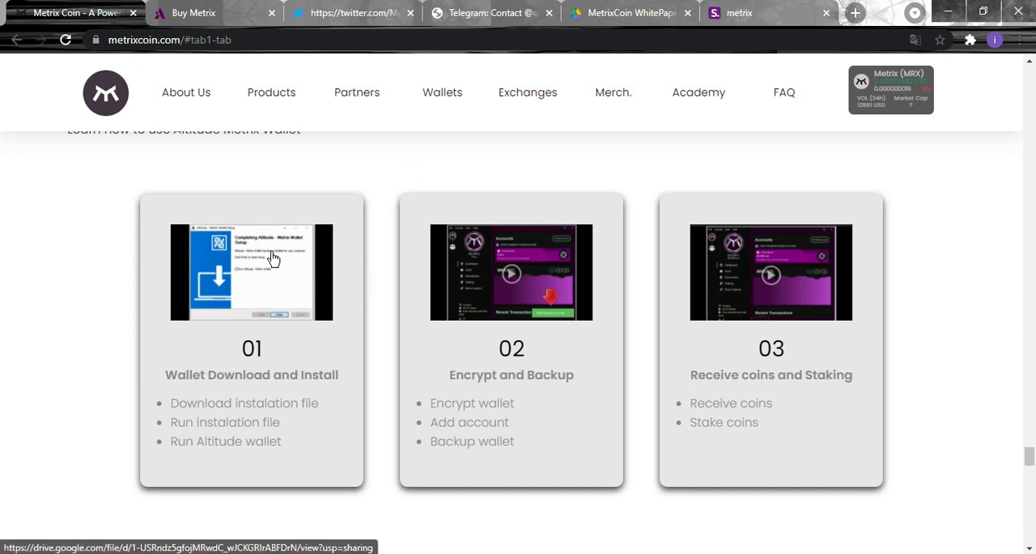
pyautogui.moveTo(203, 324)
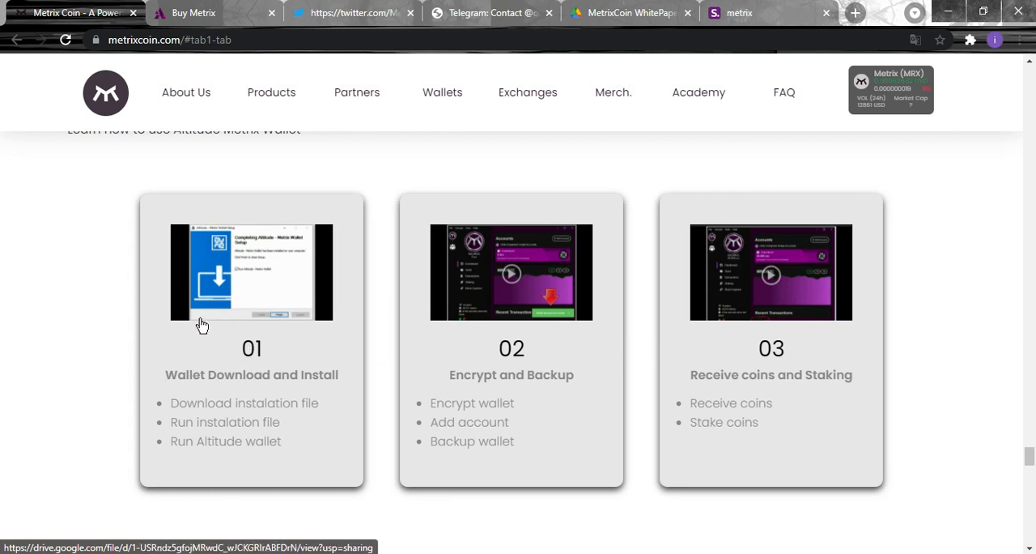
pyautogui.moveTo(397, 337)
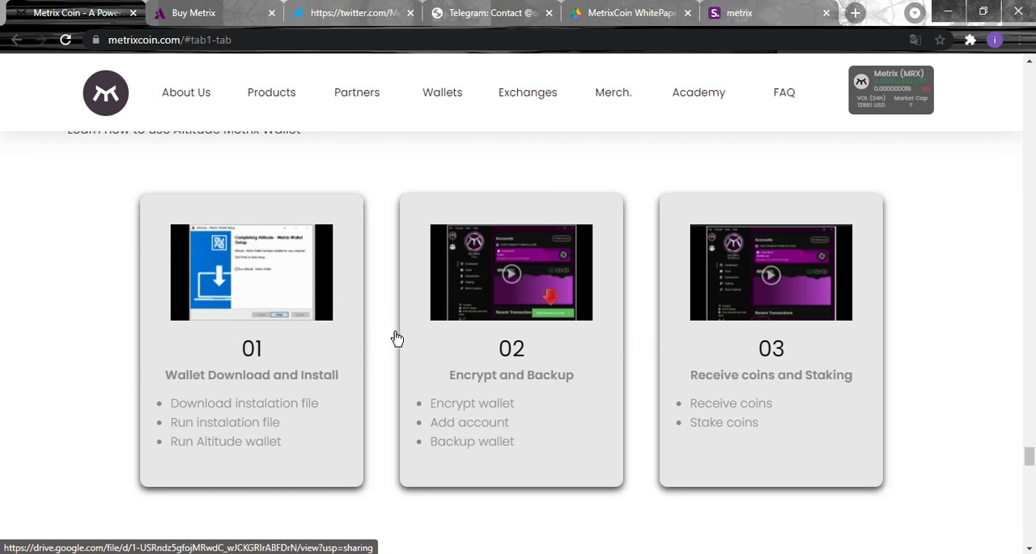
pyautogui.moveTo(737, 365)
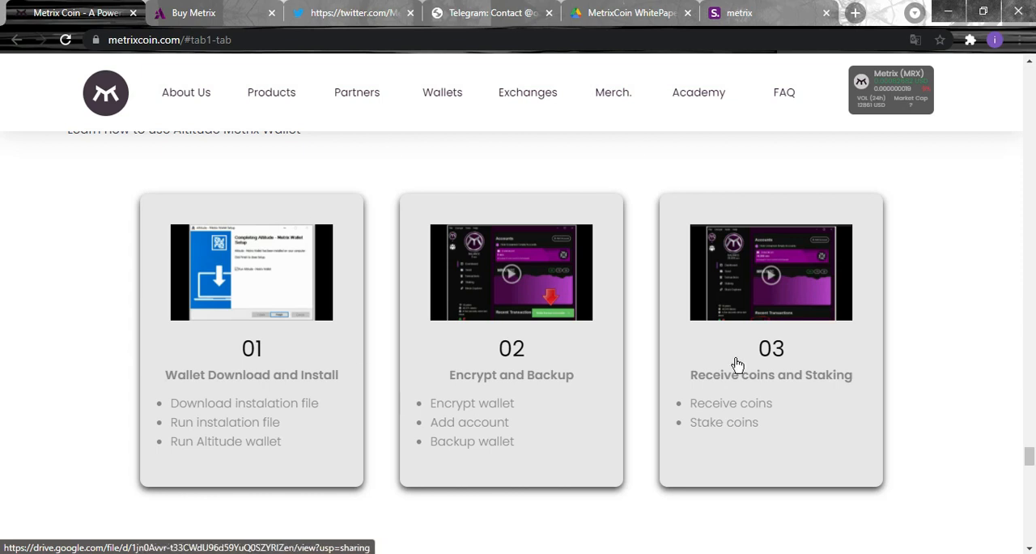
# Scroll past the merchandise cards until the MRX and BTC donation QR codes are in view.
pyautogui.scroll(-3)
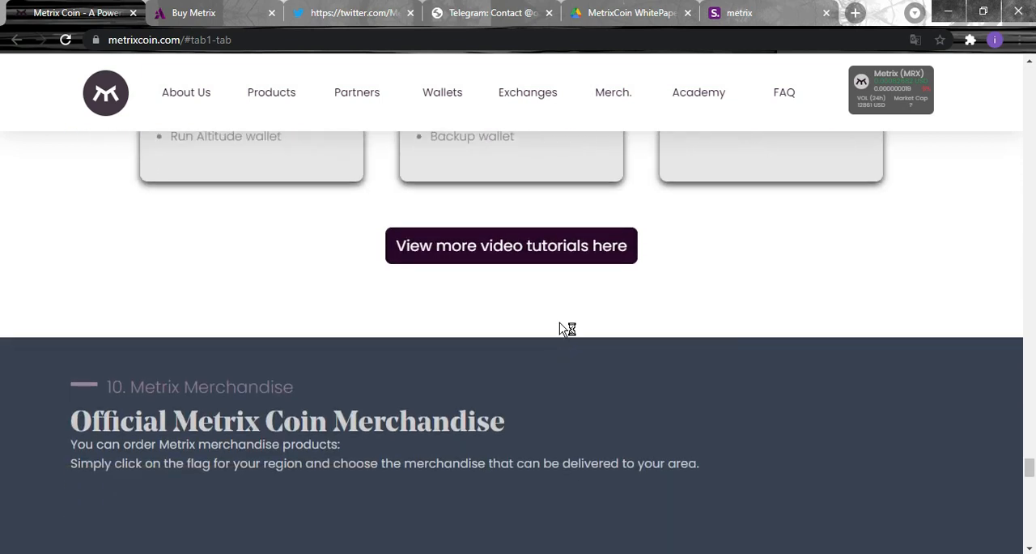
pyautogui.scroll(-3)
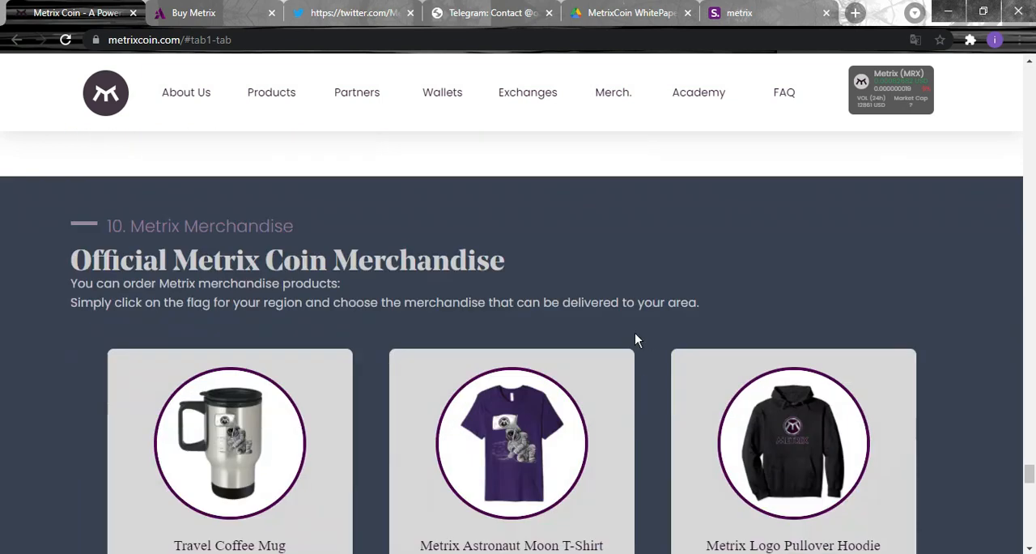
pyautogui.scroll(-3)
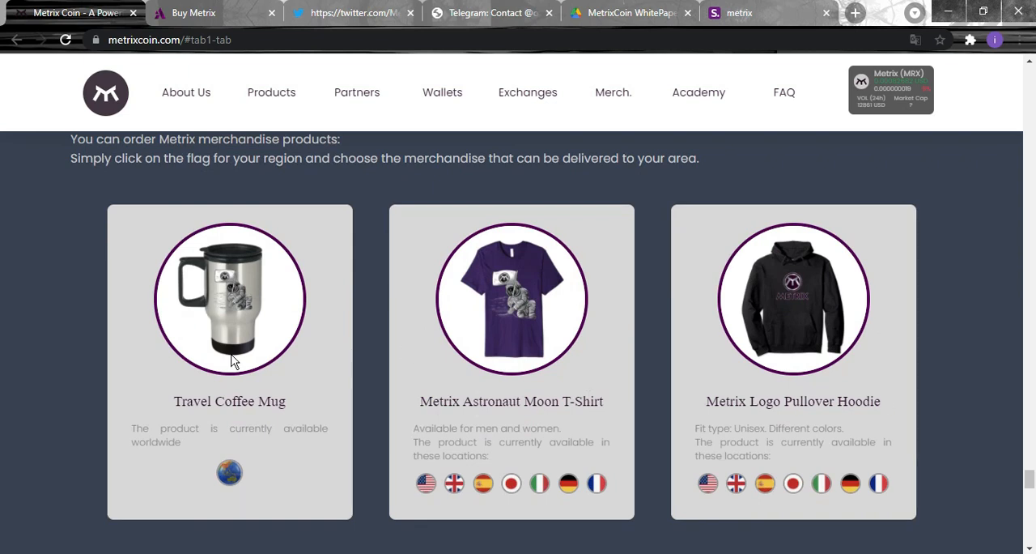
pyautogui.moveTo(220, 343)
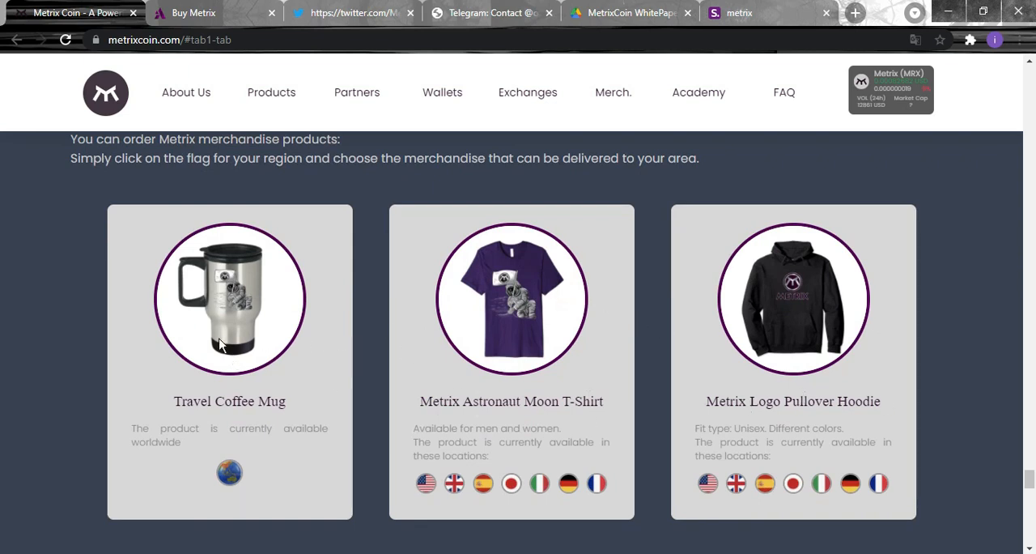
pyautogui.scroll(-3)
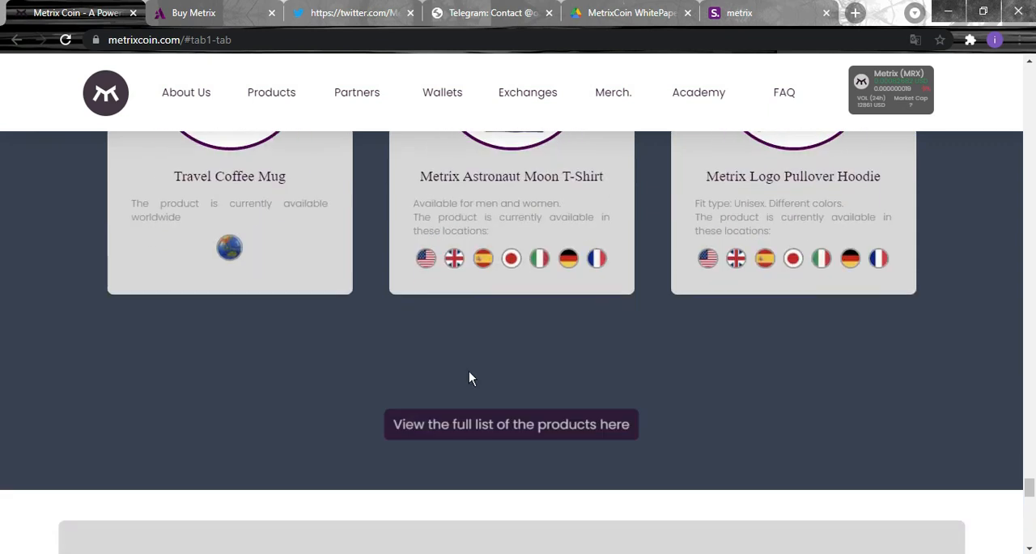
pyautogui.scroll(-3)
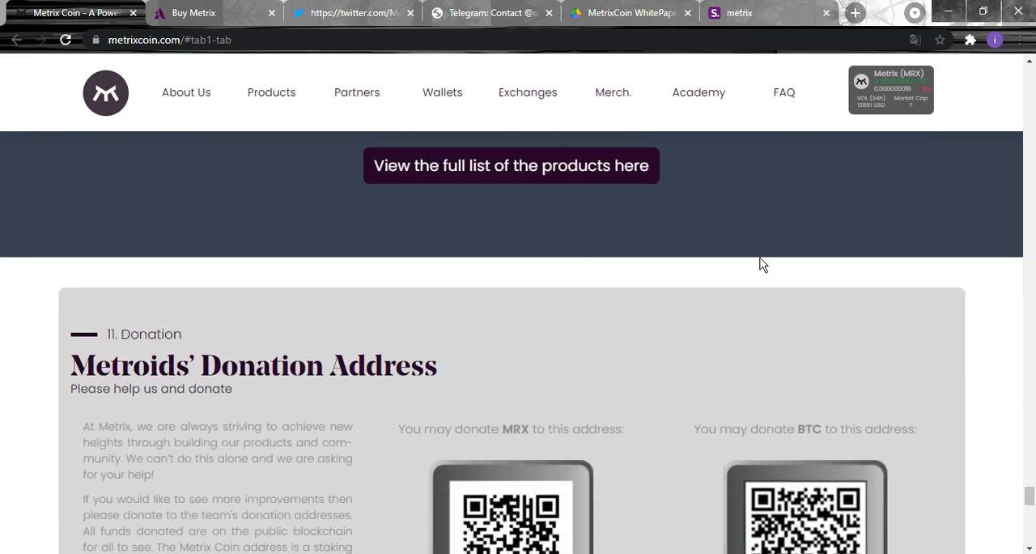
pyautogui.moveTo(586, 340)
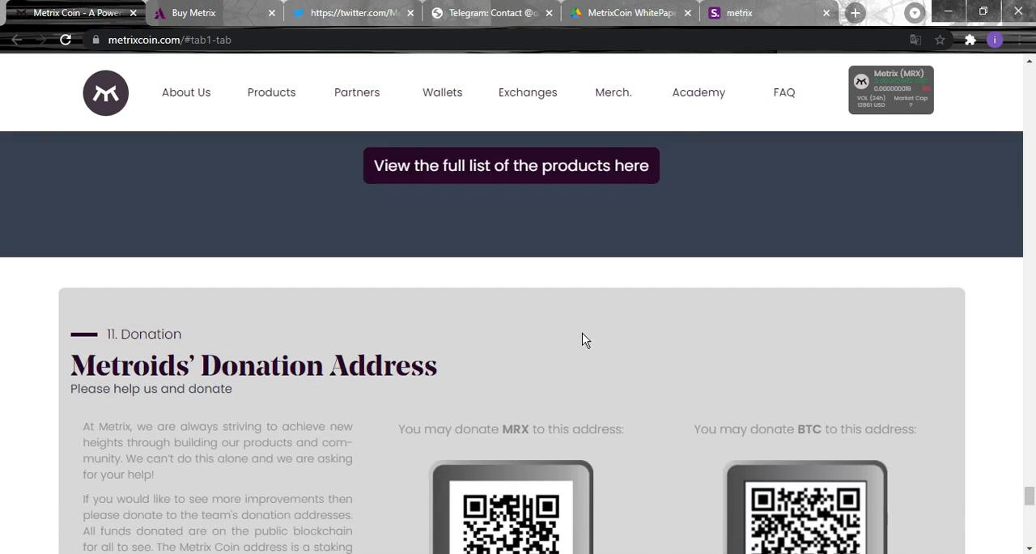
pyautogui.scroll(-3)
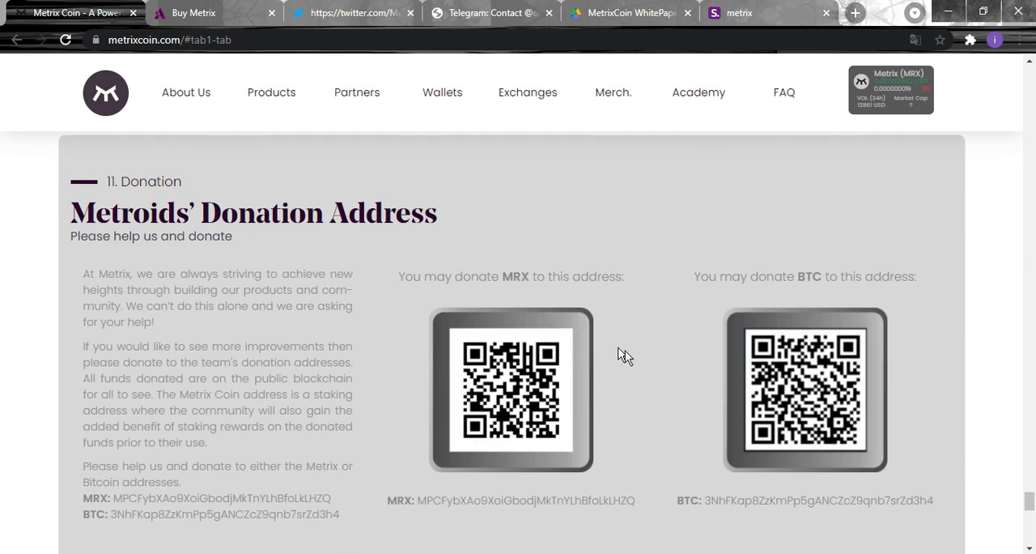
pyautogui.scroll(-3)
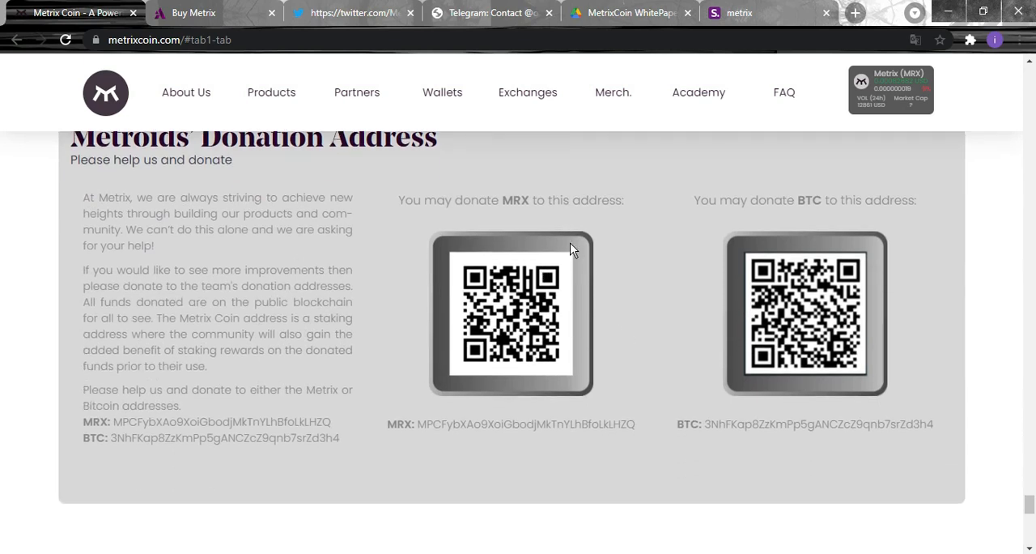
pyautogui.moveTo(518, 316)
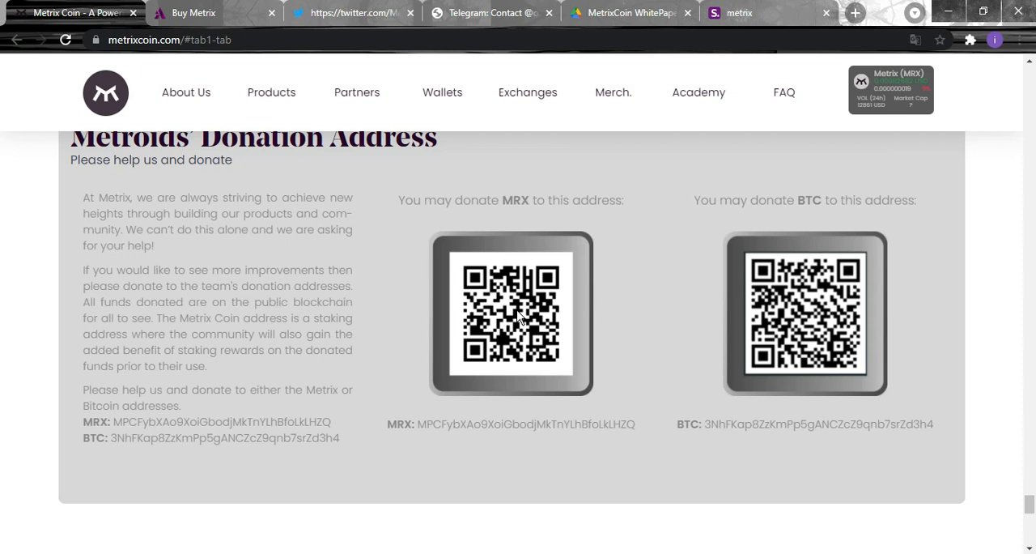
pyautogui.moveTo(774, 266)
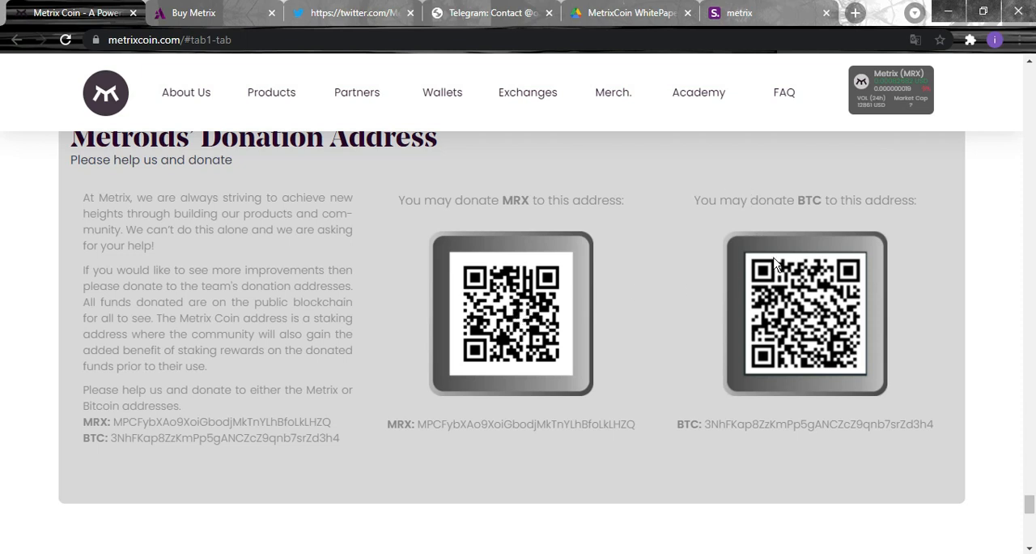
# Scroll past the Get Notified email signup to the Our Exchanges footer and social links.
pyautogui.scroll(-3)
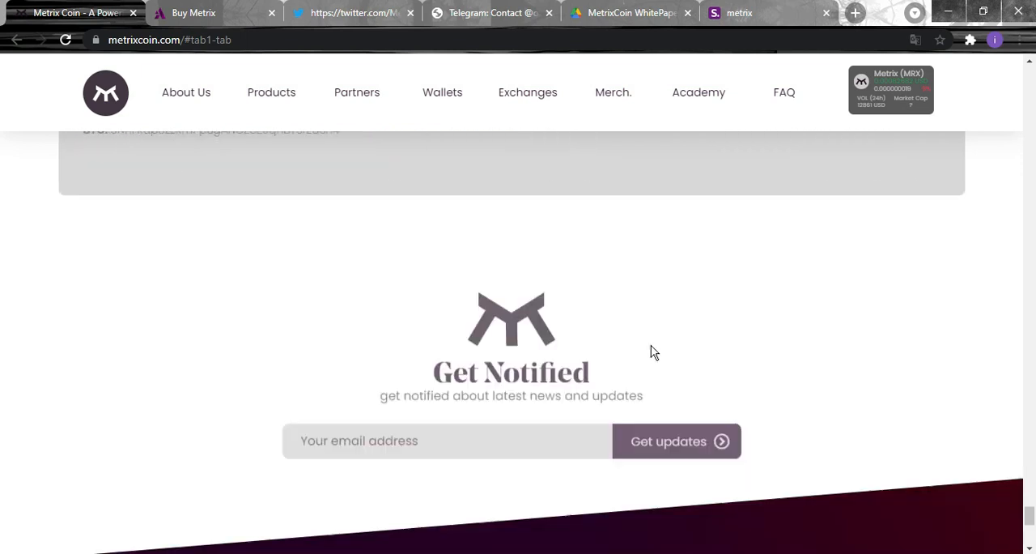
pyautogui.scroll(-3)
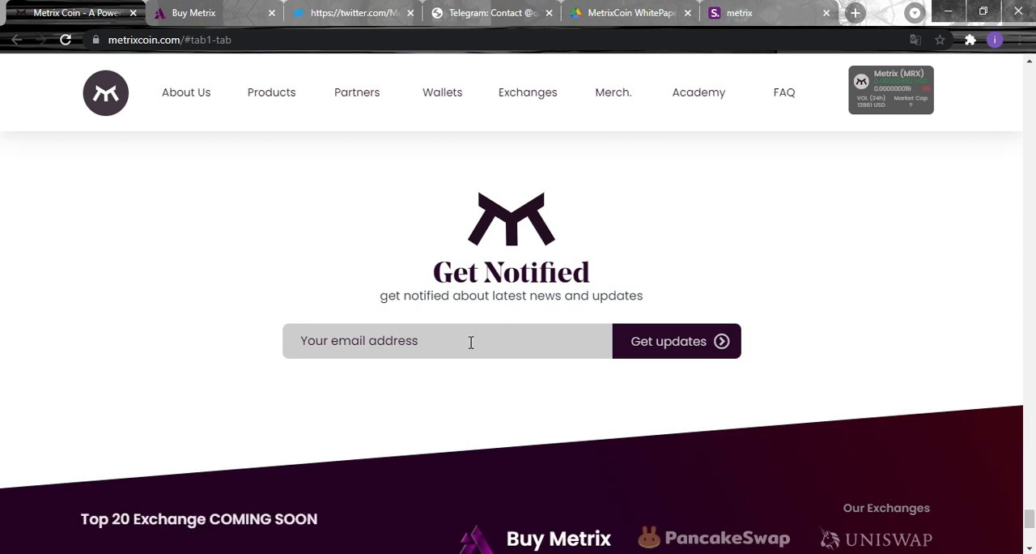
pyautogui.moveTo(498, 353)
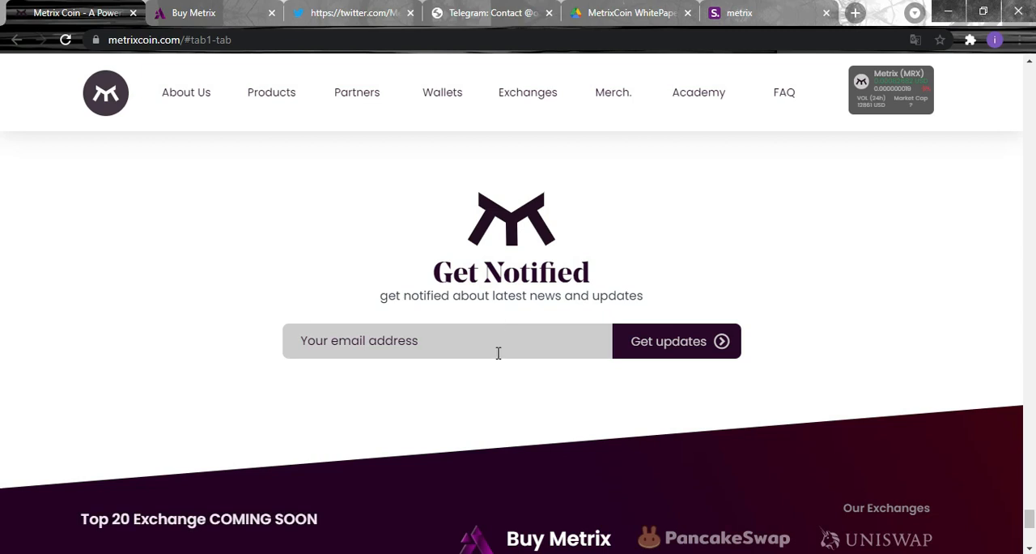
pyautogui.moveTo(285, 230)
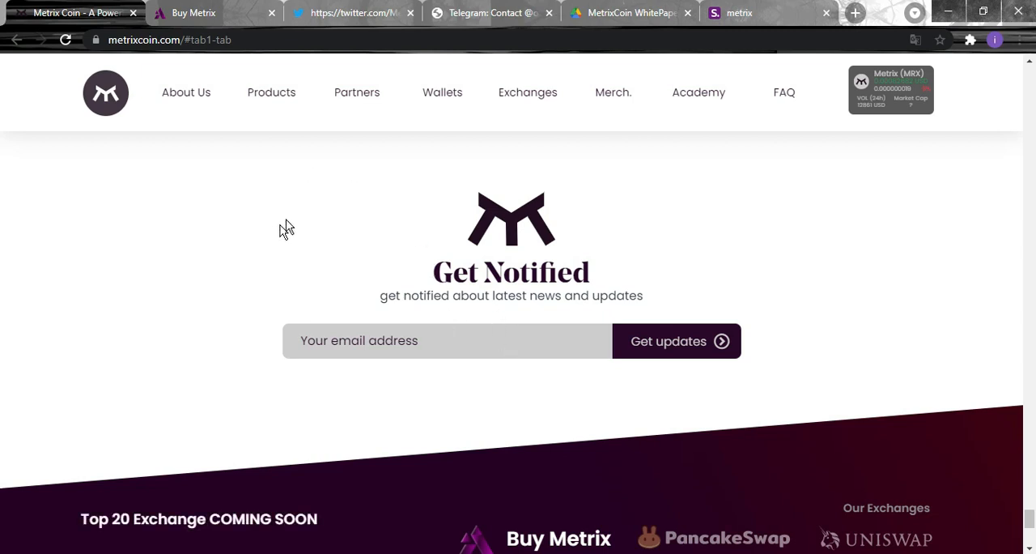
pyautogui.scroll(-3)
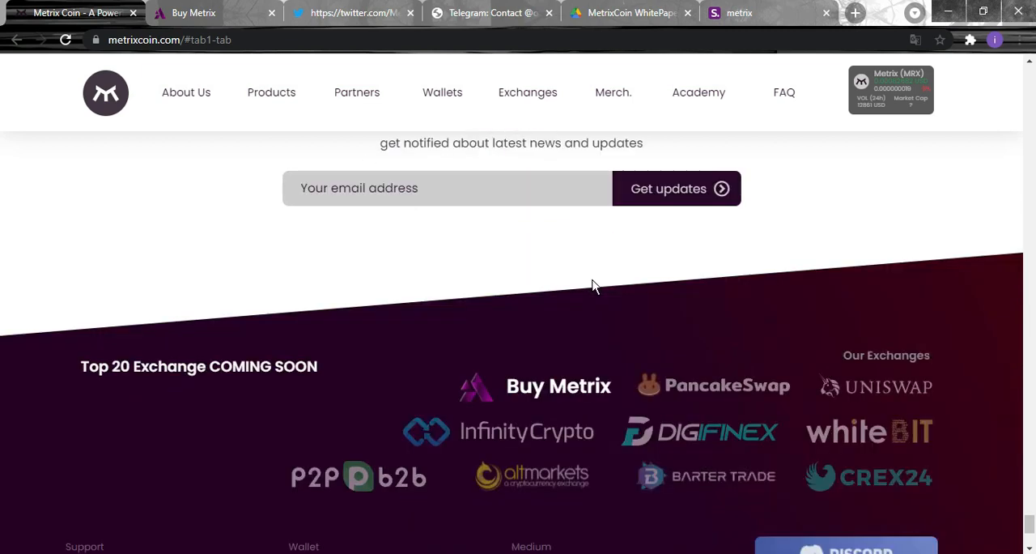
pyautogui.scroll(-3)
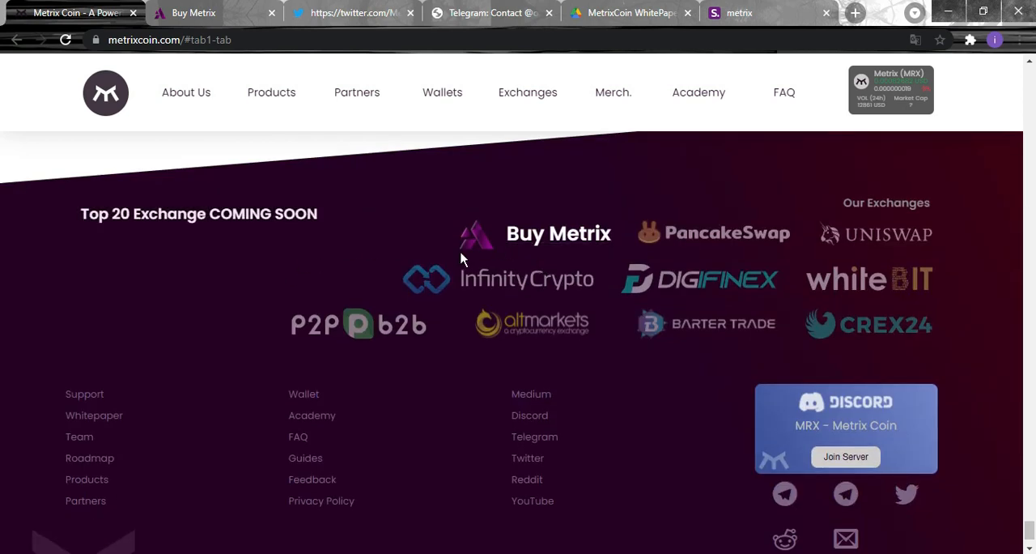
pyautogui.moveTo(667, 353)
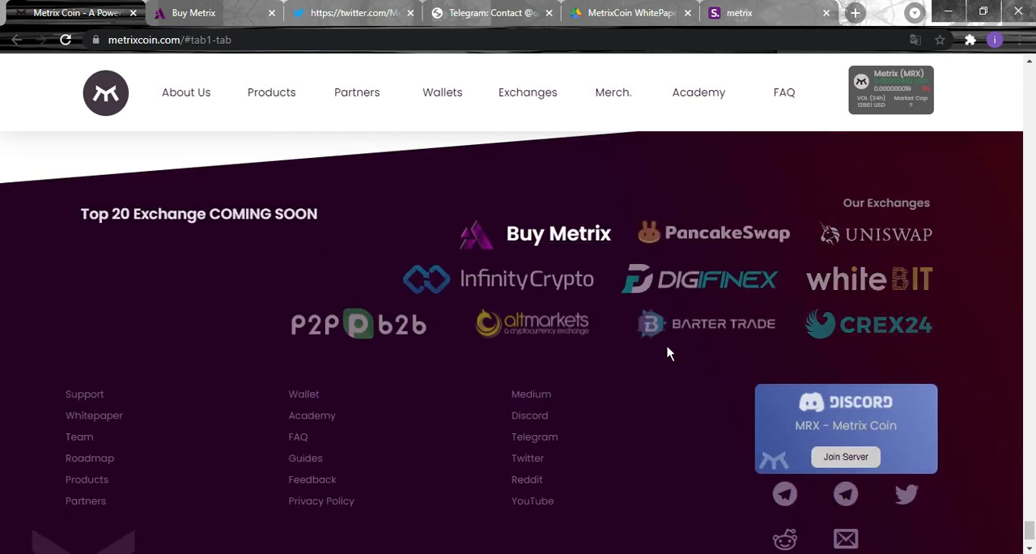
pyautogui.moveTo(316, 463)
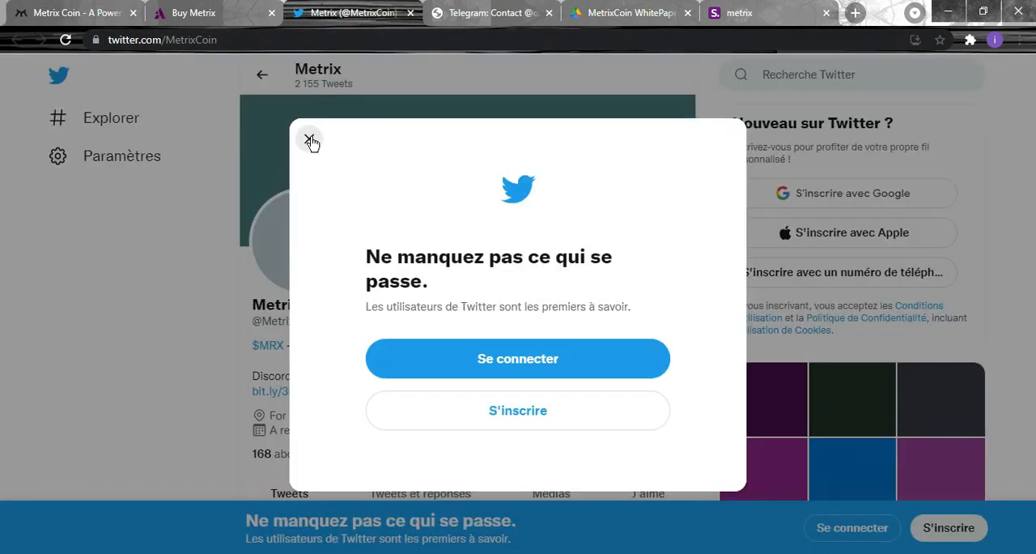
pyautogui.click(311, 141)
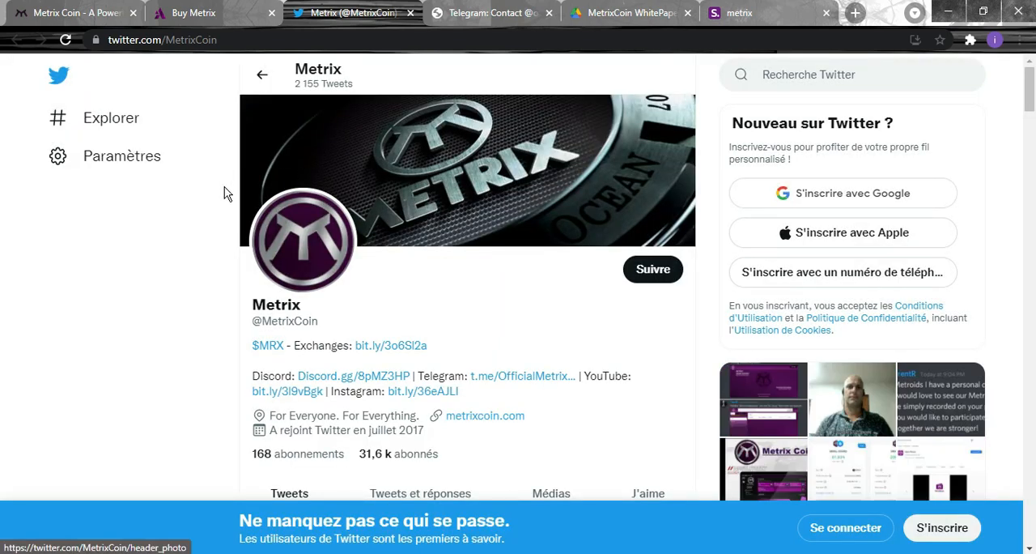
pyautogui.scroll(-3)
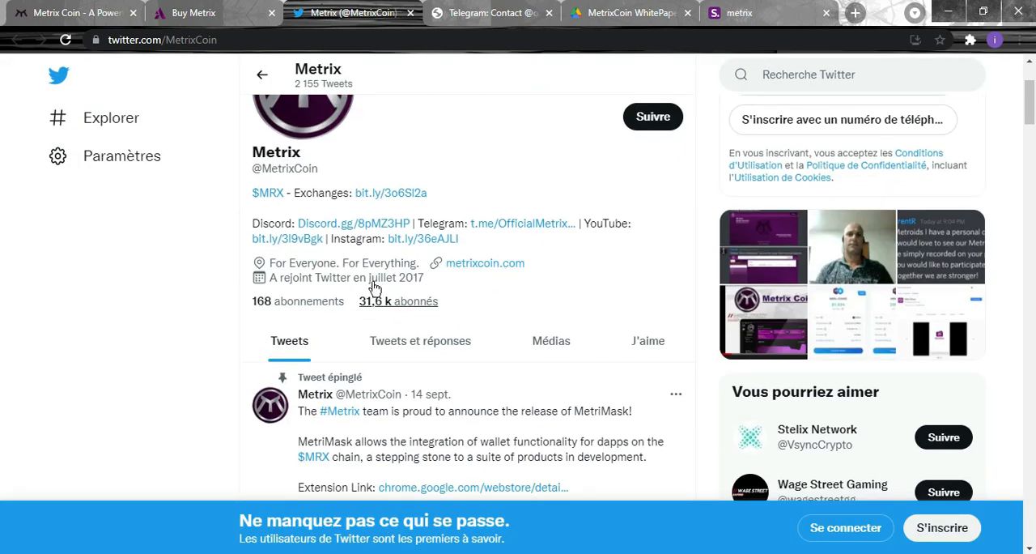
pyautogui.moveTo(346, 301)
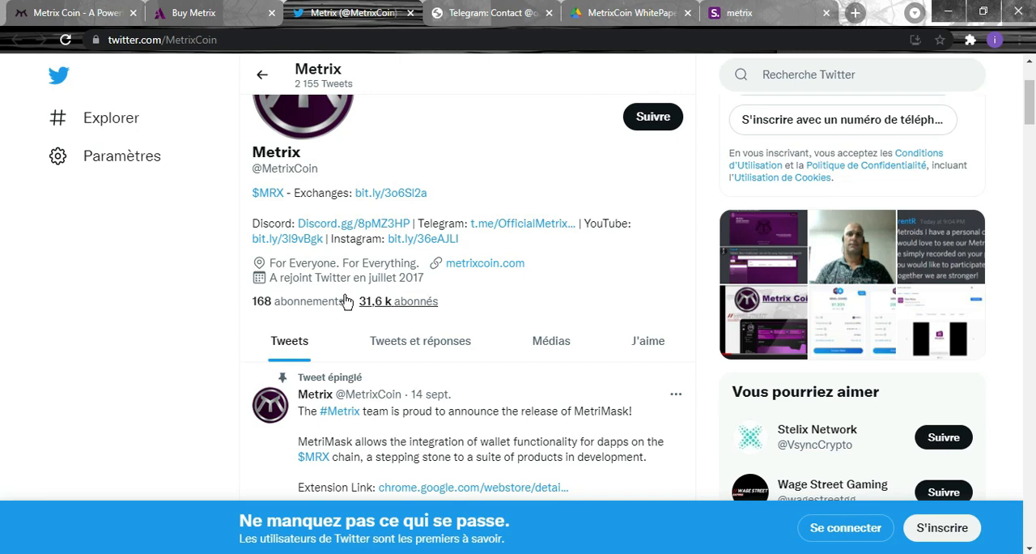
pyautogui.moveTo(374, 315)
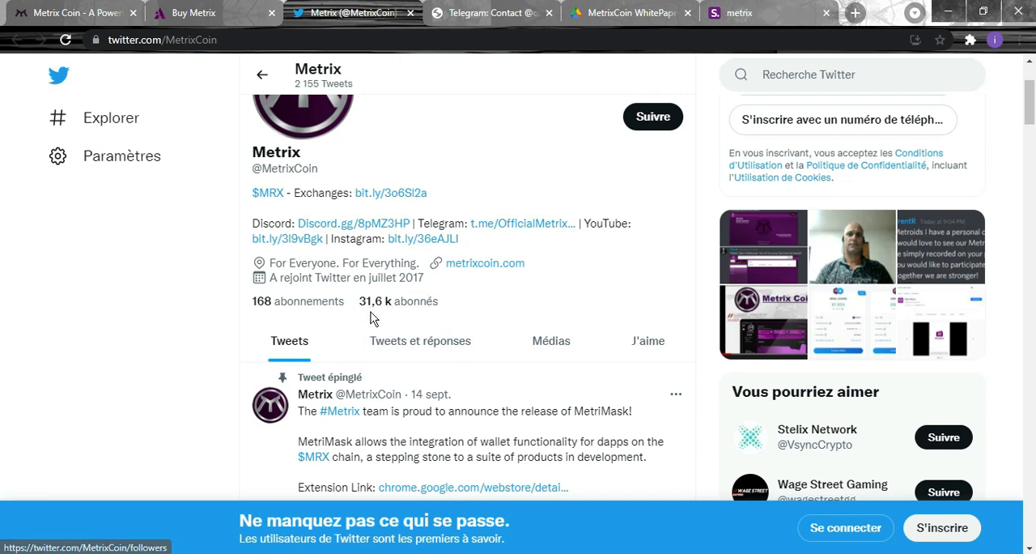
pyautogui.moveTo(483, 68)
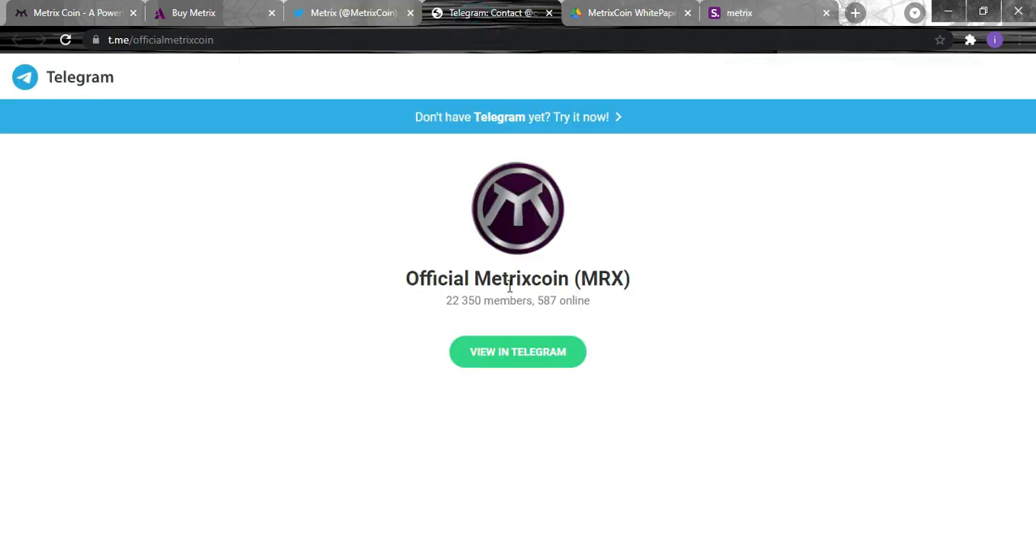
pyautogui.moveTo(420, 337)
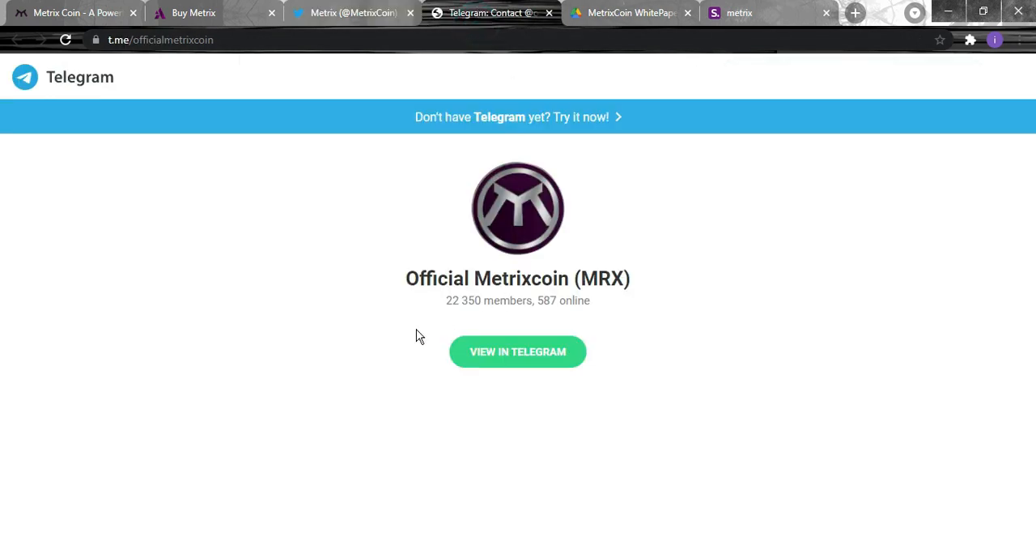
pyautogui.moveTo(408, 306)
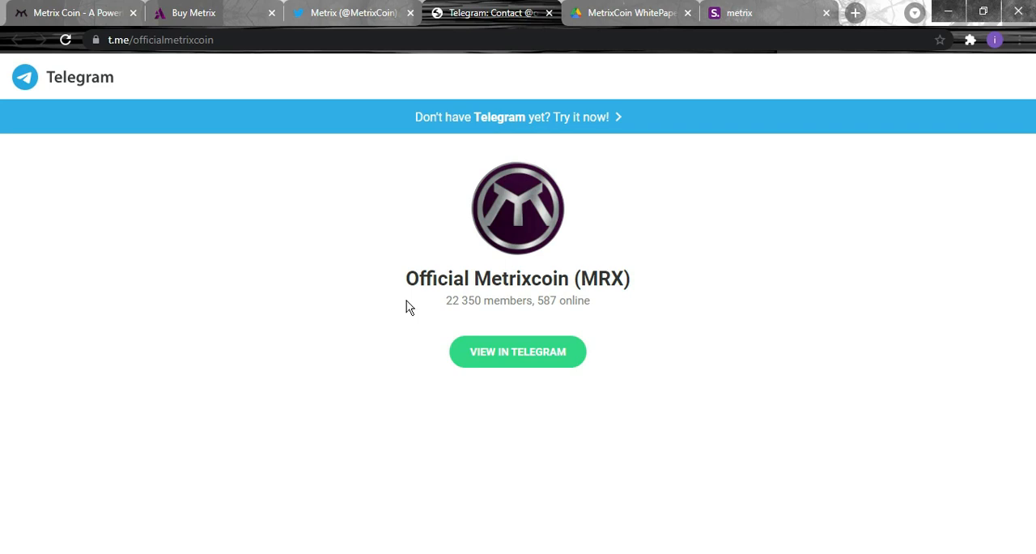
pyautogui.moveTo(133, 13)
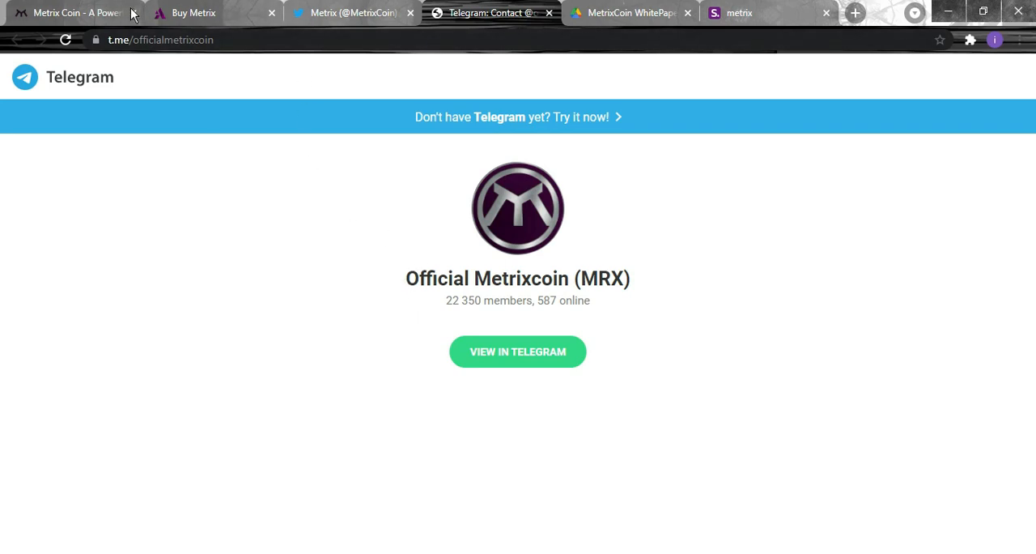
pyautogui.moveTo(460, 224)
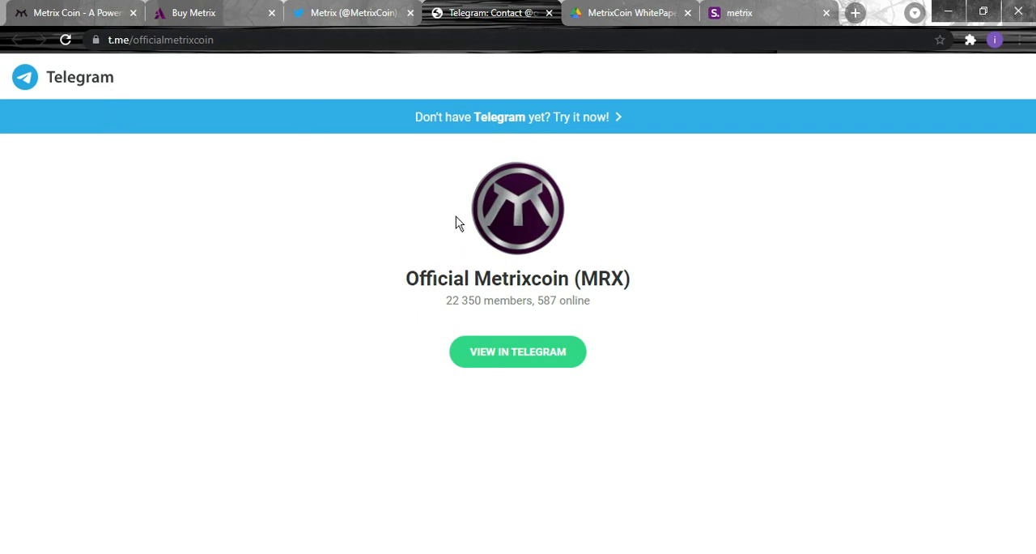
pyautogui.moveTo(548, 397)
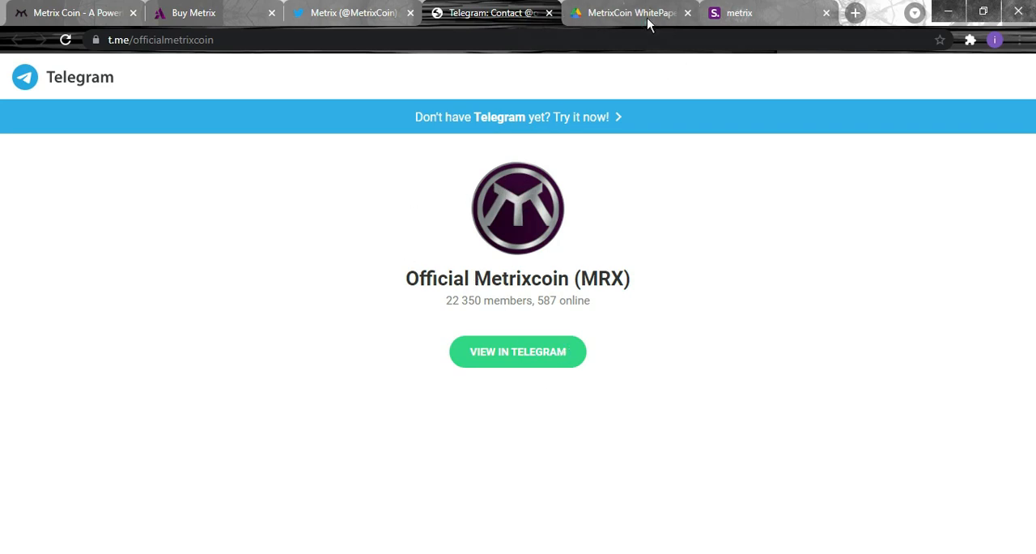
# After noting 22,350 Telegram members, return via the shor.by links page to metrixcoin.com.
pyautogui.click(738, 13)
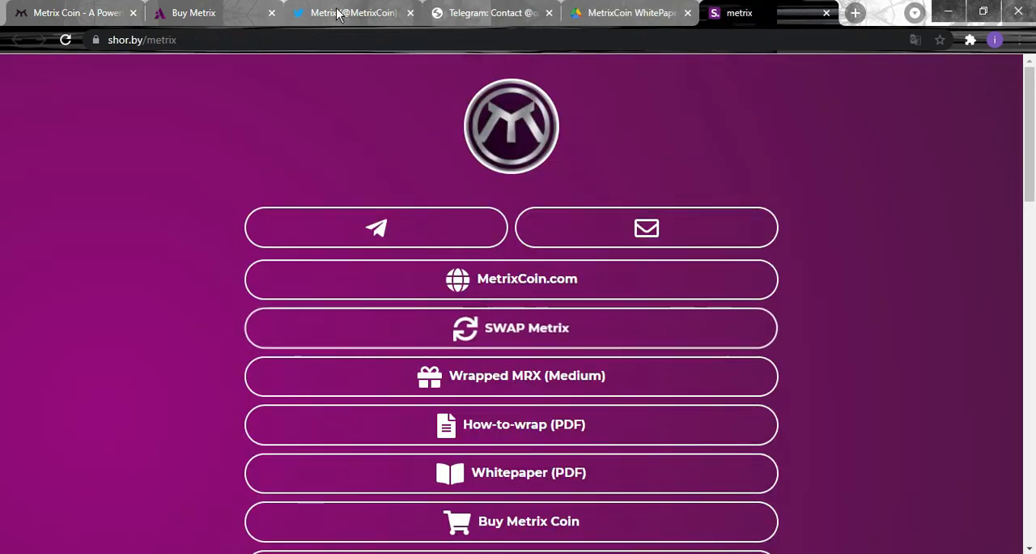
pyautogui.click(512, 279)
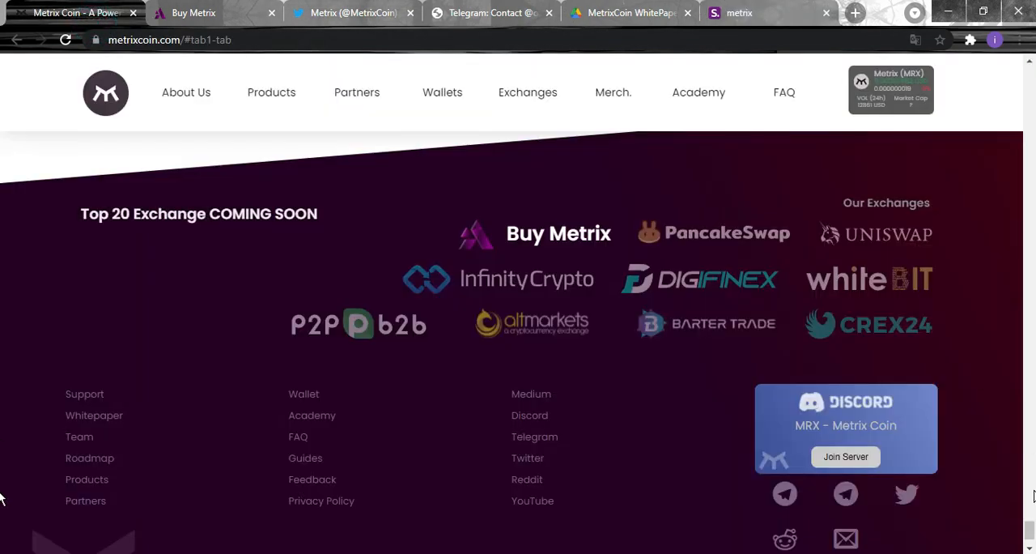